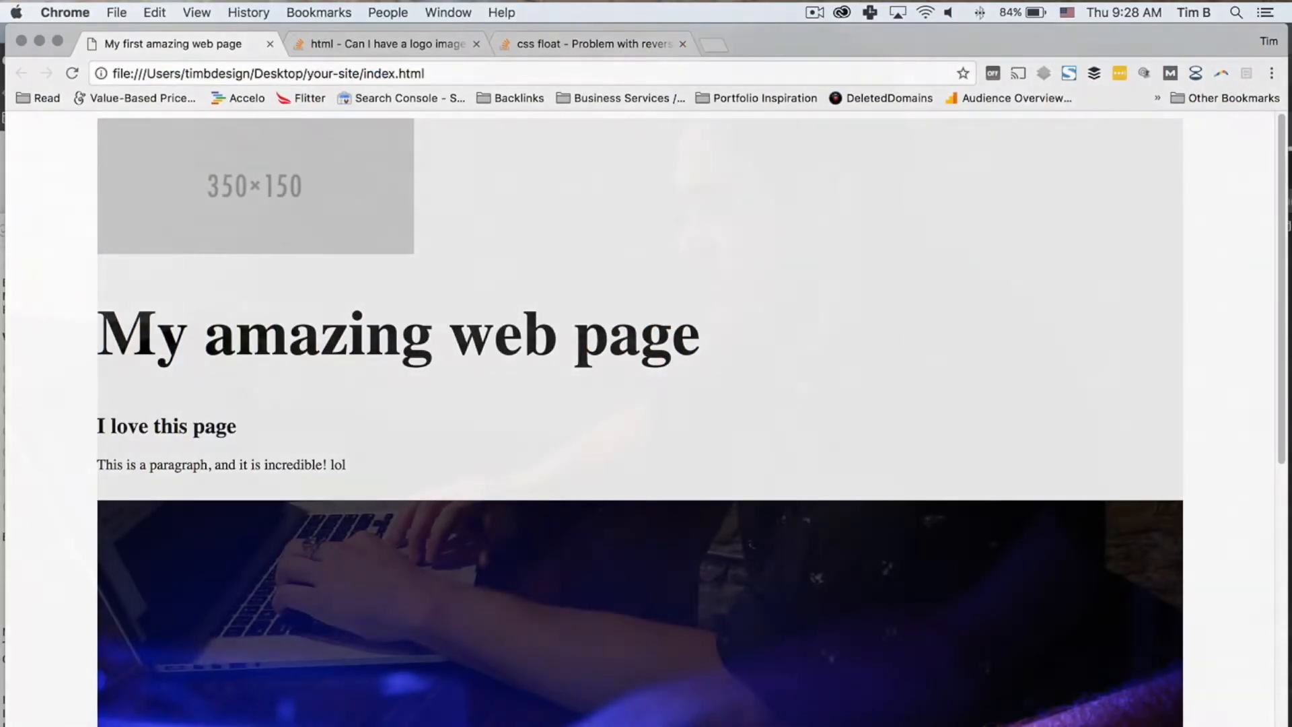
Scroll through the Chrome page to review the placeholder logo, headings and video section.
scroll("down", 3)
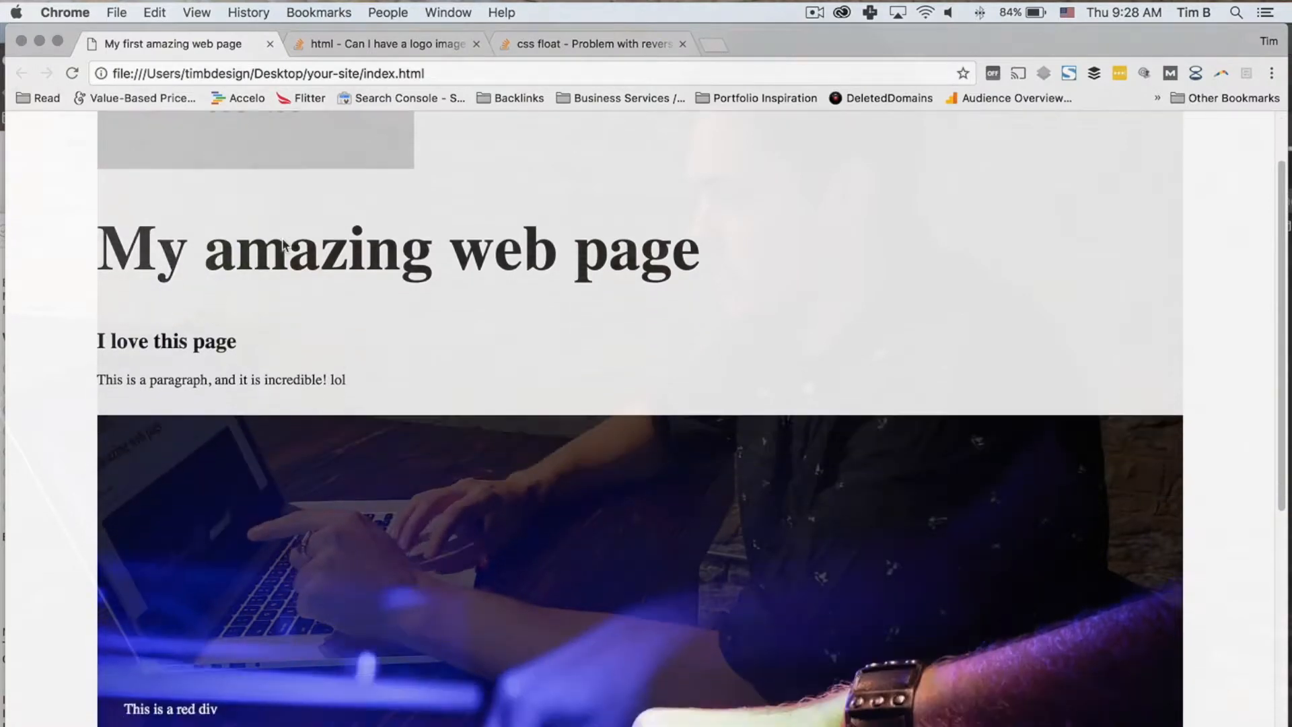
scroll("up", 3)
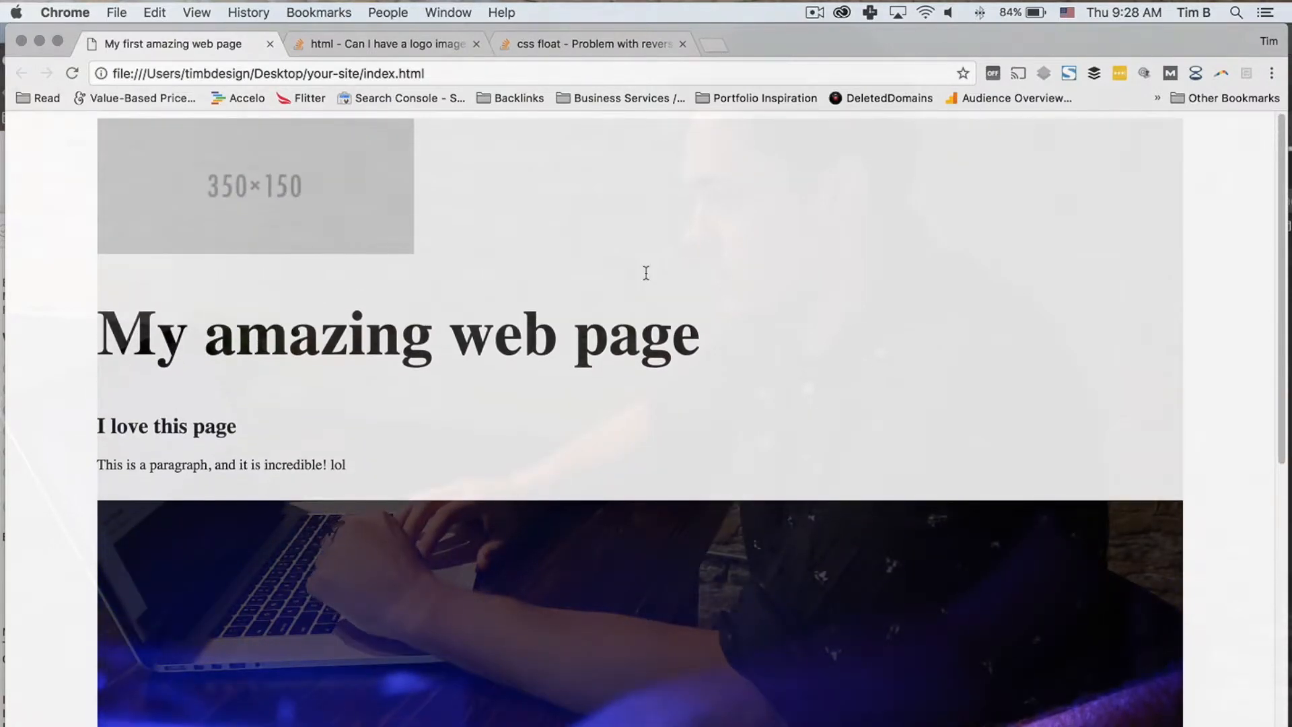
mouse_move(389, 267)
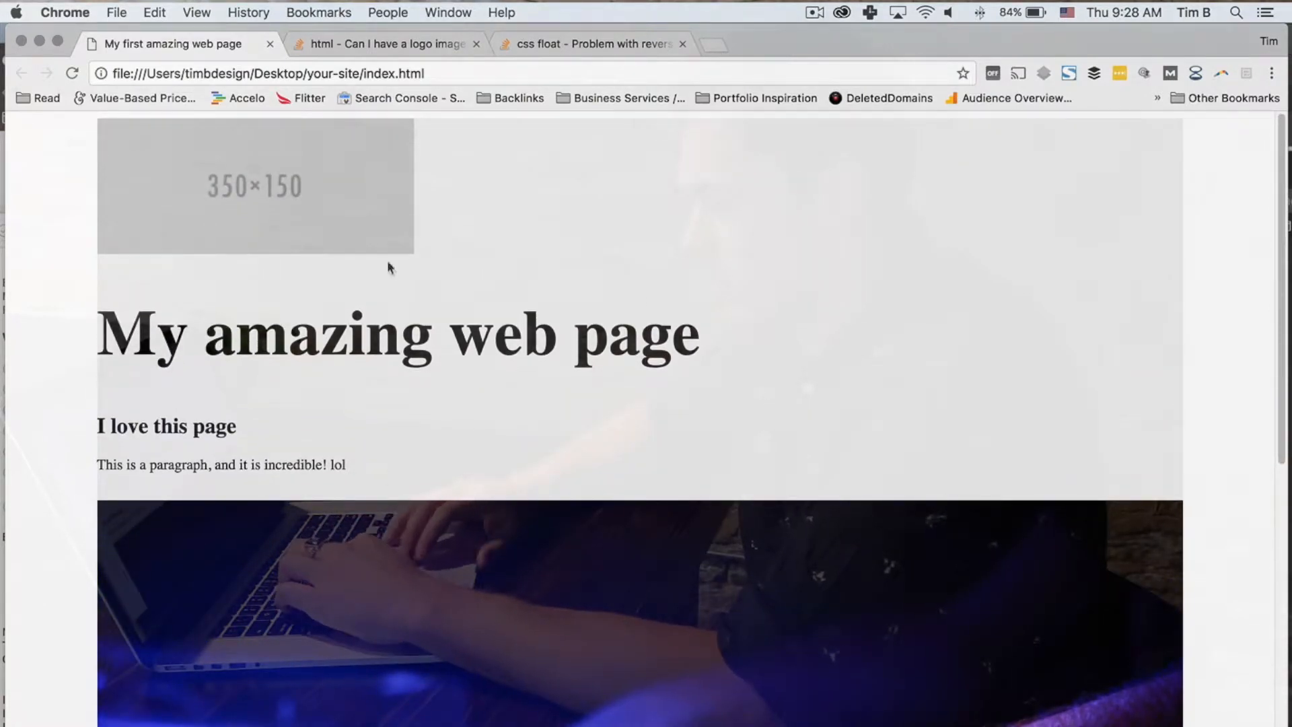
mouse_move(220, 156)
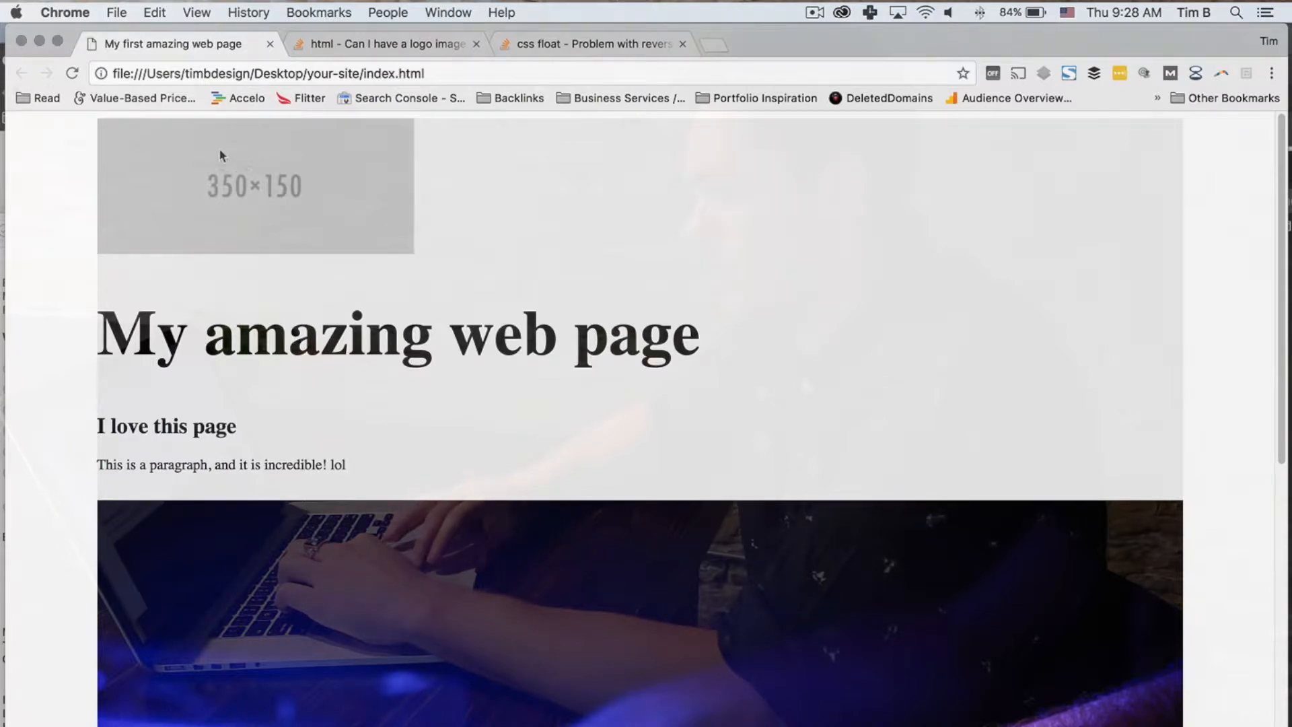
mouse_move(112, 168)
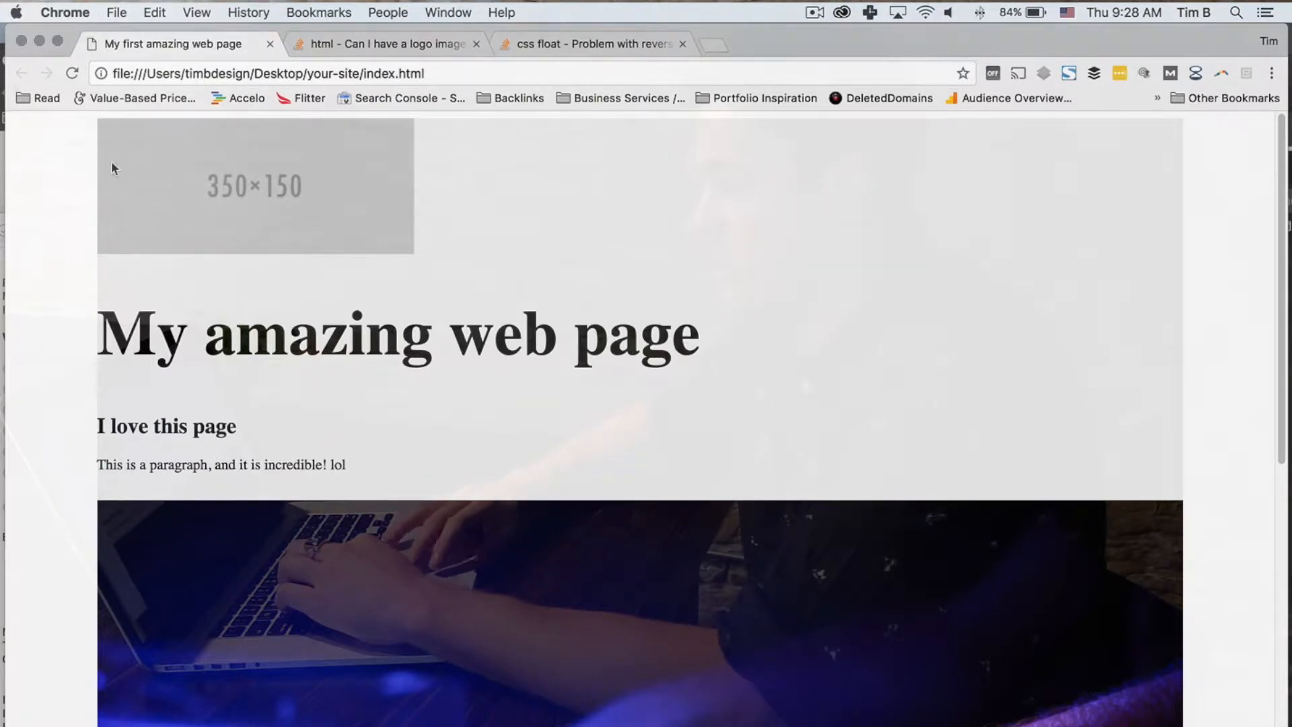
mouse_move(1044, 188)
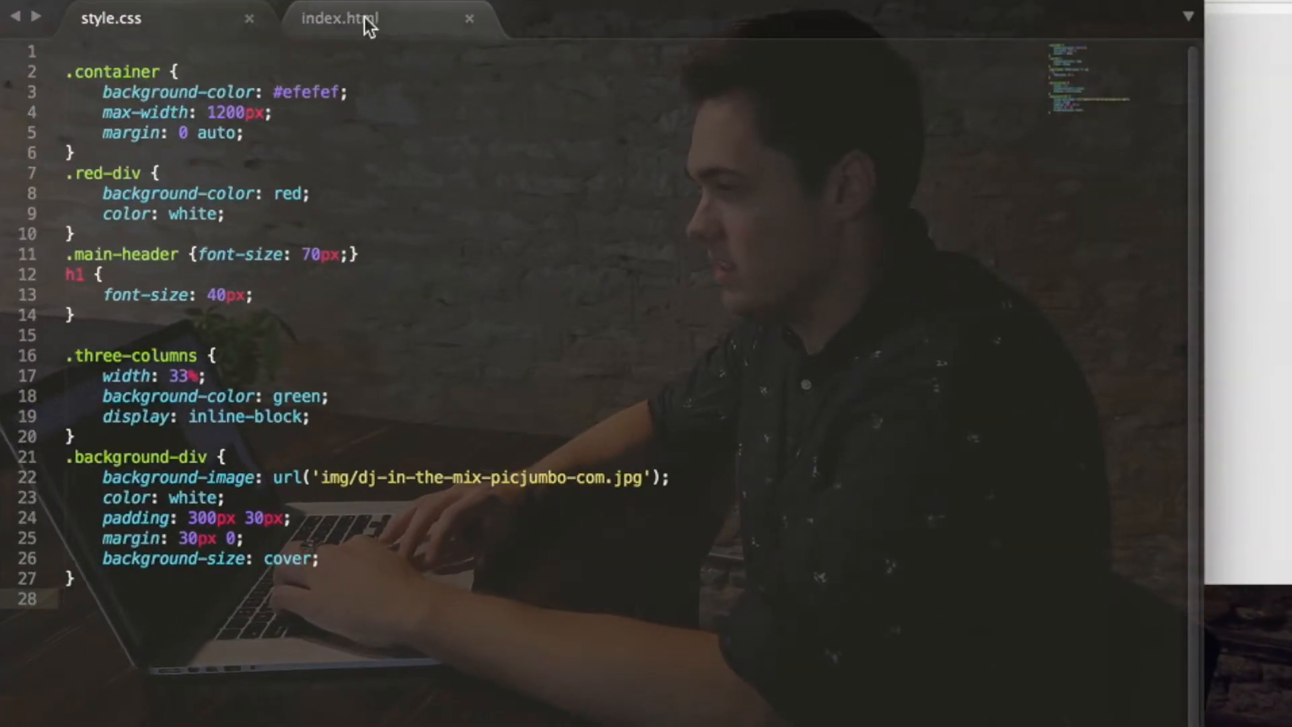
Wrap the placeholder logo image in index.html in a new <header> element.
left_click(339, 19)
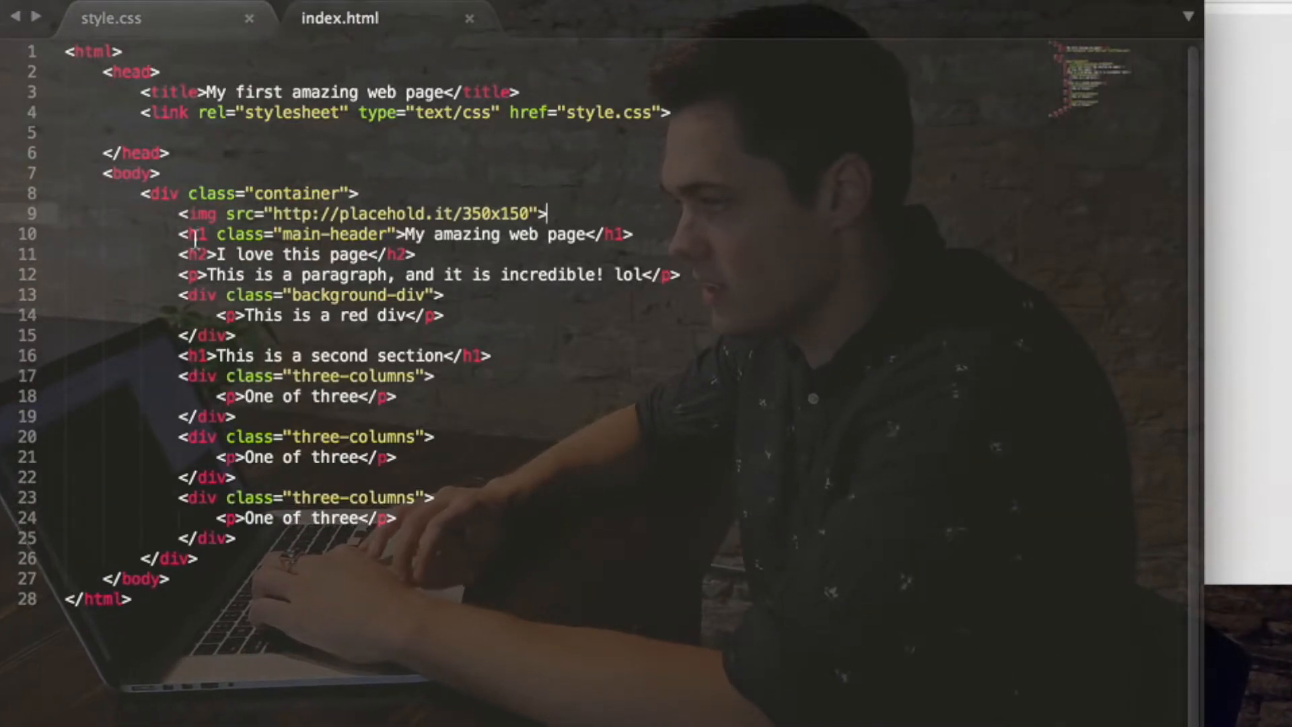
mouse_move(517, 326)
type("<")
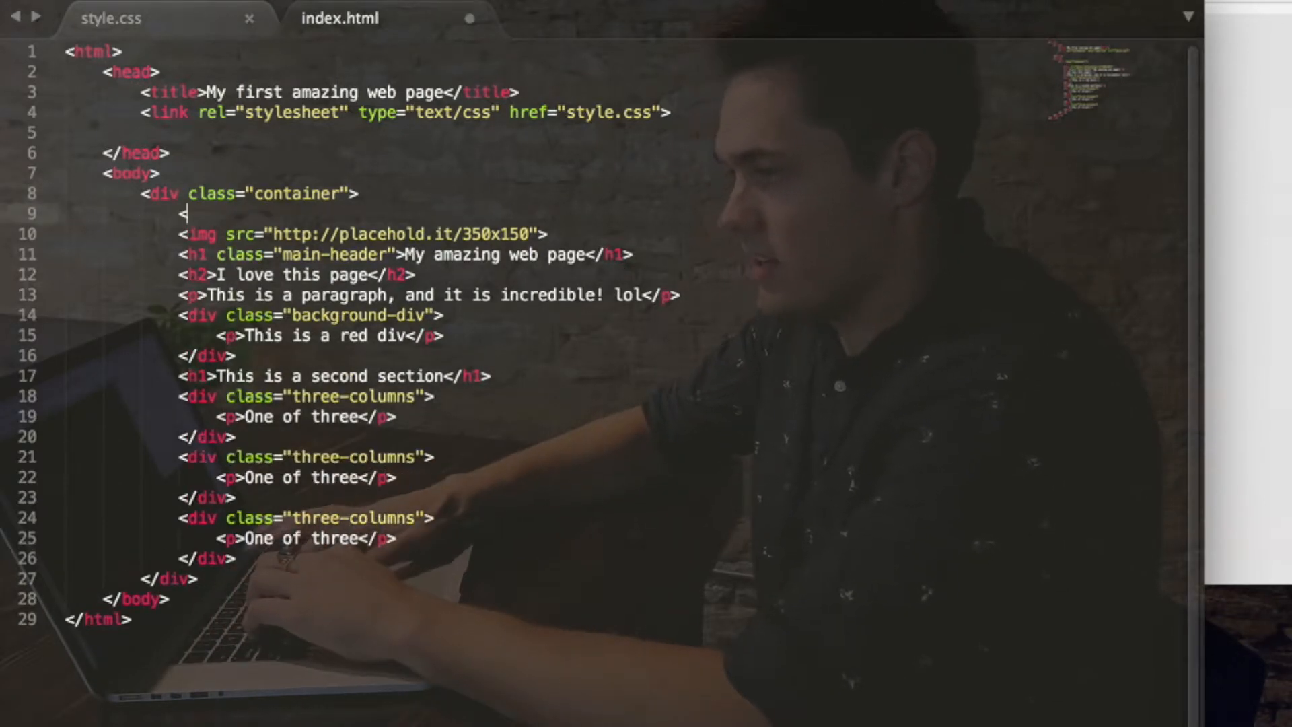
type("header>")
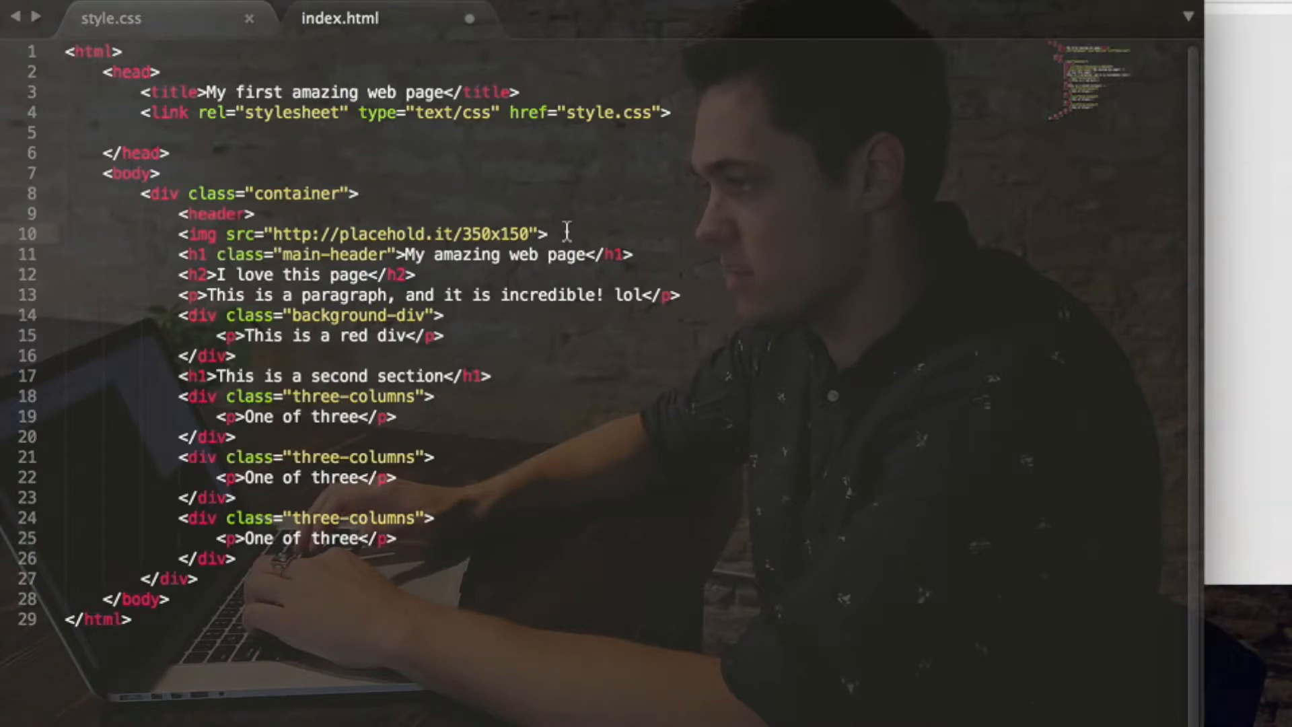
key("Return")
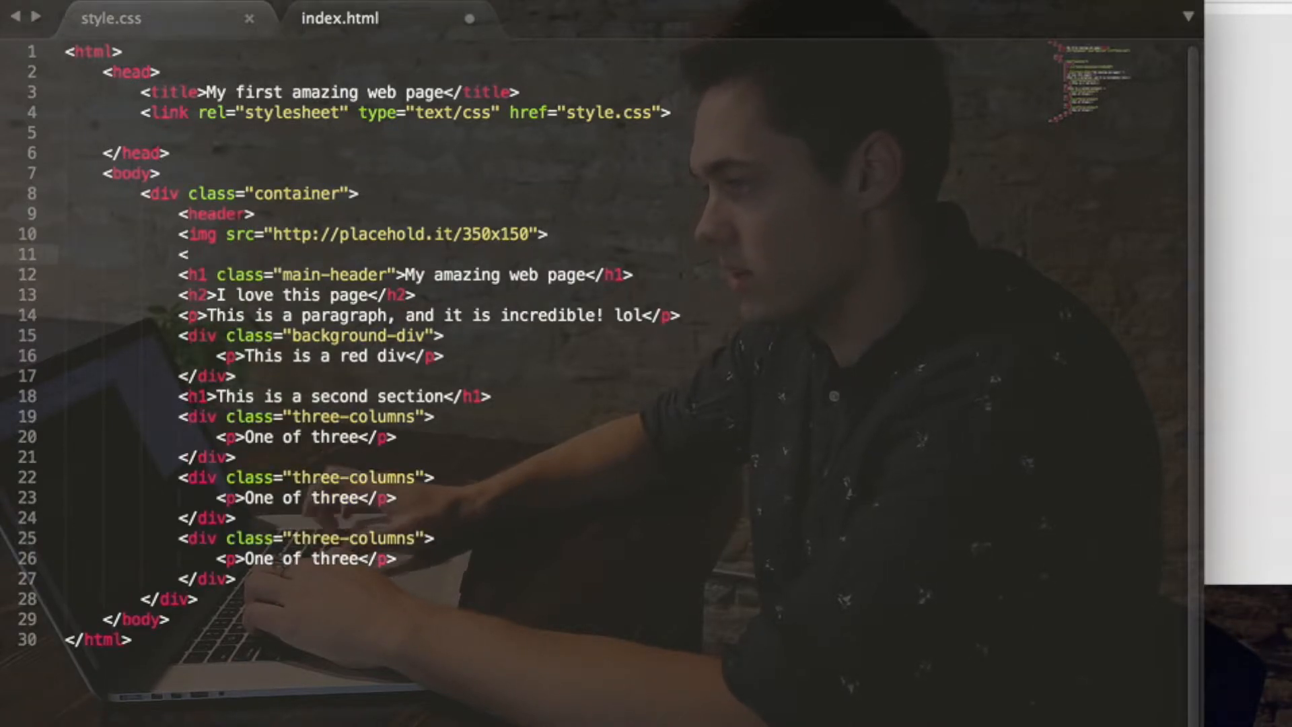
type("/header>")
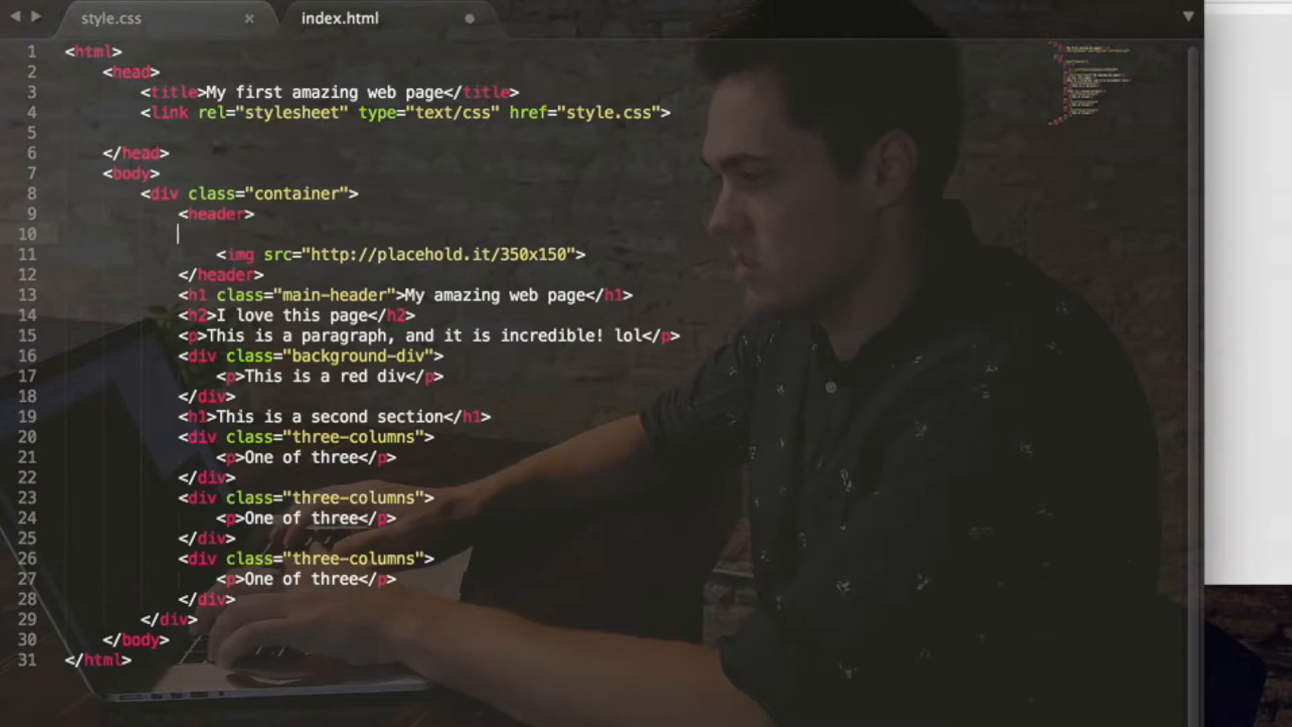
Wrap the logo image in a <nav> element inside the header.
type("n")
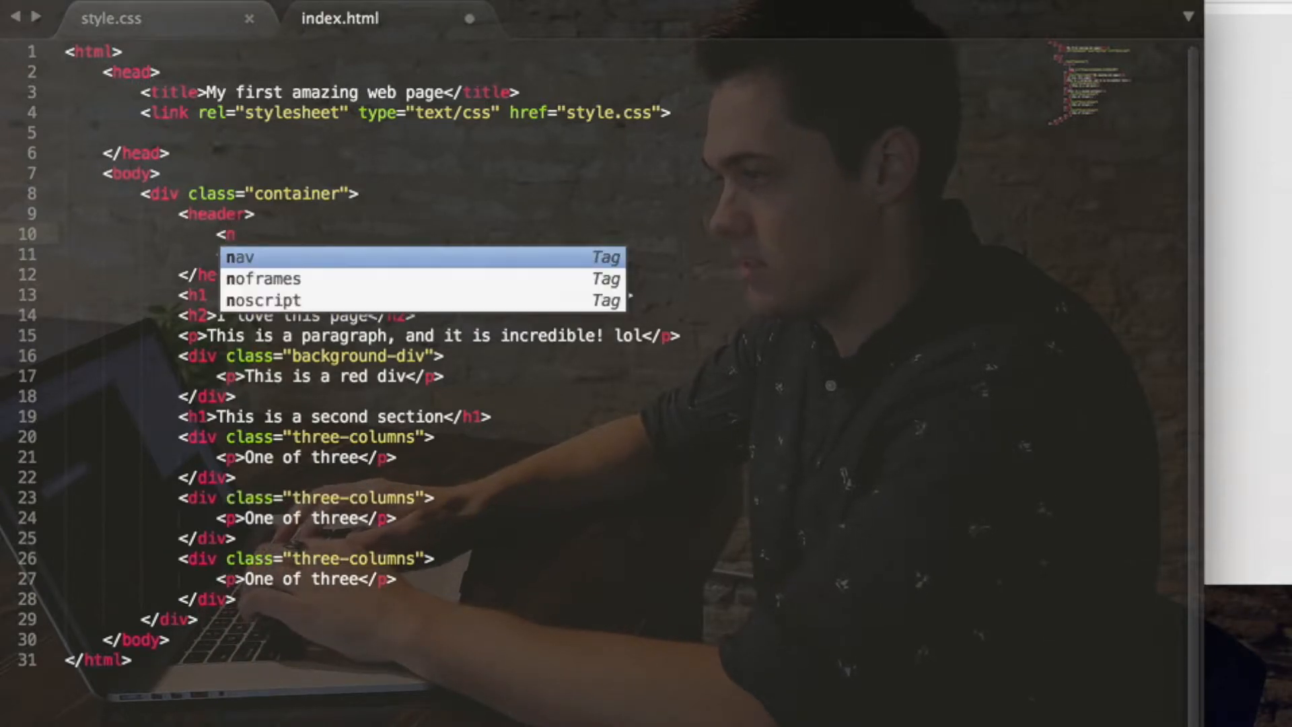
type("av>")
left_click(343, 254)
type("<img src=\"http://placehold.it/350x150\">")
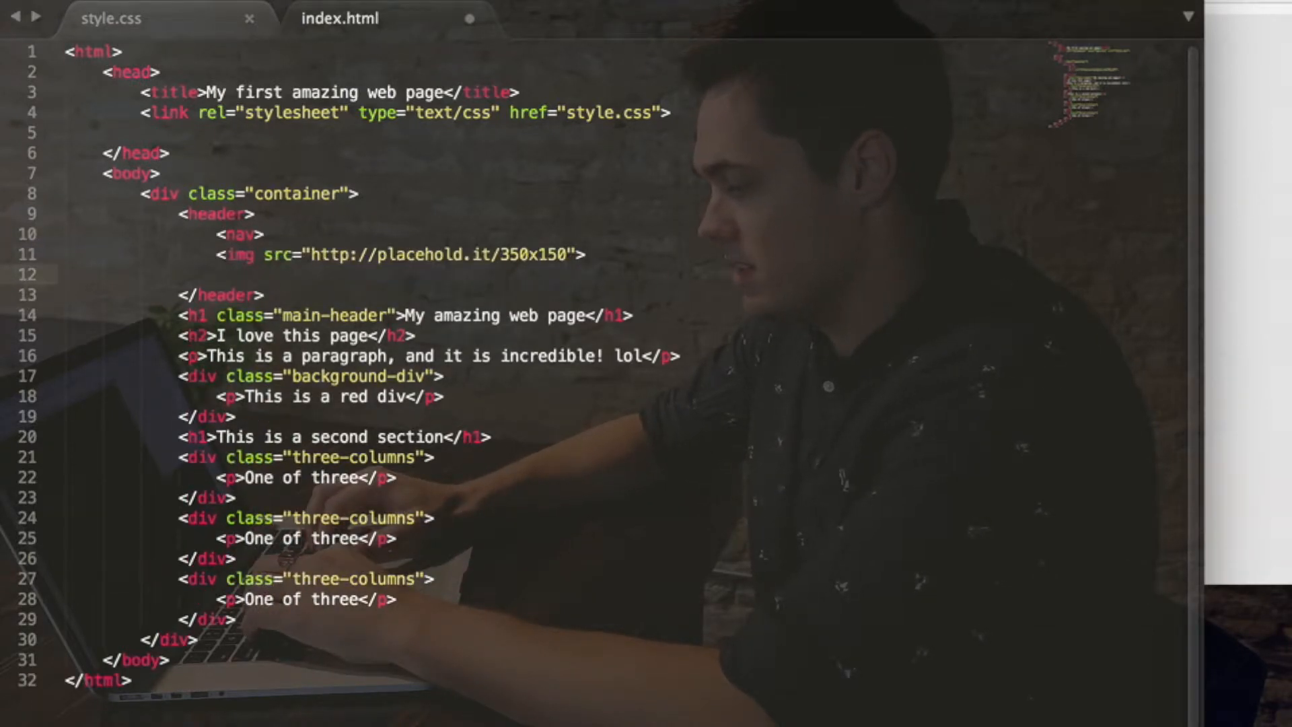
type("</nav>")
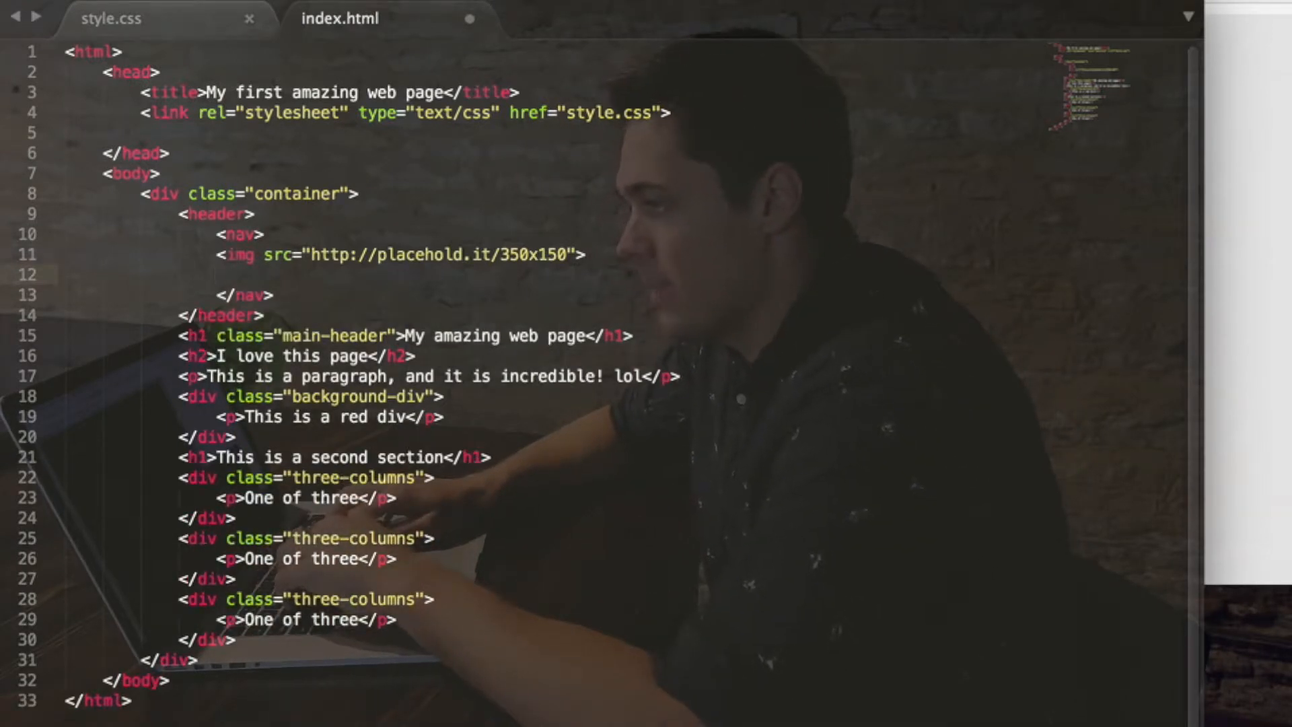
Give the logo image the class "logo".
left_click(247, 254)
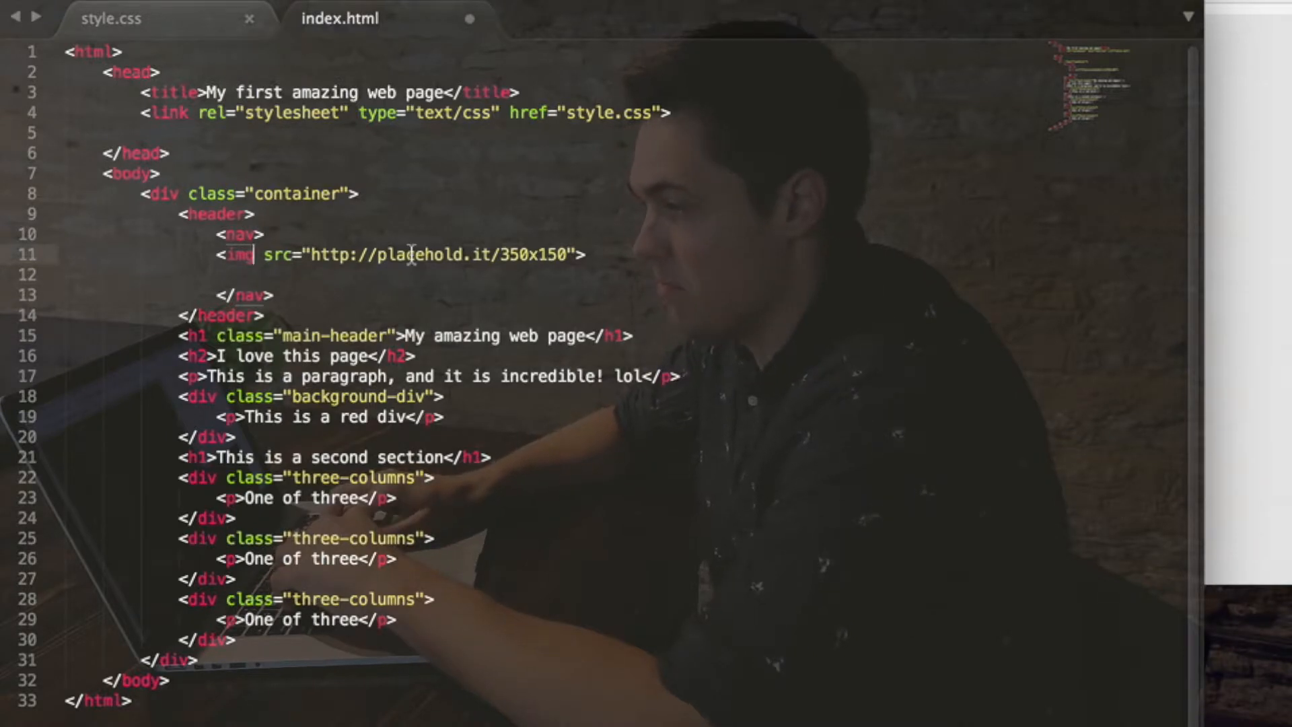
type("class=")
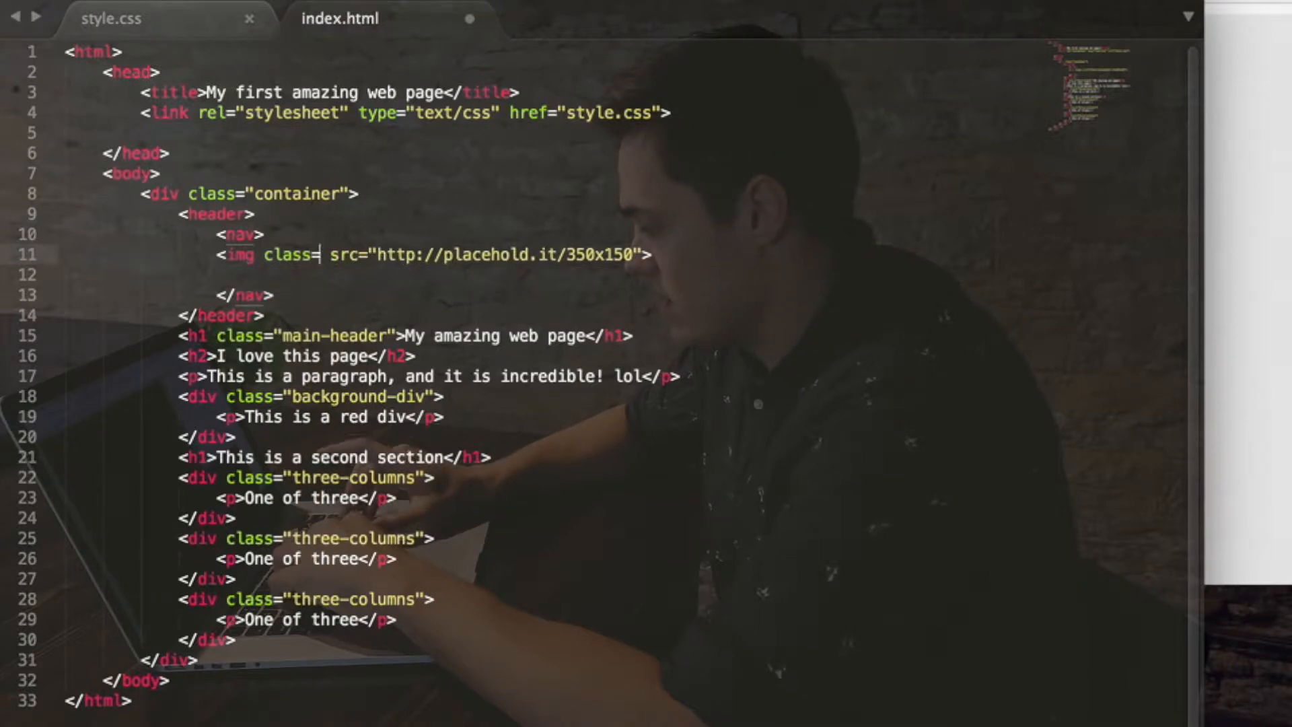
type("\"\"")
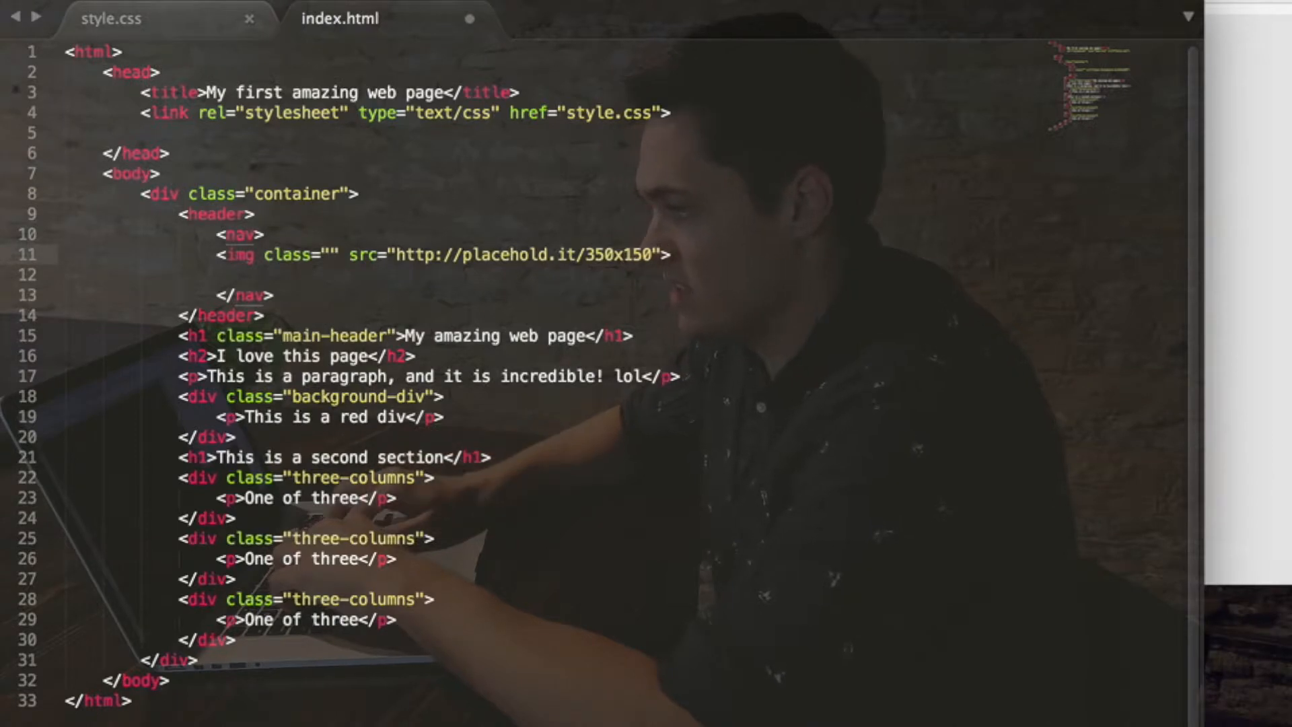
type("logo")
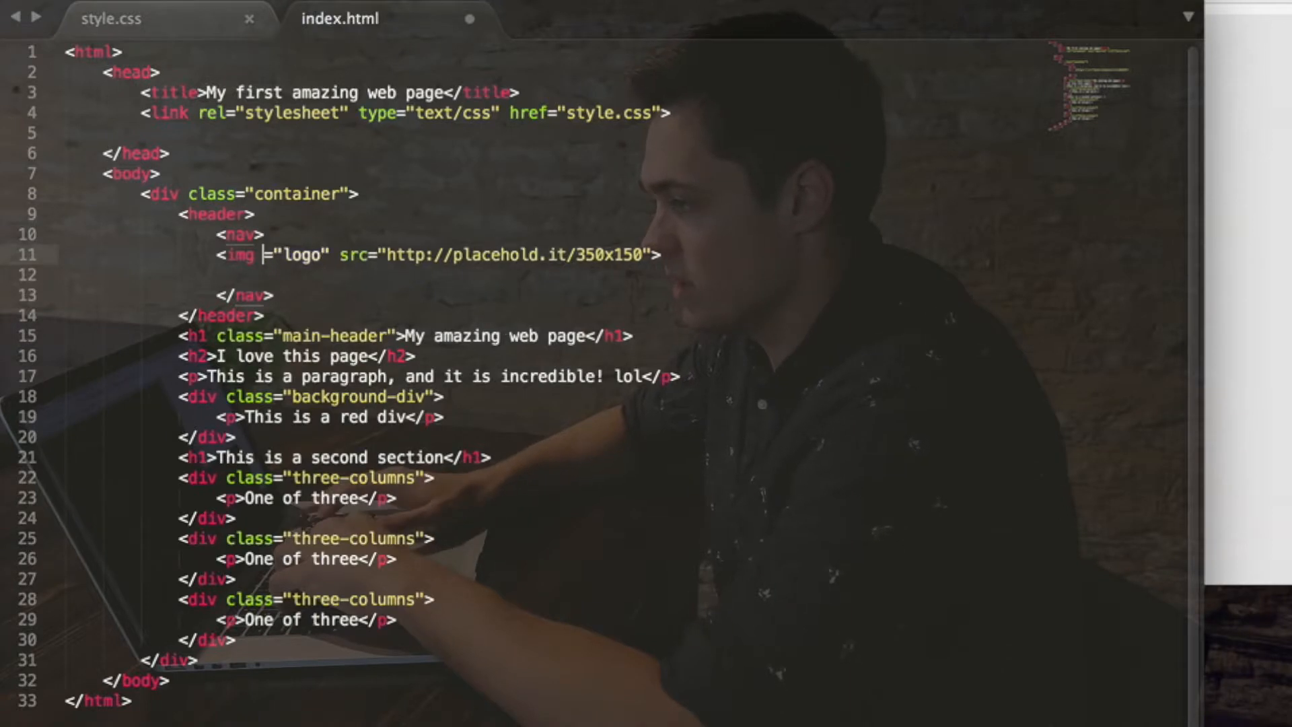
type("class")
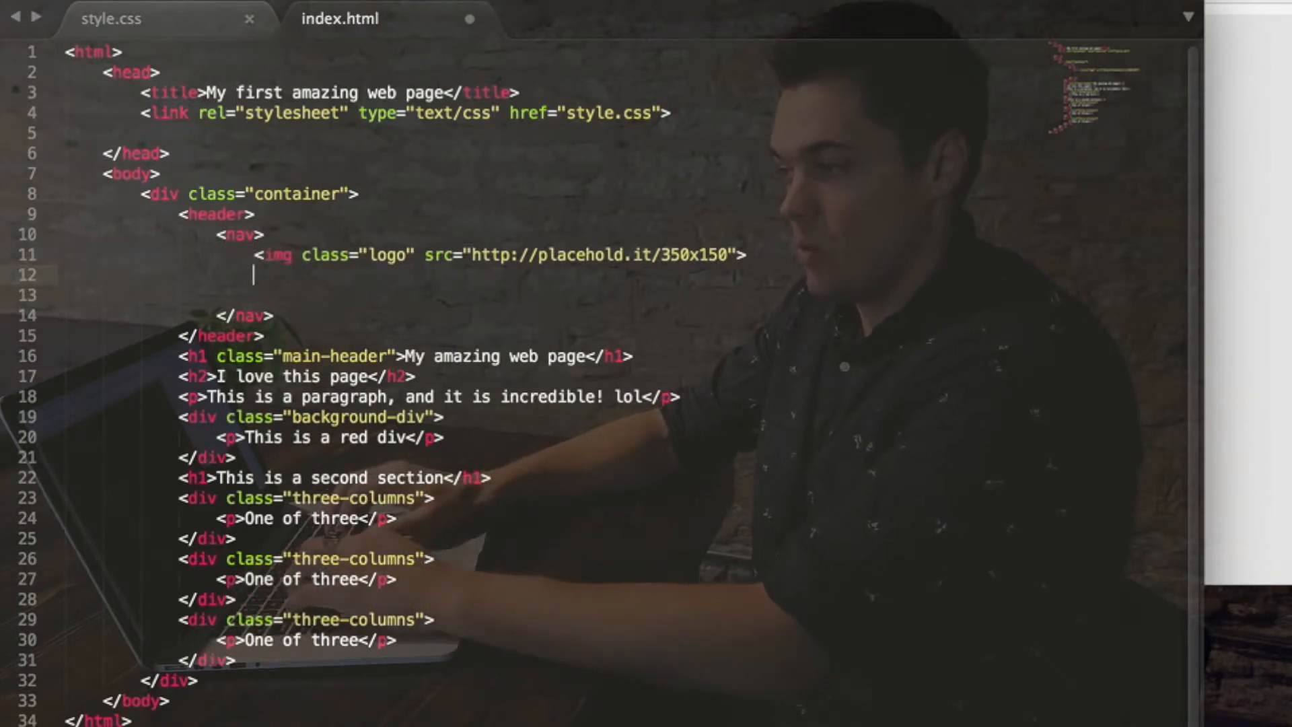
Add an unordered list with one list item below the logo.
type("<")
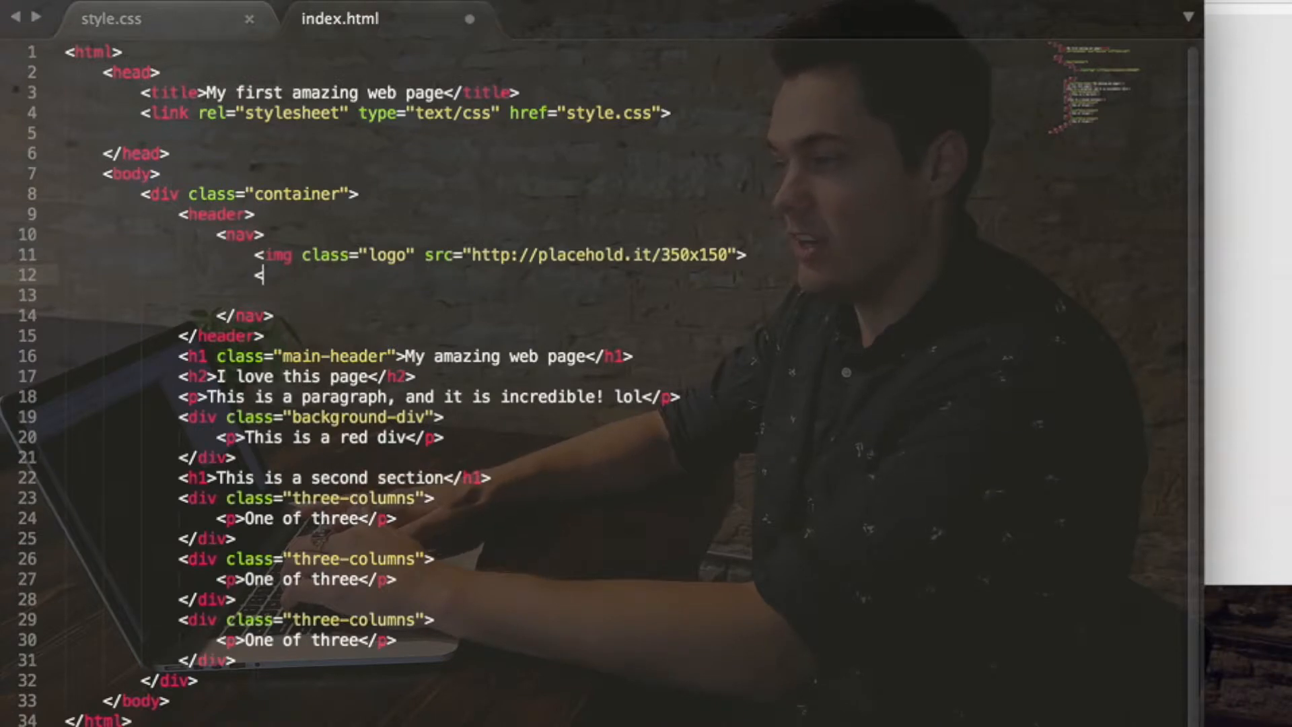
type("u")
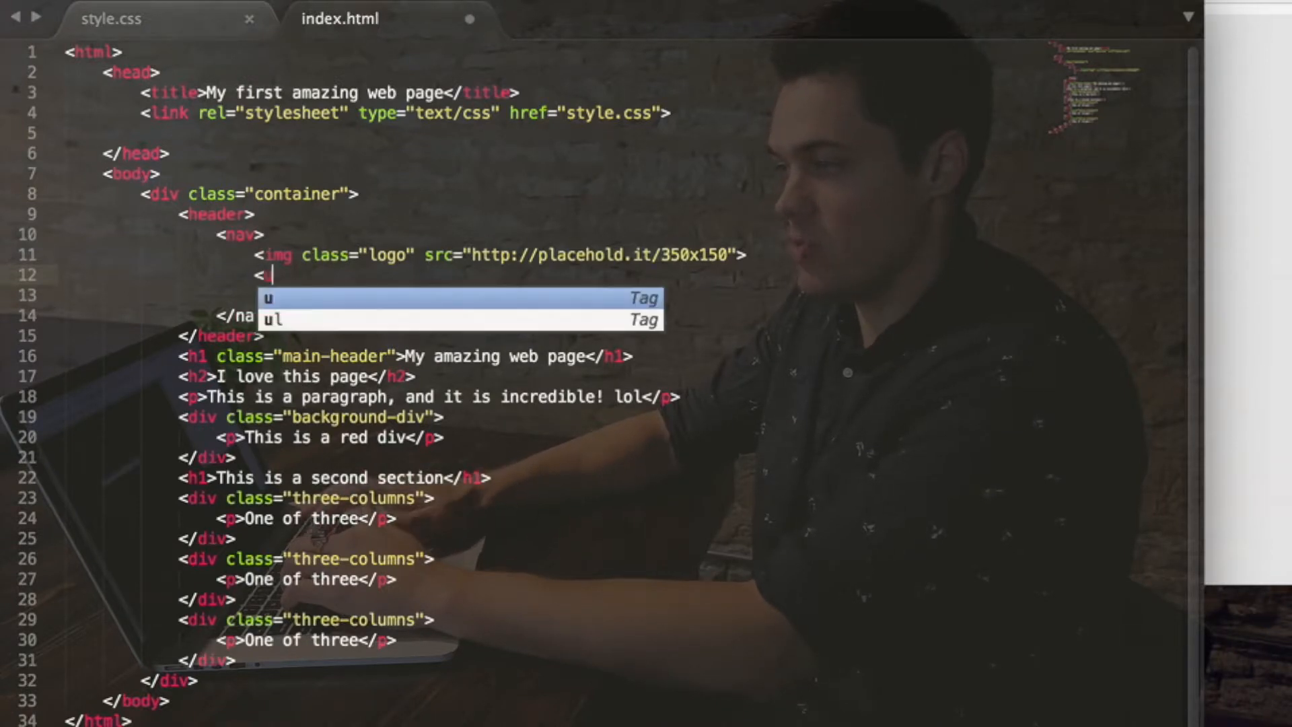
type("ul>")
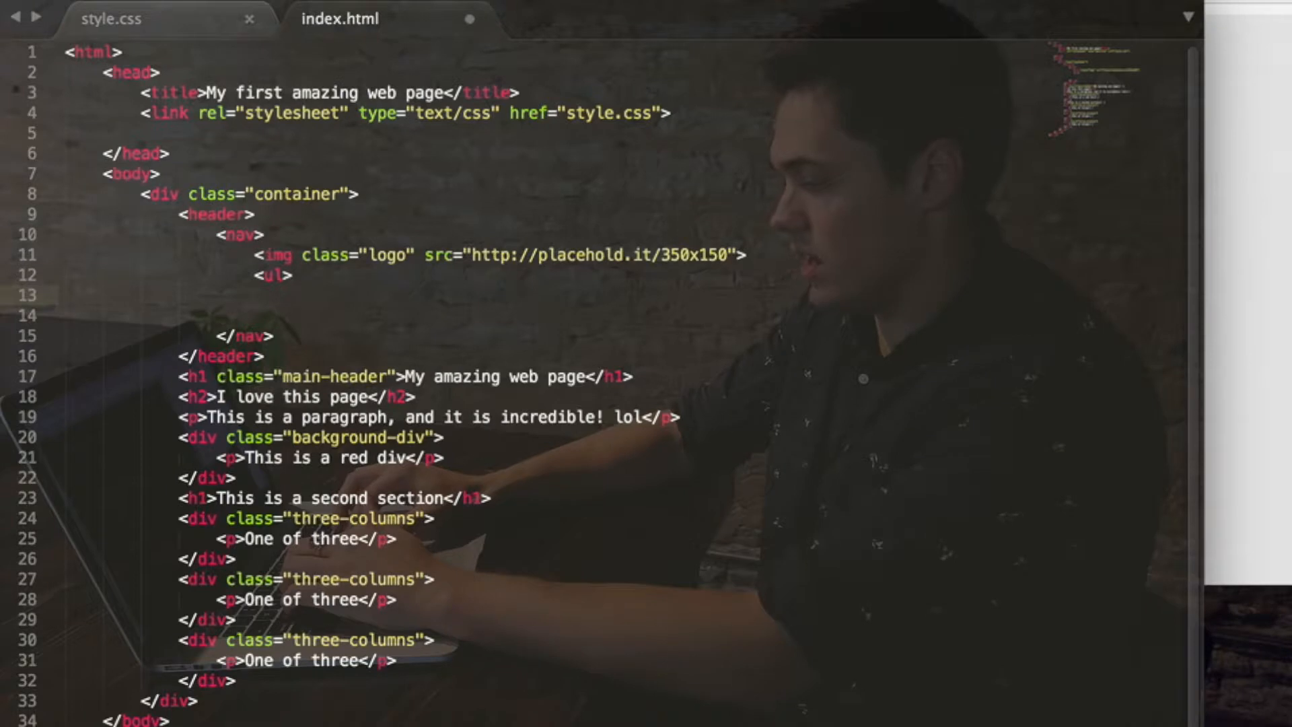
type("</ul>")
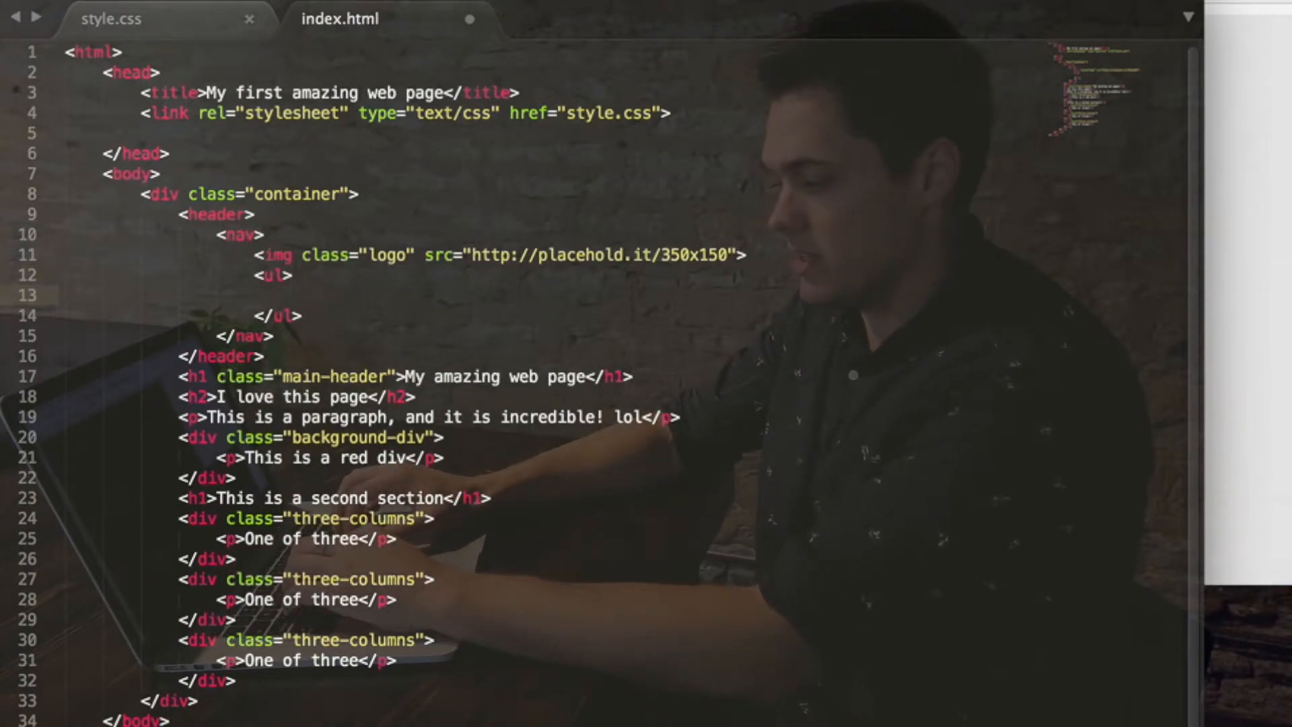
type("<li>")
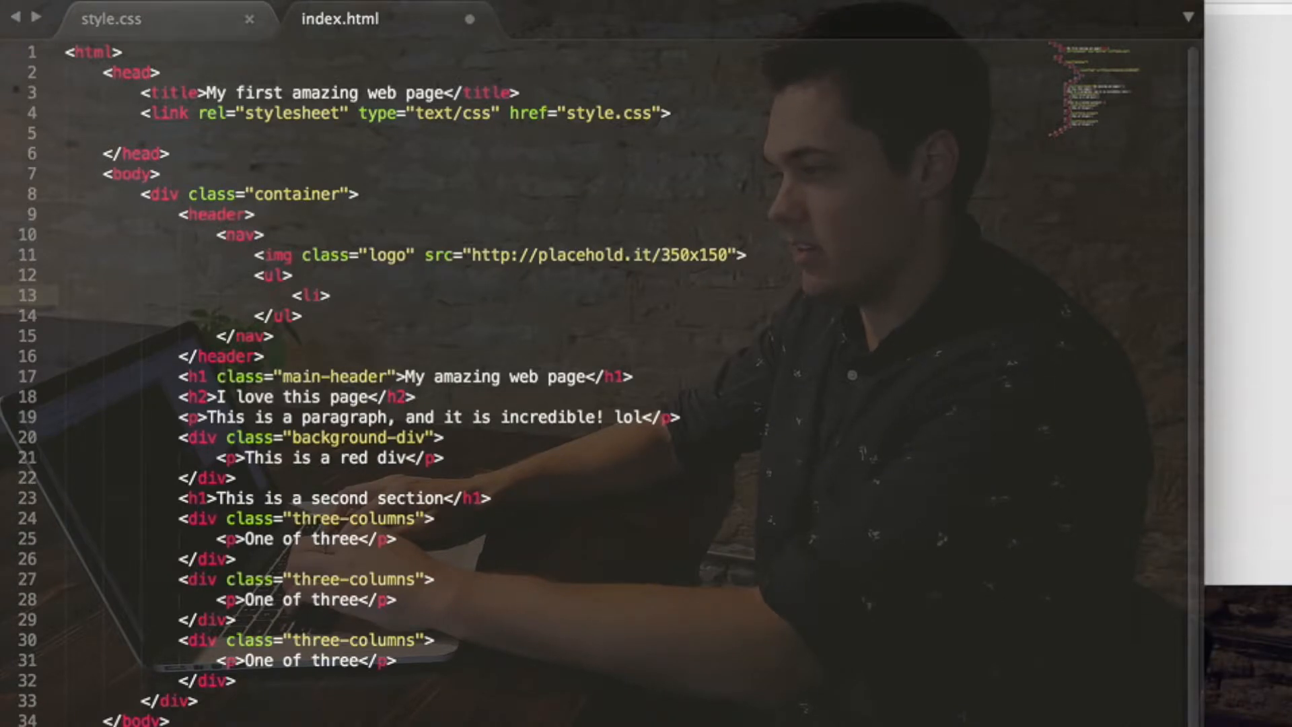
type("</li>")
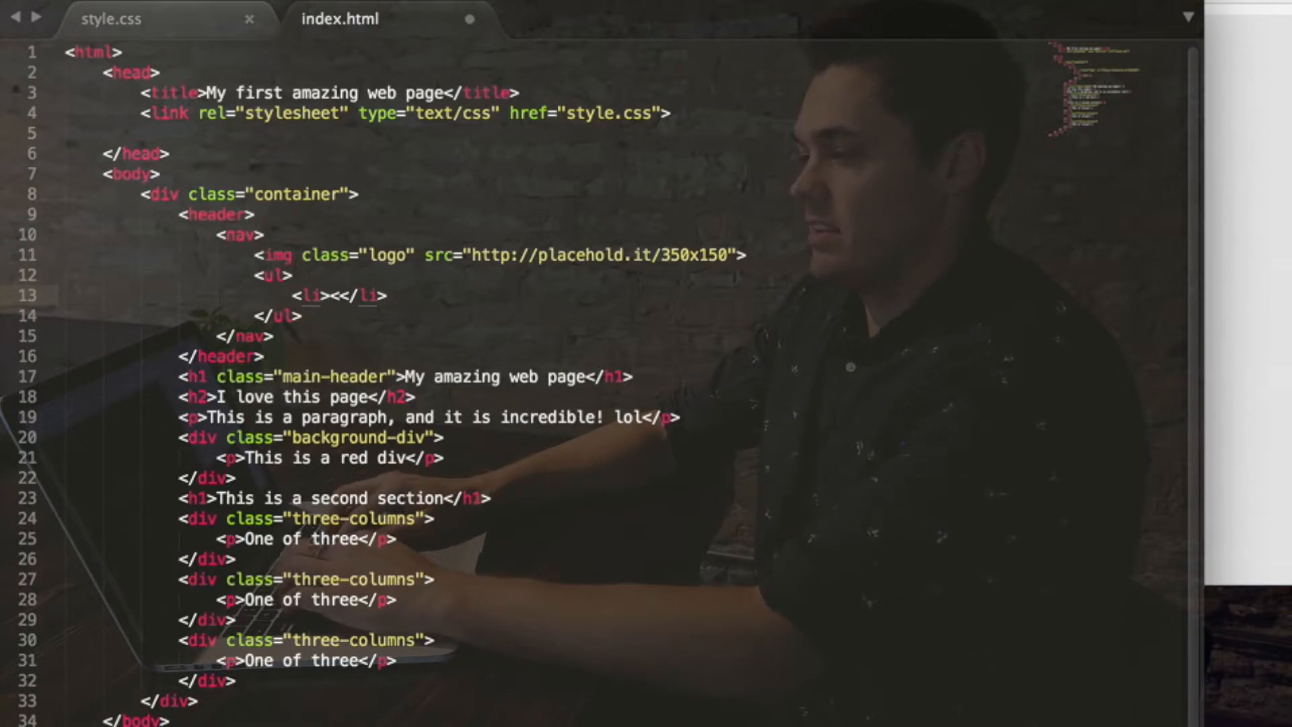
Put an empty link pointing to "#" inside the list item.
type("a")
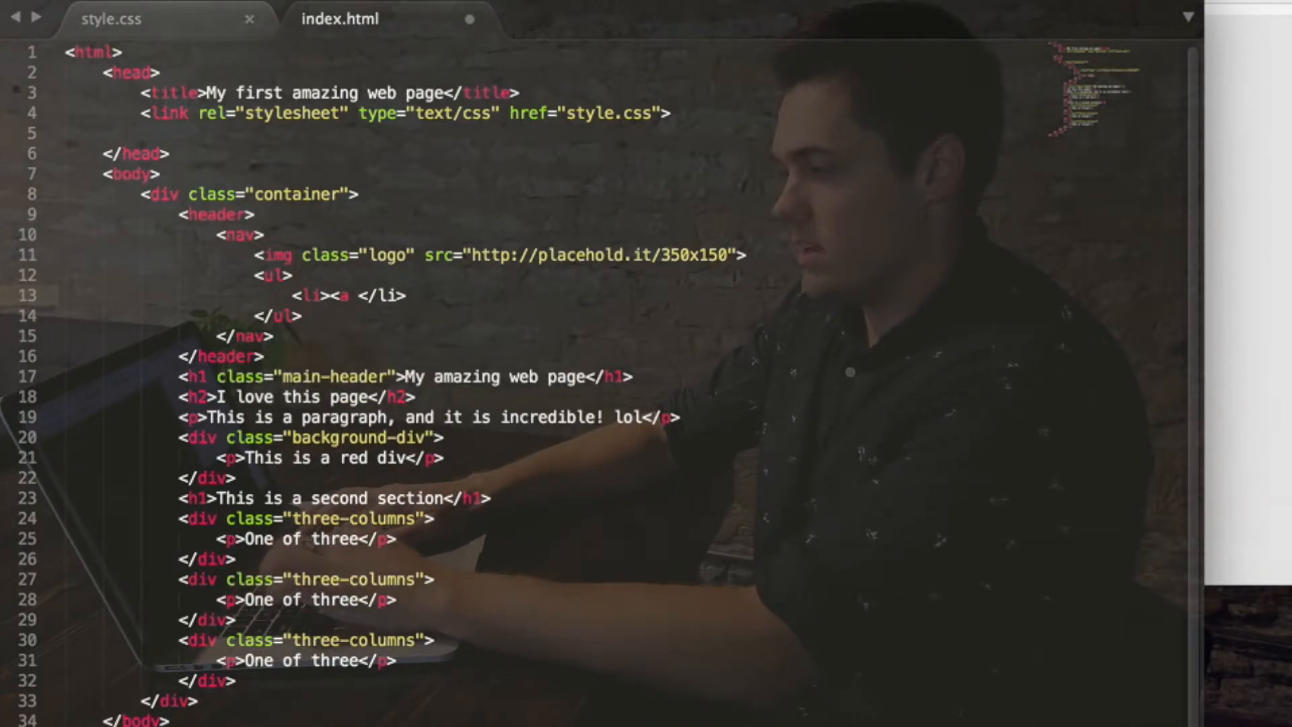
type("href=")
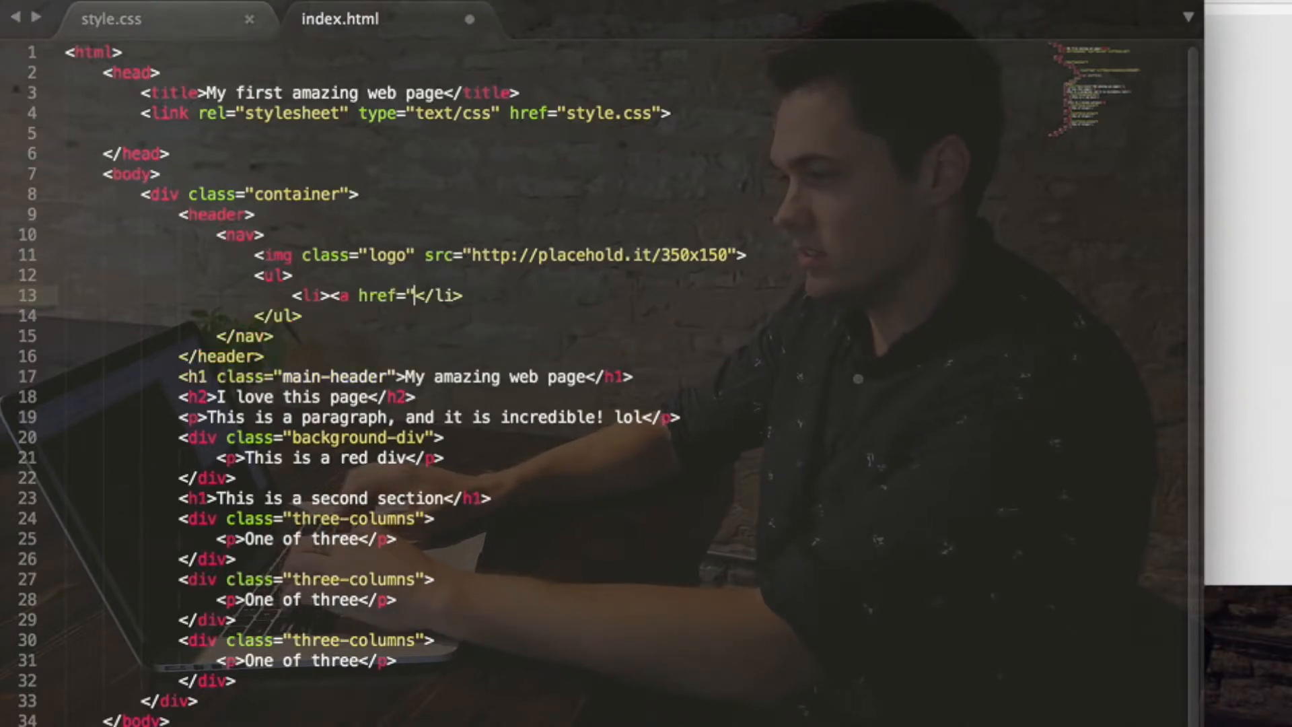
type("\">")
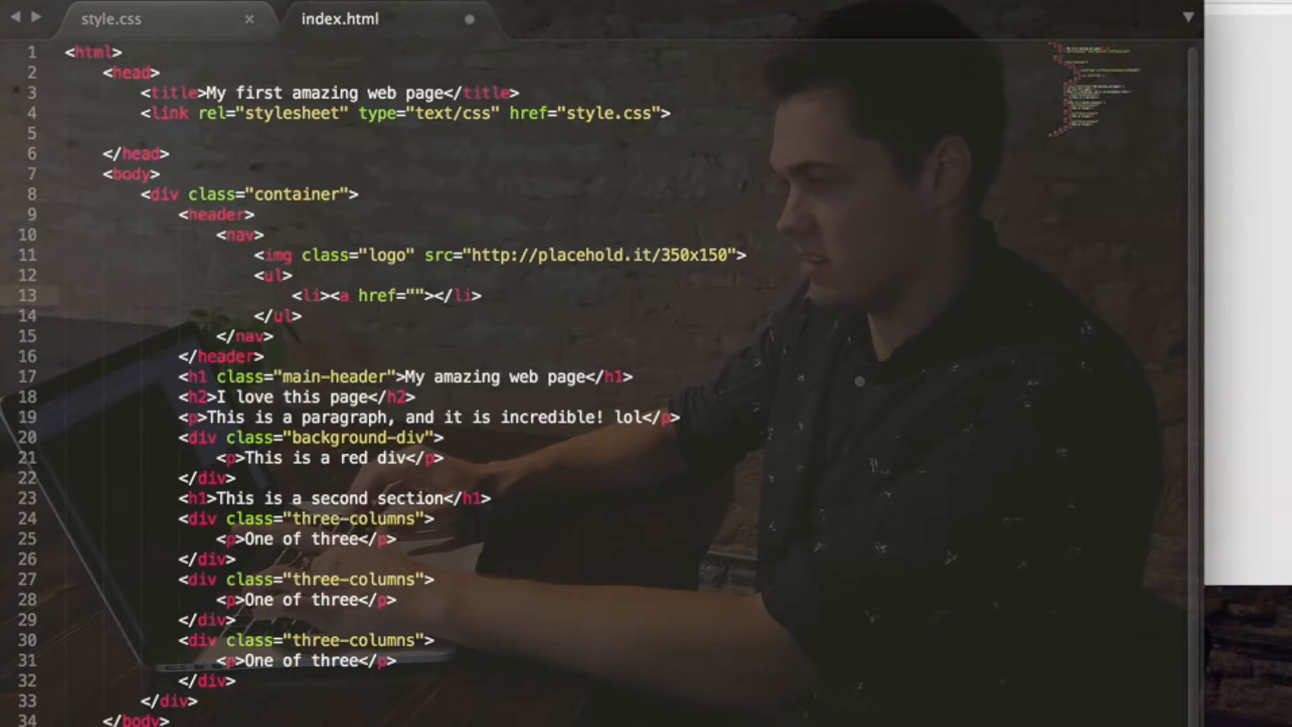
type("#")
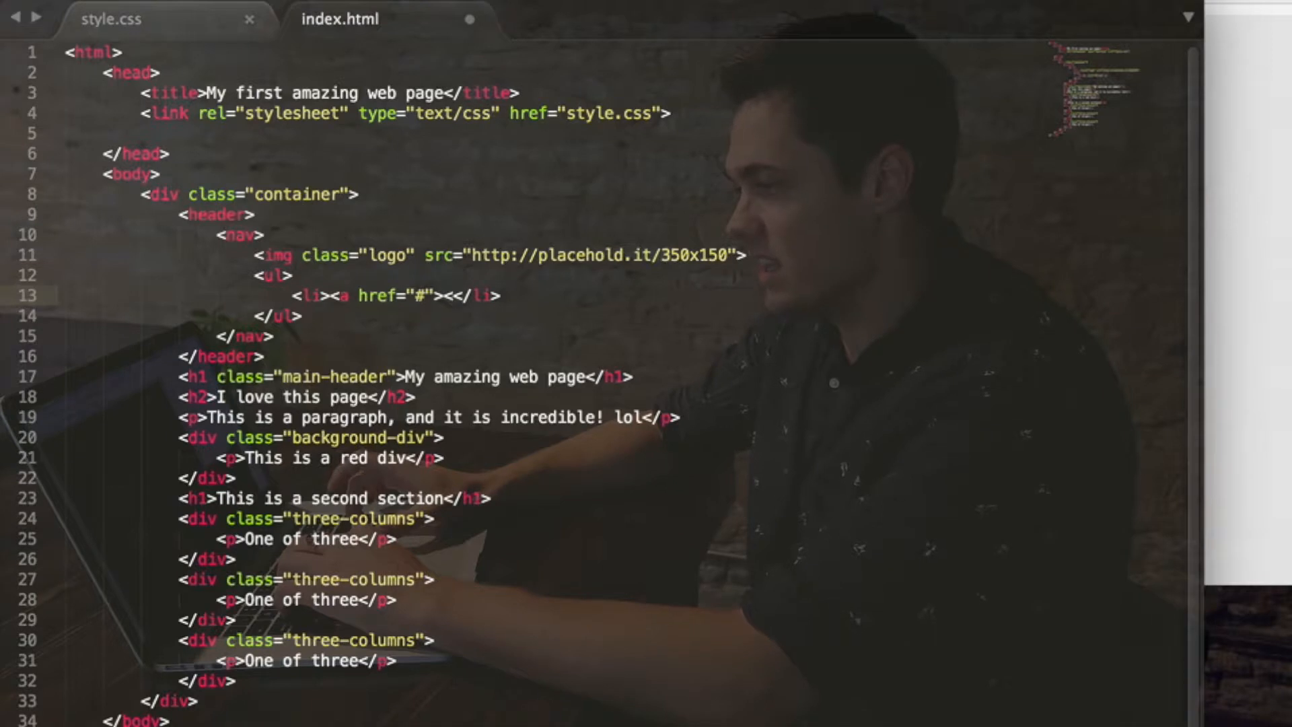
type("/a>")
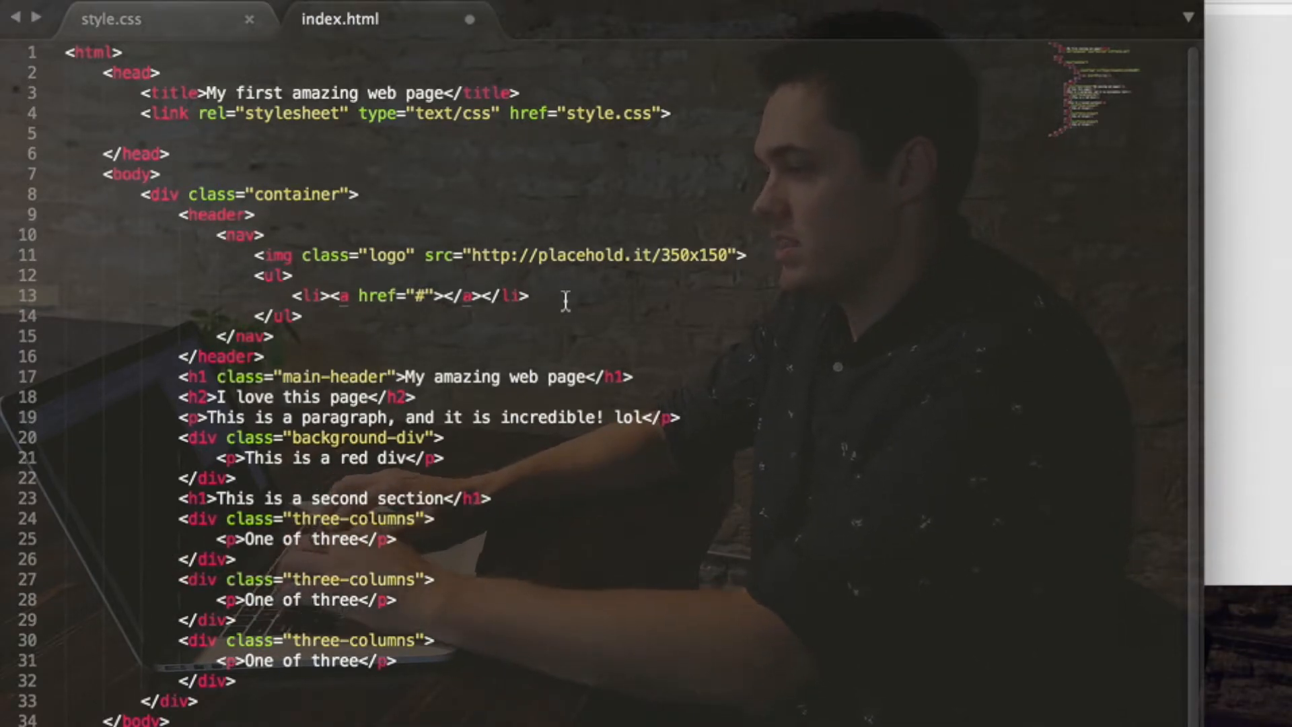
Label the links About and Work, and duplicate the Work item as Contact.
type("About")
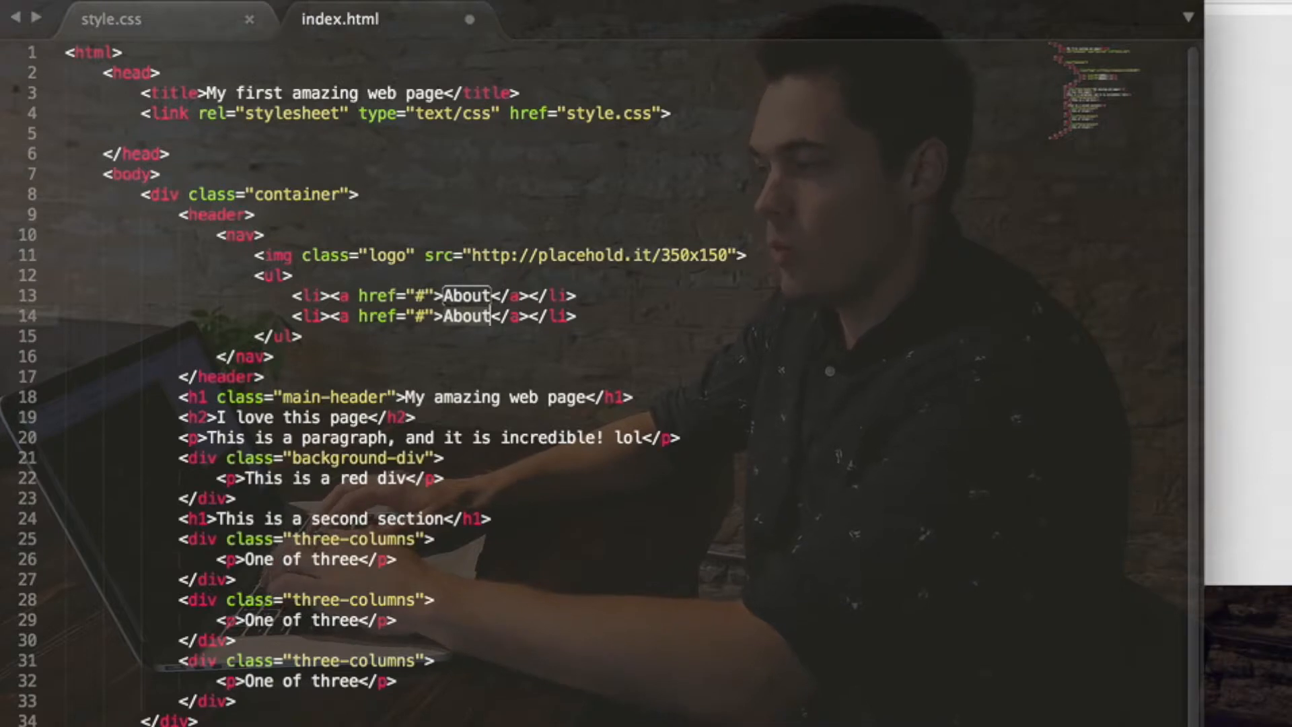
type("Work")
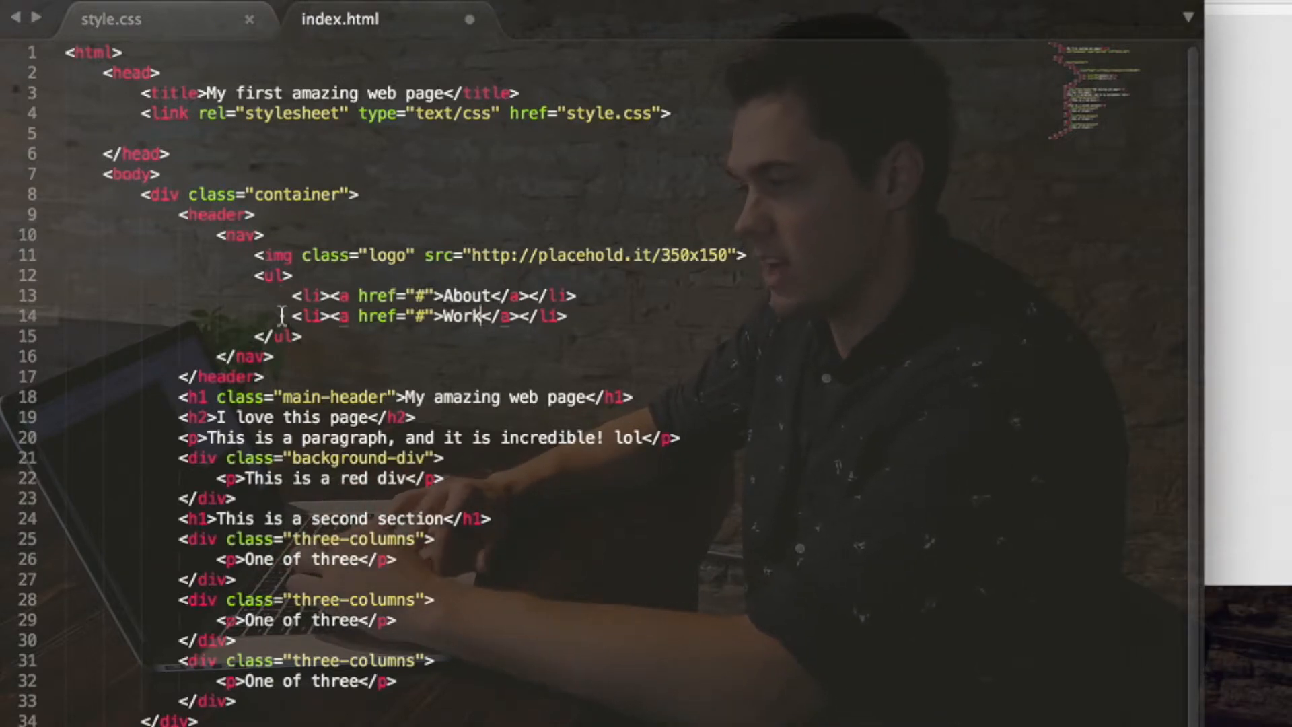
type("<li><a href=\"#\">Work</a></li>")
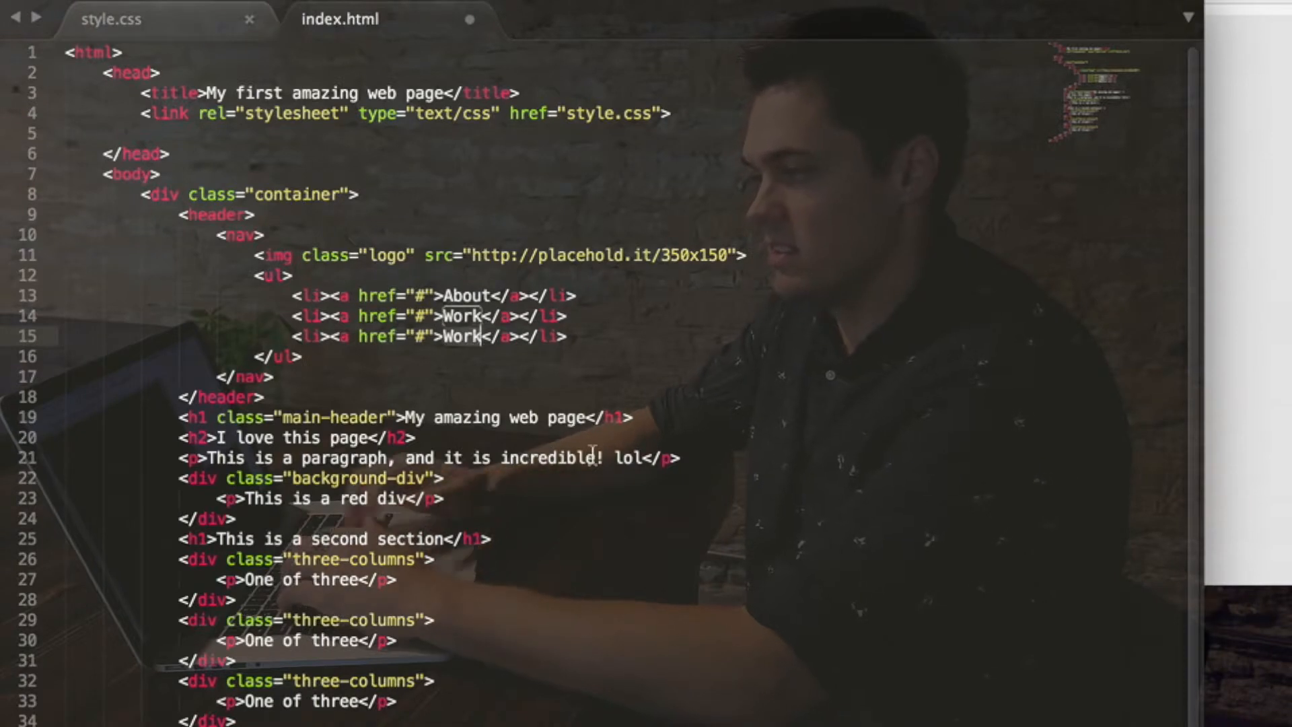
type("Contact")
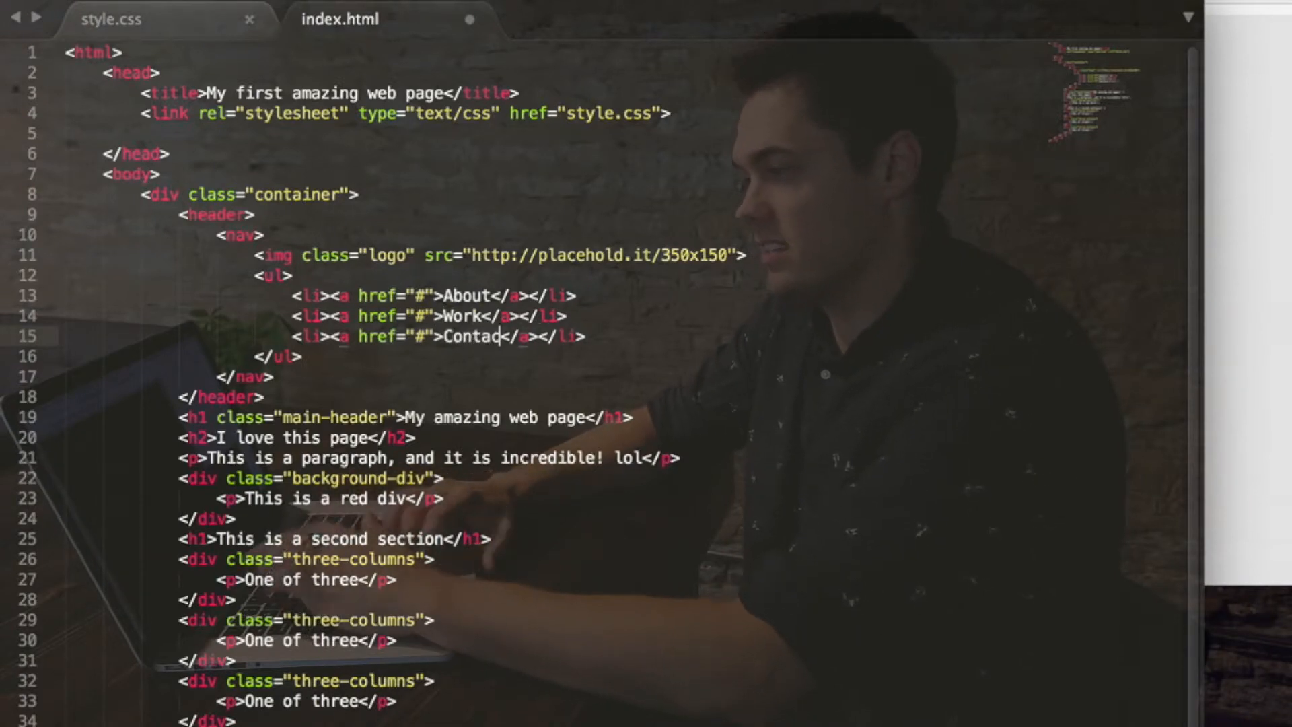
type("t")
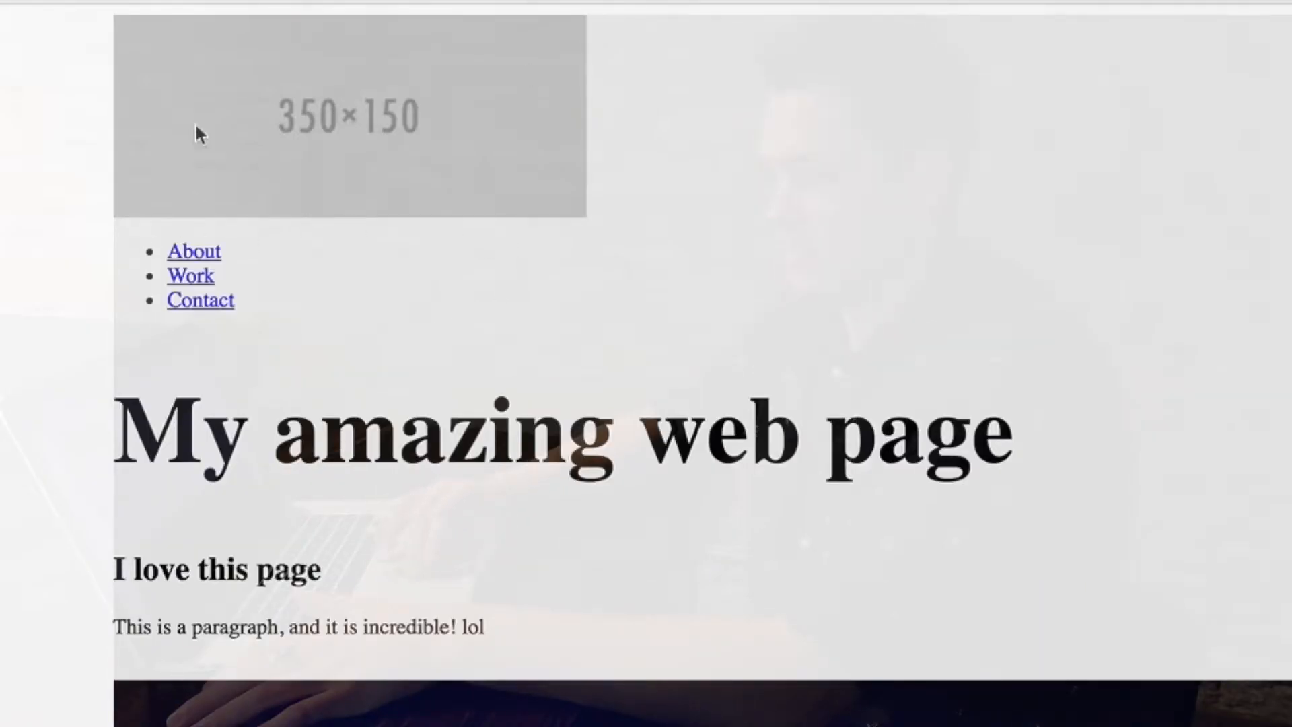
mouse_move(231, 396)
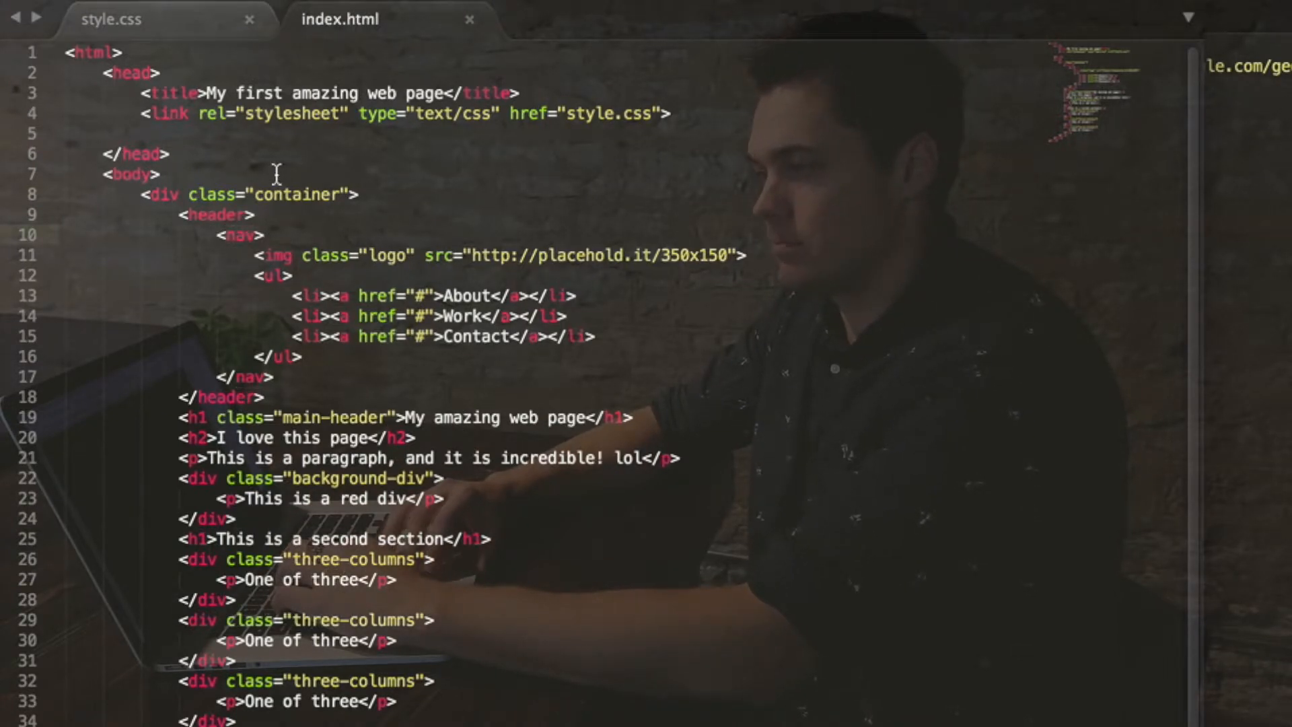
mouse_move(173, 25)
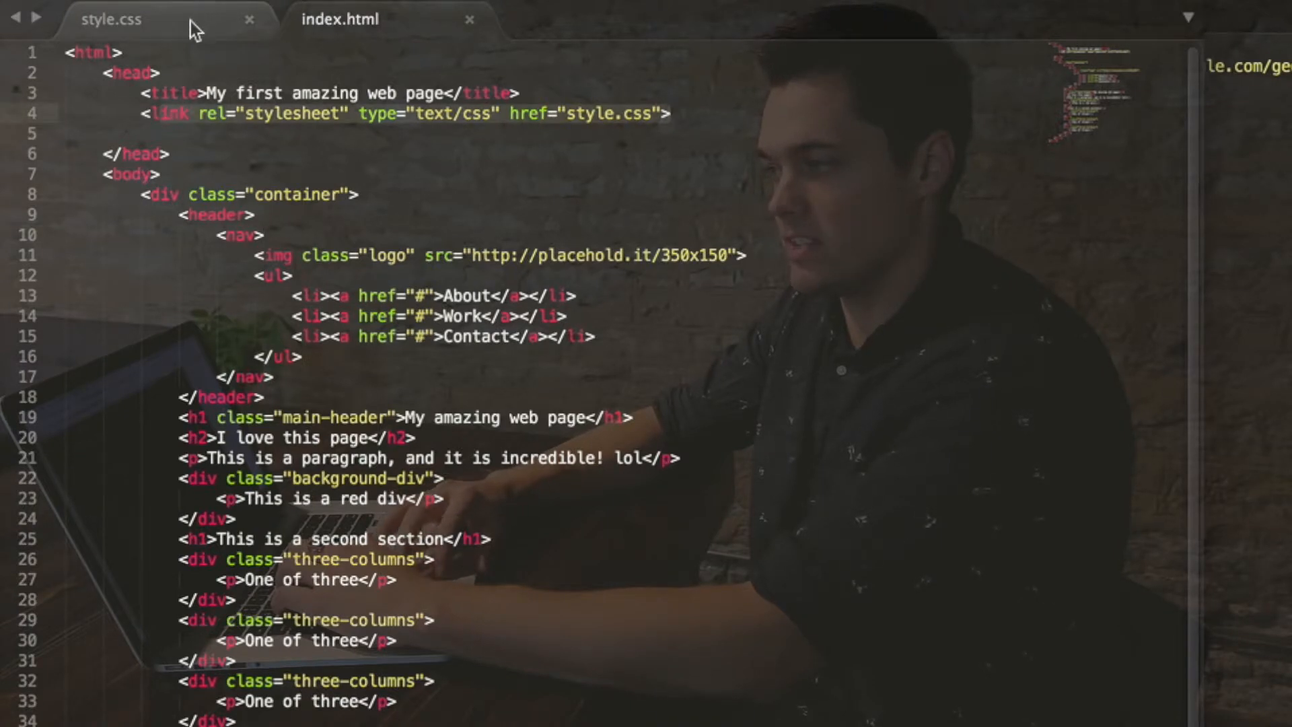
Start a nav rule in style.css with 20px padding and block display.
left_click(110, 19)
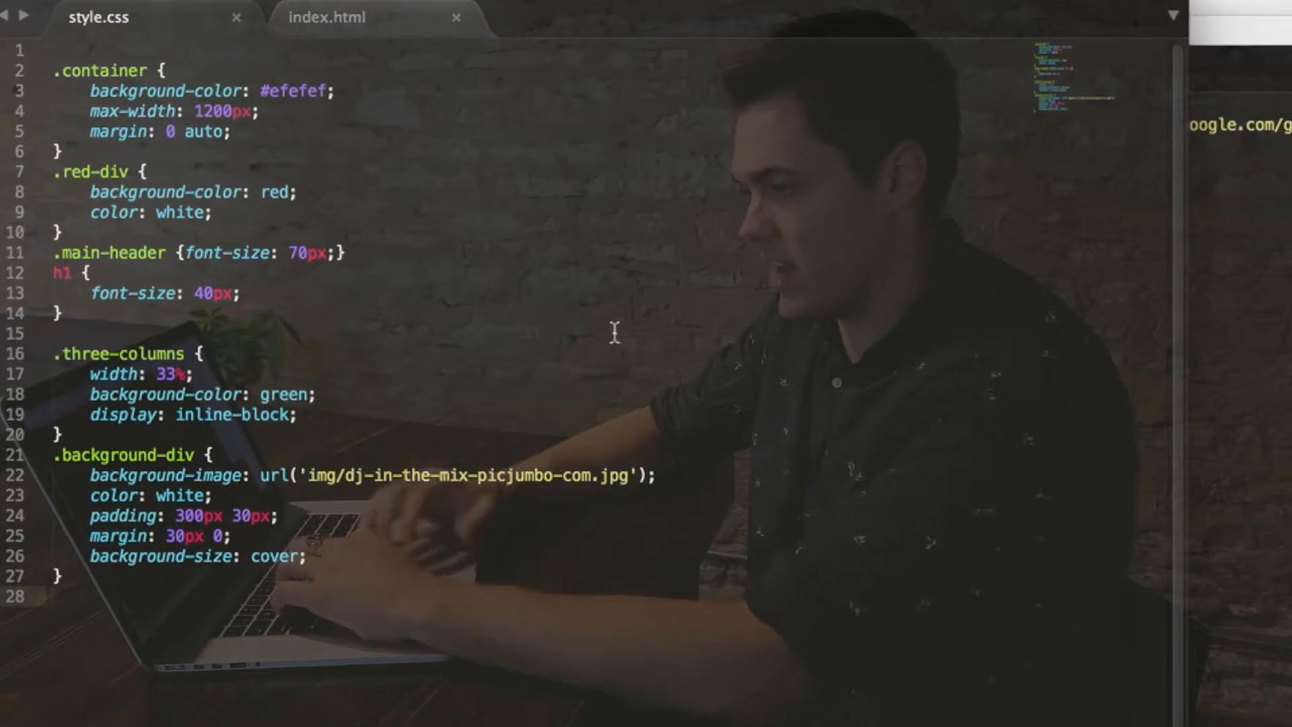
type("nav")
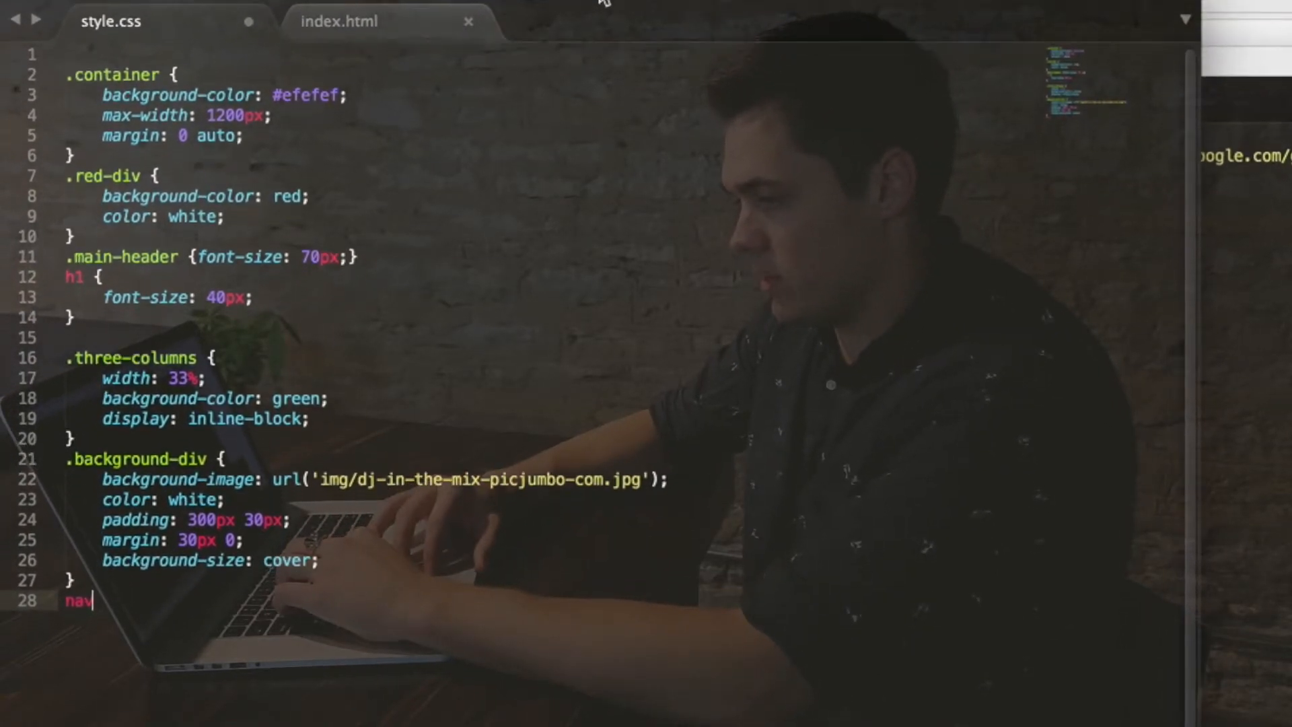
type("{}")
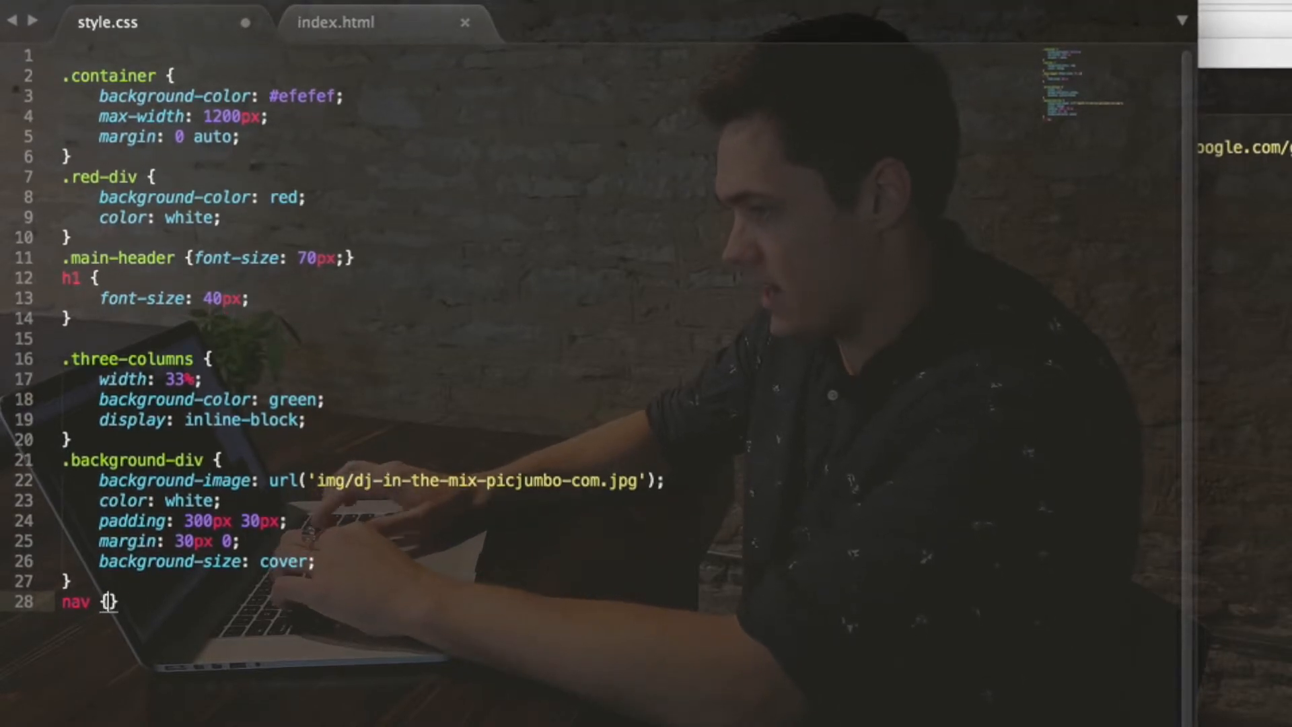
type("padding: 20p;")
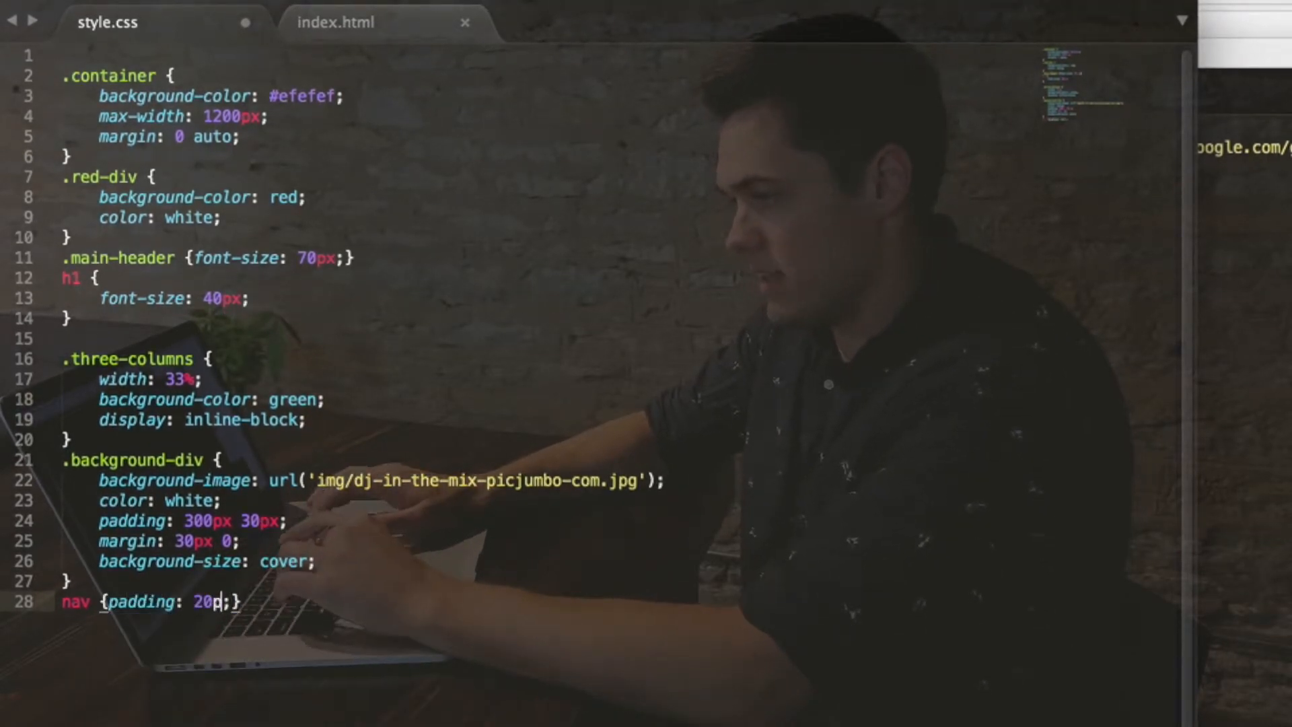
type("x")
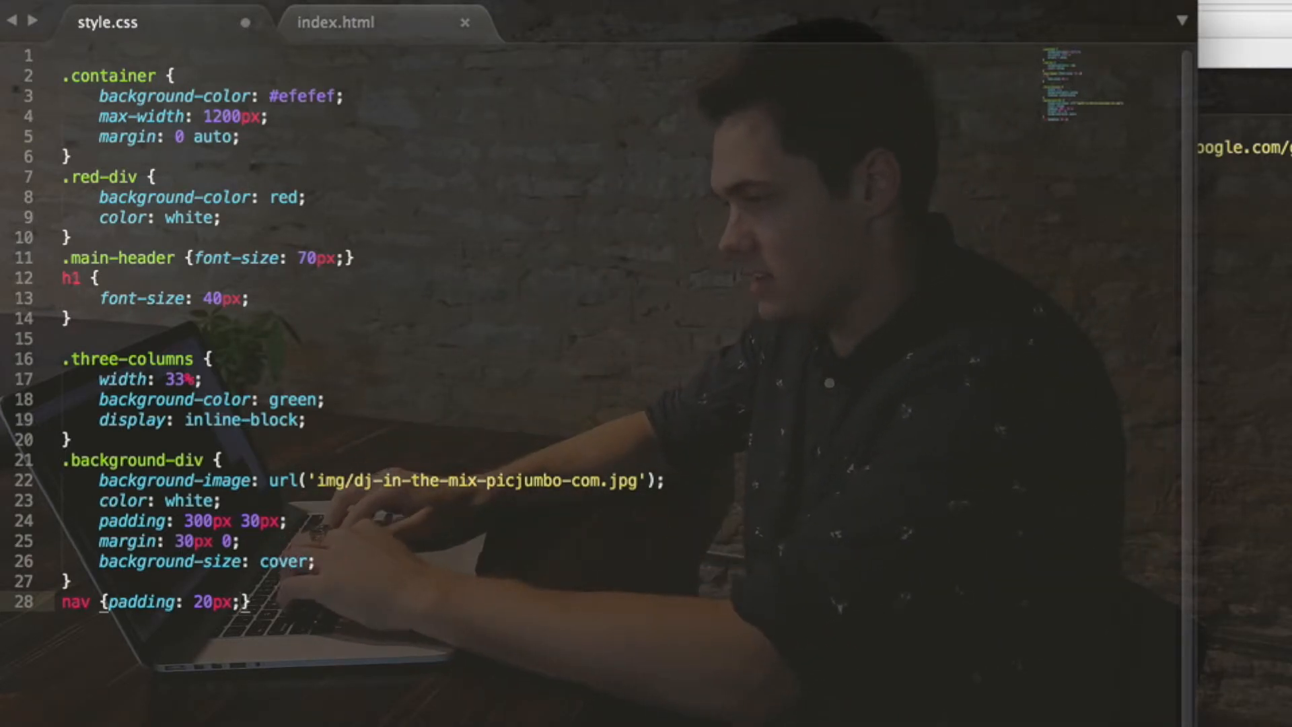
type("display: block;")
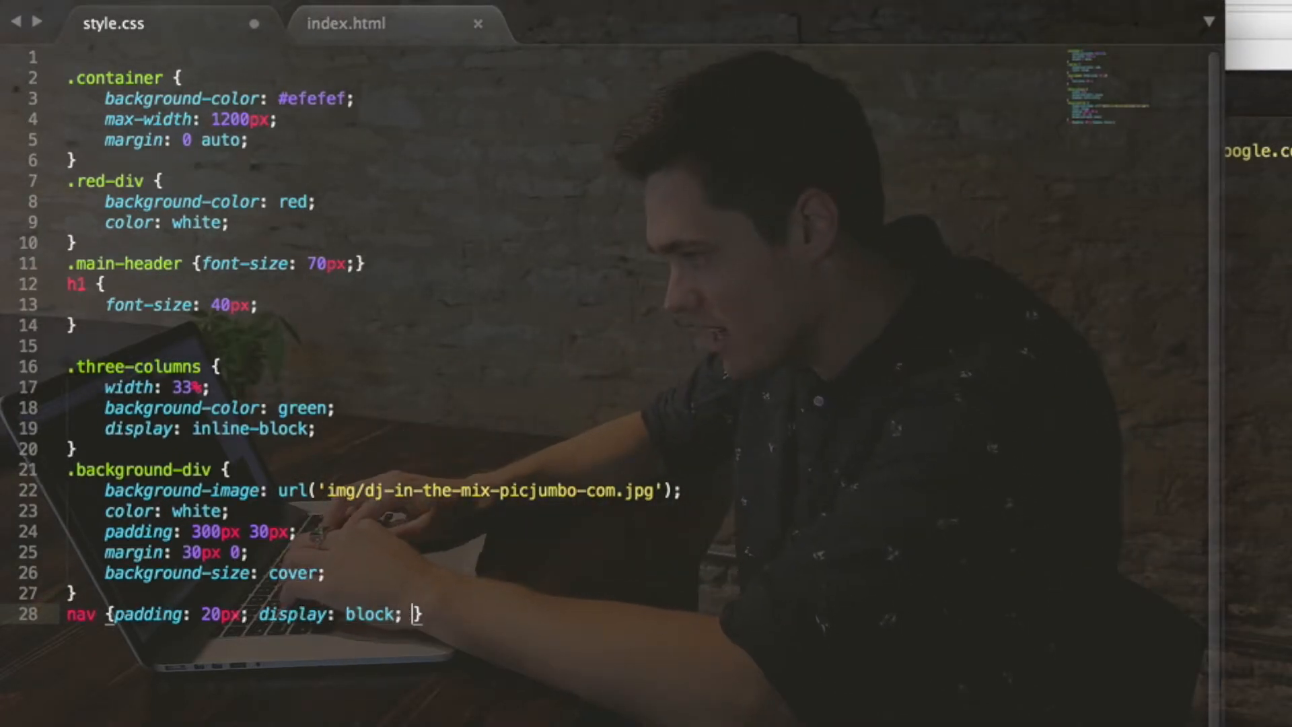
Add white background-color, clear: both and 60px height to the nav rule.
type("background:;")
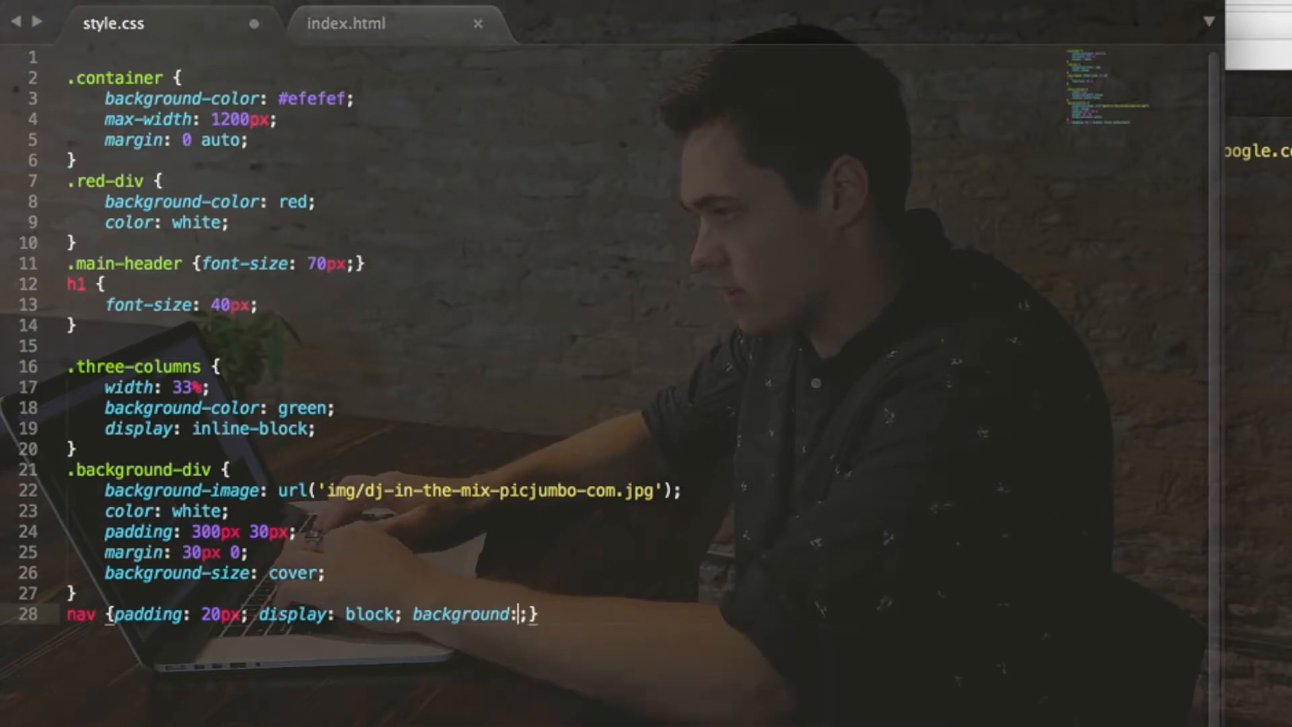
type("color:")
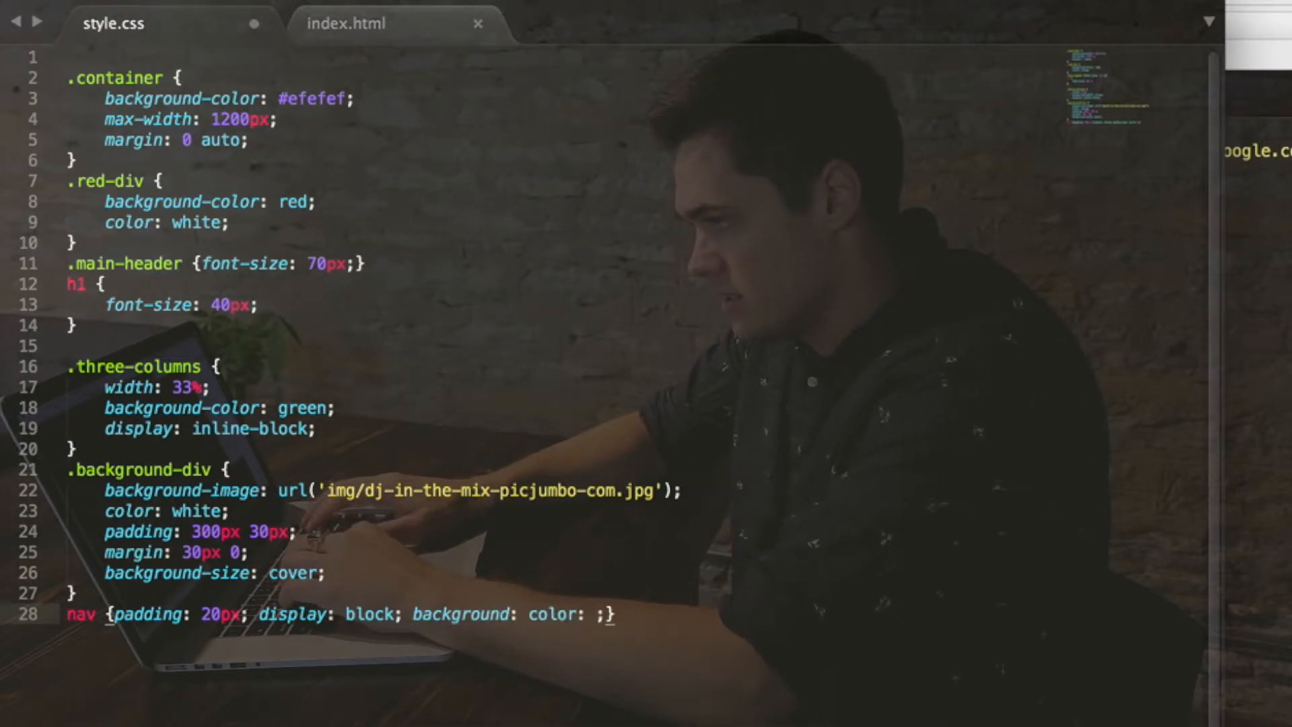
key("Backspace")
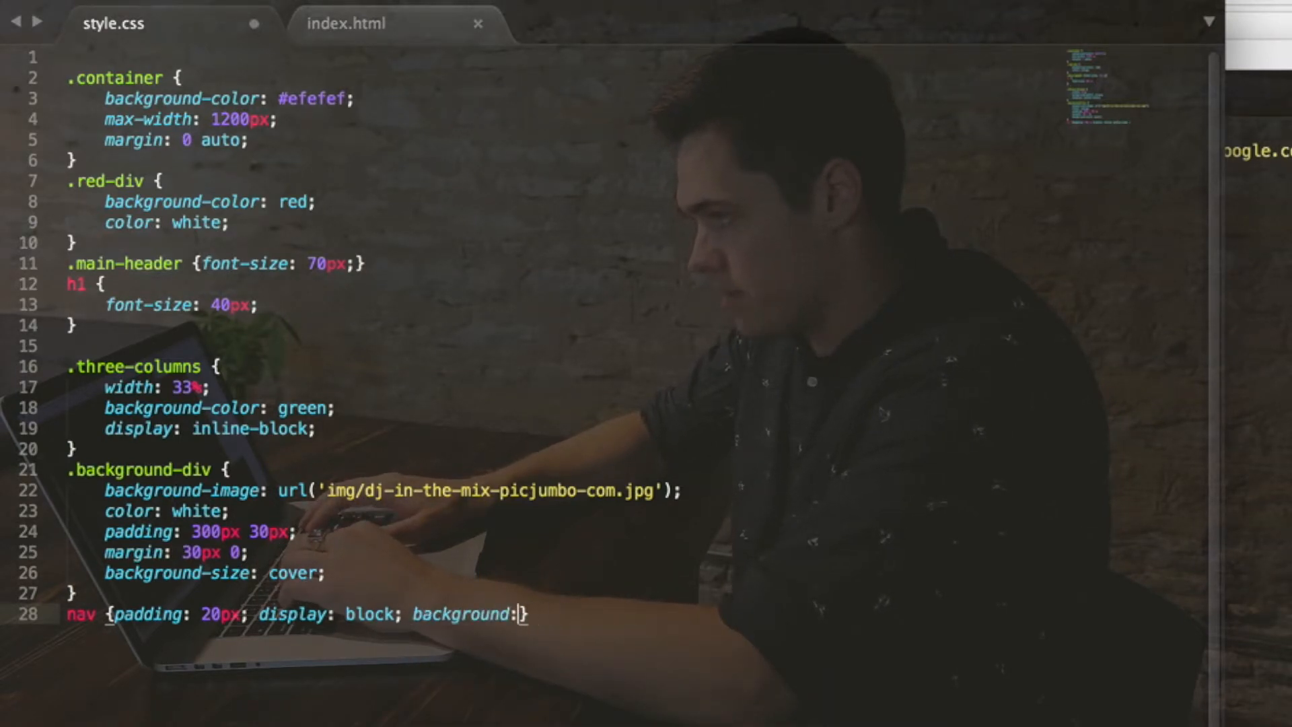
type("-color:")
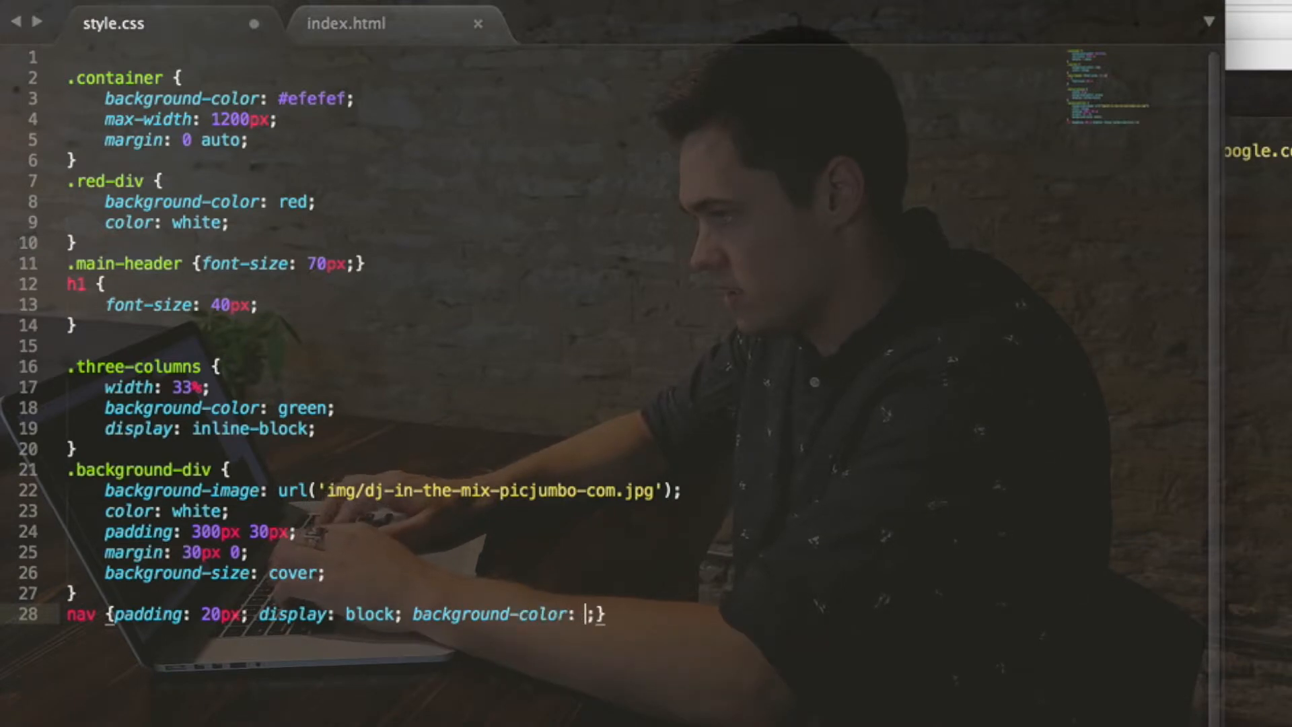
type("white; clear:")
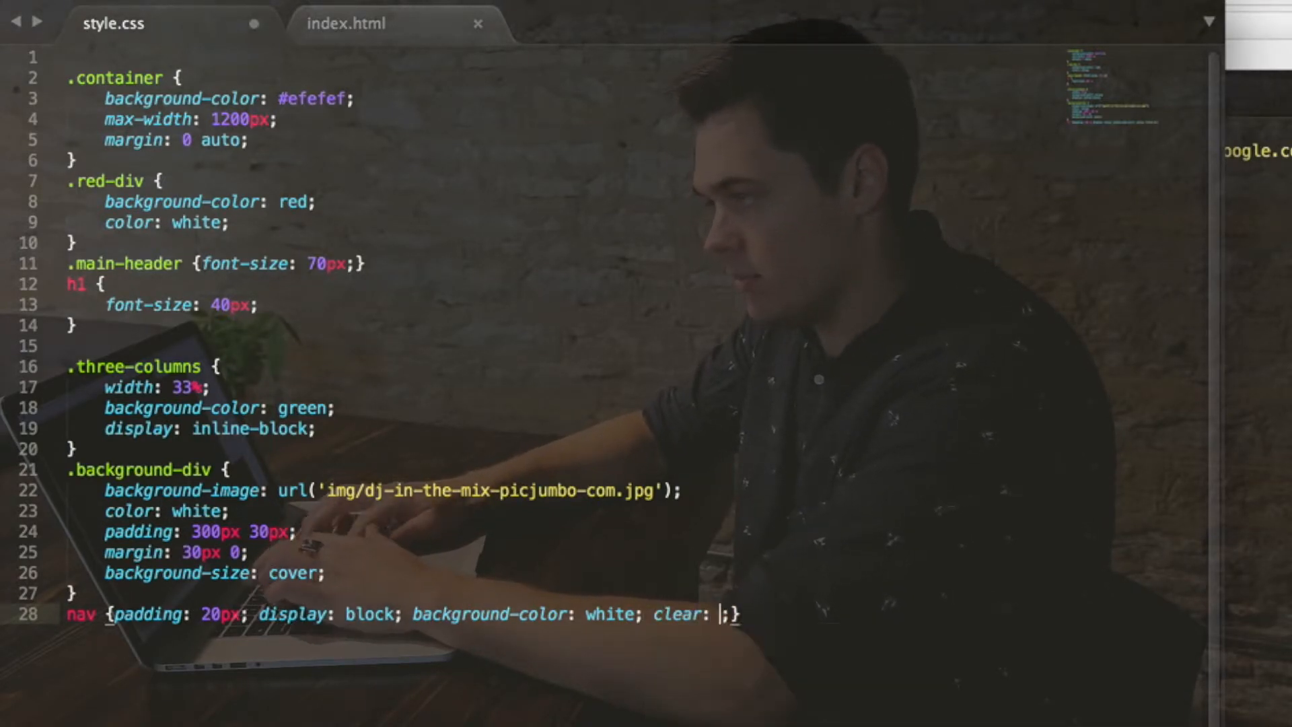
type("both")
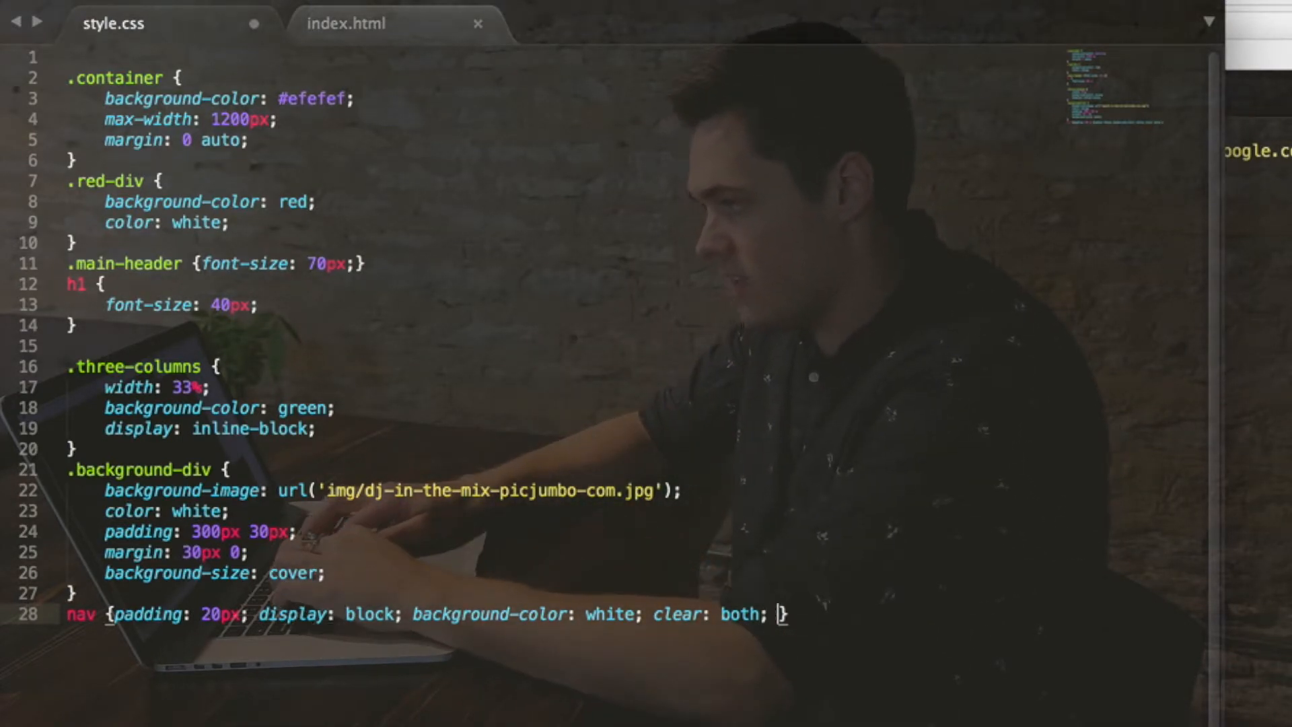
type("height: ;")
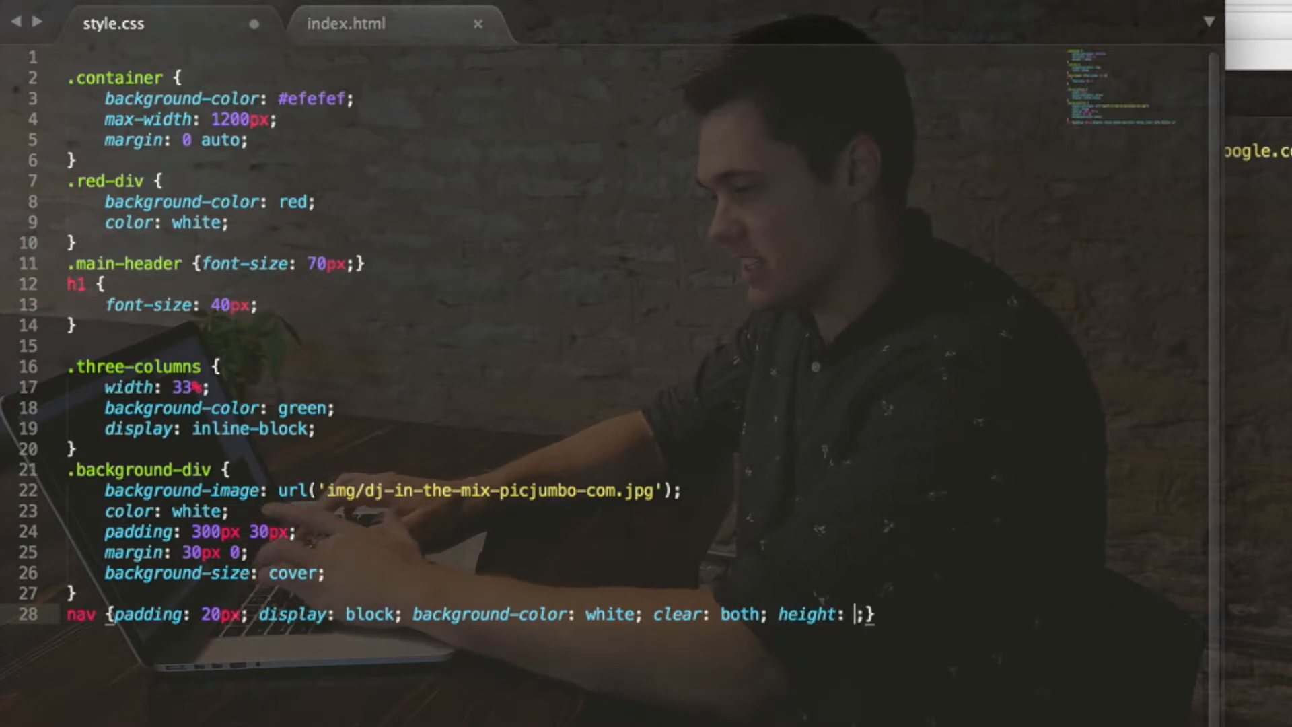
type("60px")
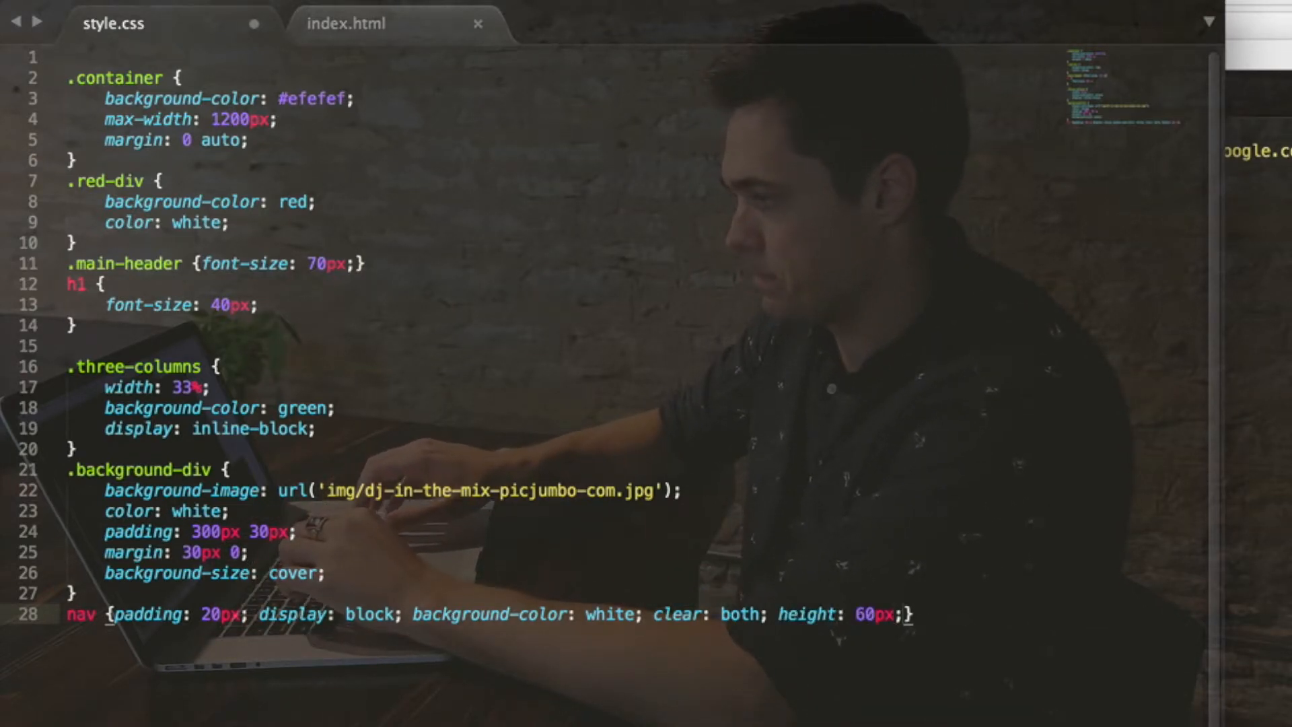
key("Return")
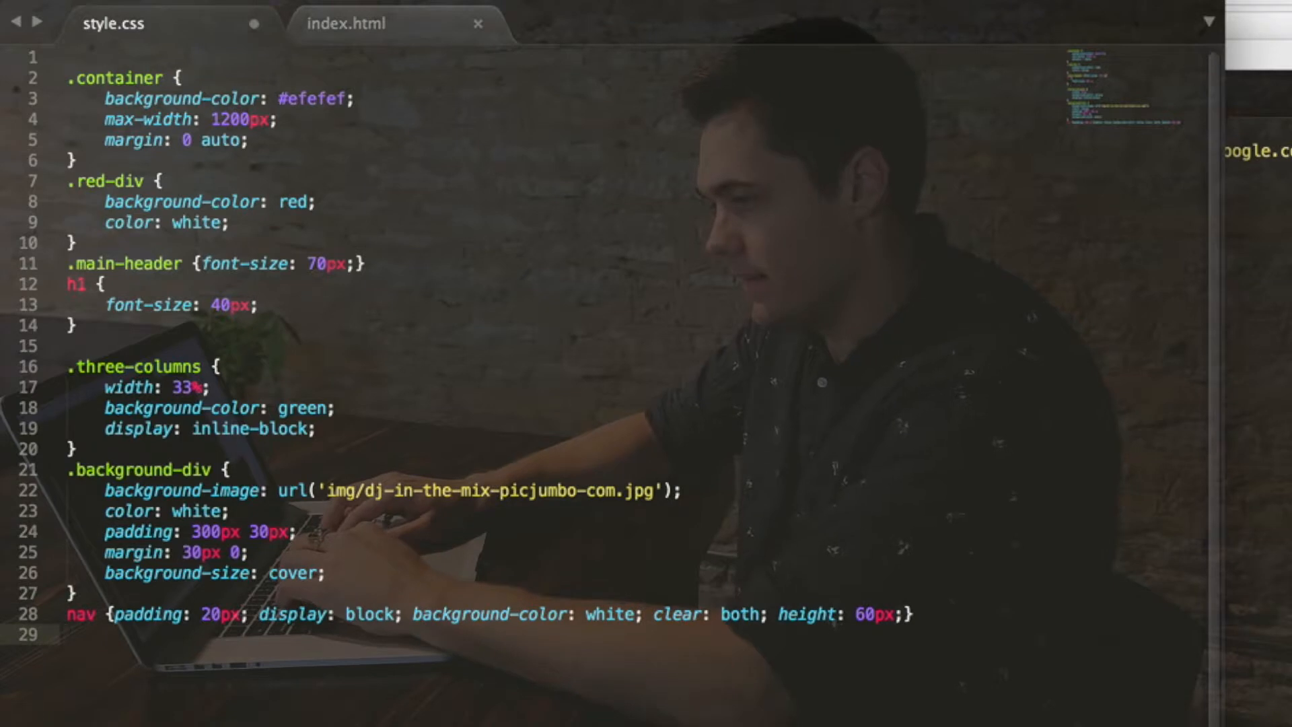
Start a nav img.logo rule with an empty float, checking the logo class in index.html.
type("nav img")
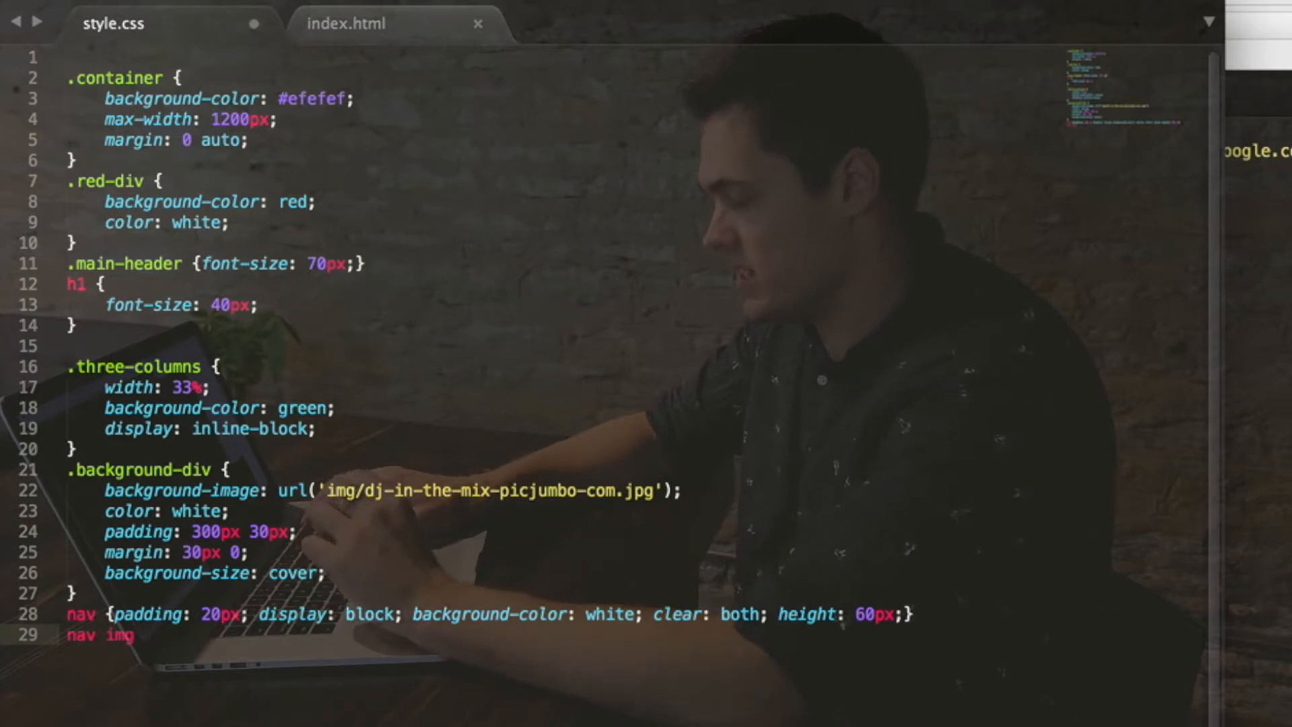
type("{}")
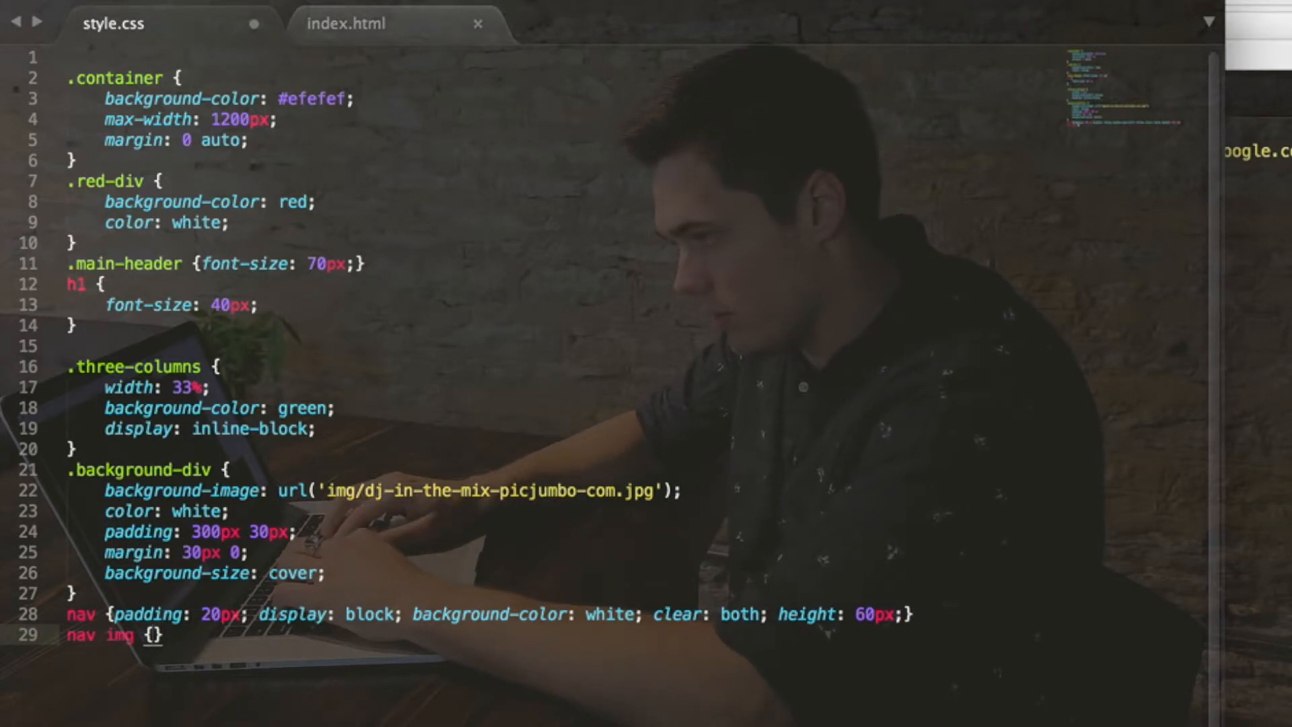
type("float: ;")
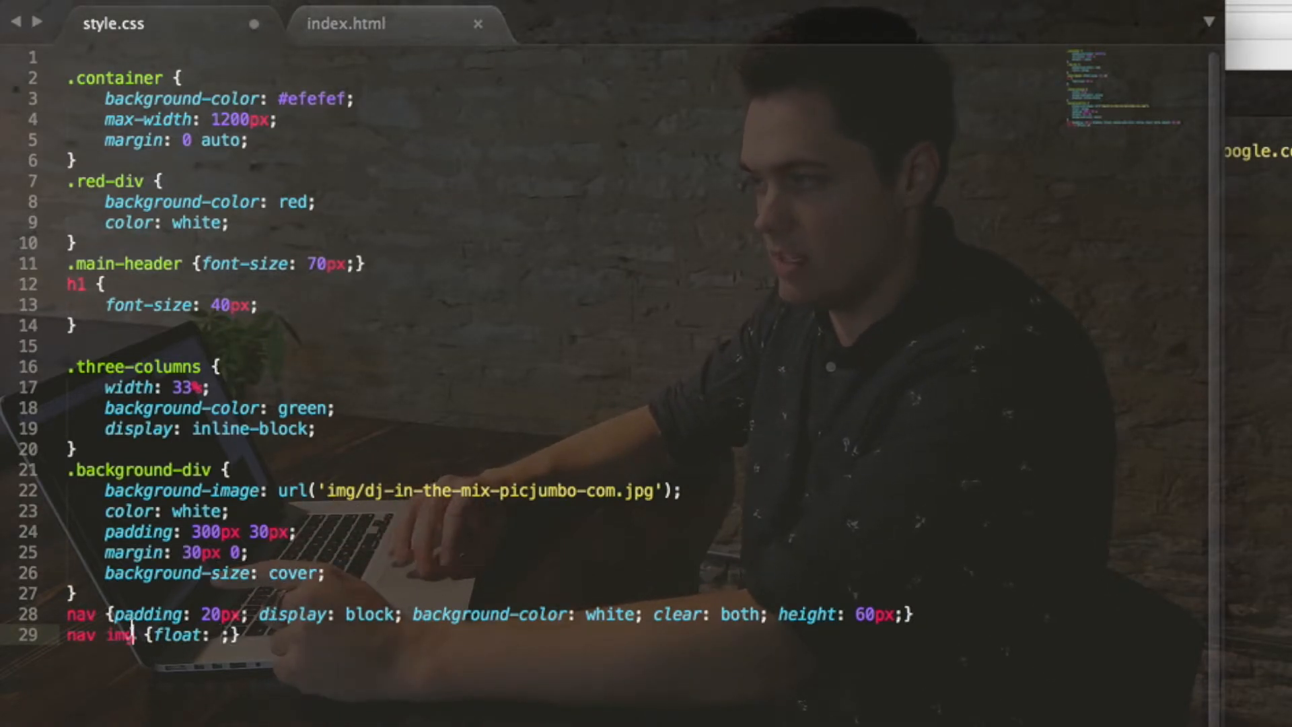
left_click(347, 22)
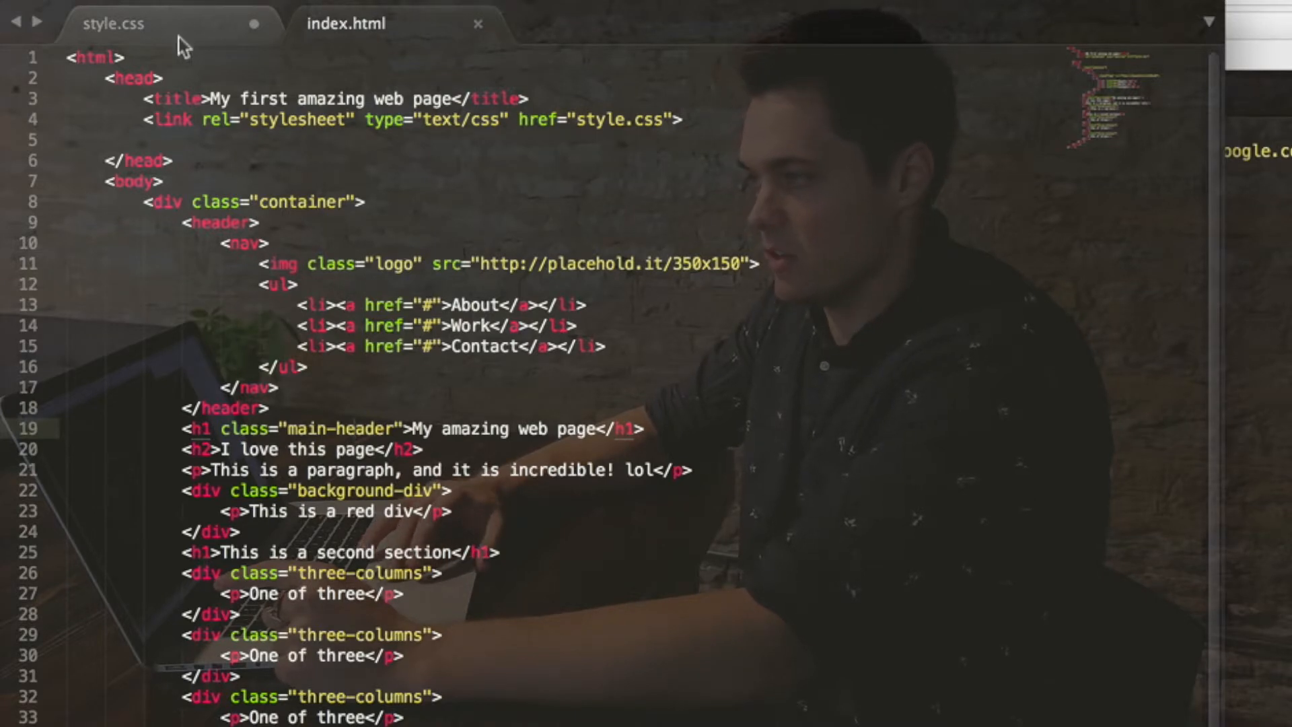
left_click(113, 23)
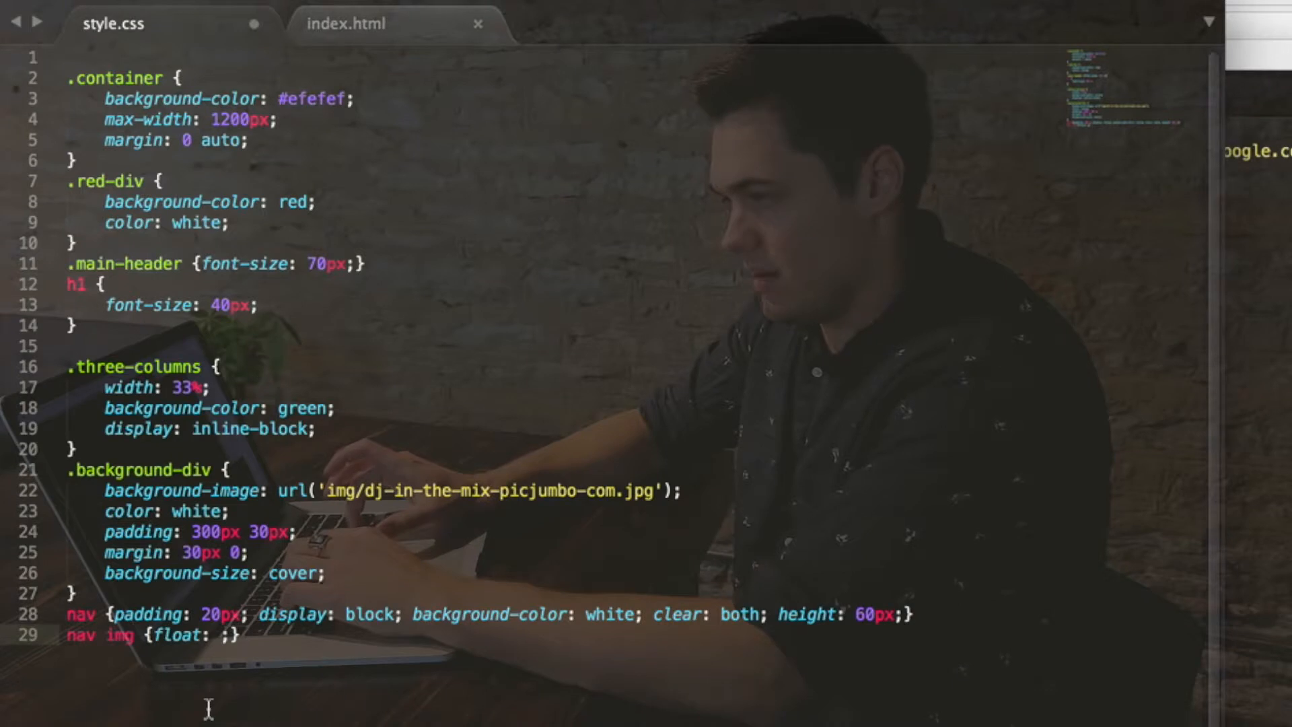
type(".logo")
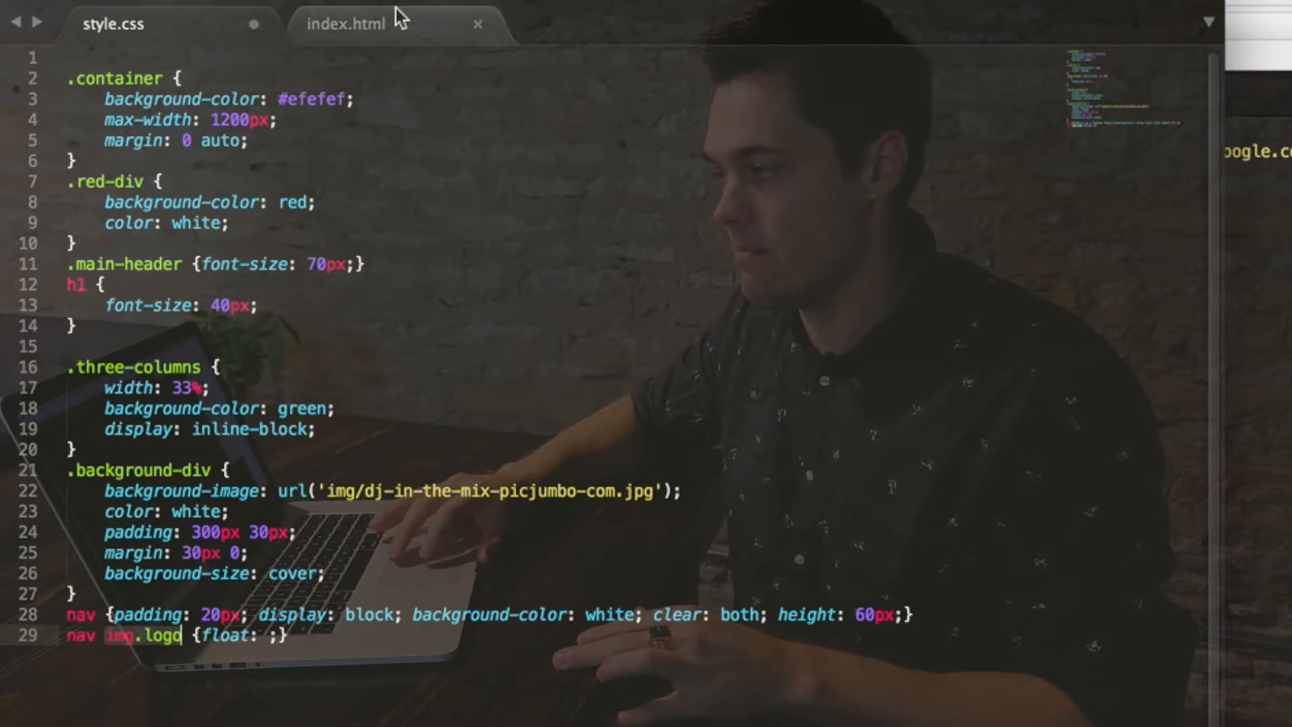
Float the logo left with max-width 150px, after rechecking the index.html markup.
left_click(345, 23)
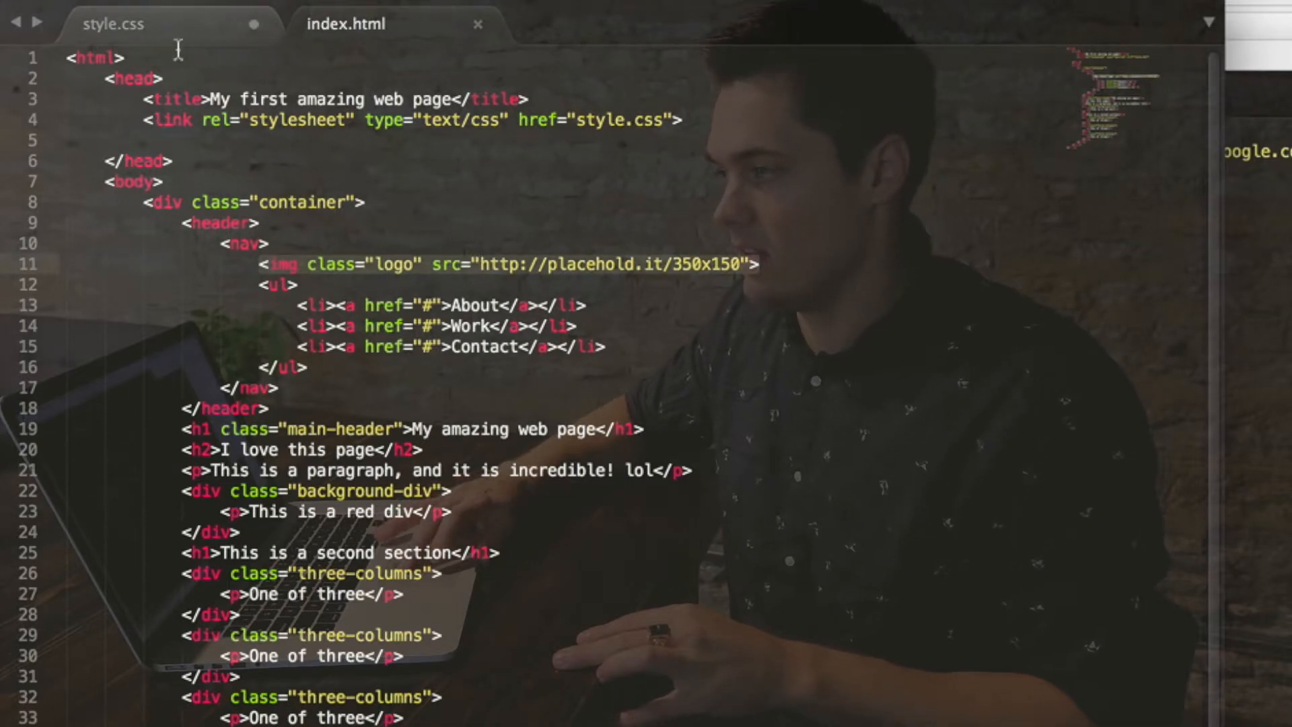
left_click(113, 24)
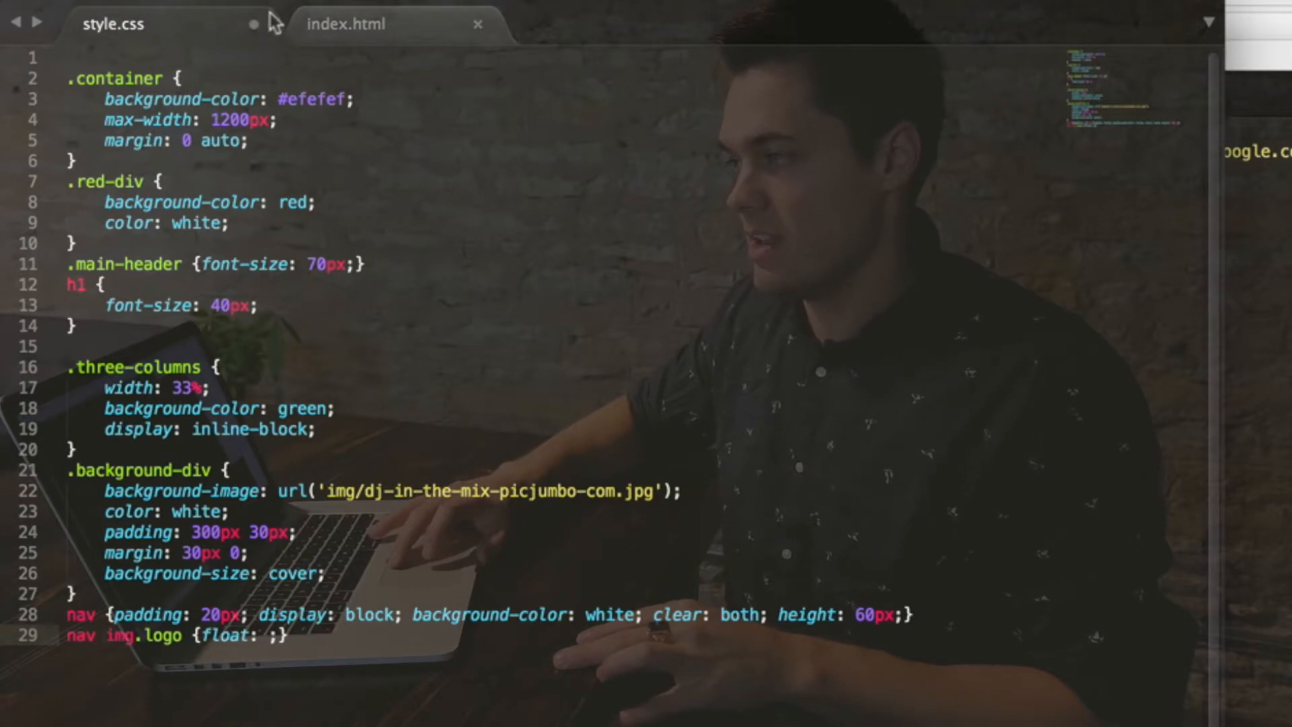
left_click(346, 24)
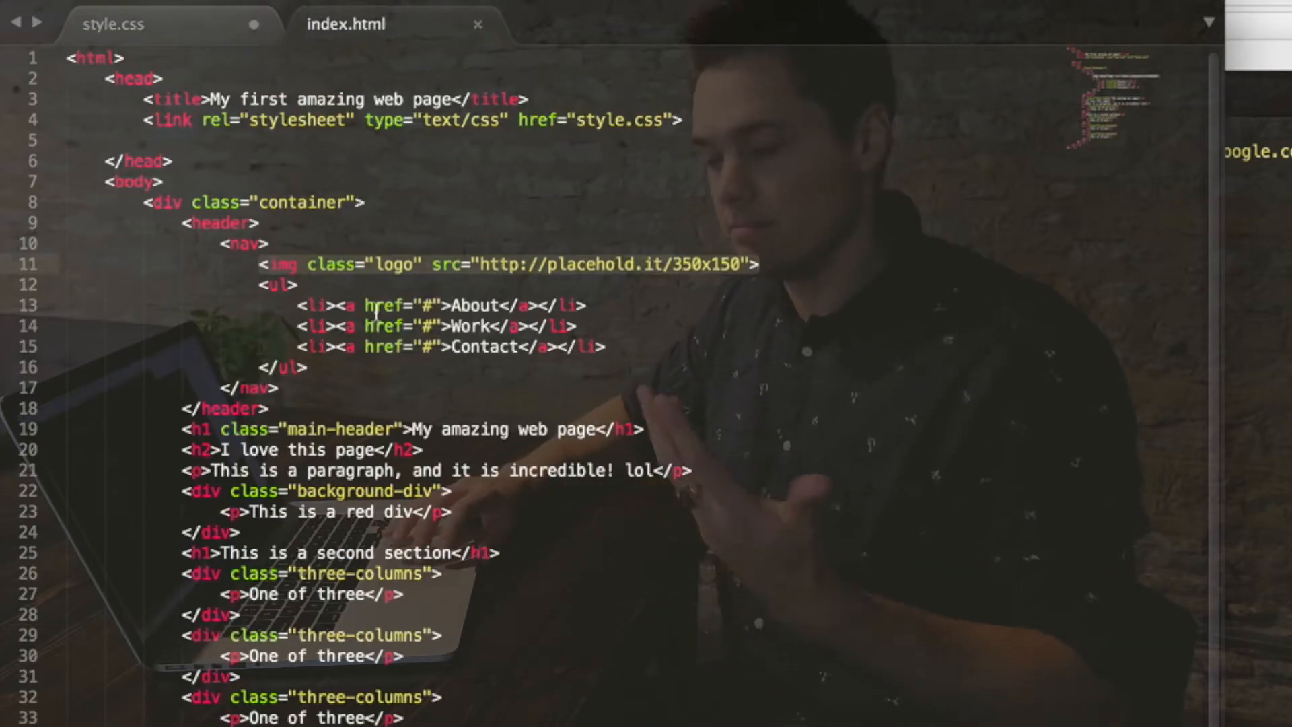
left_click(113, 24)
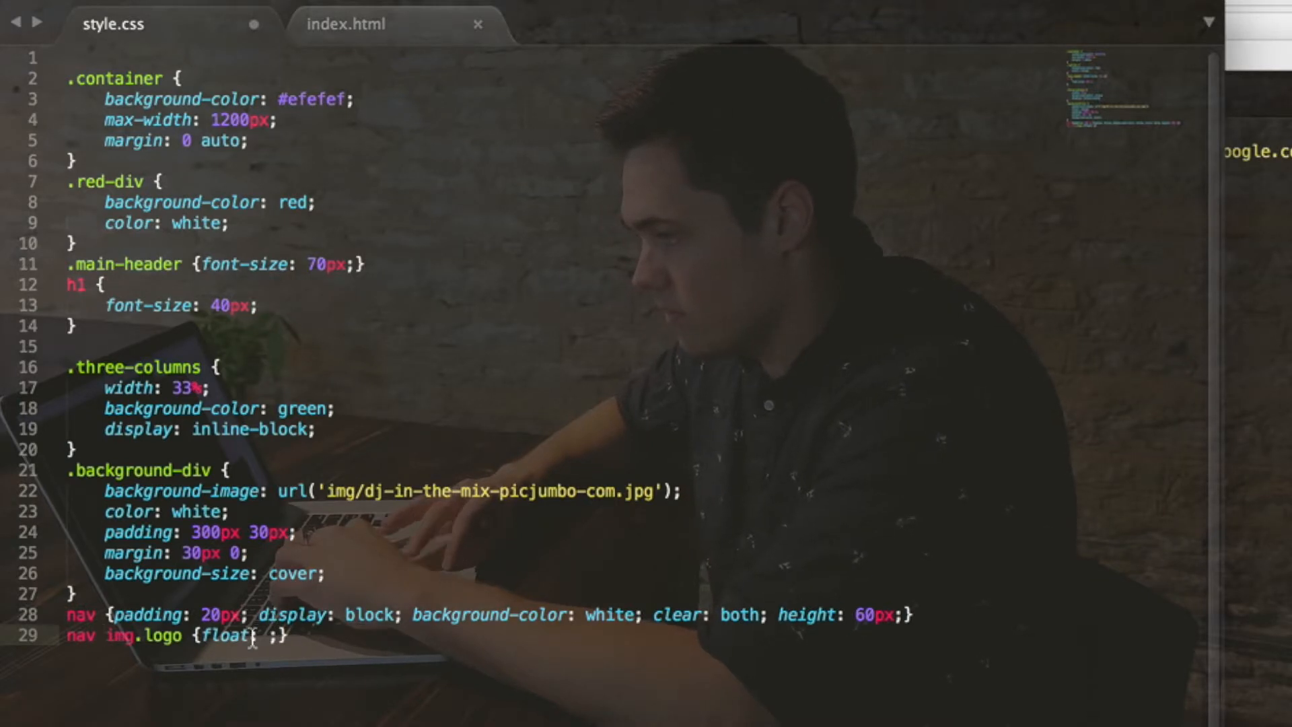
type("left")
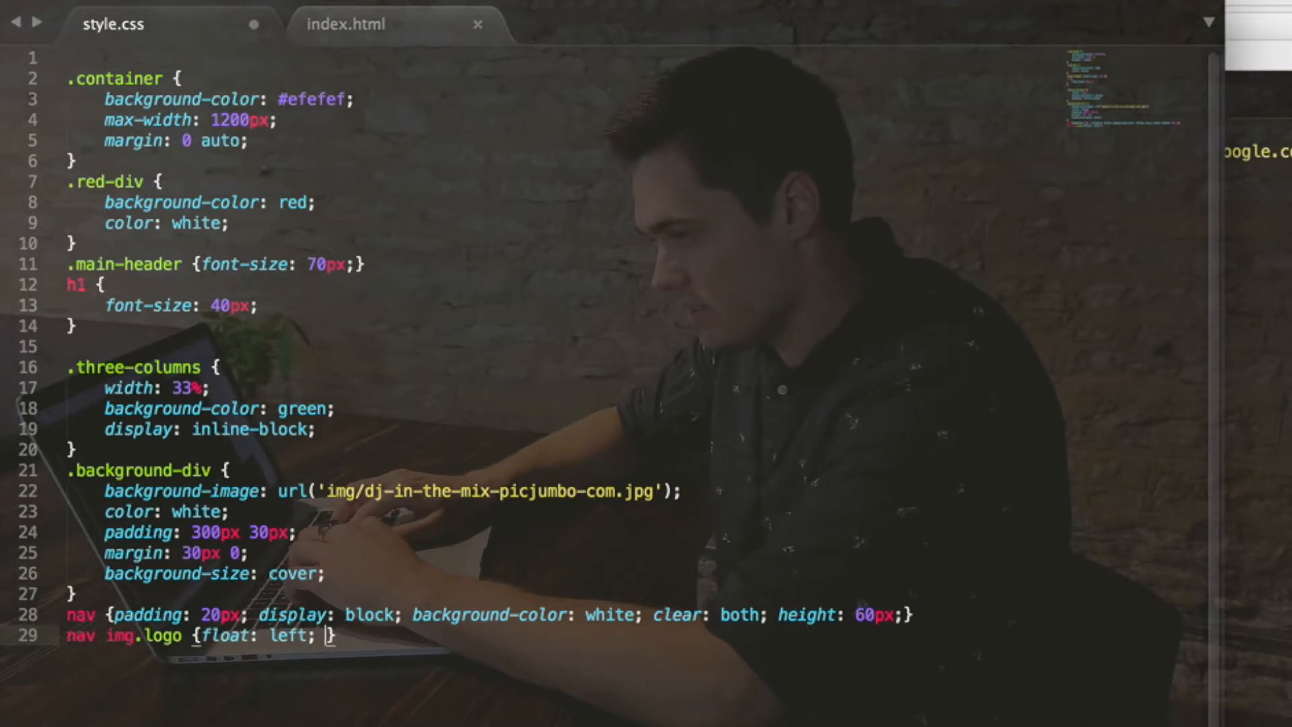
type("max-width")
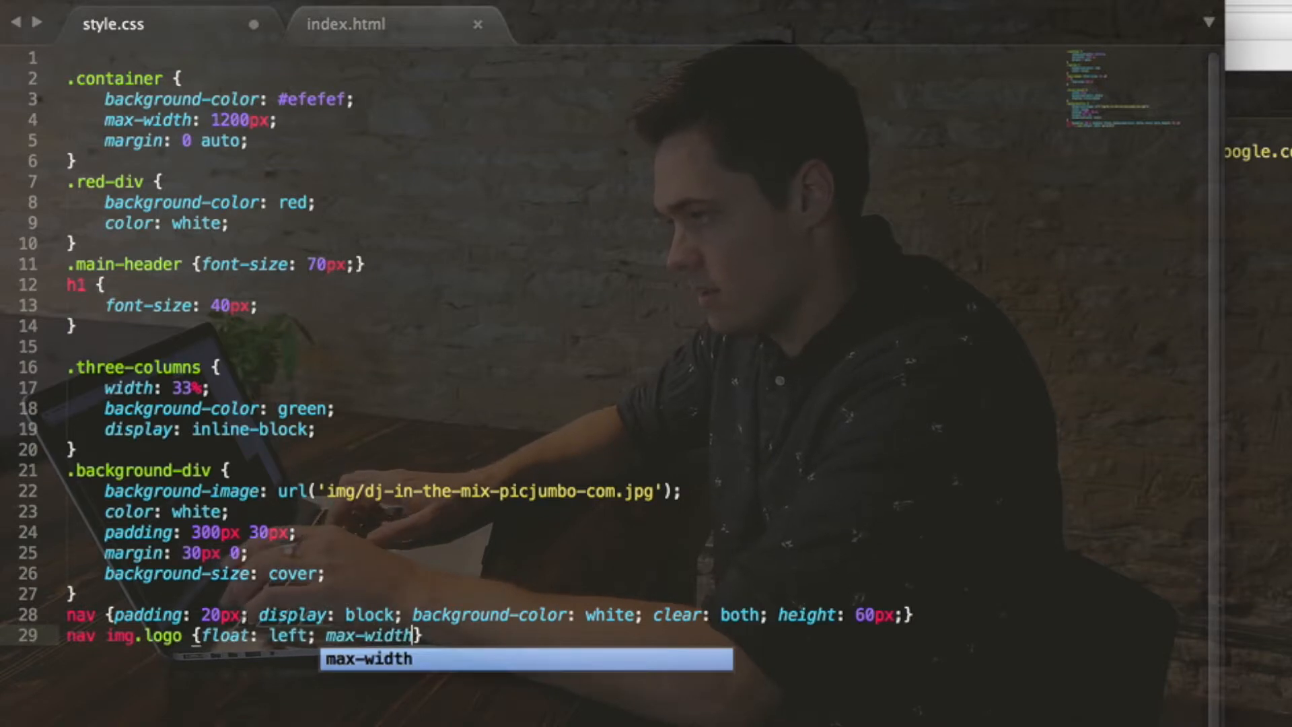
type(": 150p;}")
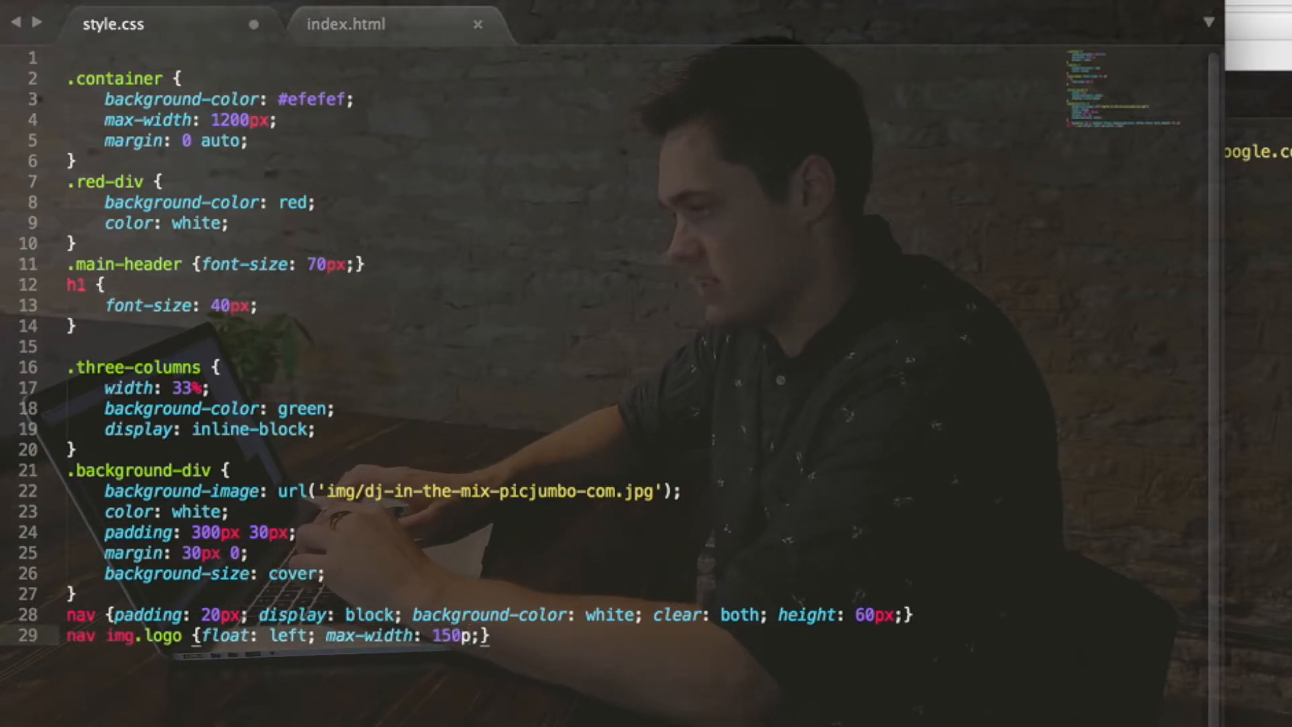
type("x")
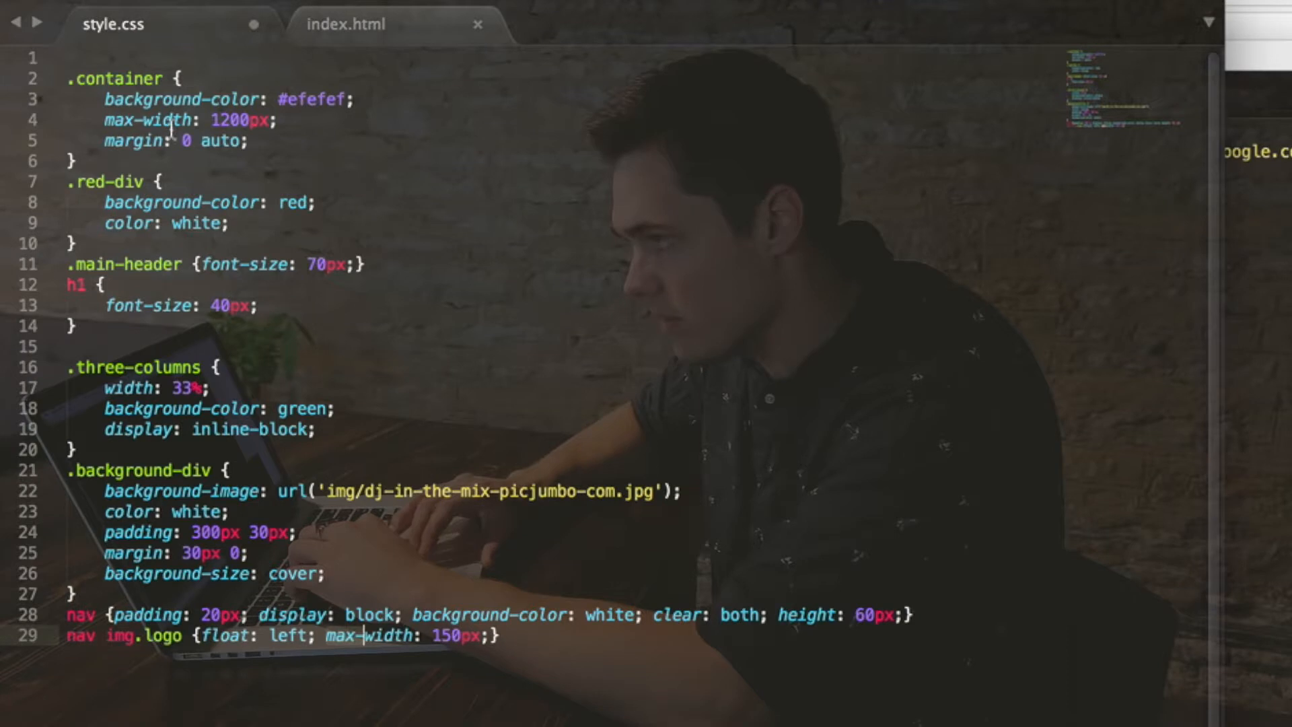
key("Return")
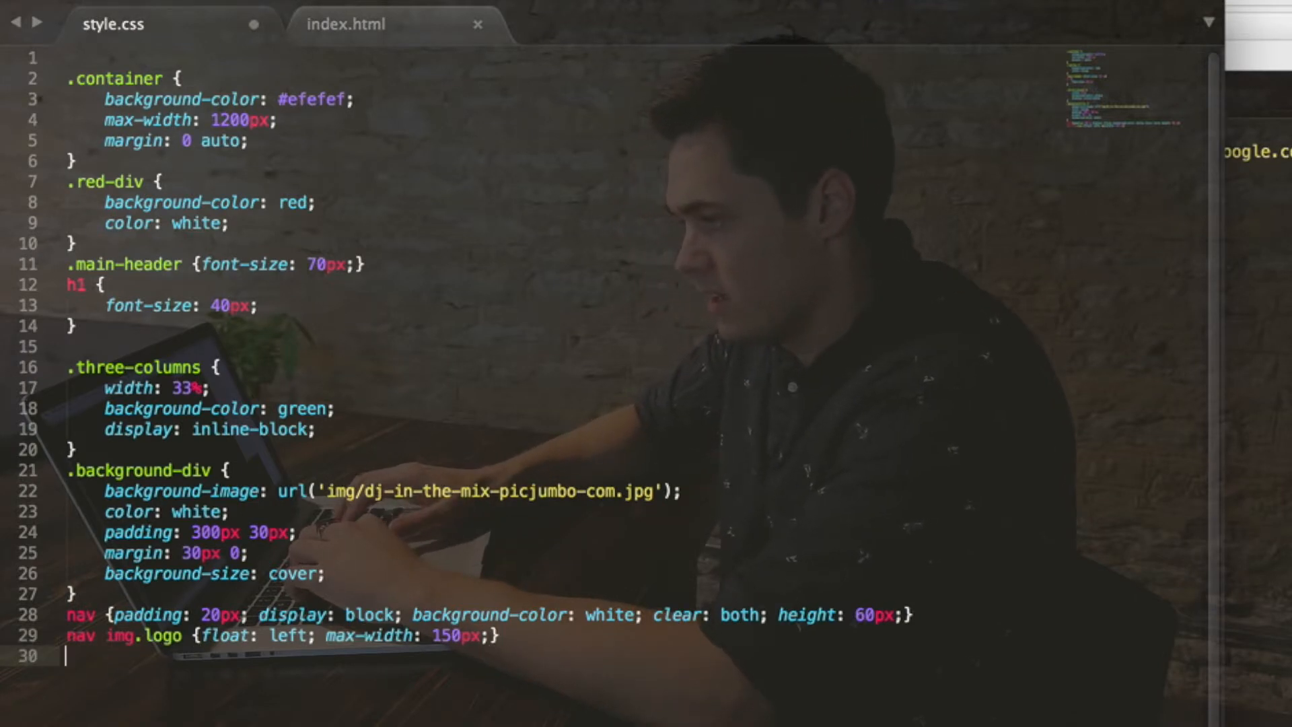
type("n")
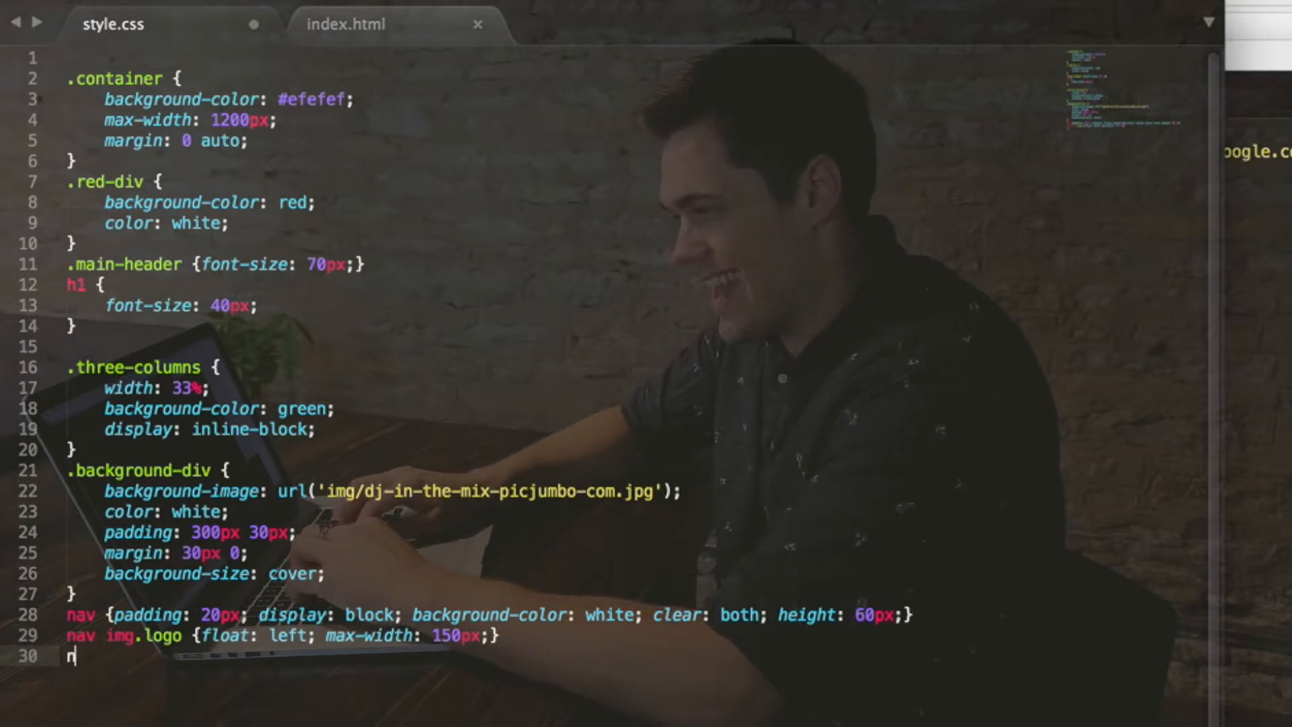
Add nav ul float right, and nav ul li with inline-block, relative position and padding.
type("av ul")
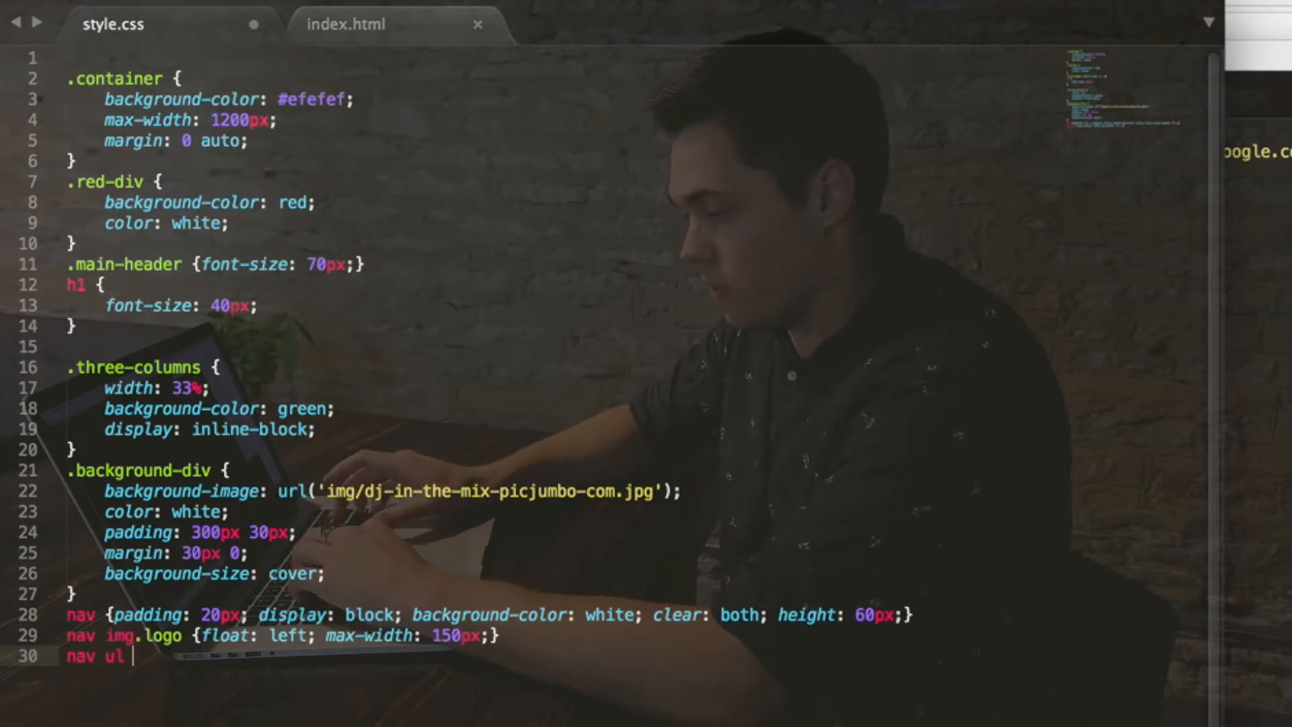
type("{float: right;")
type("nav")
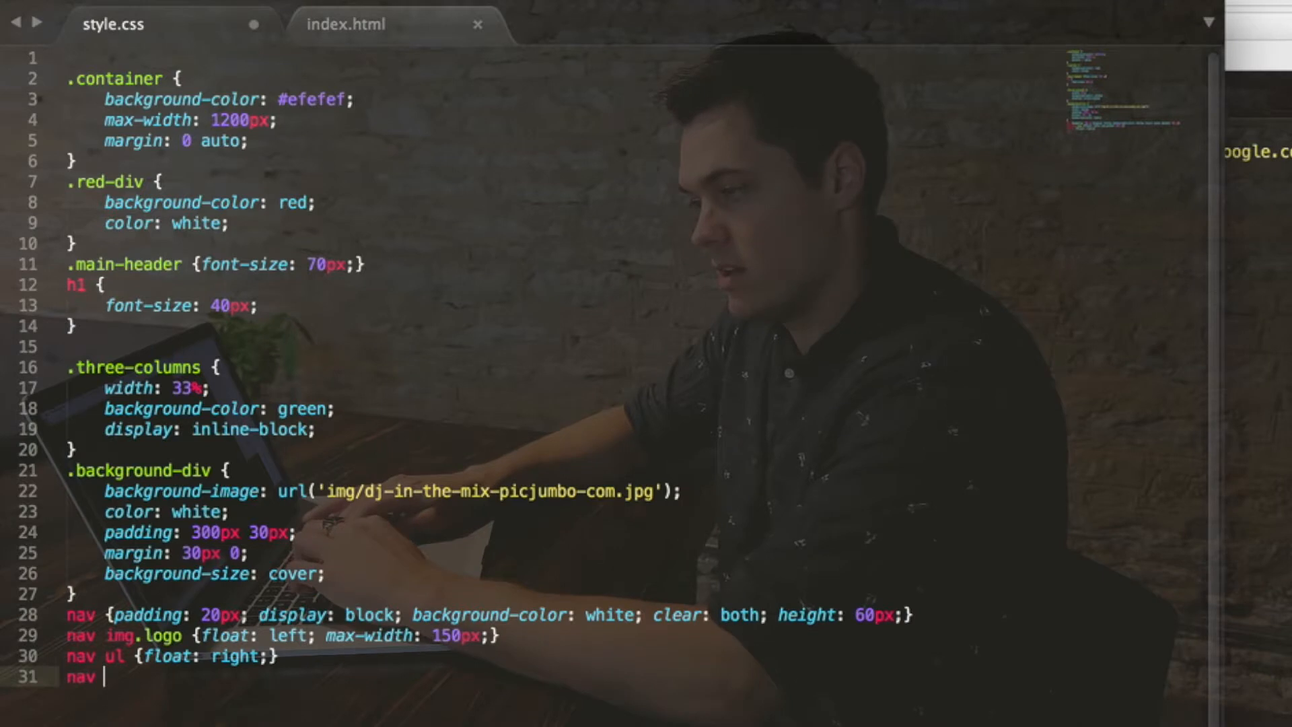
type("ul")
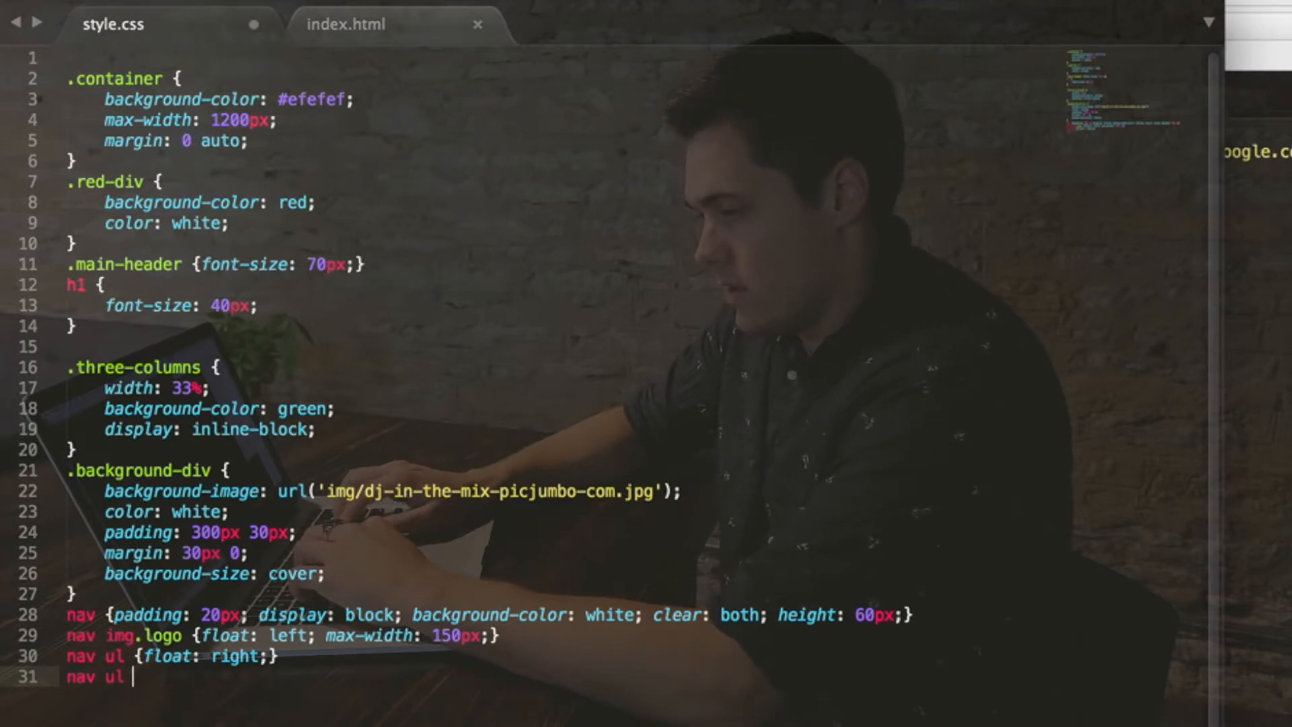
type("li")
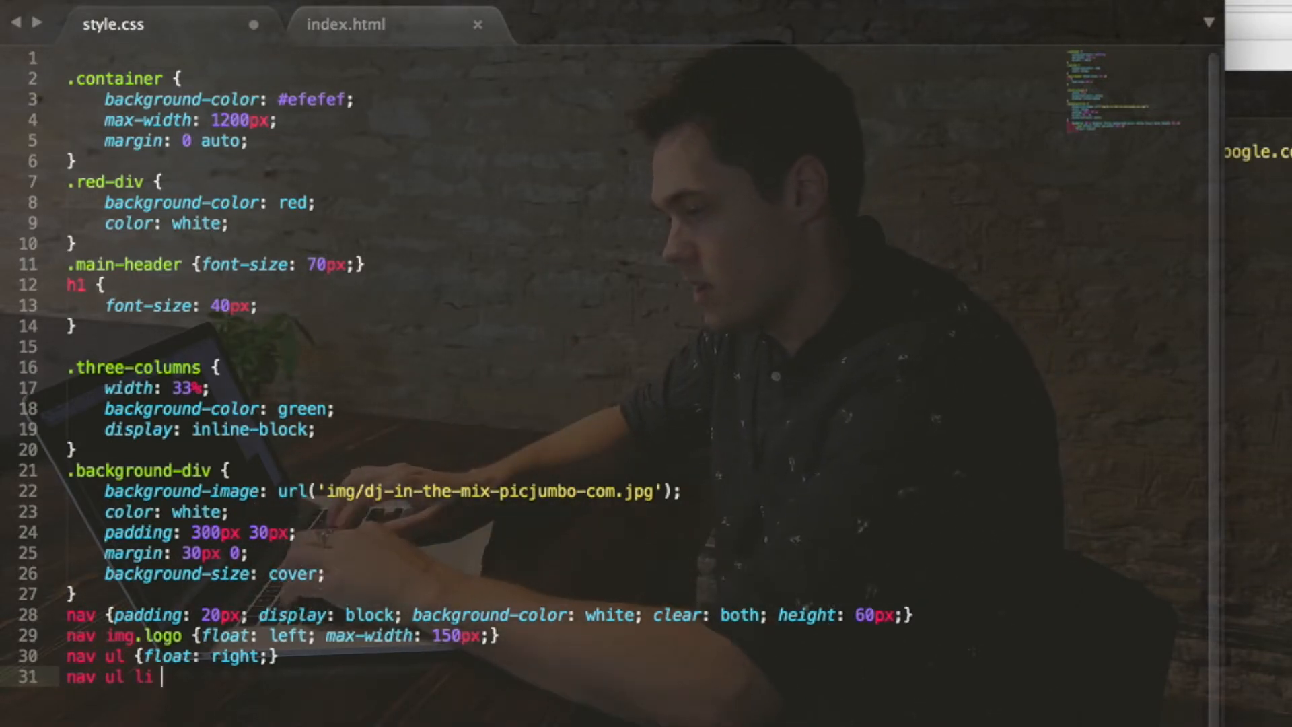
type("{display: inline-block;")
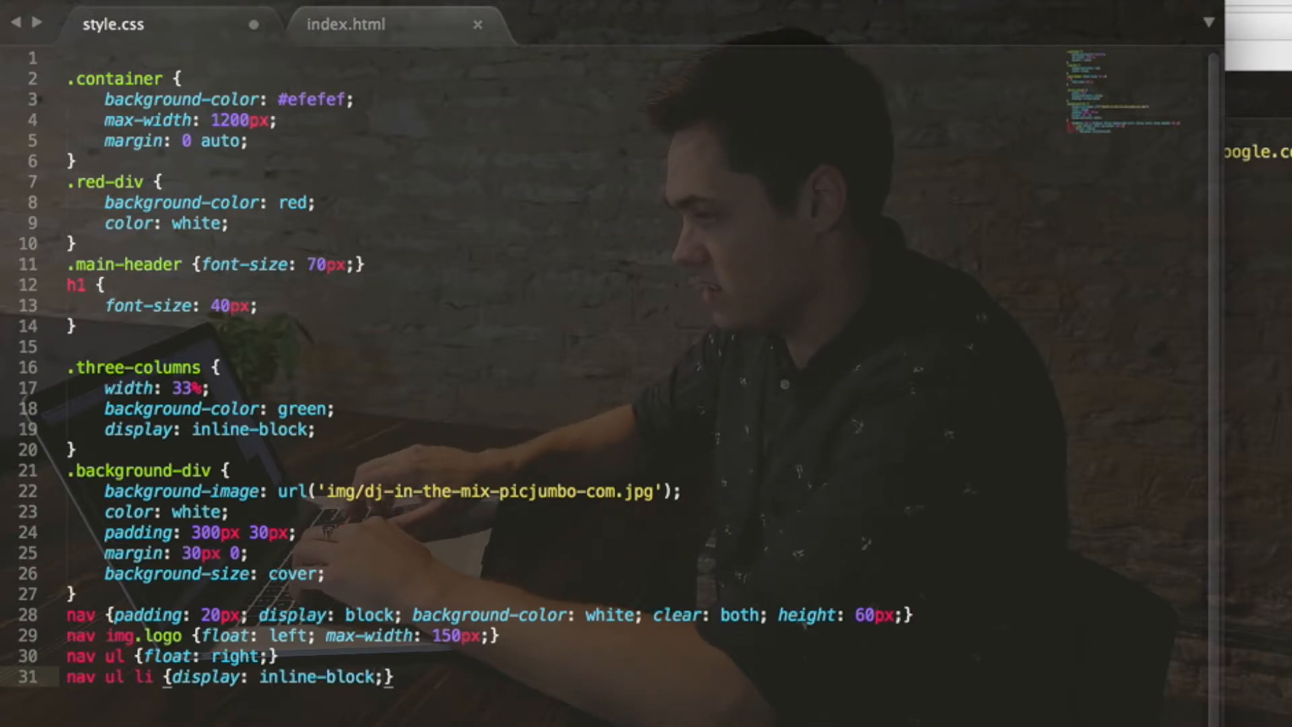
type("position: relative;")
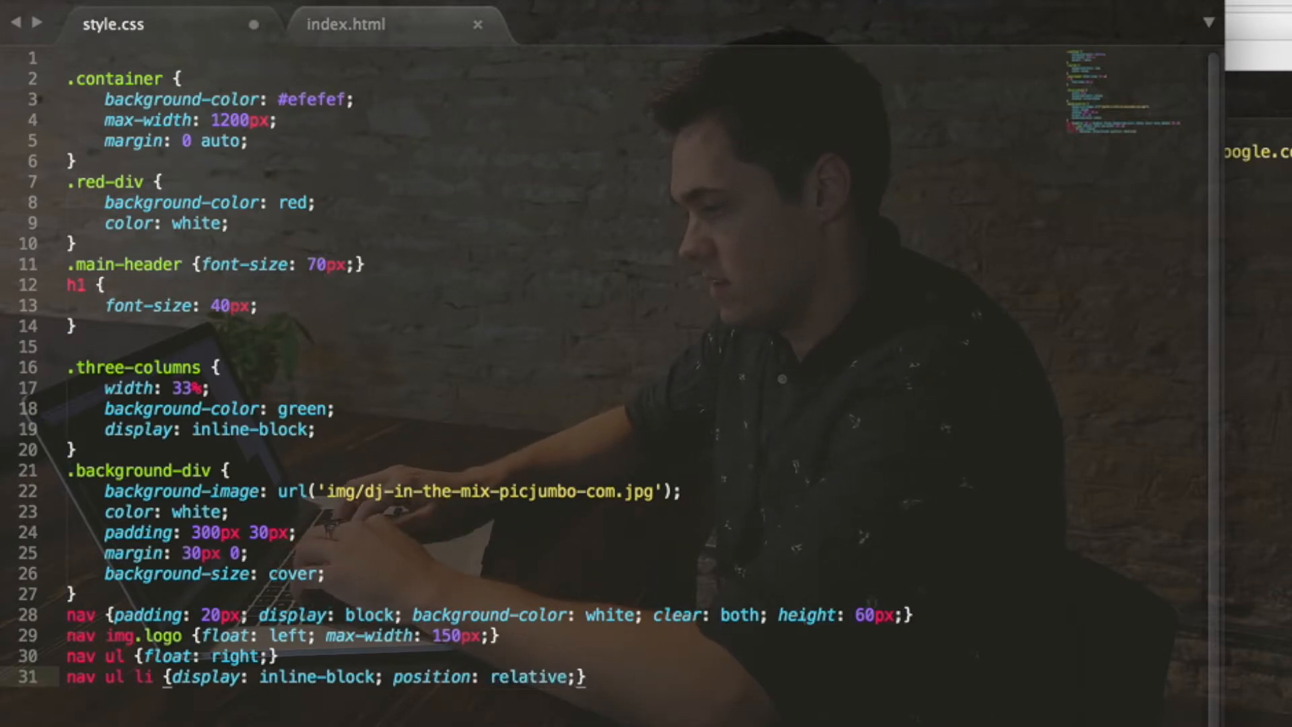
type("padding: ;")
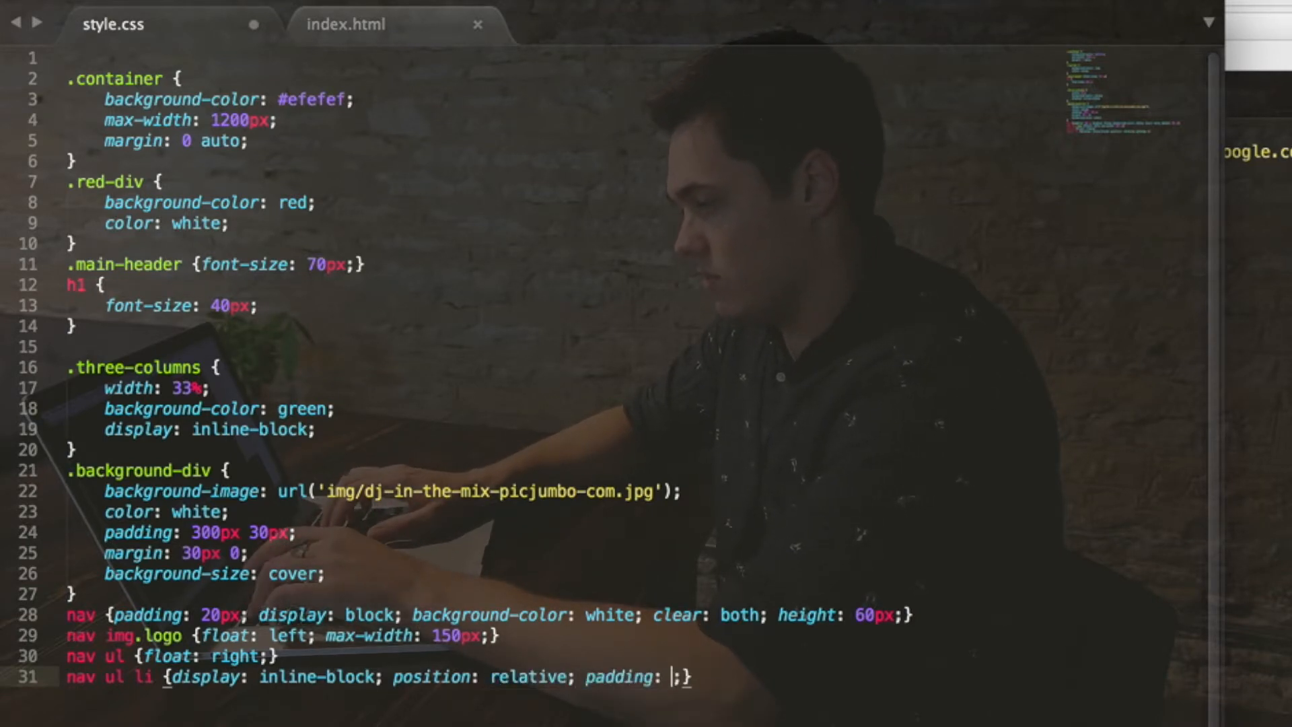
type("1")
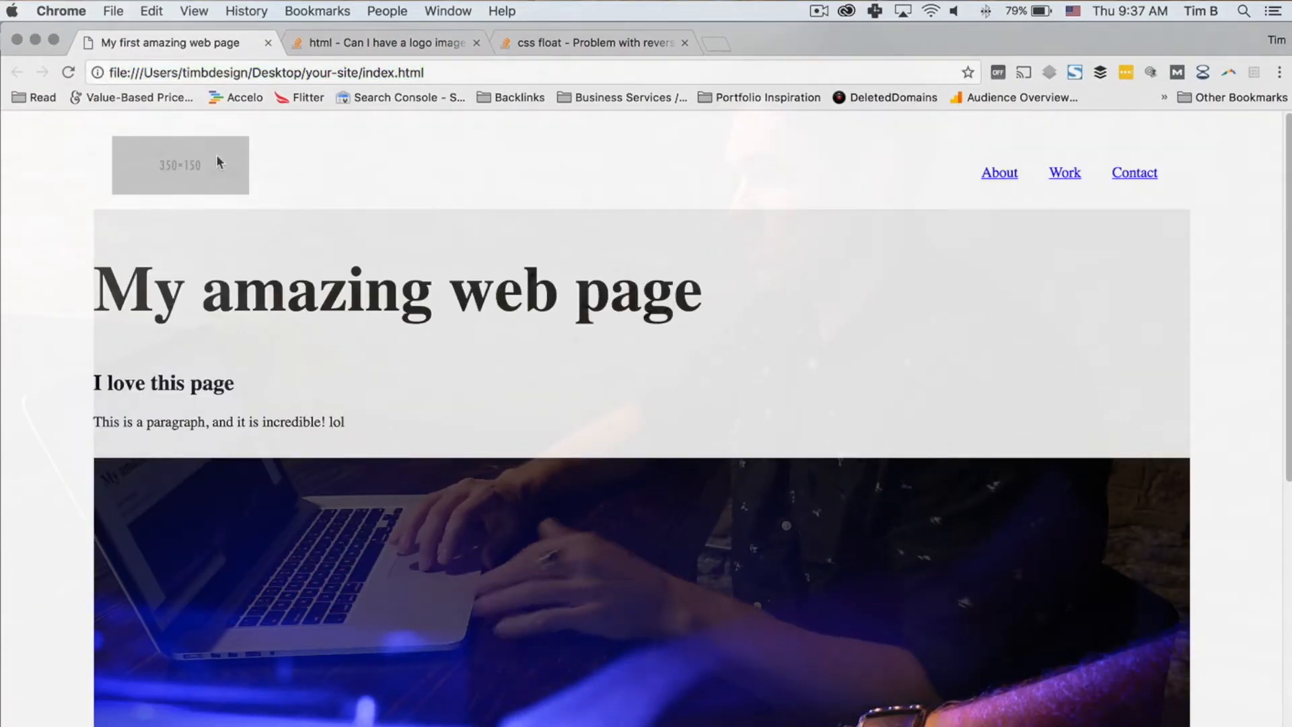
mouse_move(101, 133)
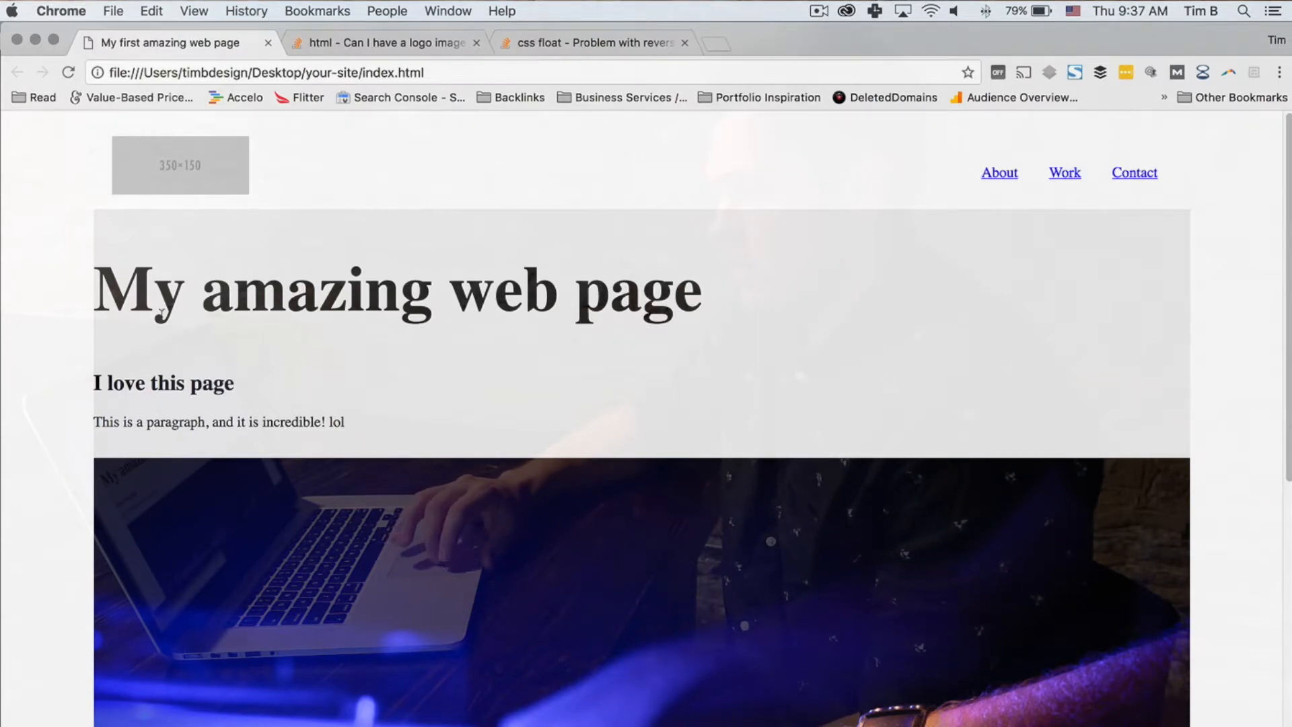
mouse_move(436, 173)
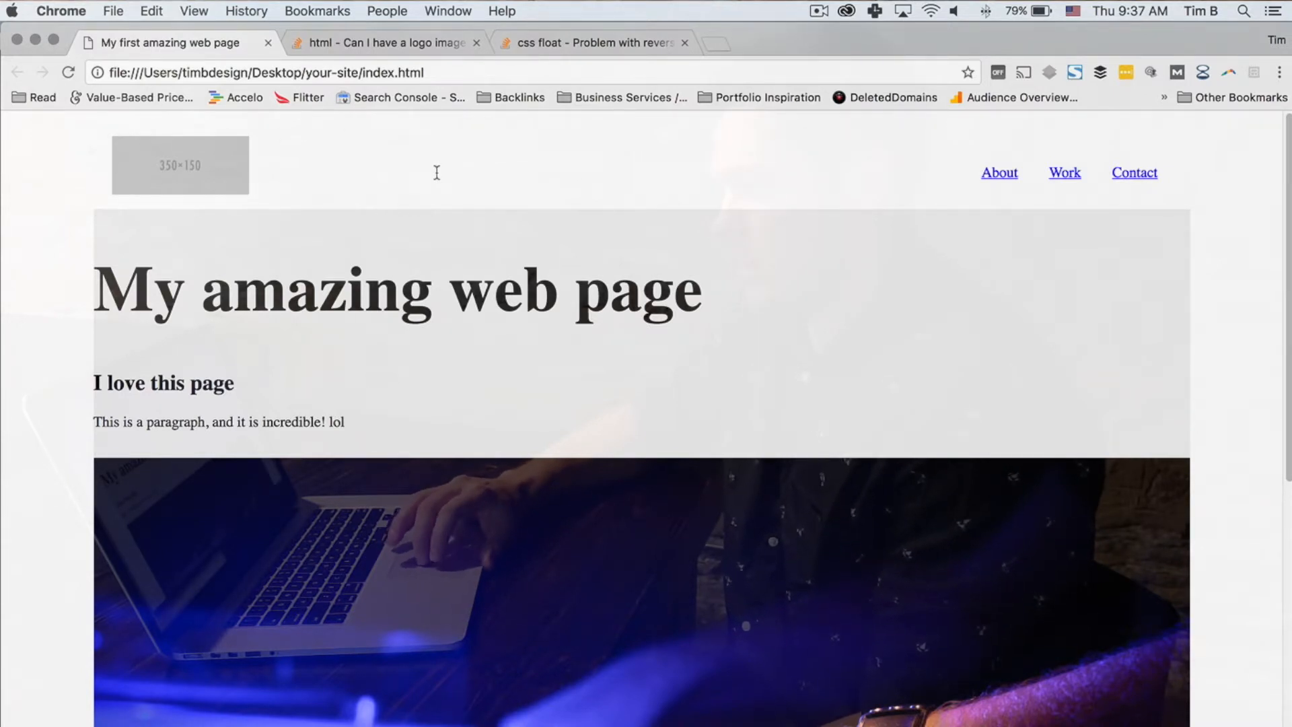
Inspect the first nav list item in Chrome DevTools to view its inline-block, relative, 15px-padding styles.
right_click(437, 173)
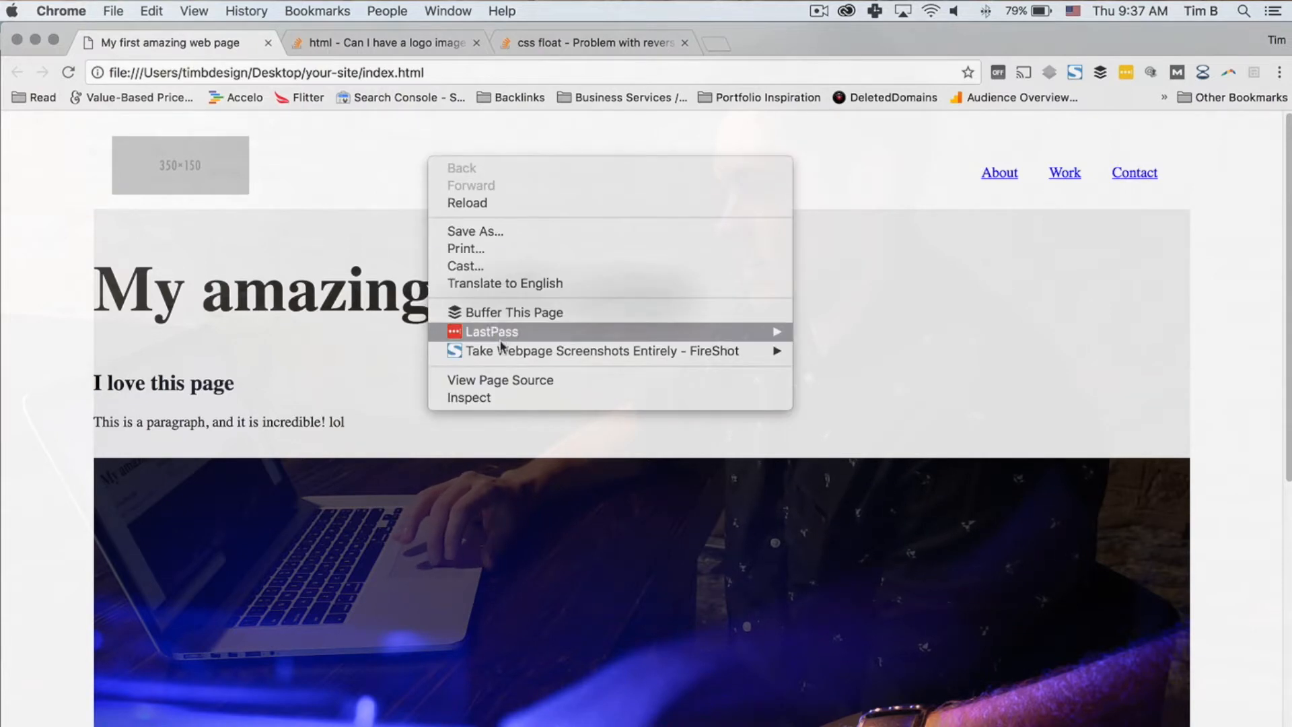
left_click(468, 397)
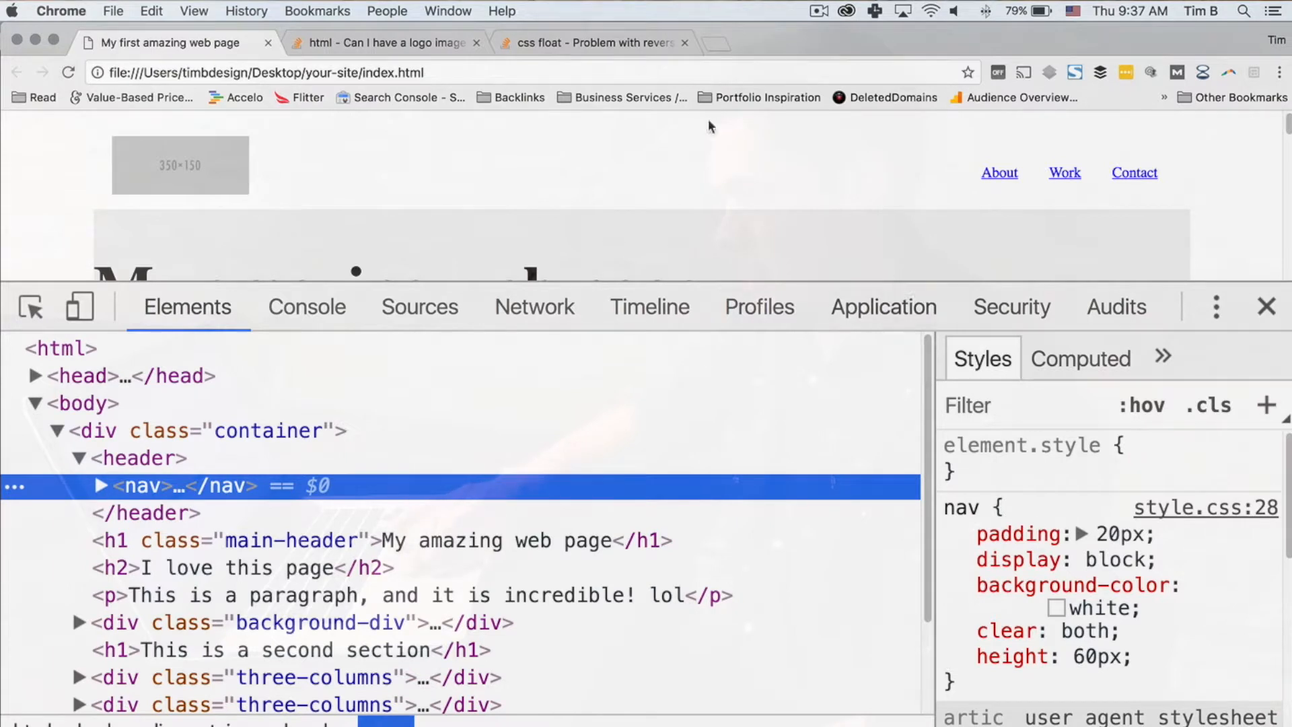
mouse_move(1253, 209)
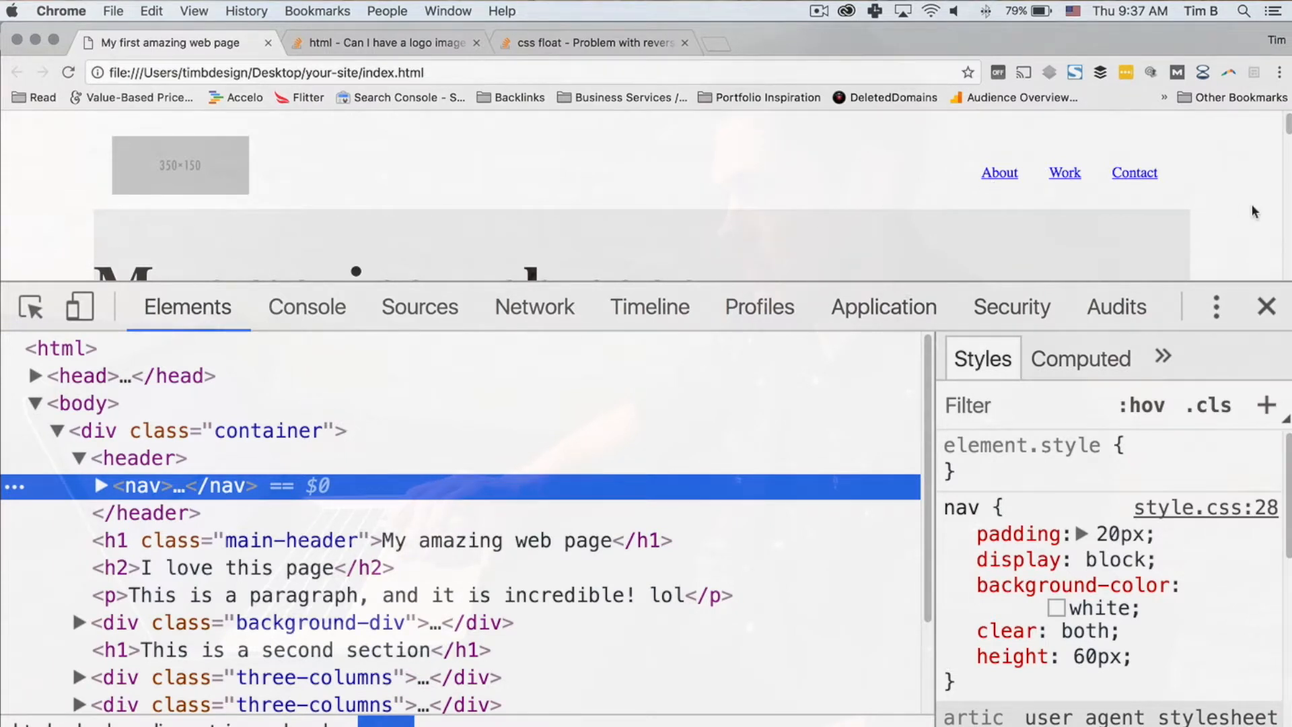
mouse_move(191, 198)
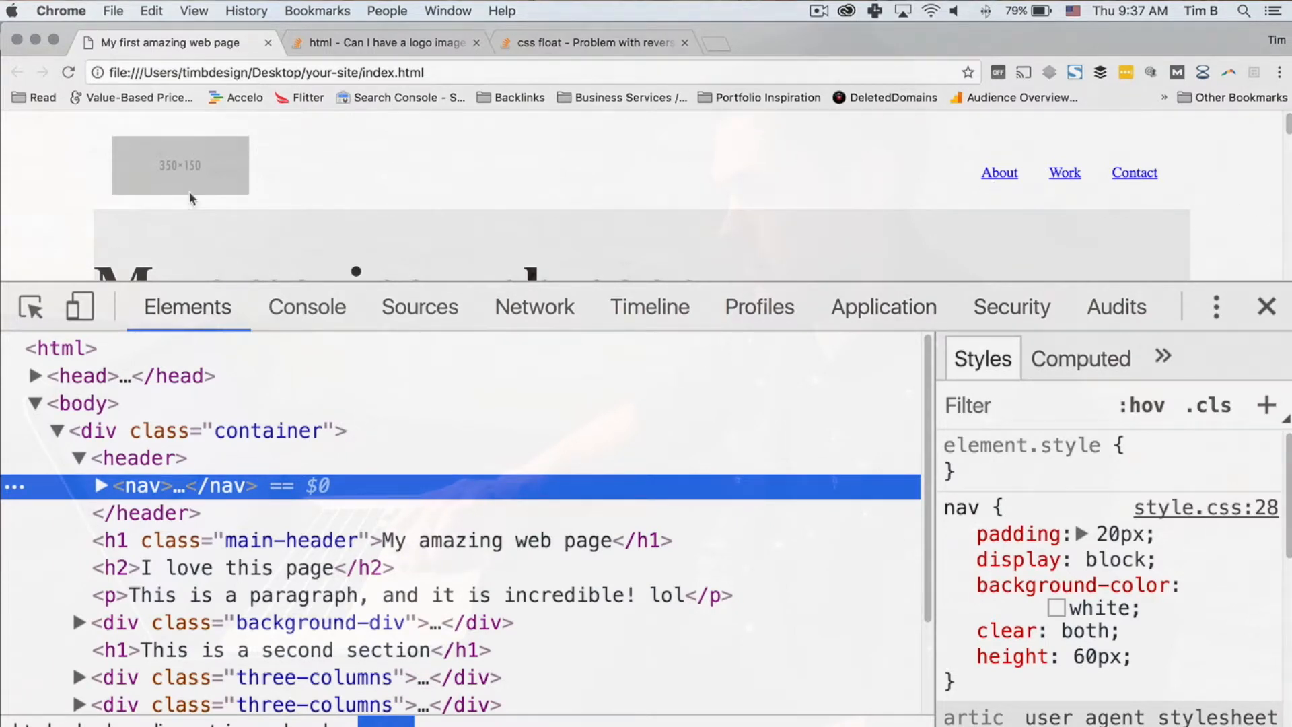
left_click(100, 486)
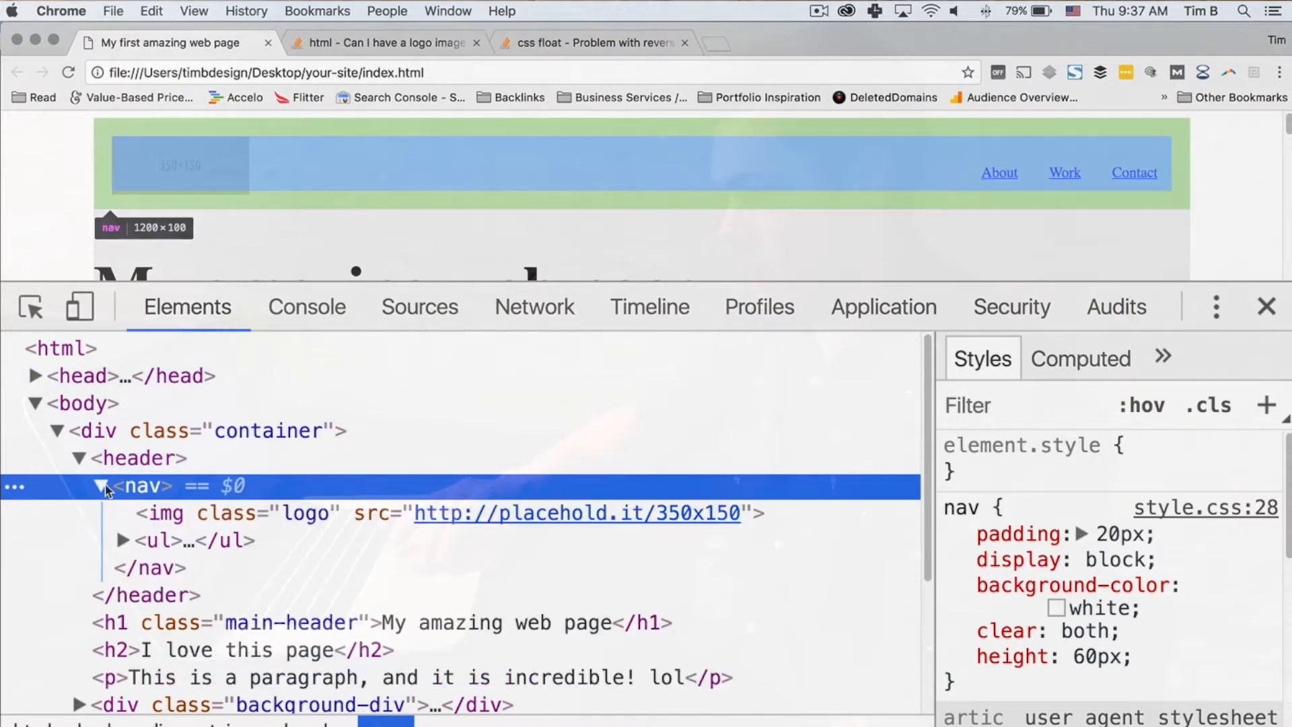
mouse_move(153, 540)
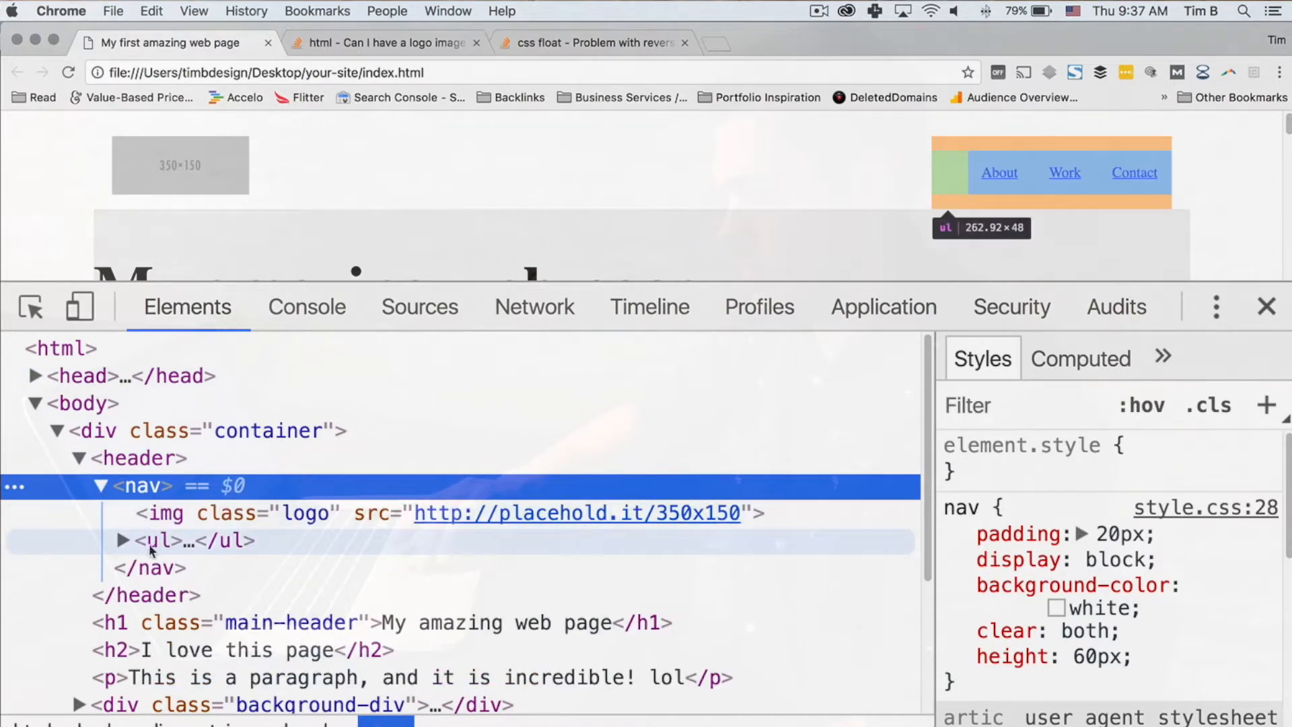
left_click(124, 540)
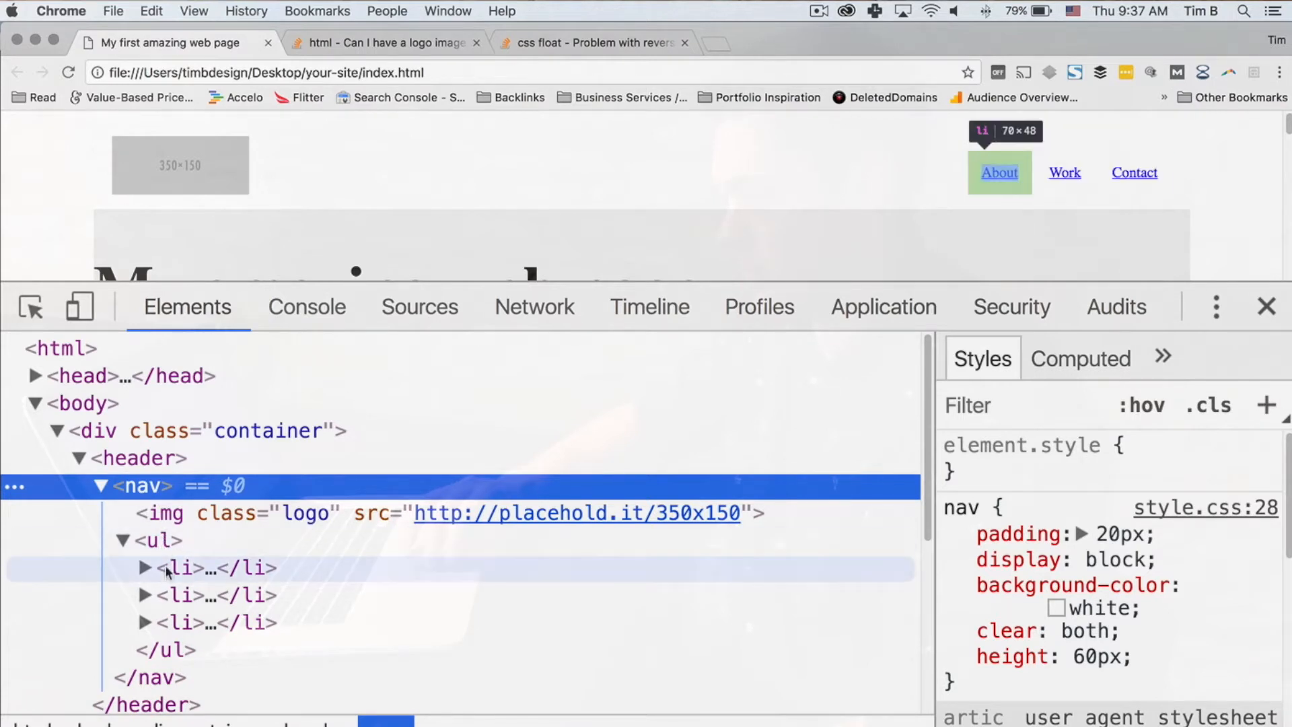
left_click(155, 540)
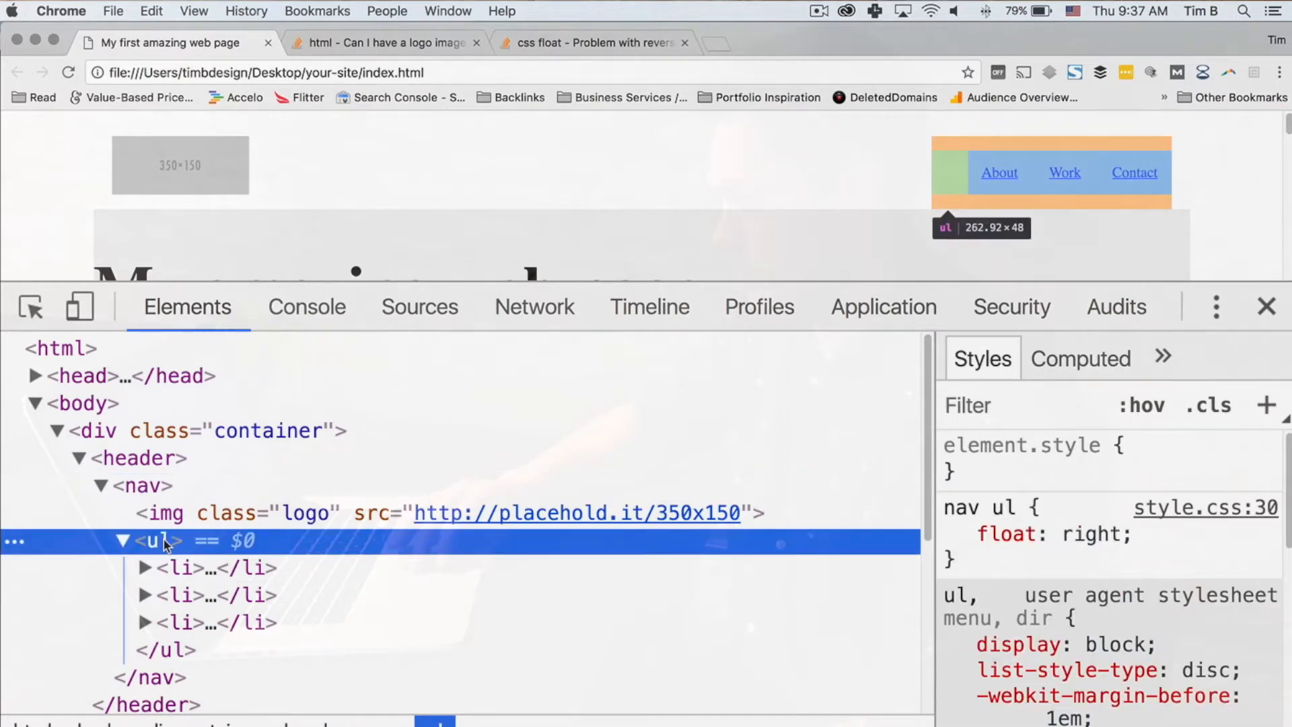
left_click(181, 568)
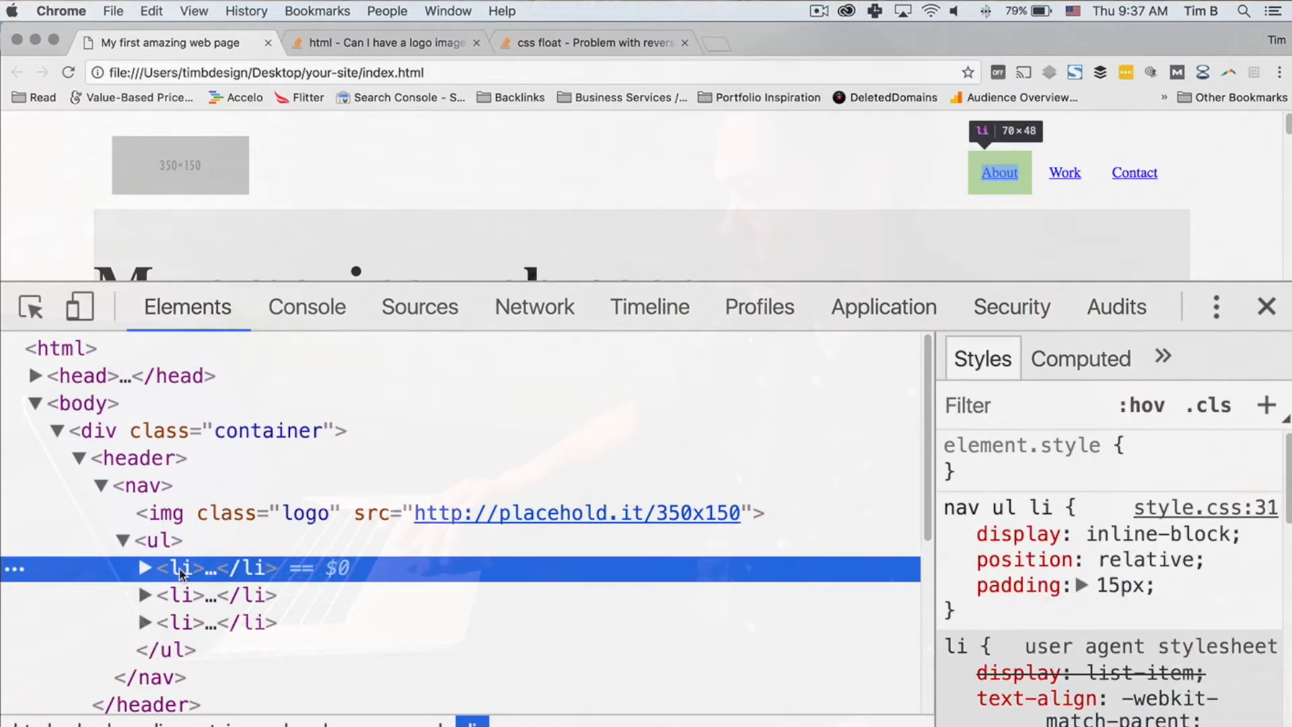
mouse_move(980, 191)
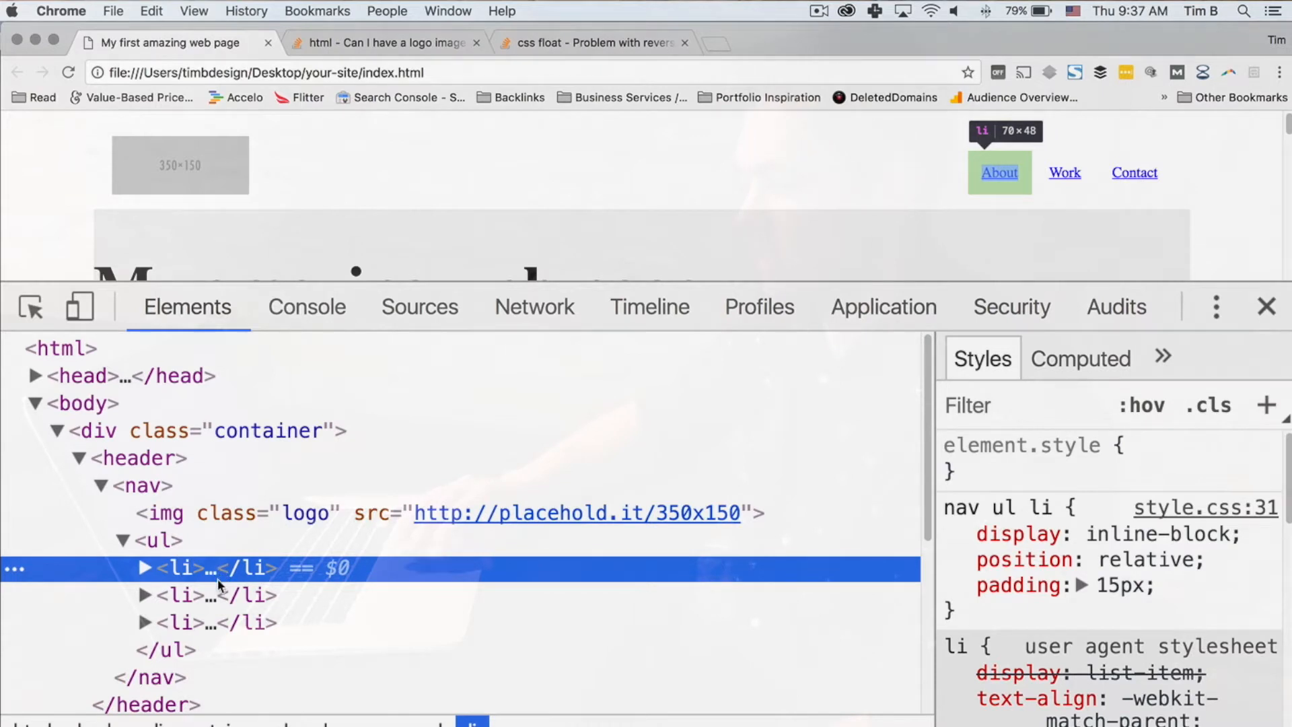
mouse_move(933, 533)
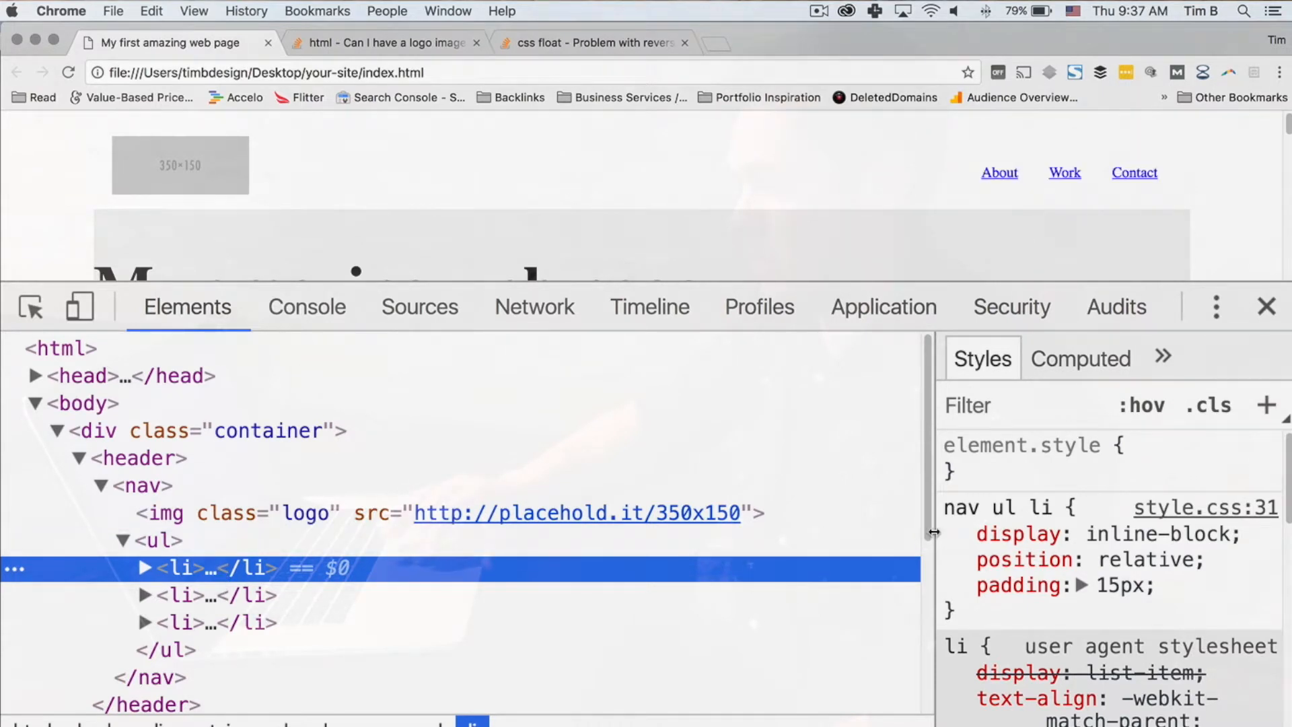
mouse_move(1152, 608)
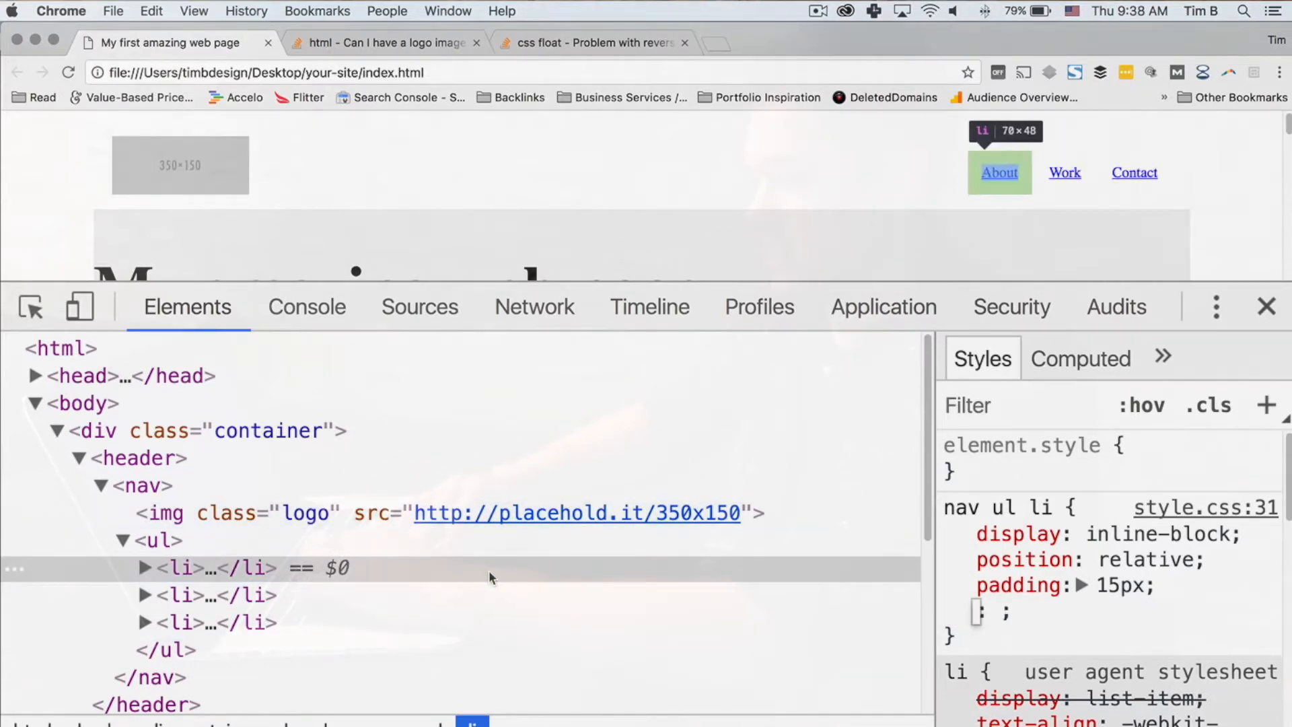
Start adding a text-align property to the nav ul li rule in the DevTools Styles pane.
left_click(223, 567)
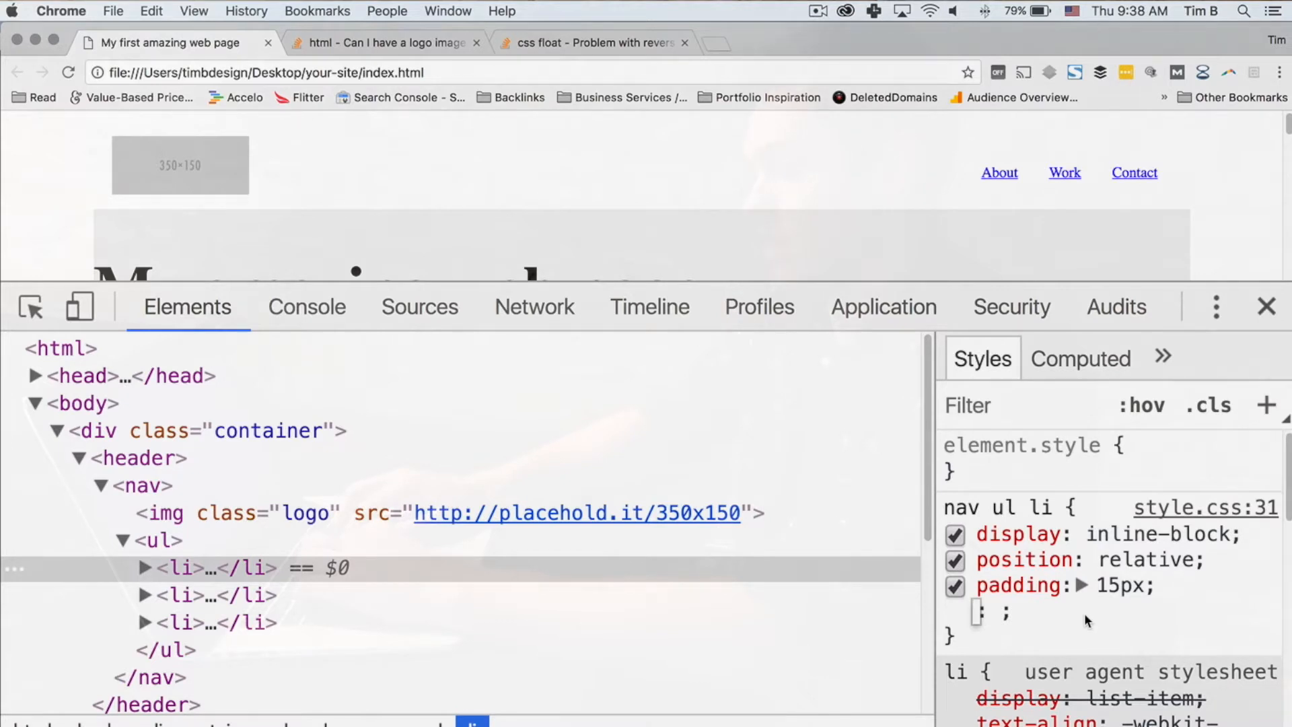
type("text-align")
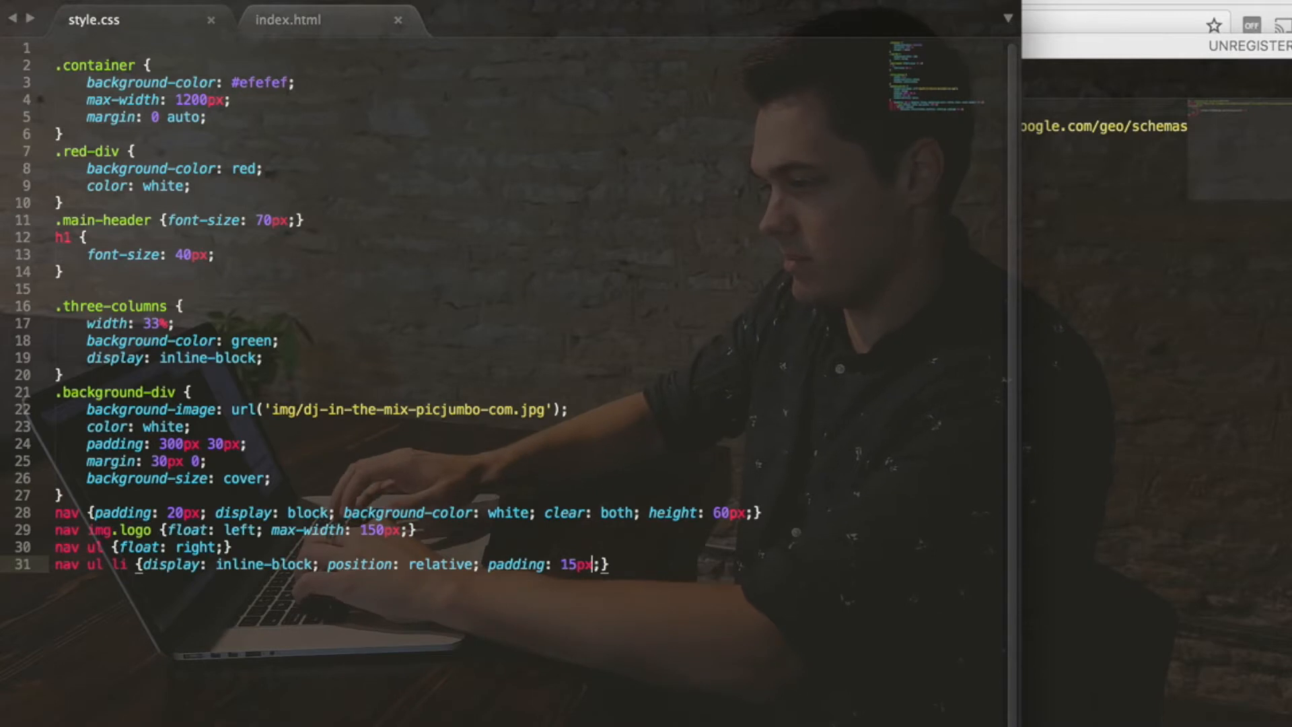
Add a nav ul li a rule with text-decoration: none; to style.css.
key("Backspace")
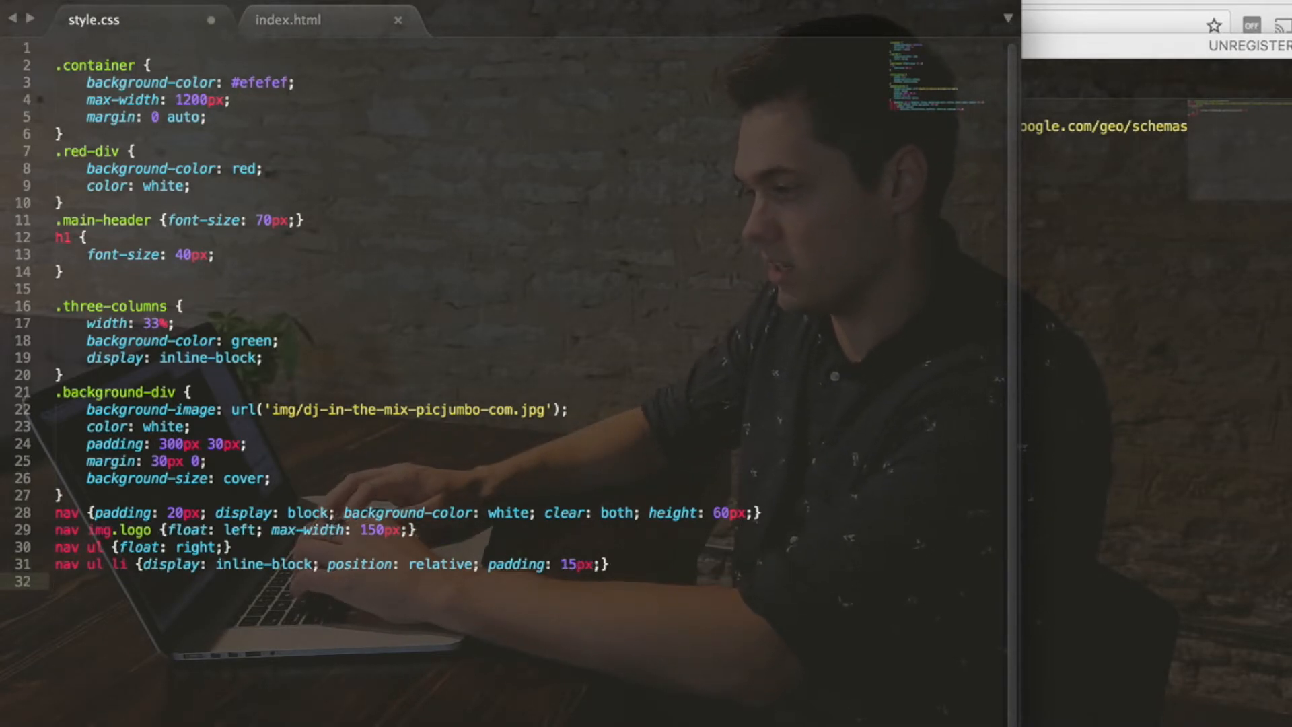
type("nav ul")
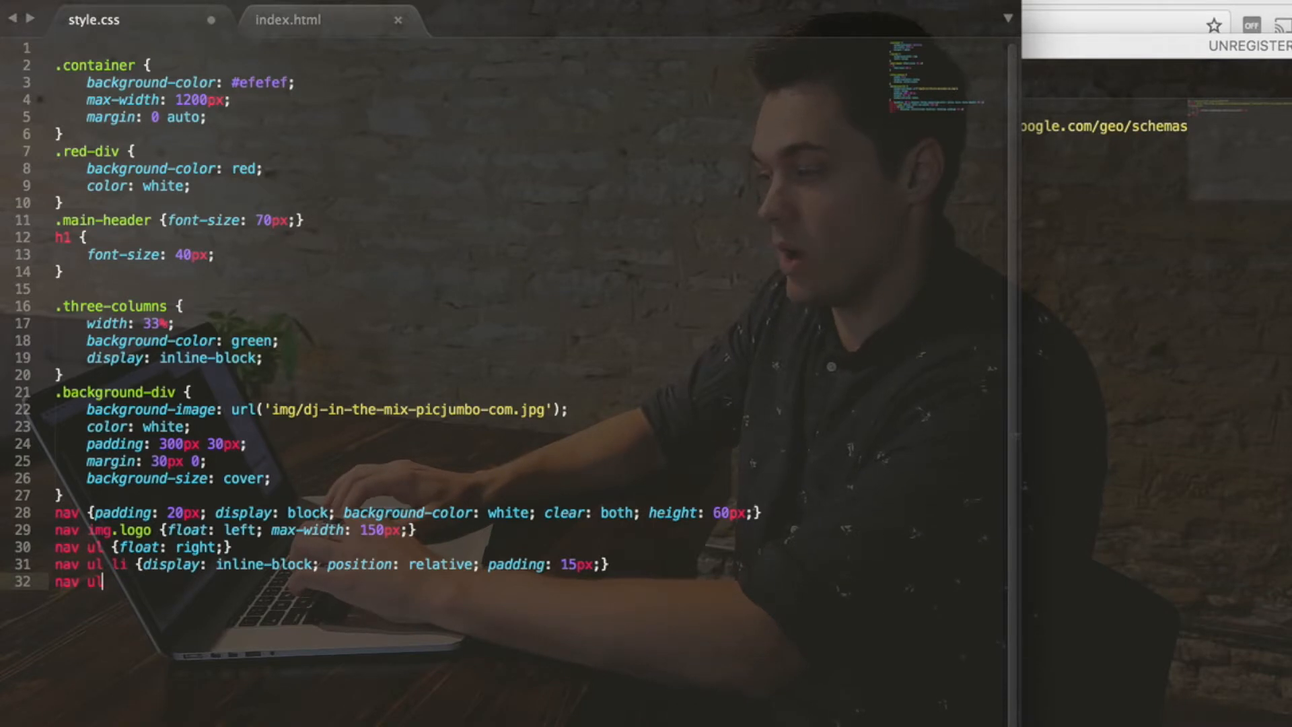
type("li a")
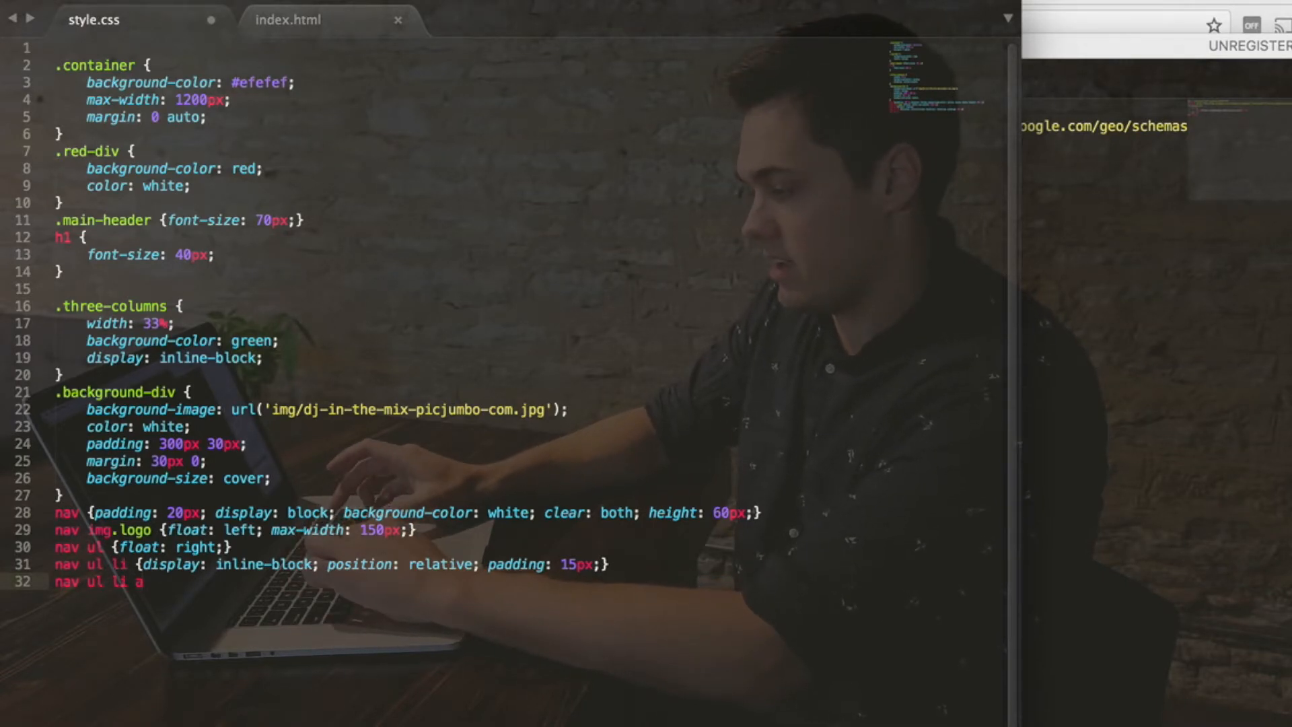
type("{}")
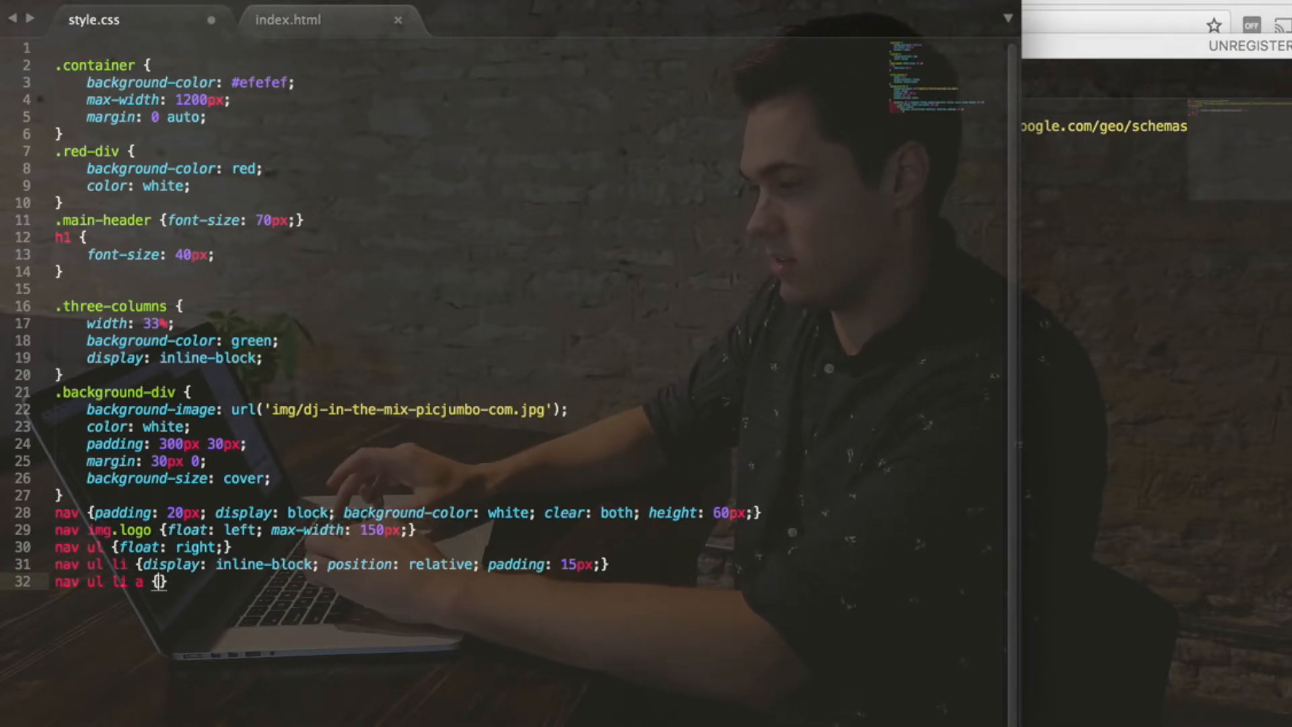
type("text-decoration: none;")
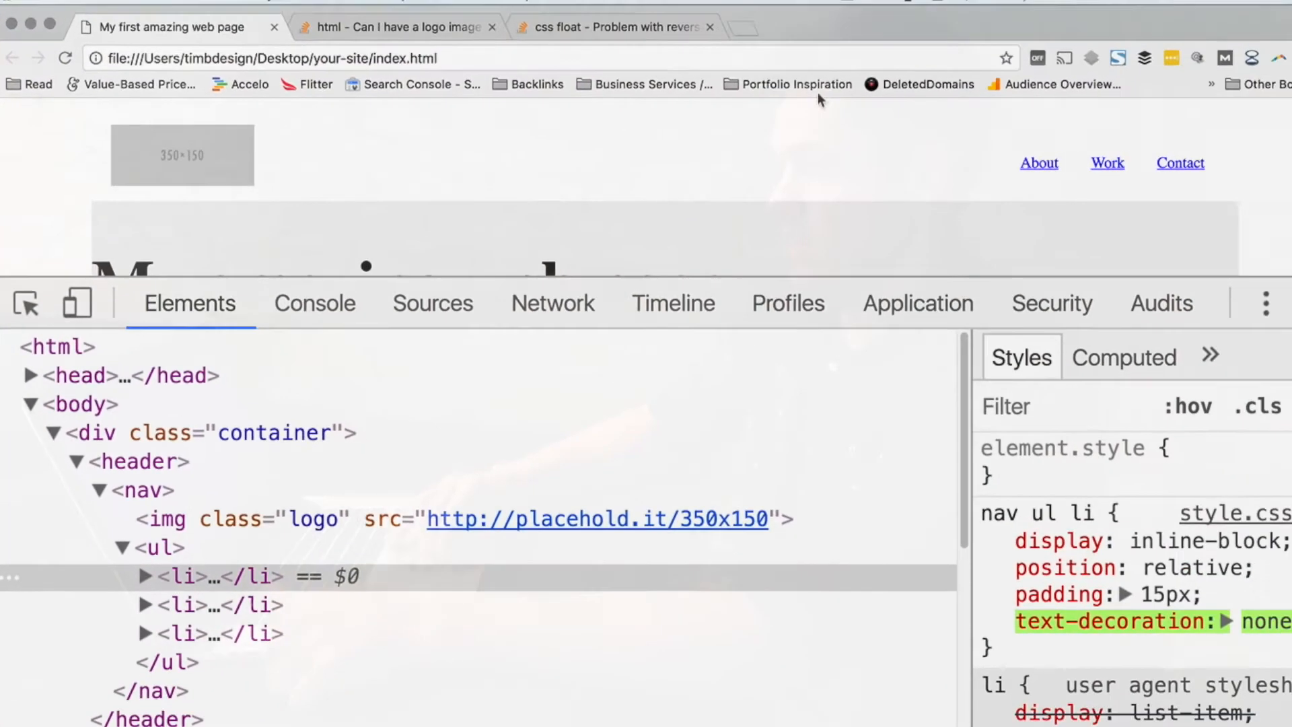
Reload the page in Chrome to show the About, Work and Contact links without underlines.
left_click(144, 576)
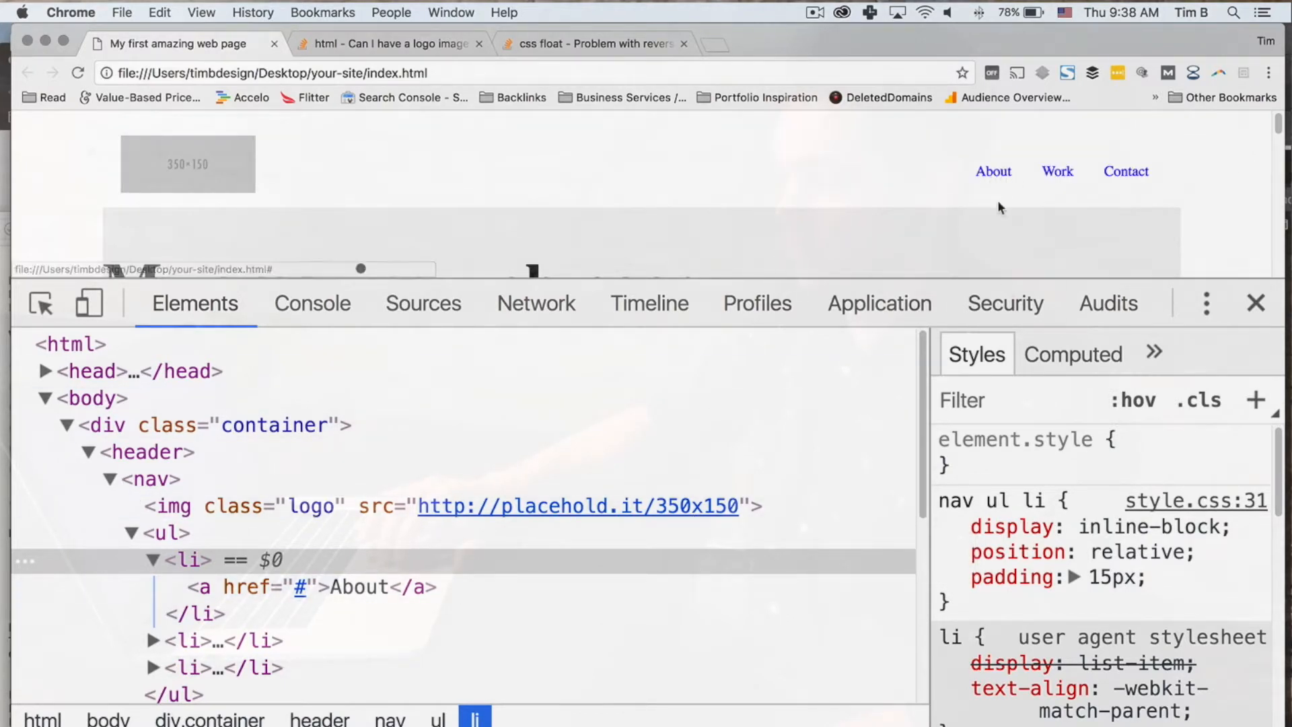
mouse_move(415, 562)
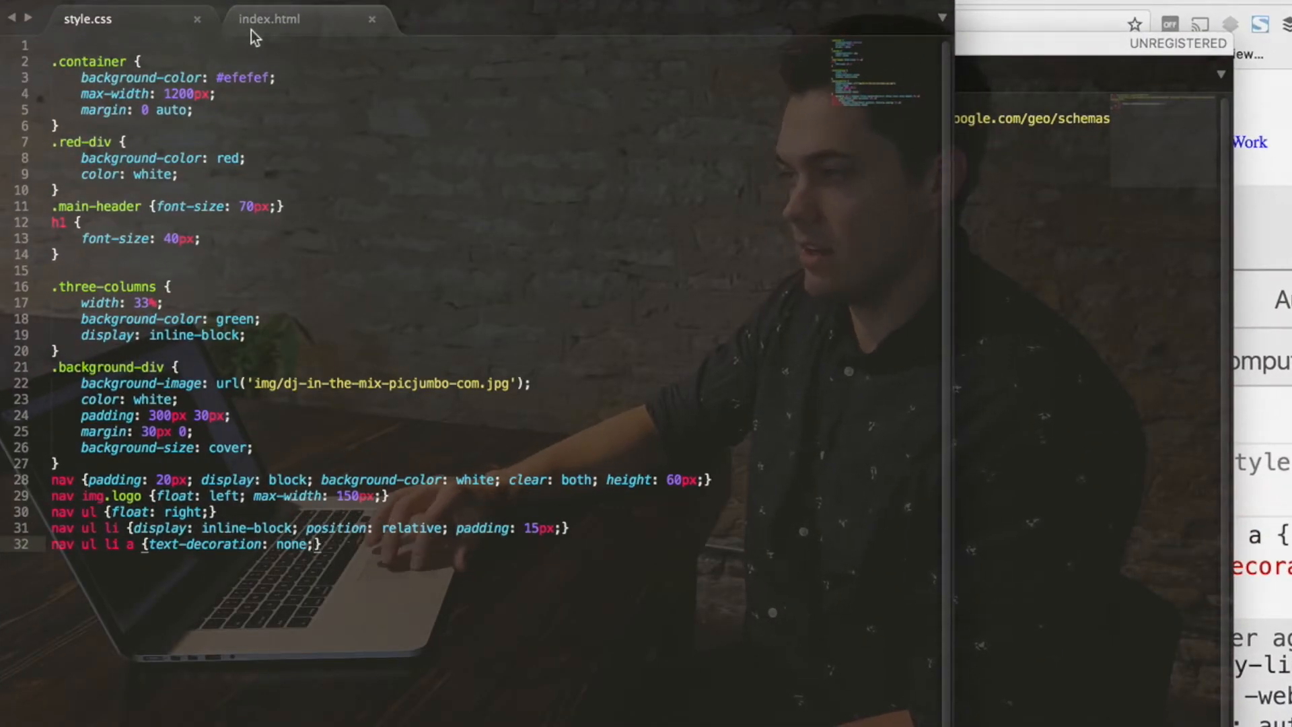
Change the About link's href in index.html from # to /about.html.
left_click(268, 19)
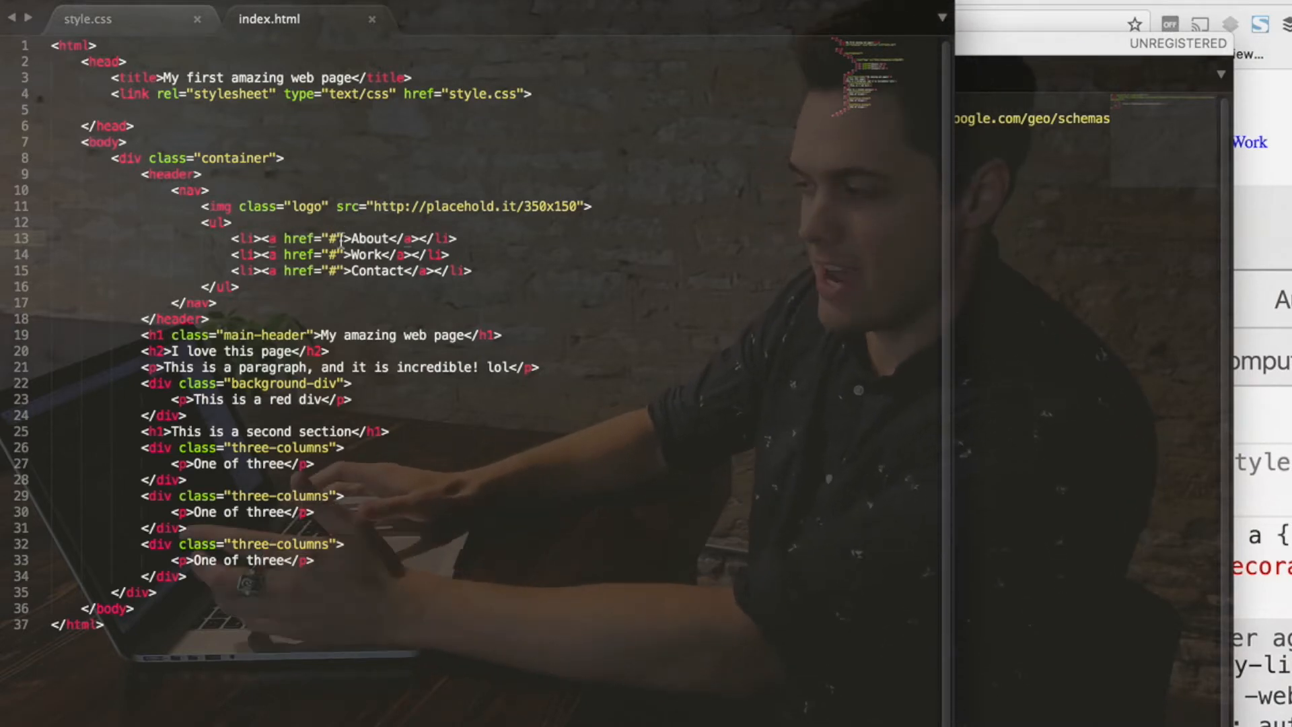
key("Backspace")
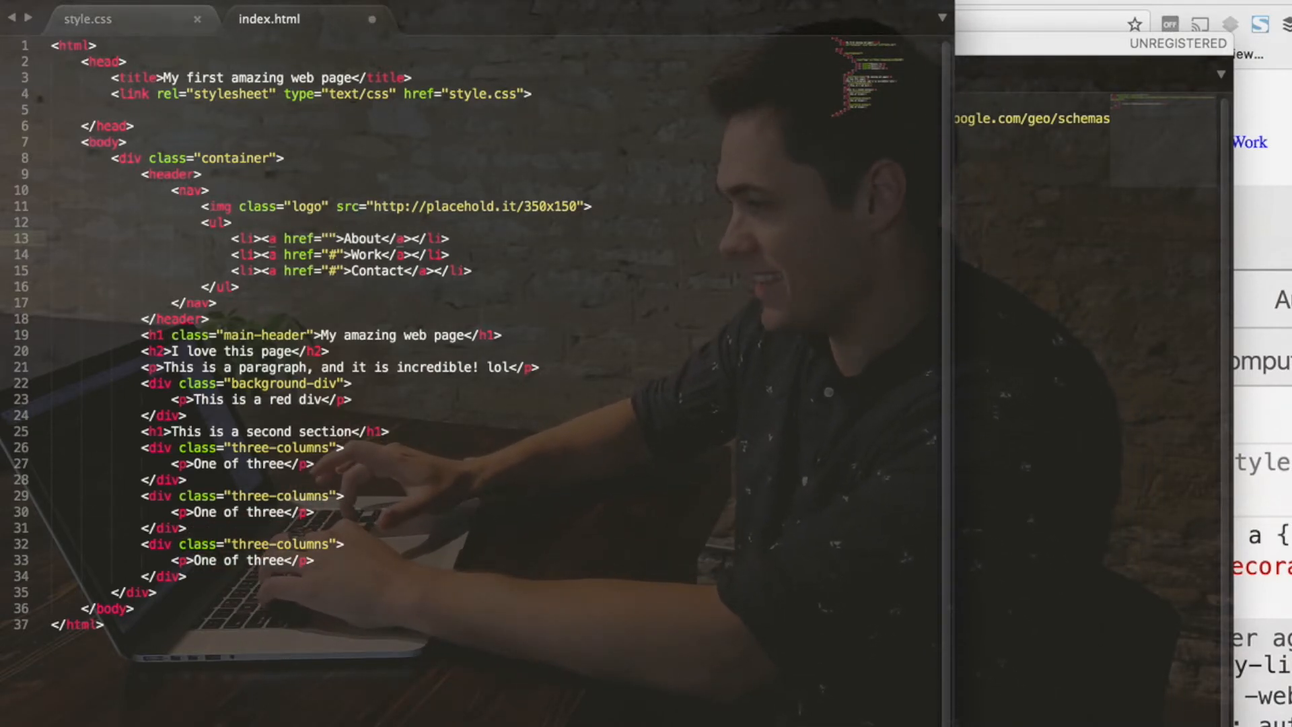
type("/")
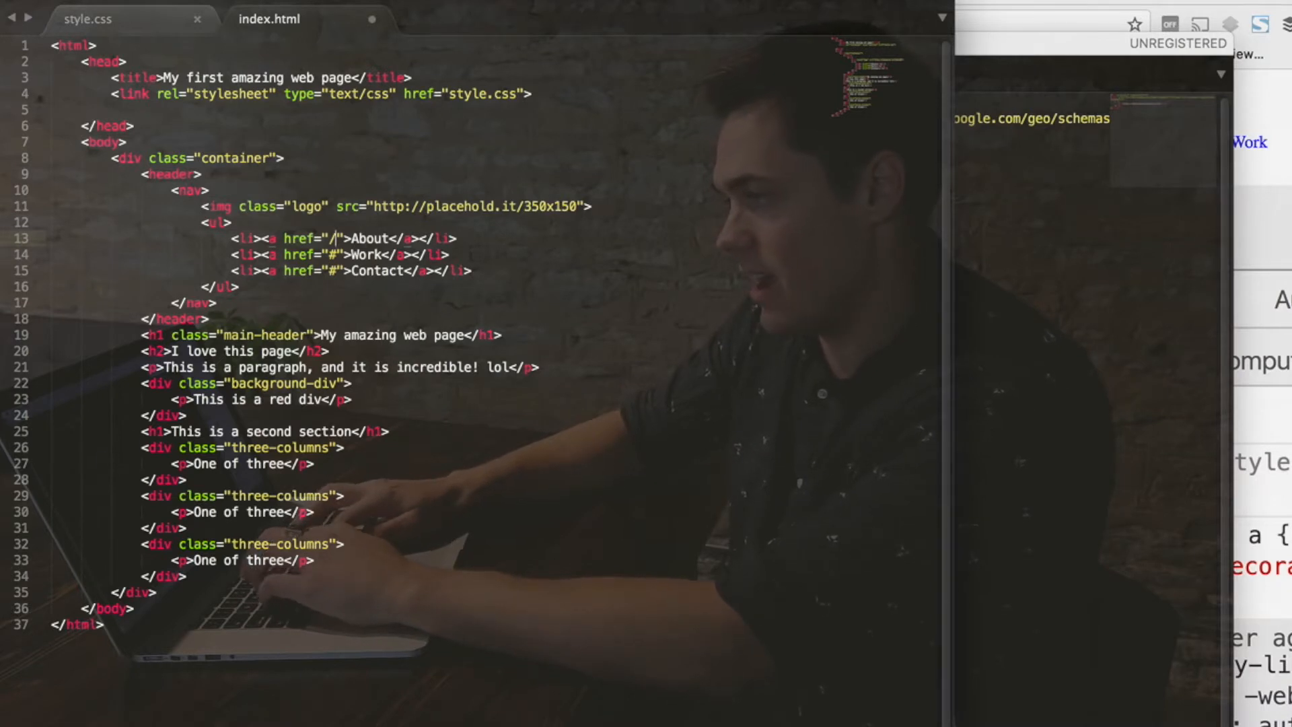
type("about.html")
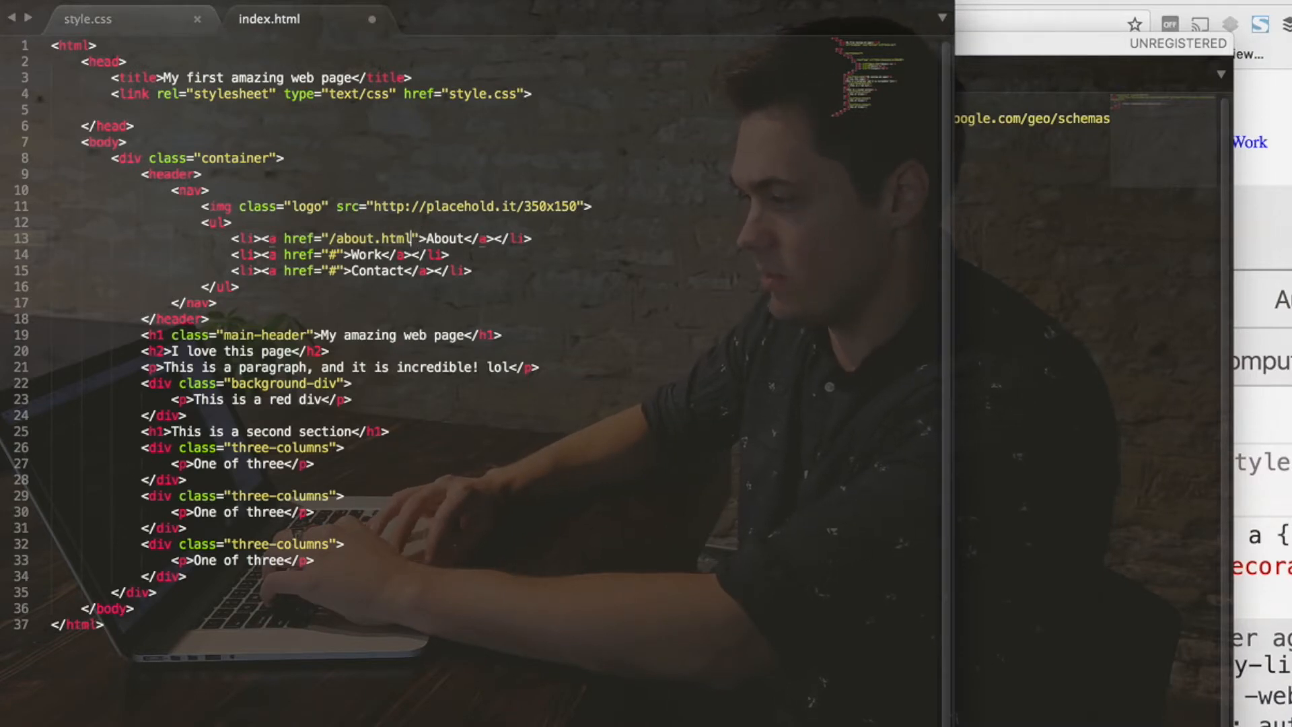
Duplicate index.html in Finder as about.html and open it in Sublime Text.
right_click(584, 293)
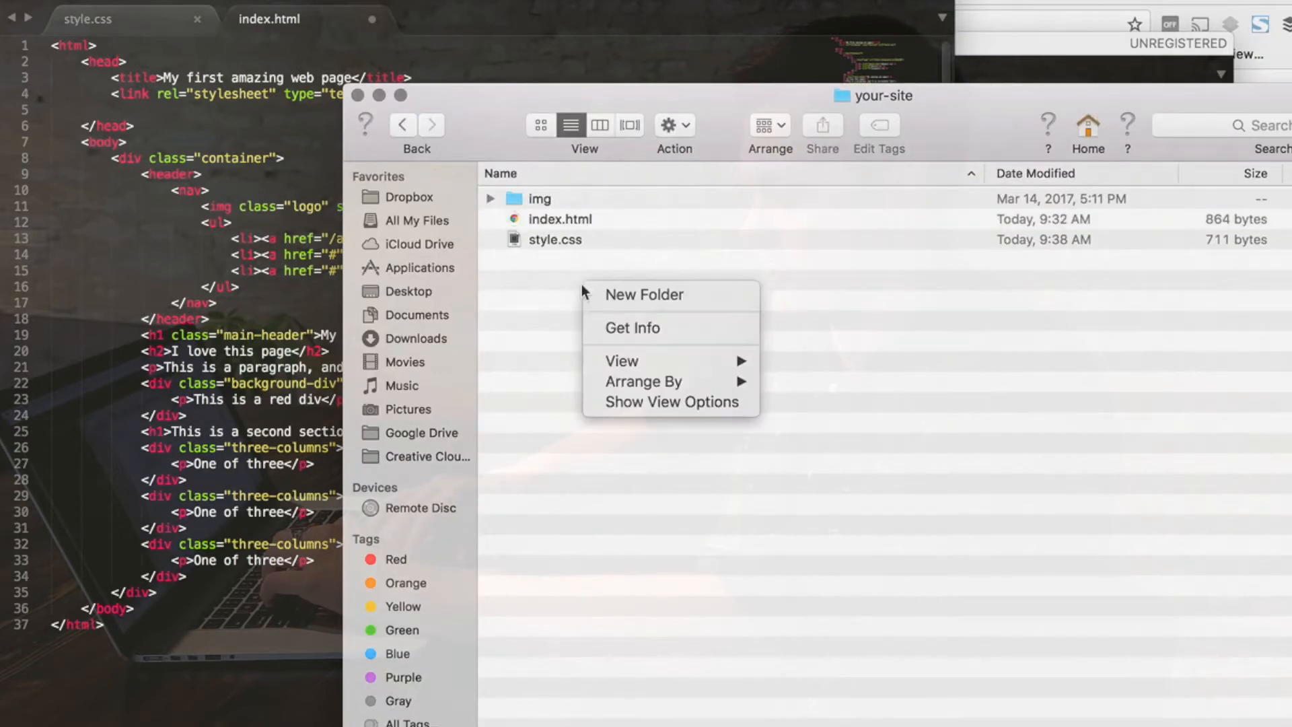
left_click(559, 218)
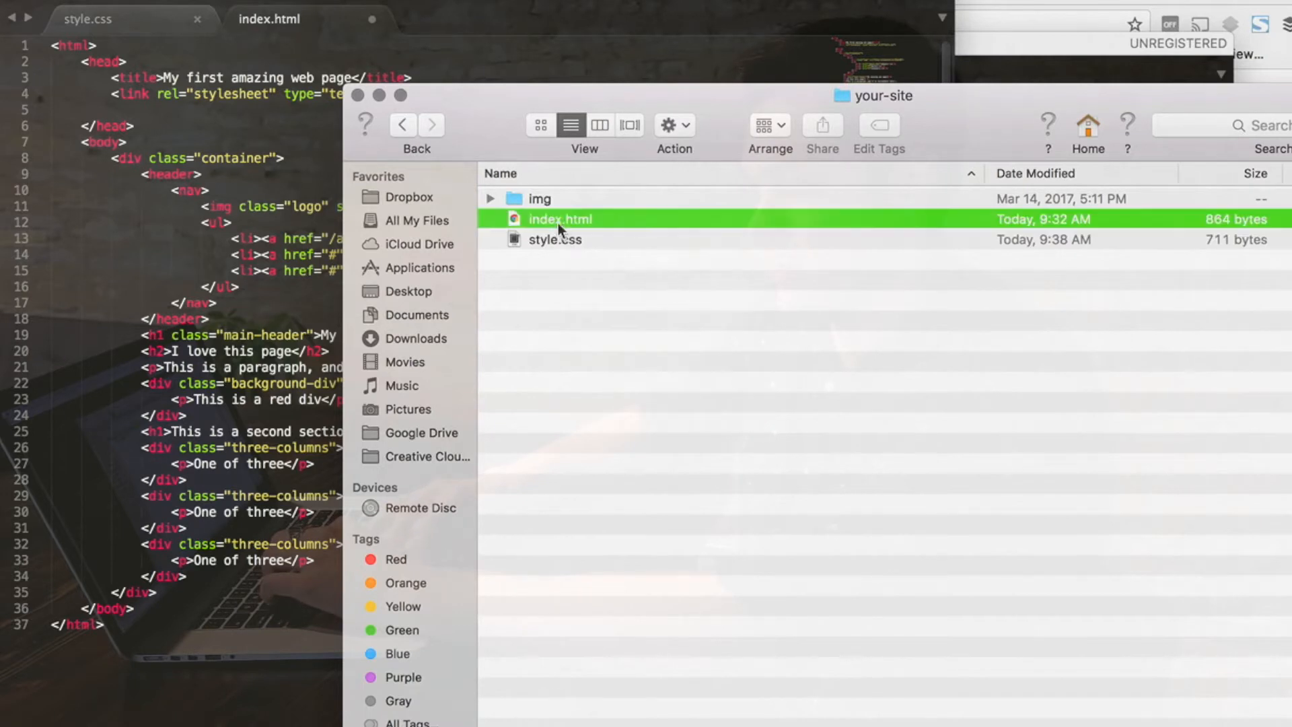
right_click(560, 220)
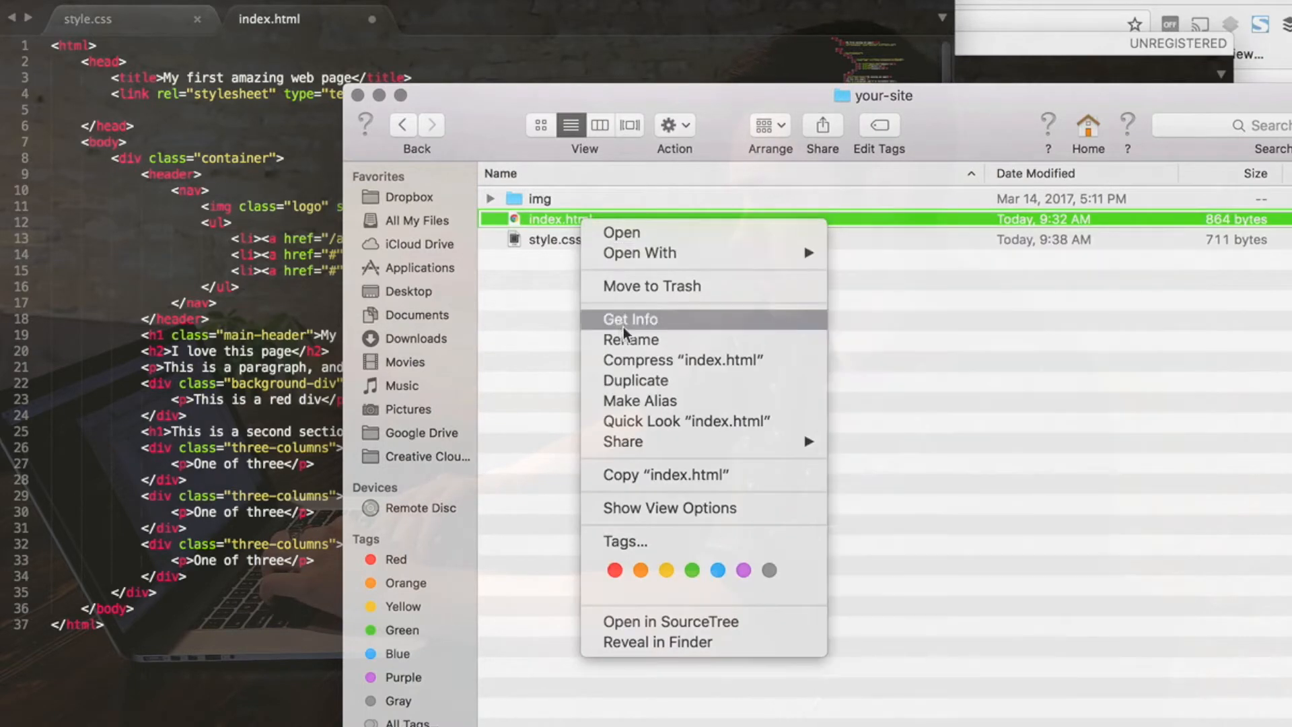
left_click(634, 379)
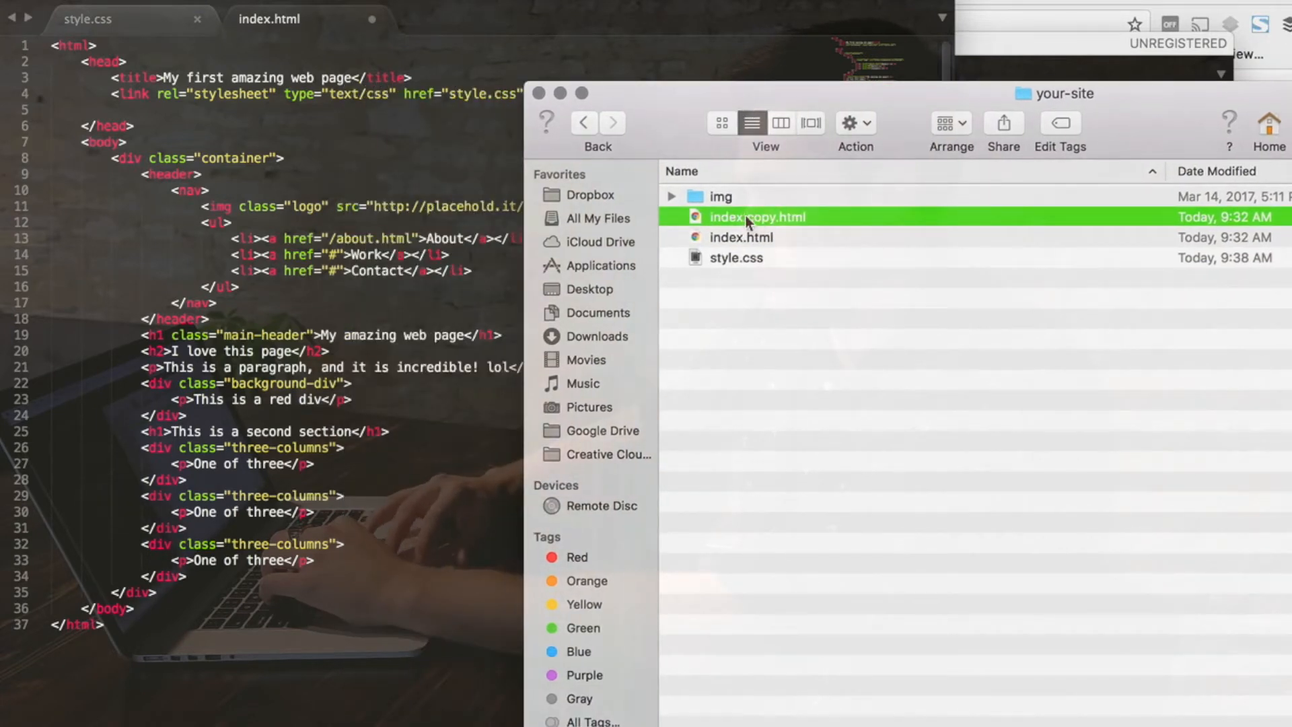
type("about.html")
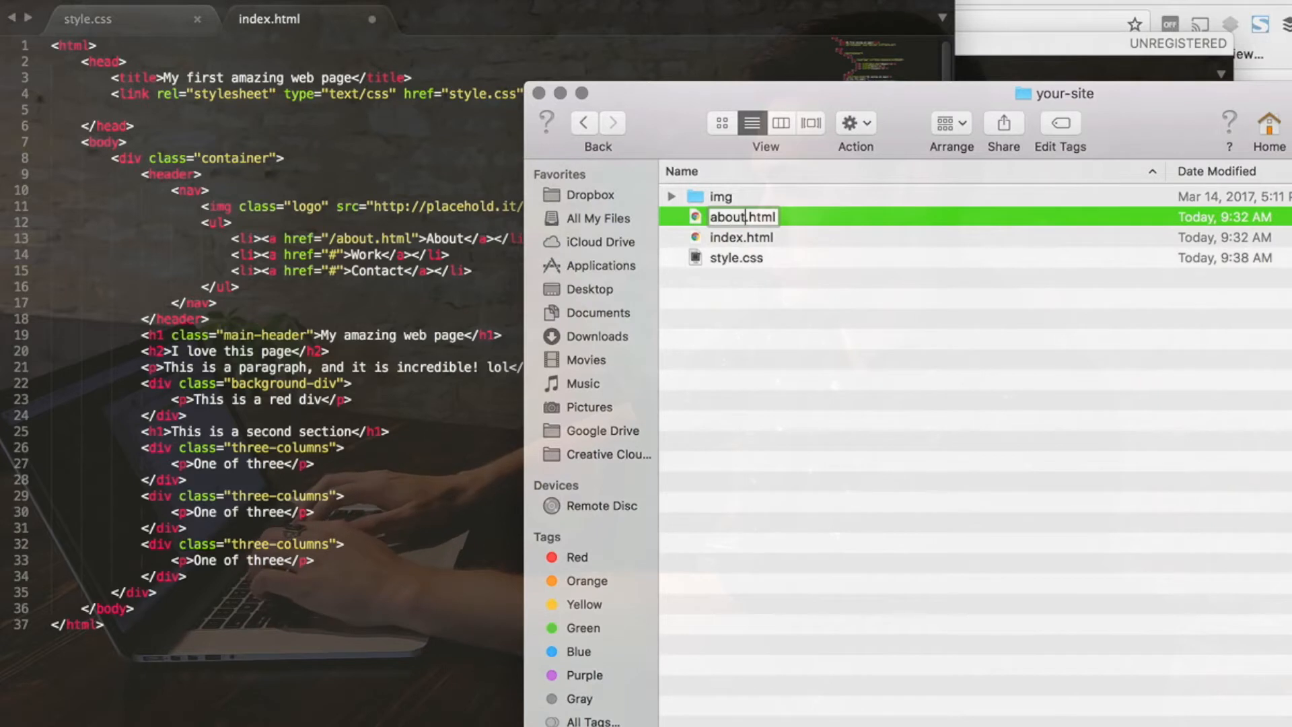
right_click(741, 198)
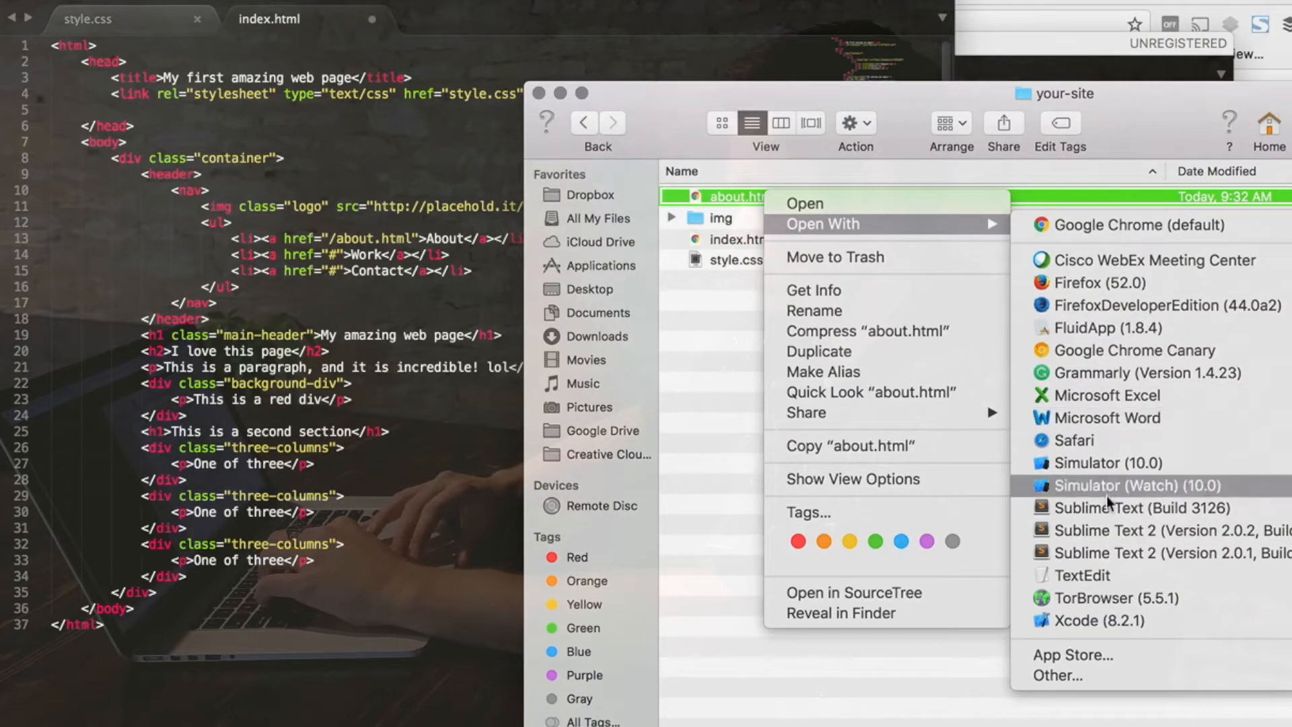
left_click(1120, 507)
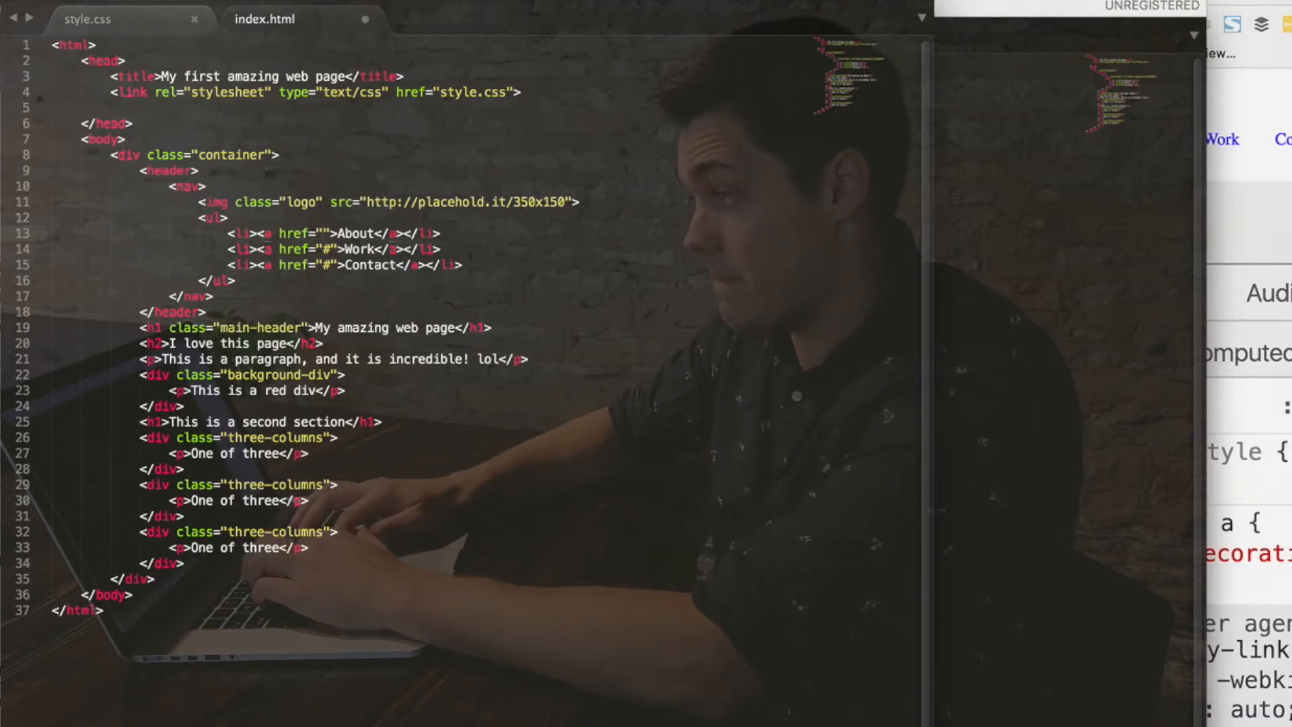
Enter about.html as the About link's href in index.html.
type("about.h")
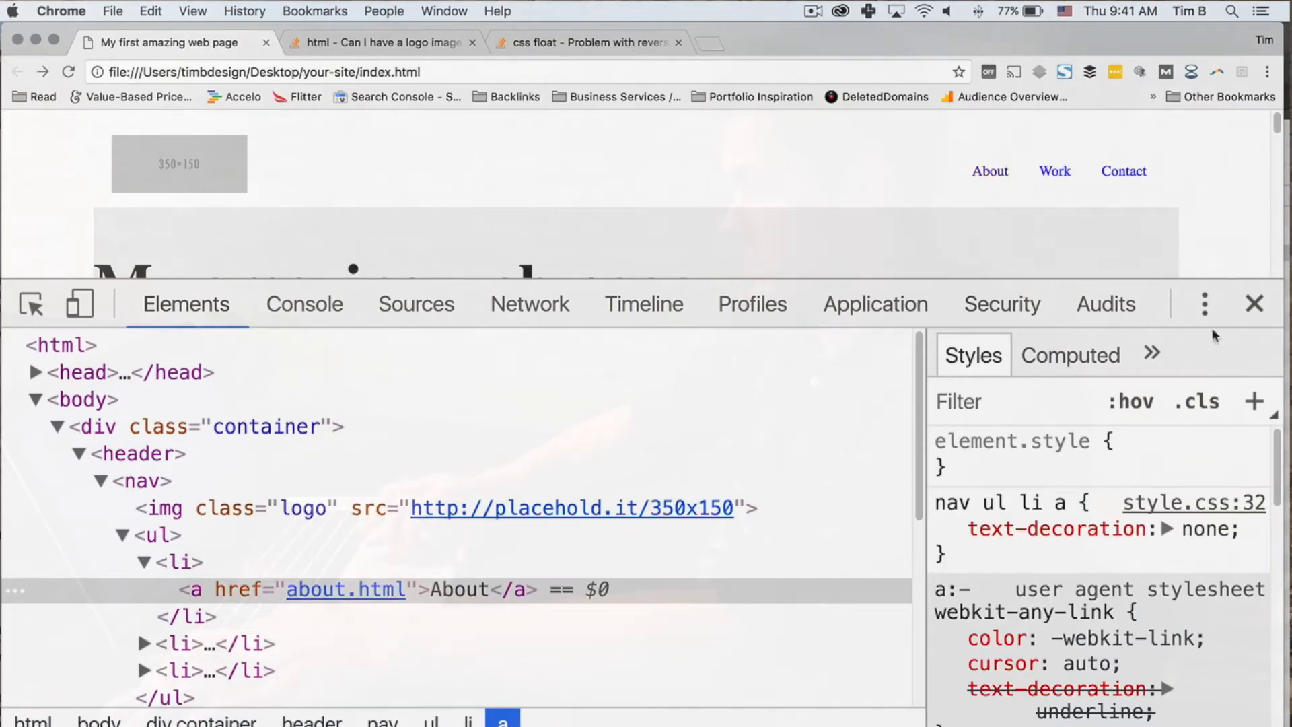
Close DevTools and follow the About link to the My About Page.
left_click(1253, 303)
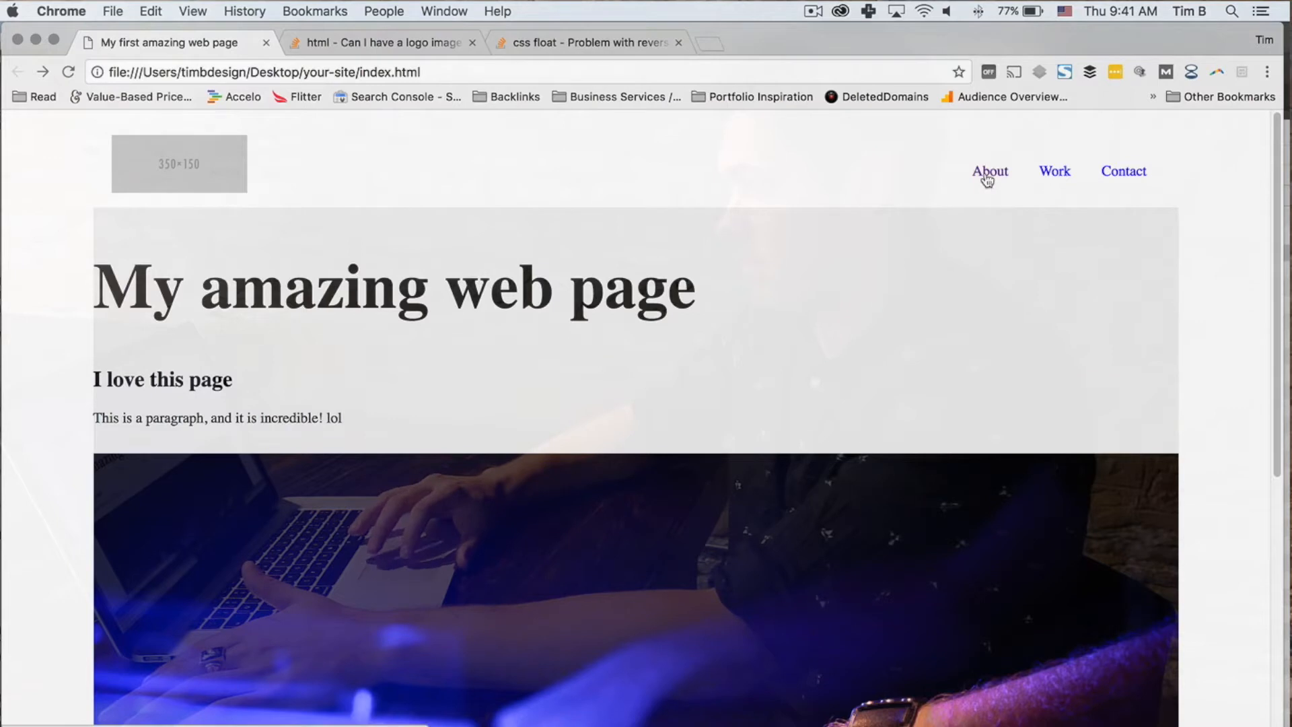
left_click(989, 170)
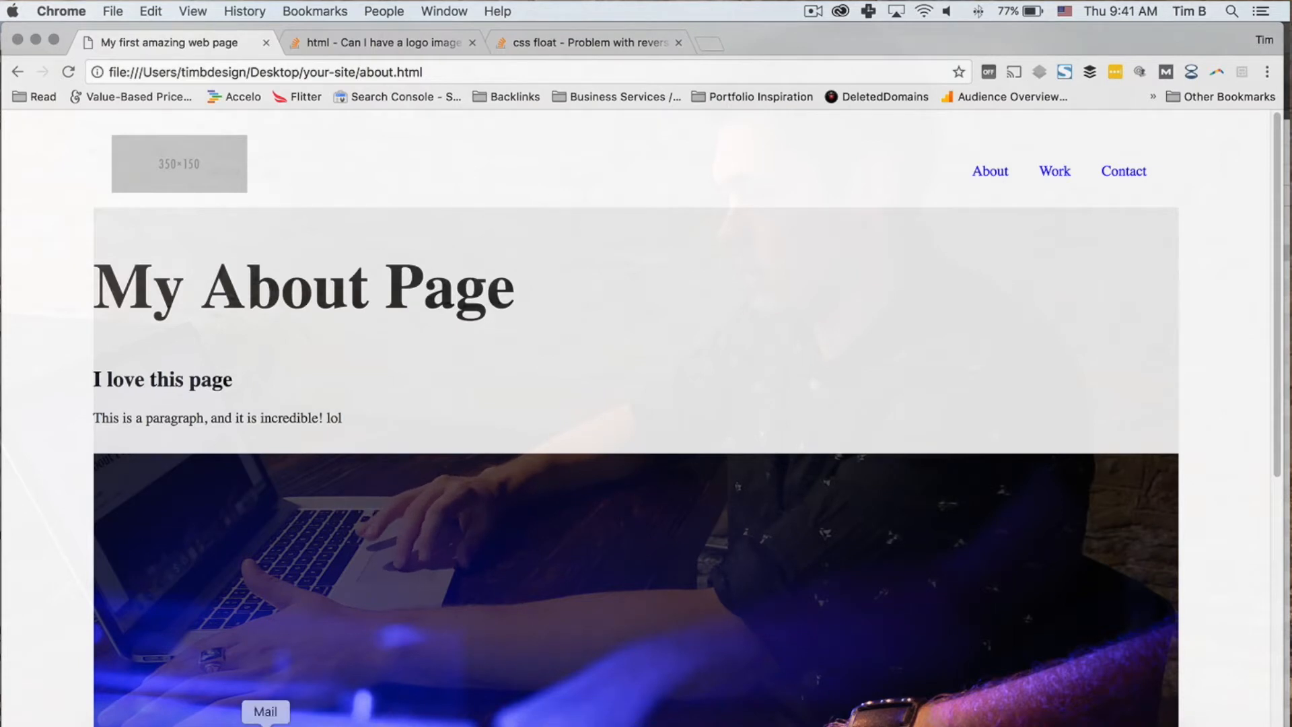
mouse_move(656, 725)
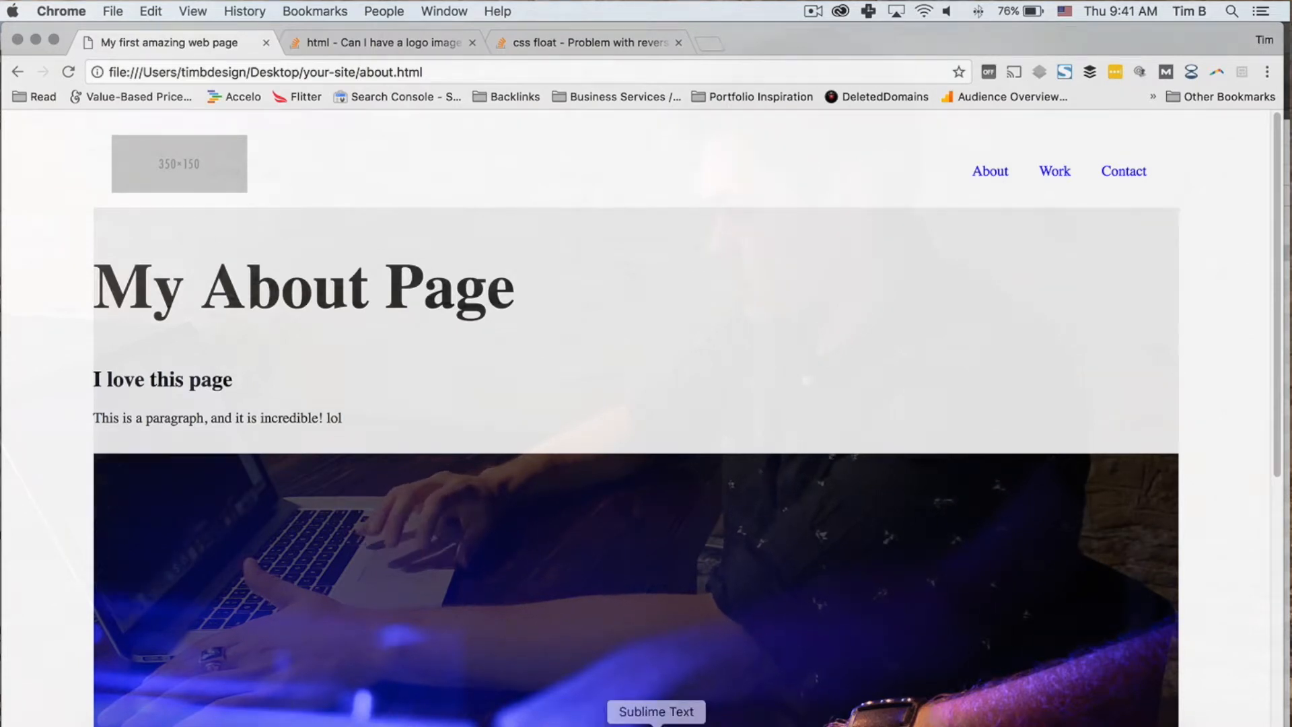
left_click(657, 711)
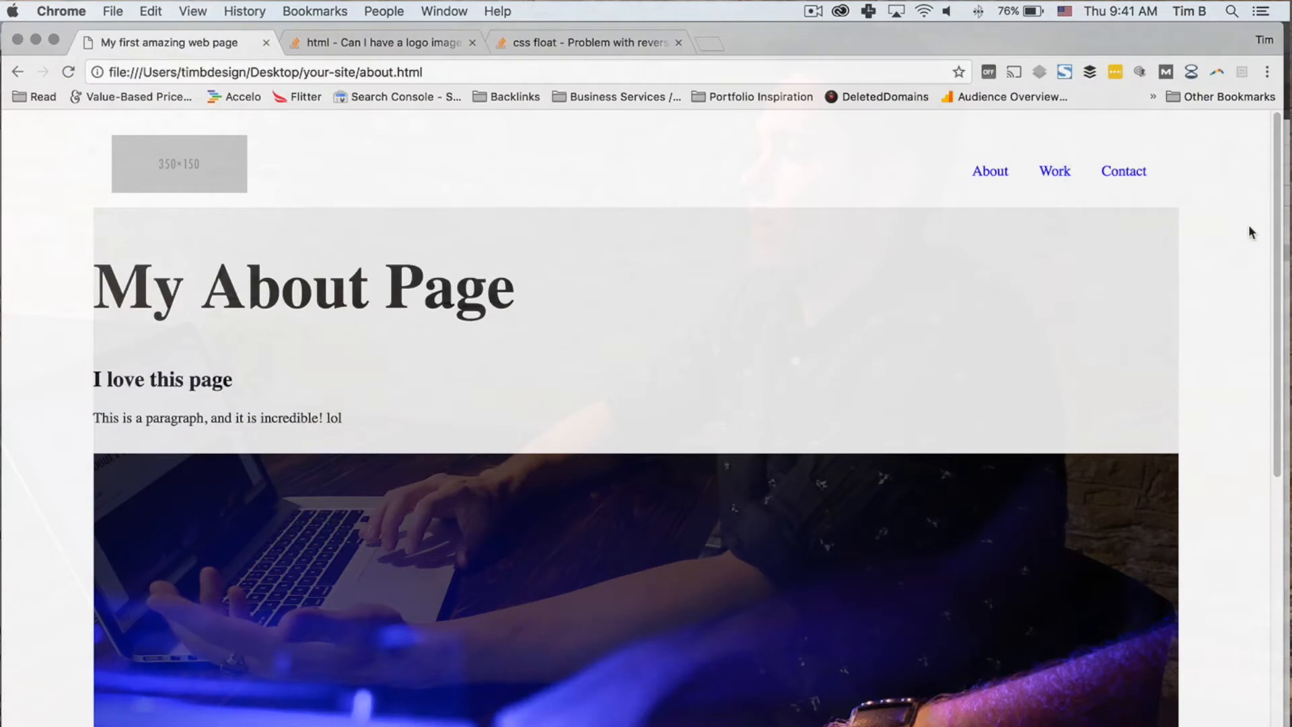
mouse_move(1127, 191)
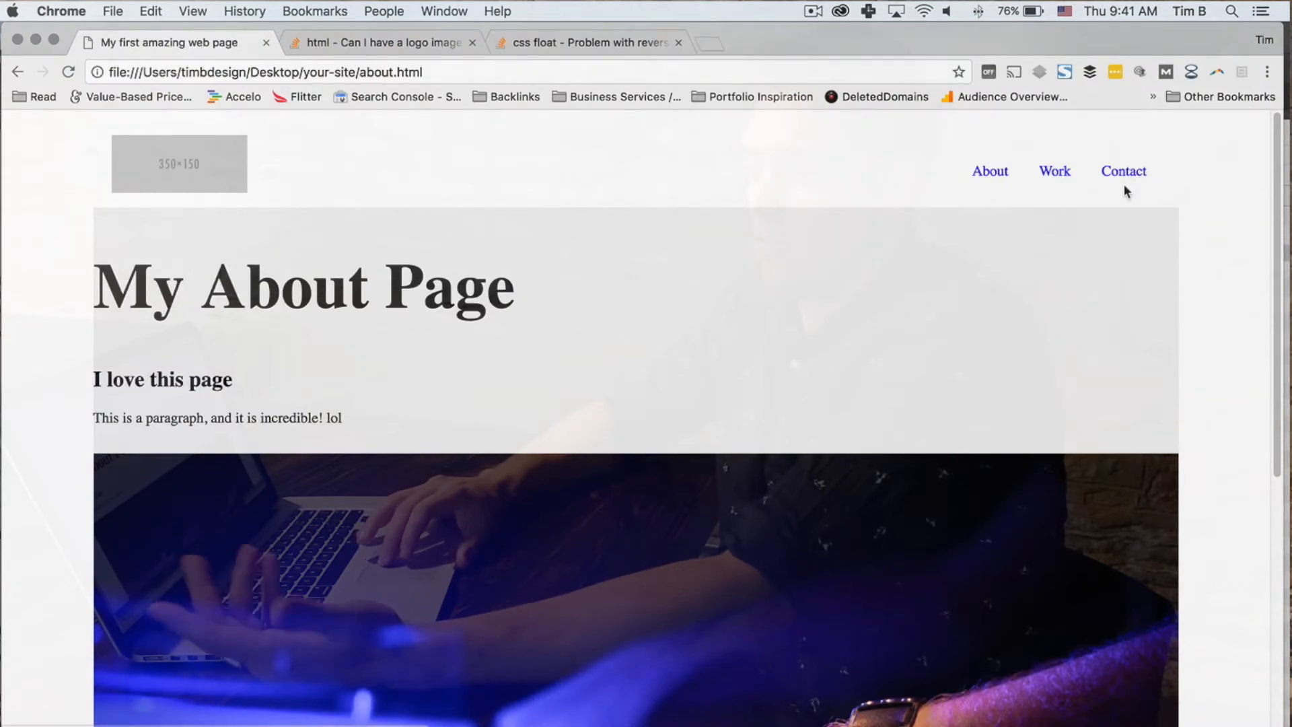
mouse_move(1123, 172)
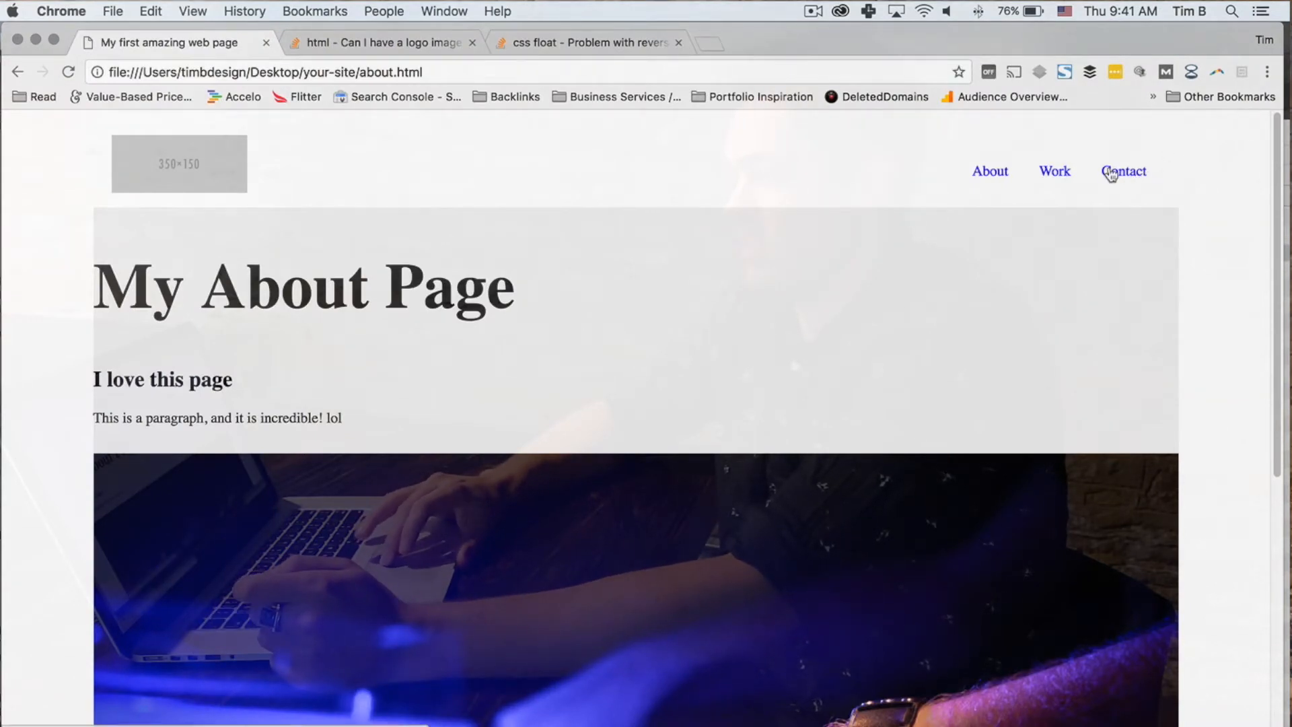
mouse_move(995, 235)
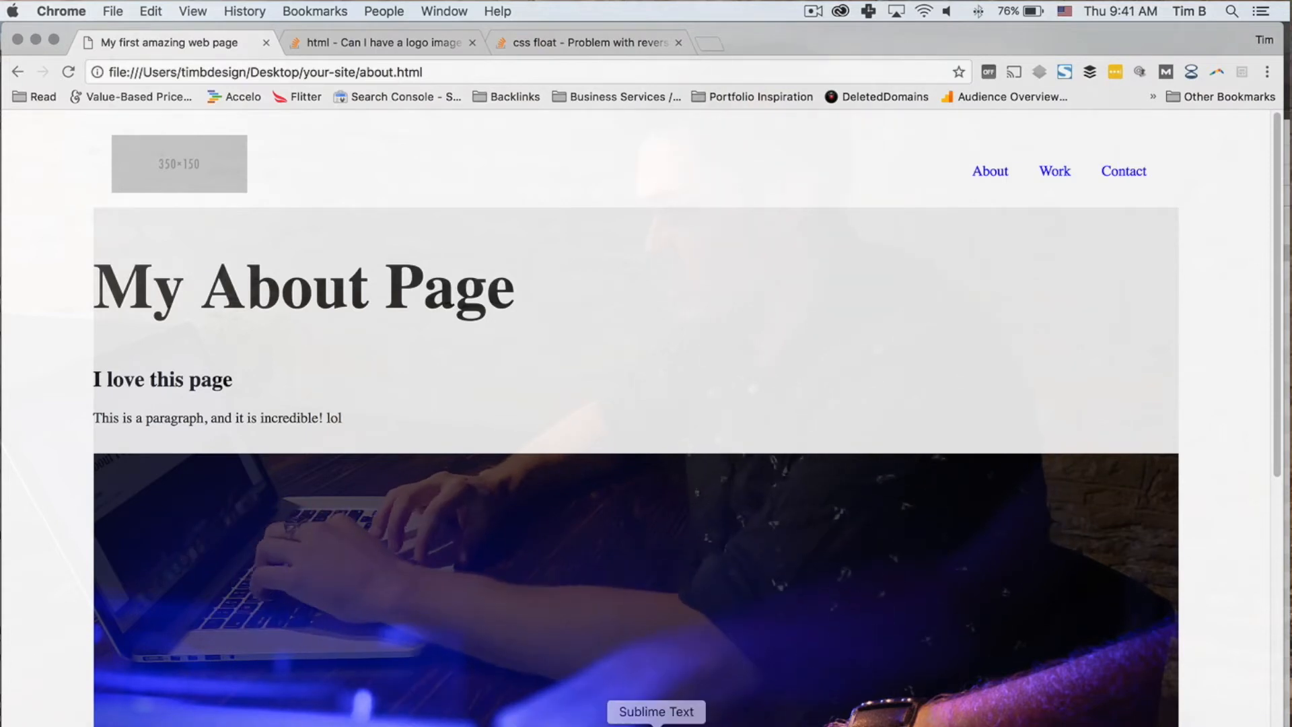
Add an empty nav ul li:last-child a rule to style.css.
left_click(656, 712)
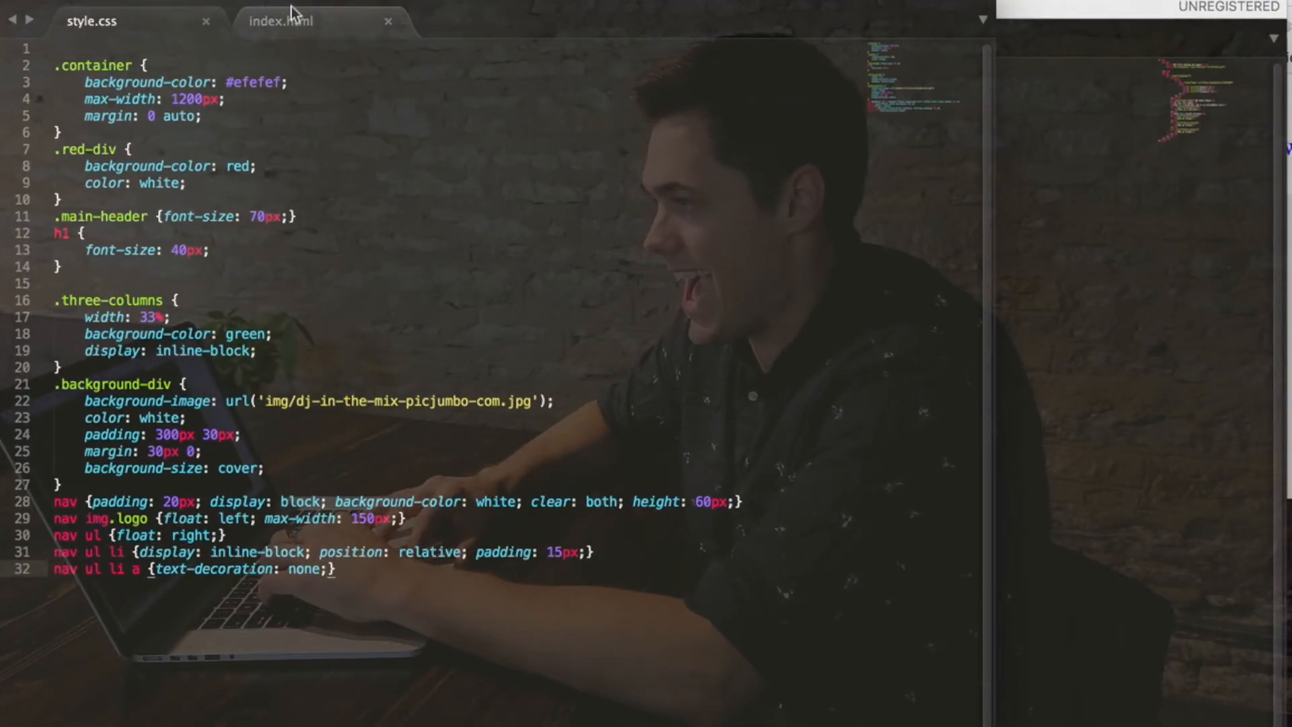
left_click(309, 21)
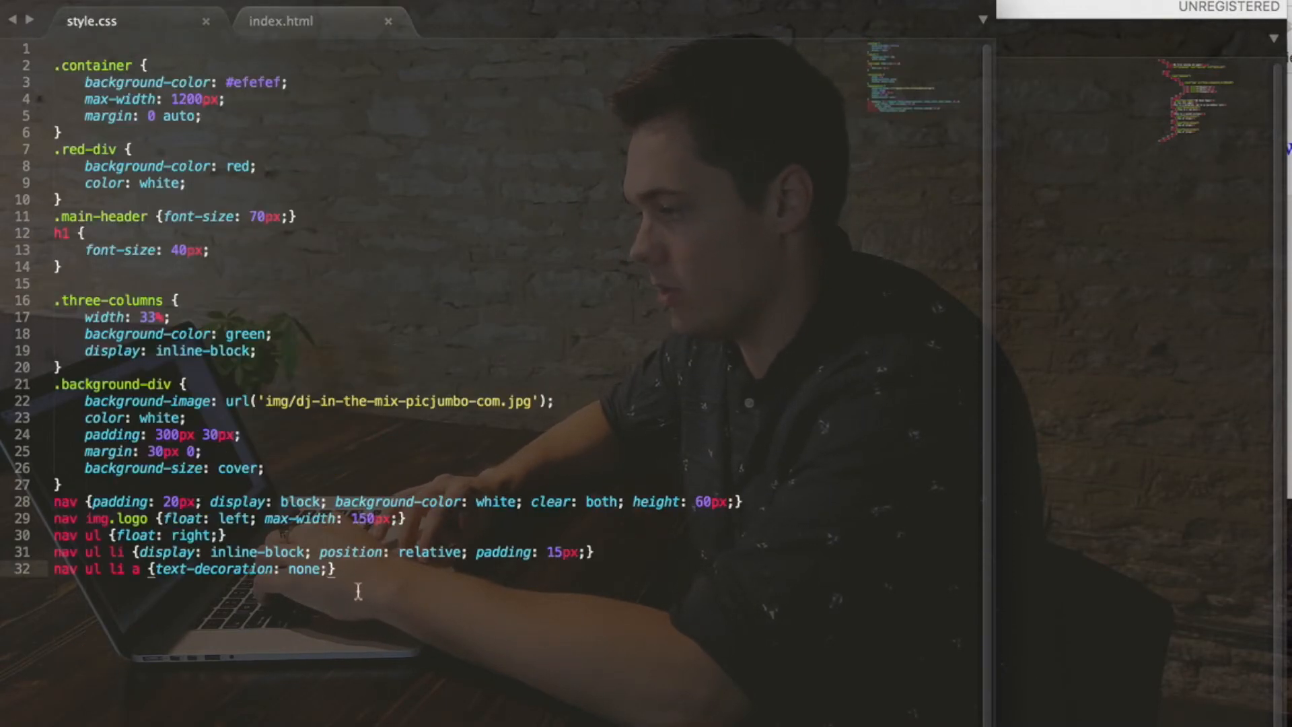
key("enter")
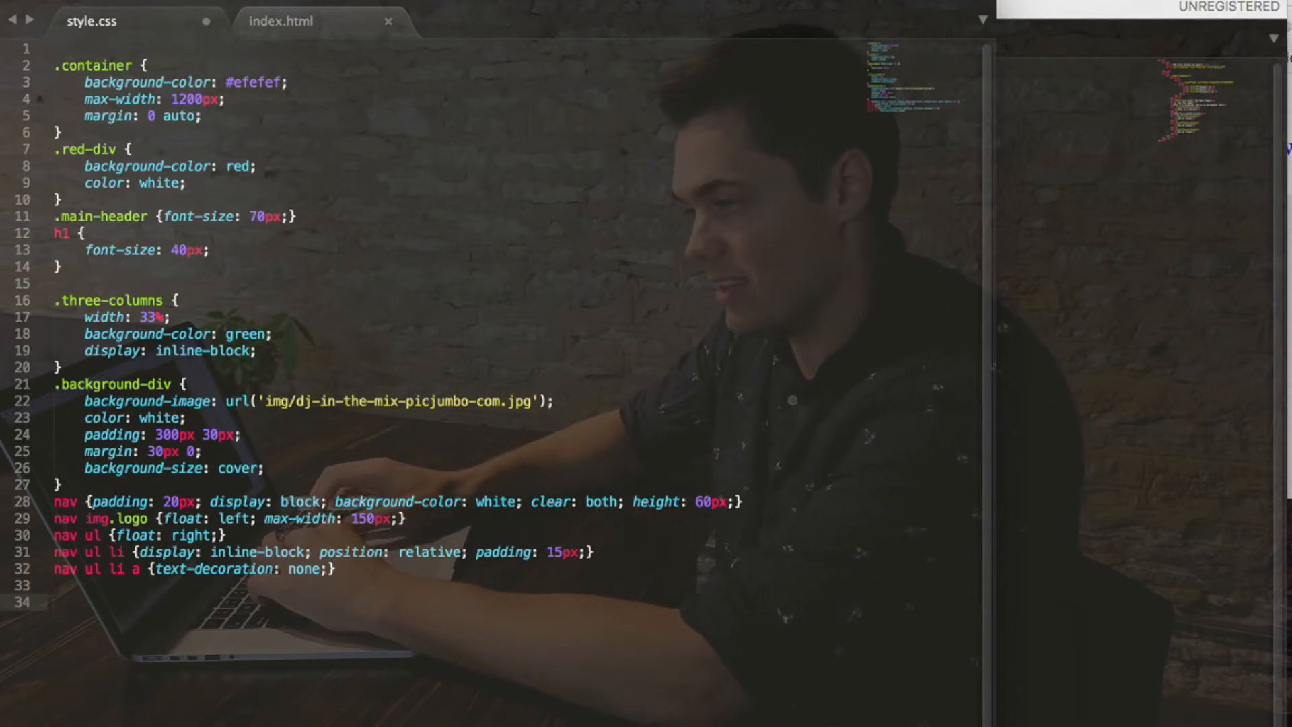
type("nav u")
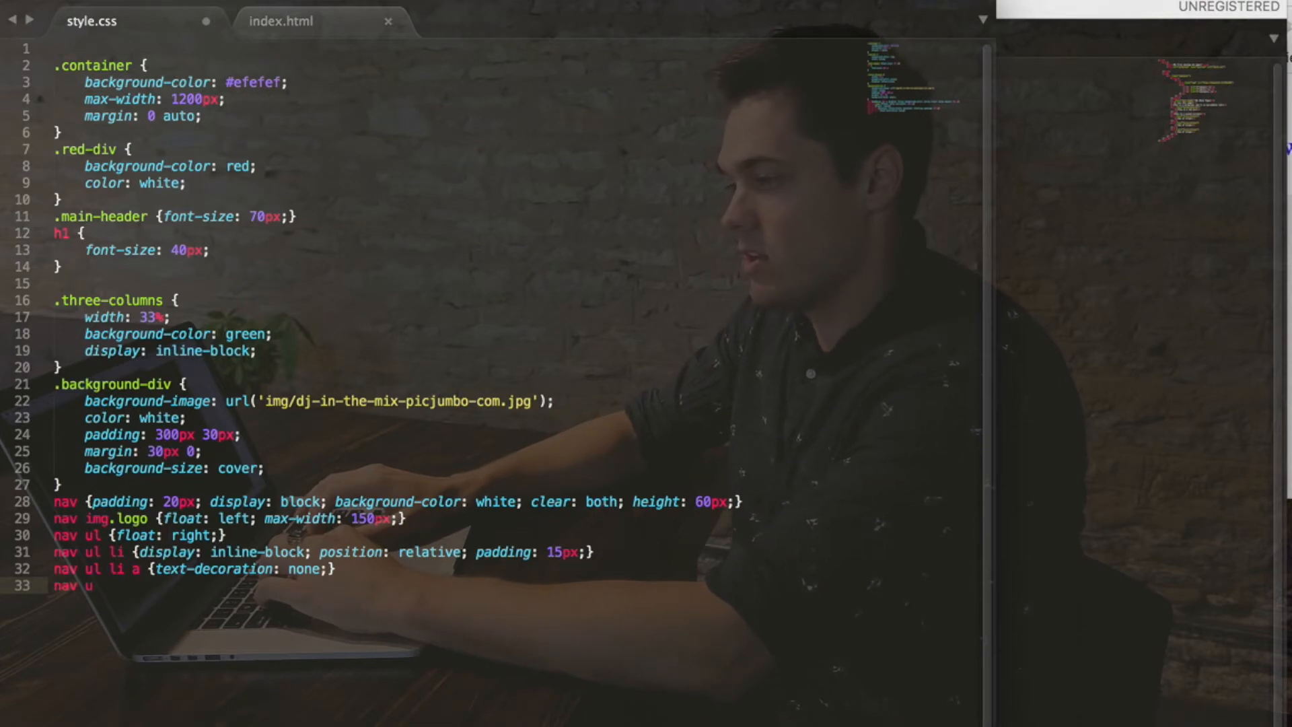
type("l li")
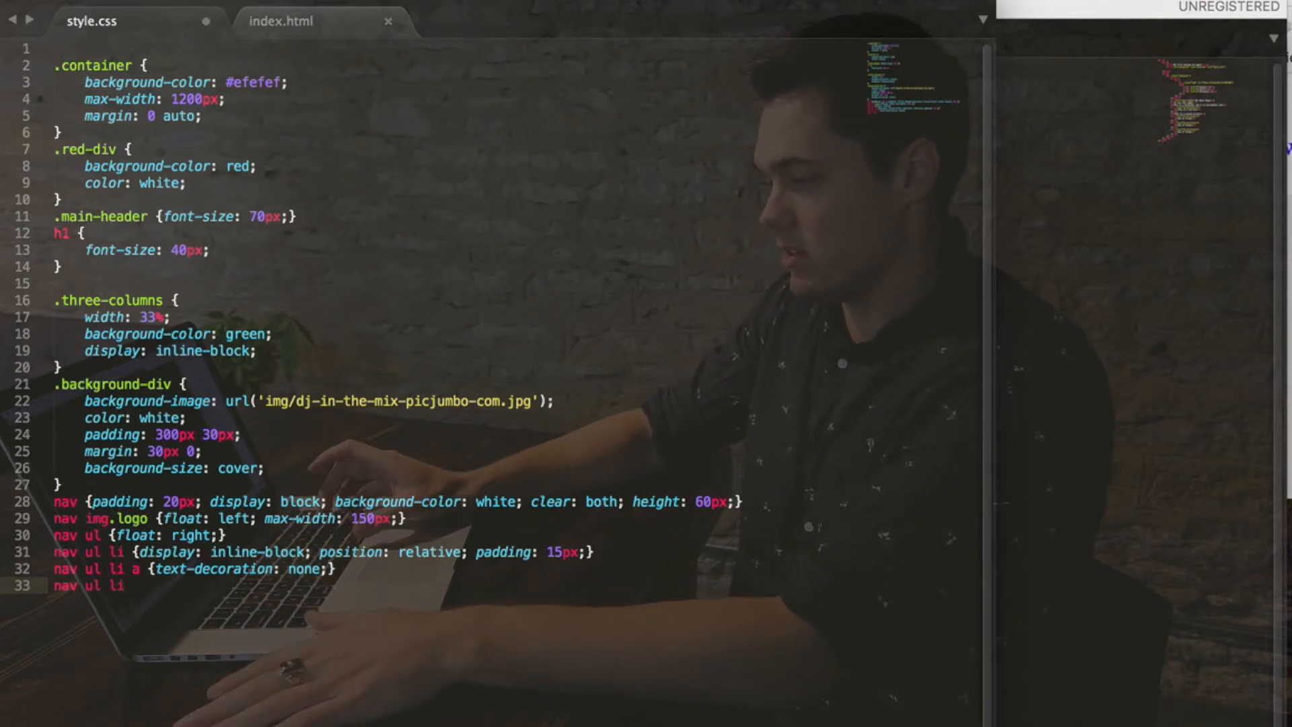
type(":")
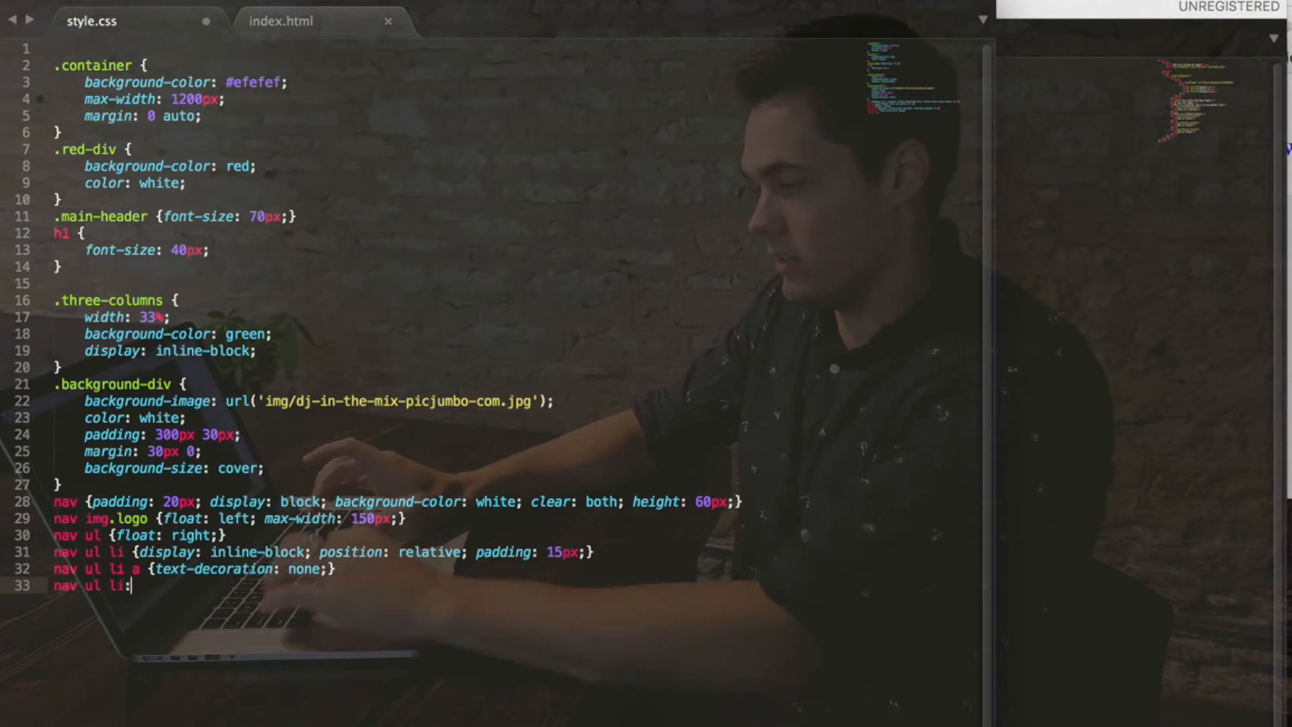
type("last")
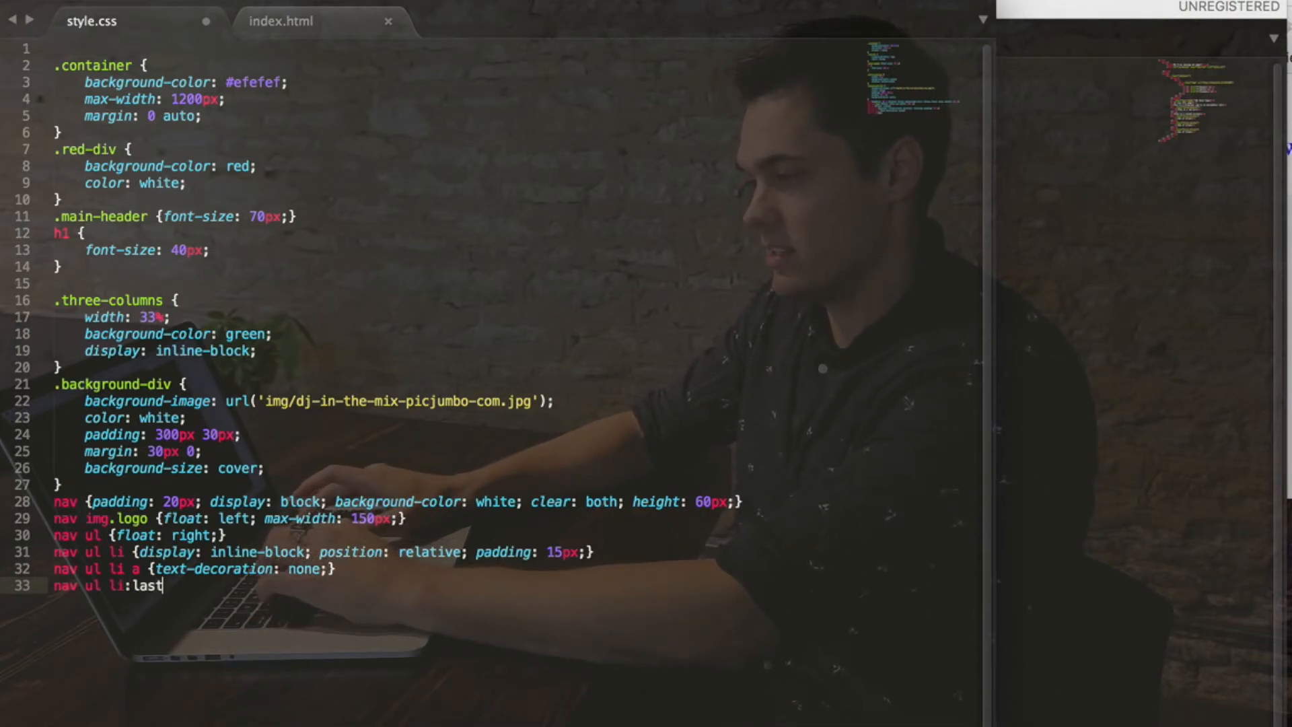
type("-child")
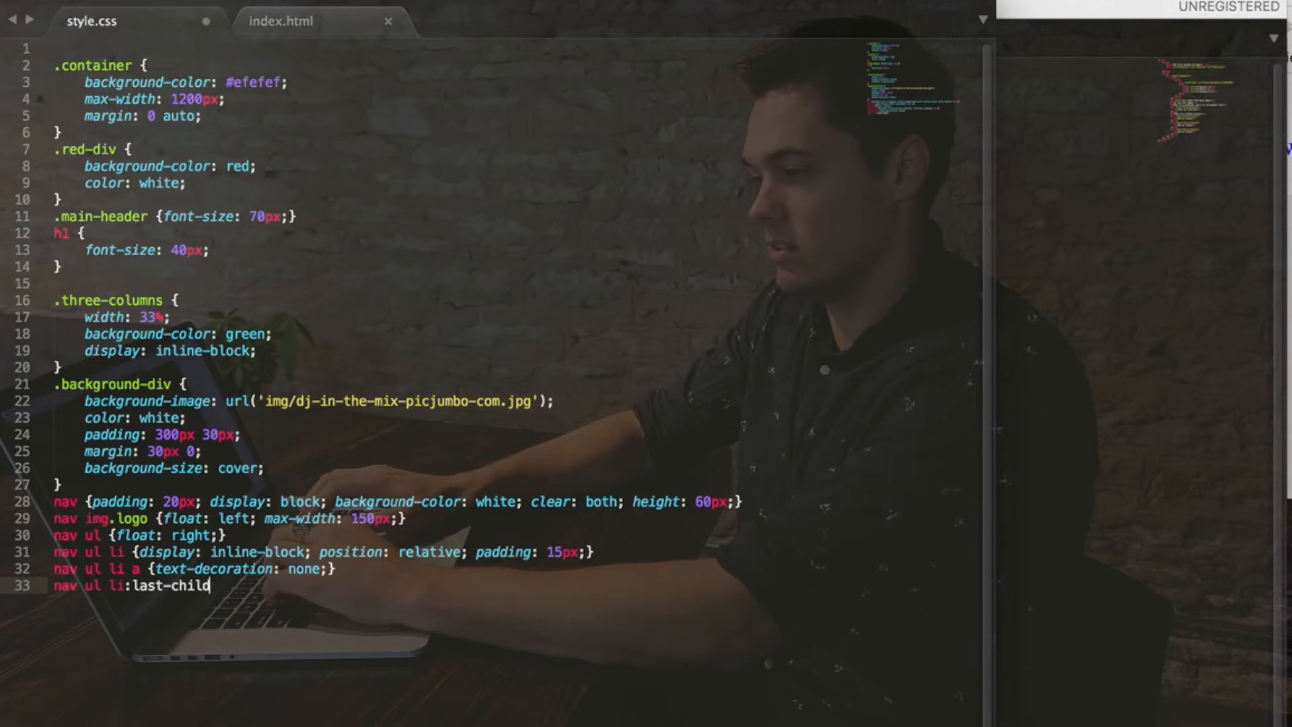
type("a")
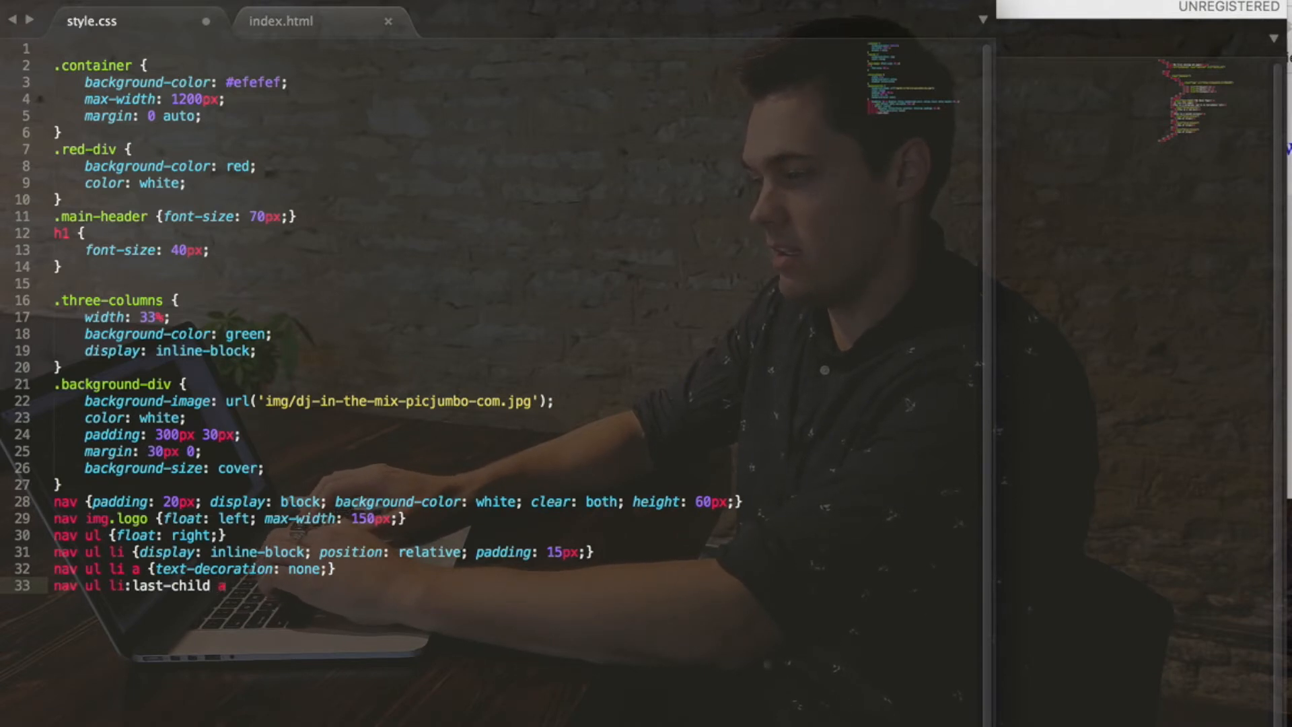
type("{}")
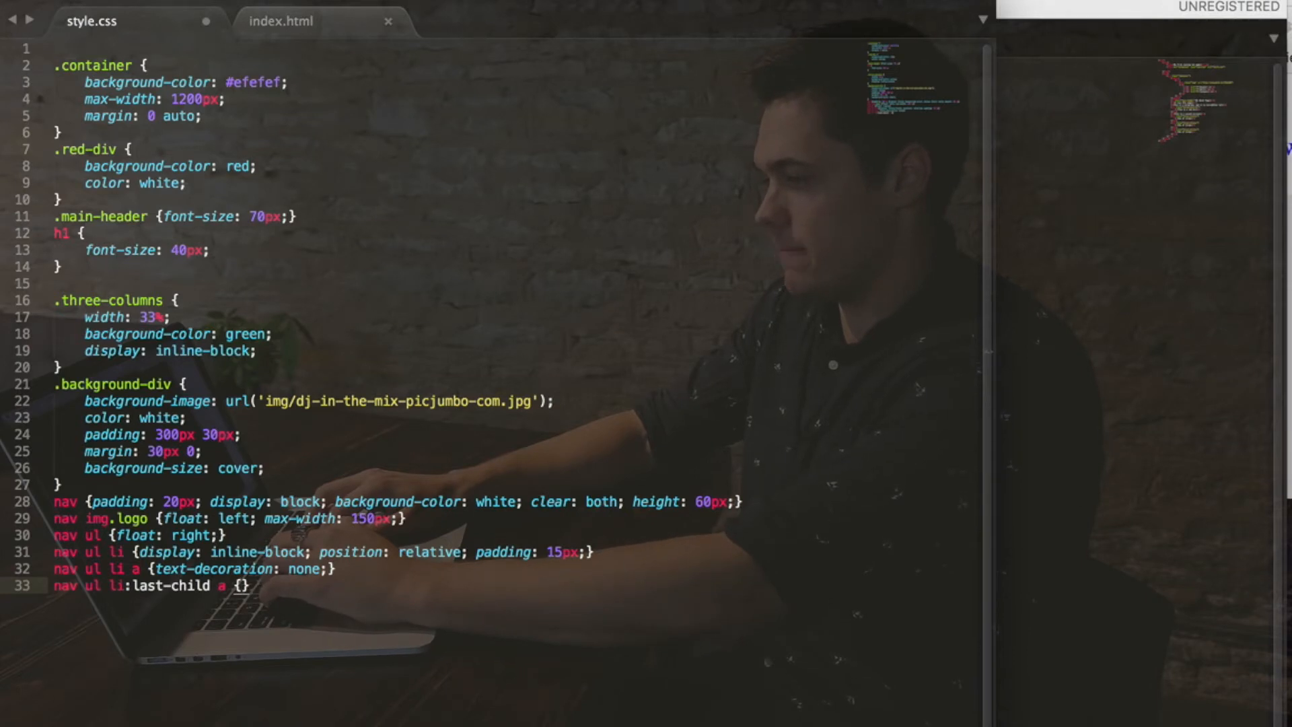
Give the last-child rule a blue background, white text, 4px radius and 10px 20px padding.
type("background: b;")
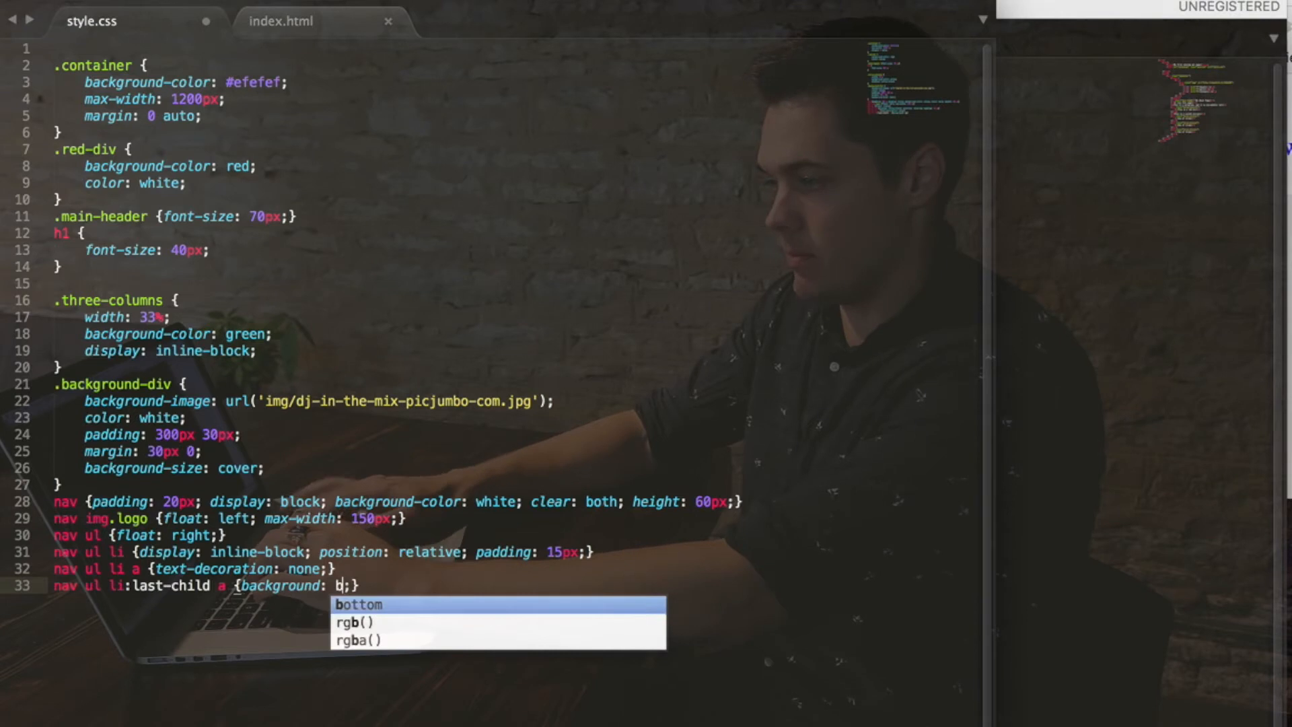
type("lue")
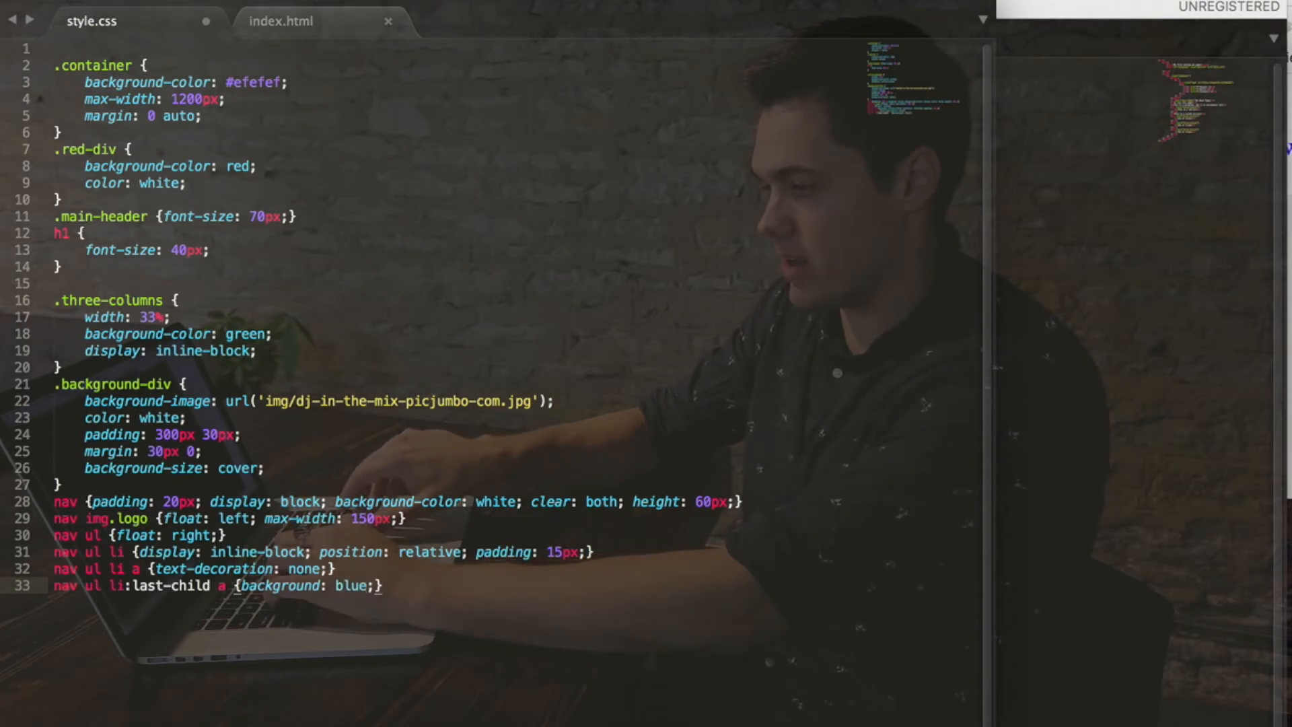
type("color: white;")
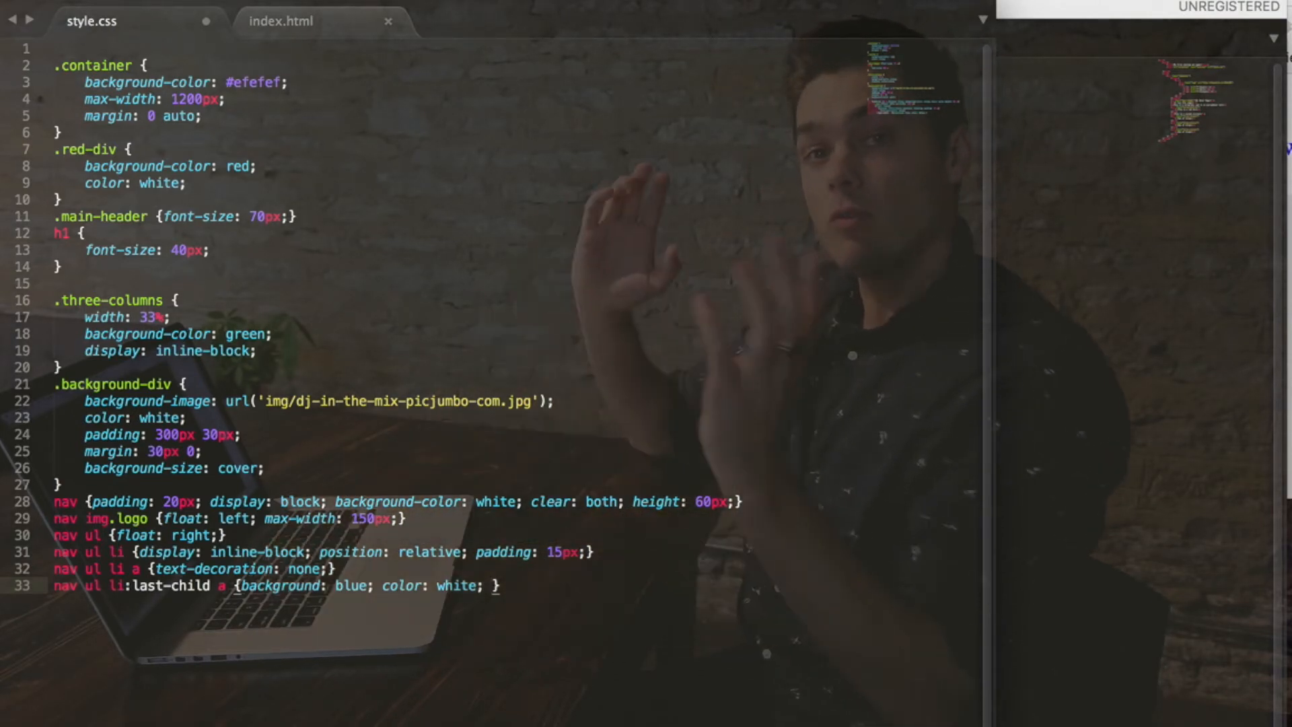
type("border-radius: 4;")
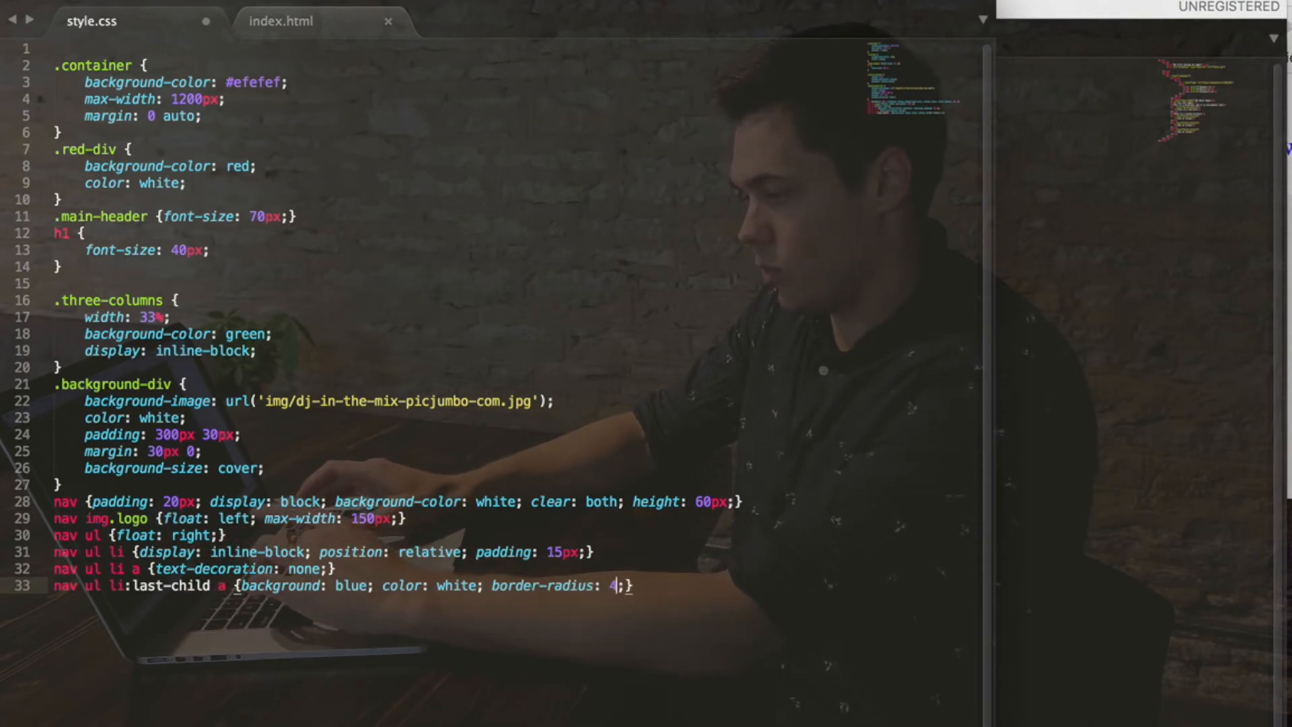
type("px")
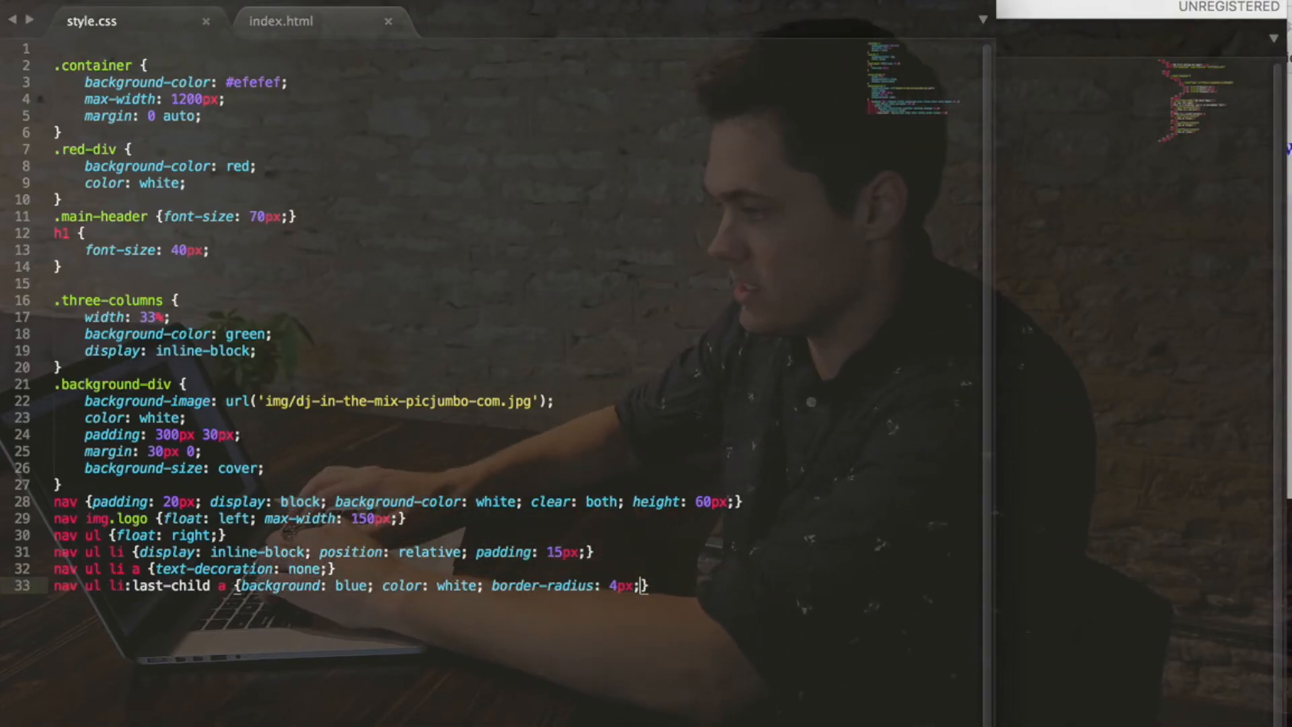
type("paddgi")
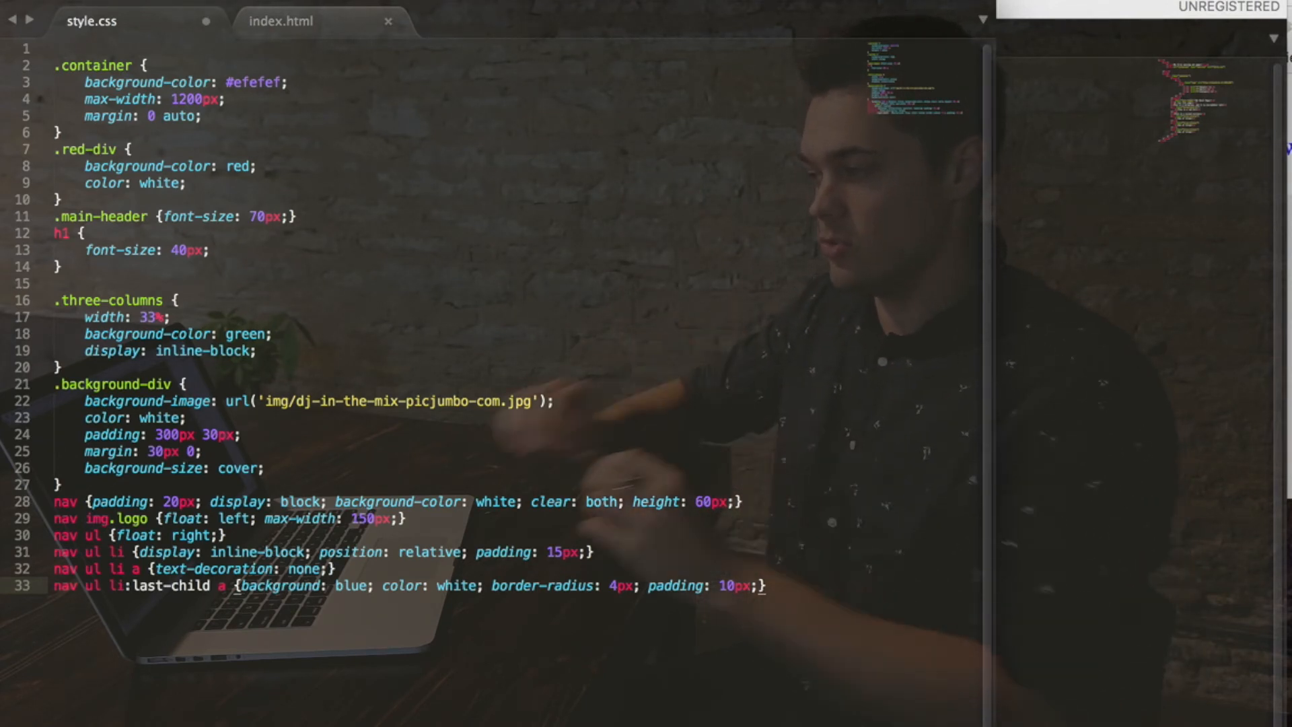
type("2")
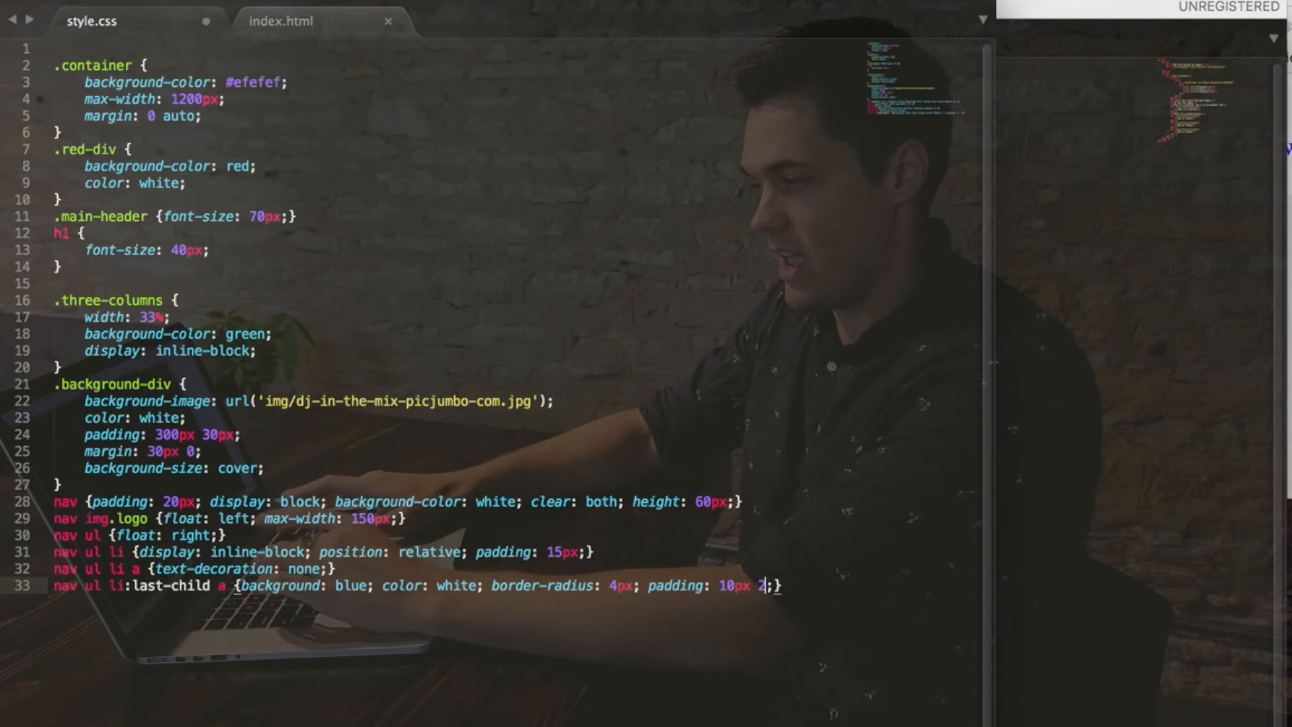
type("0px")
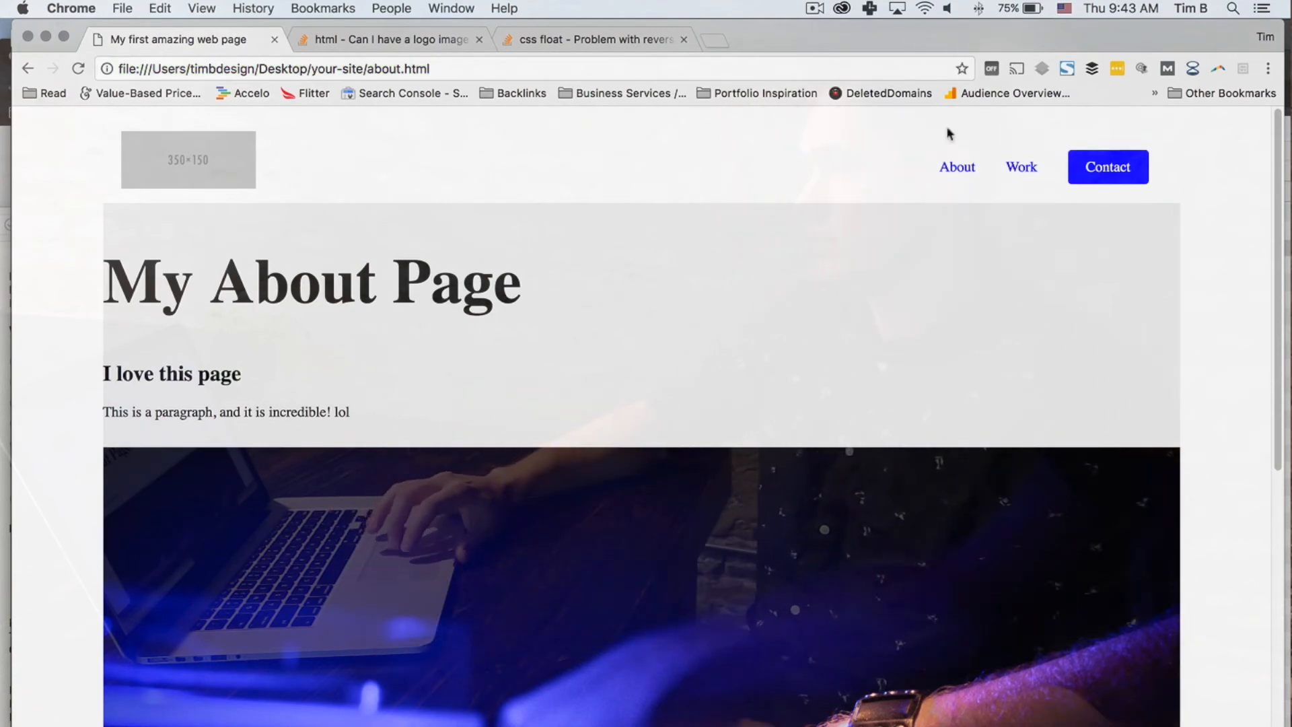
mouse_move(1010, 549)
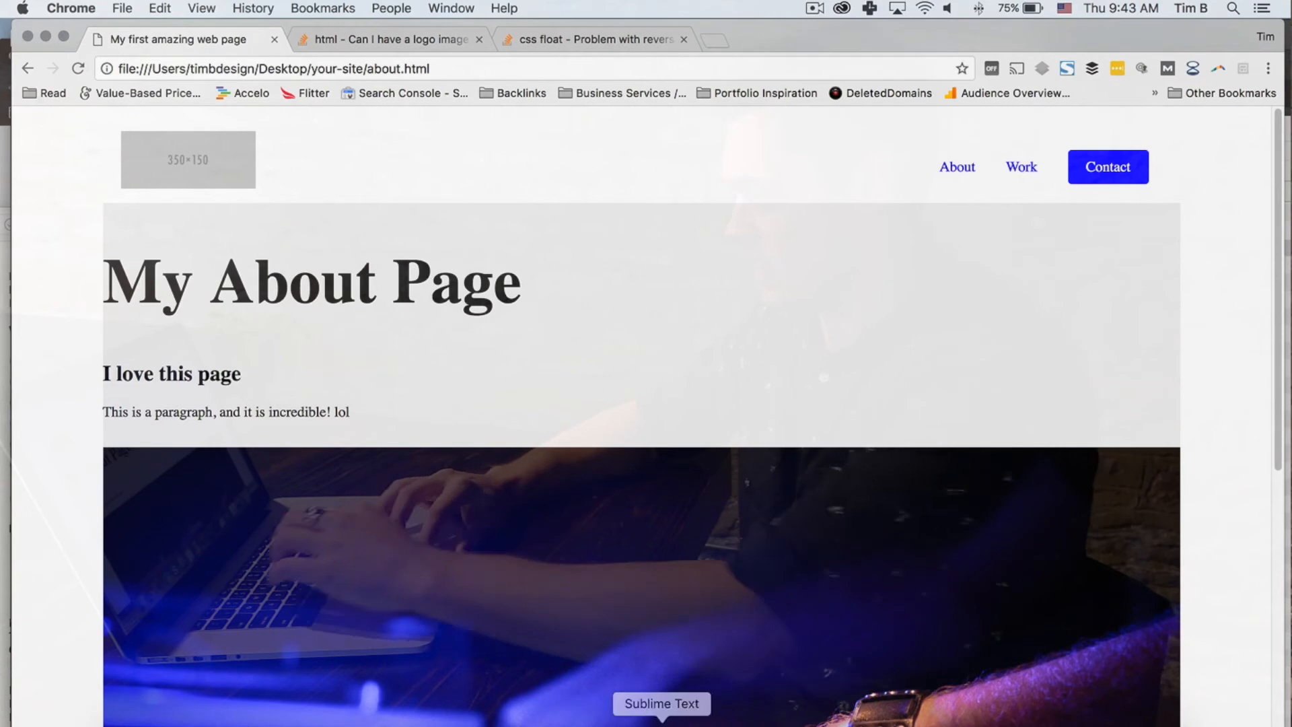
Check the blue rounded Contact button in Chrome, then return to style.css.
left_click(661, 703)
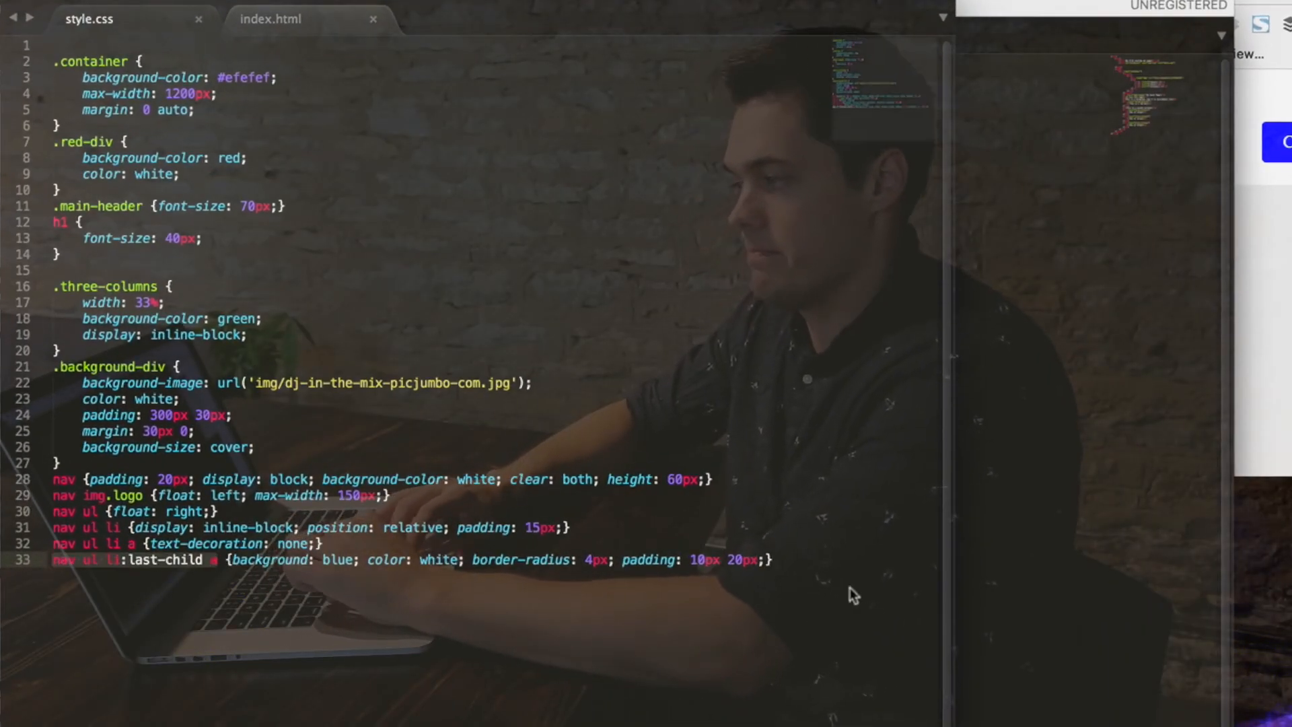
Add a nav ul li:last-child a:hover rule and begin its background declaration.
type("nav ul li:last-child a")
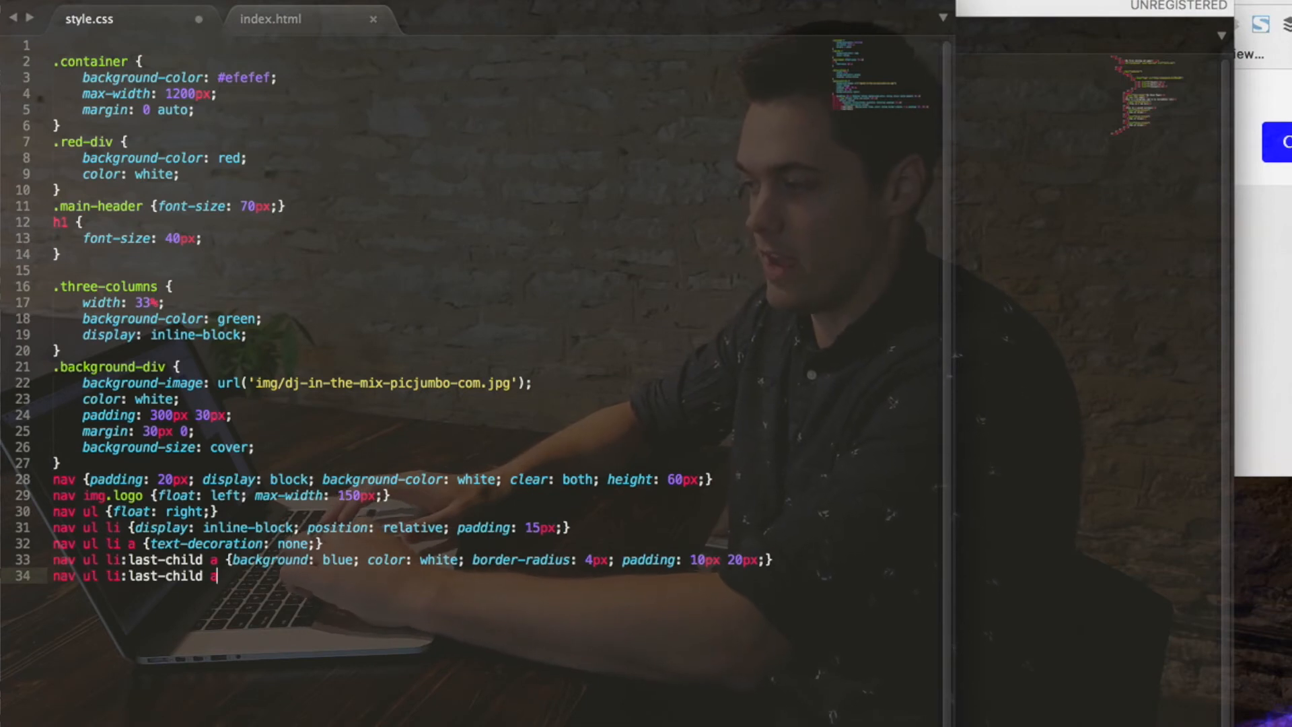
type(":hov")
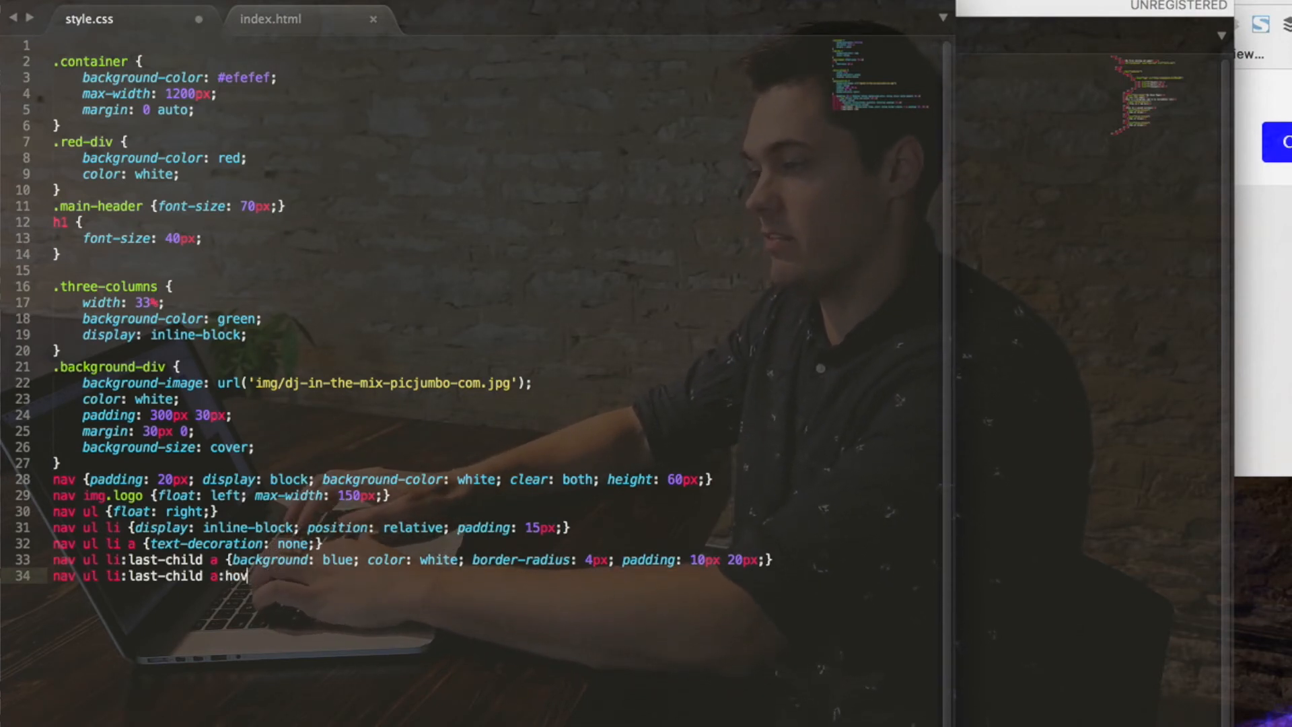
type("er {}")
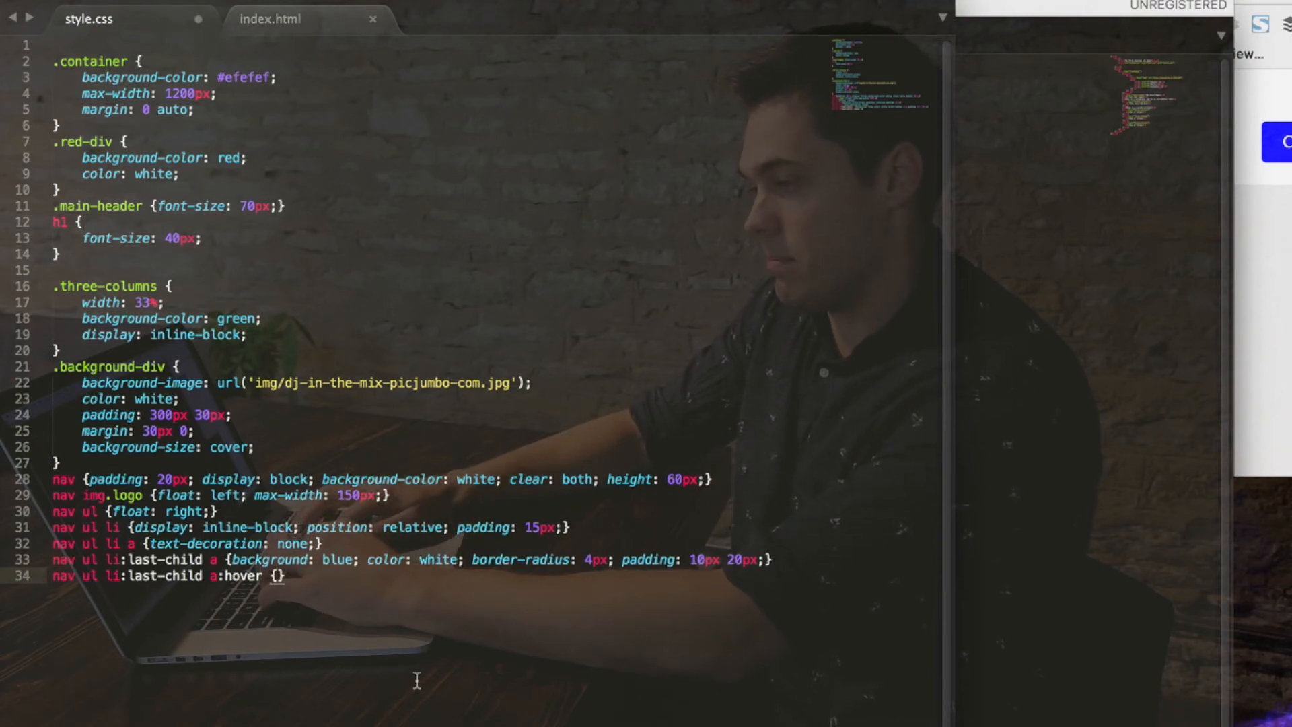
type("background:")
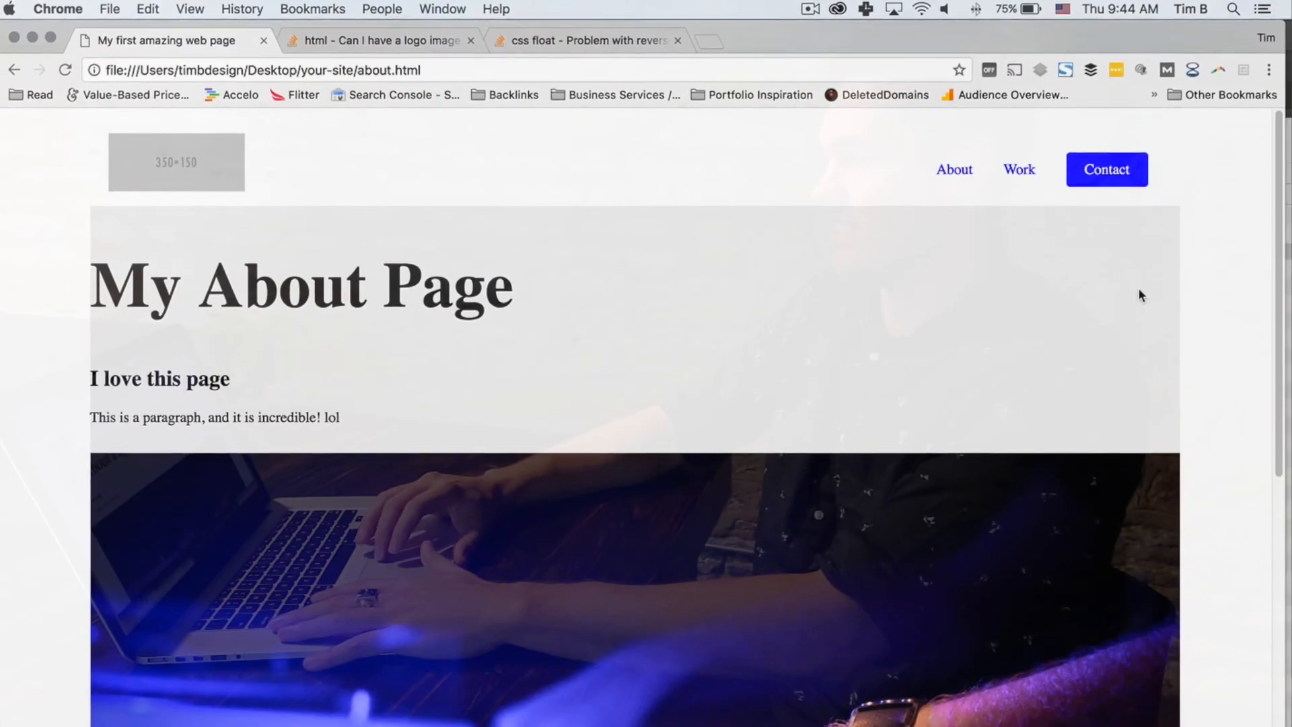
right_click(1106, 169)
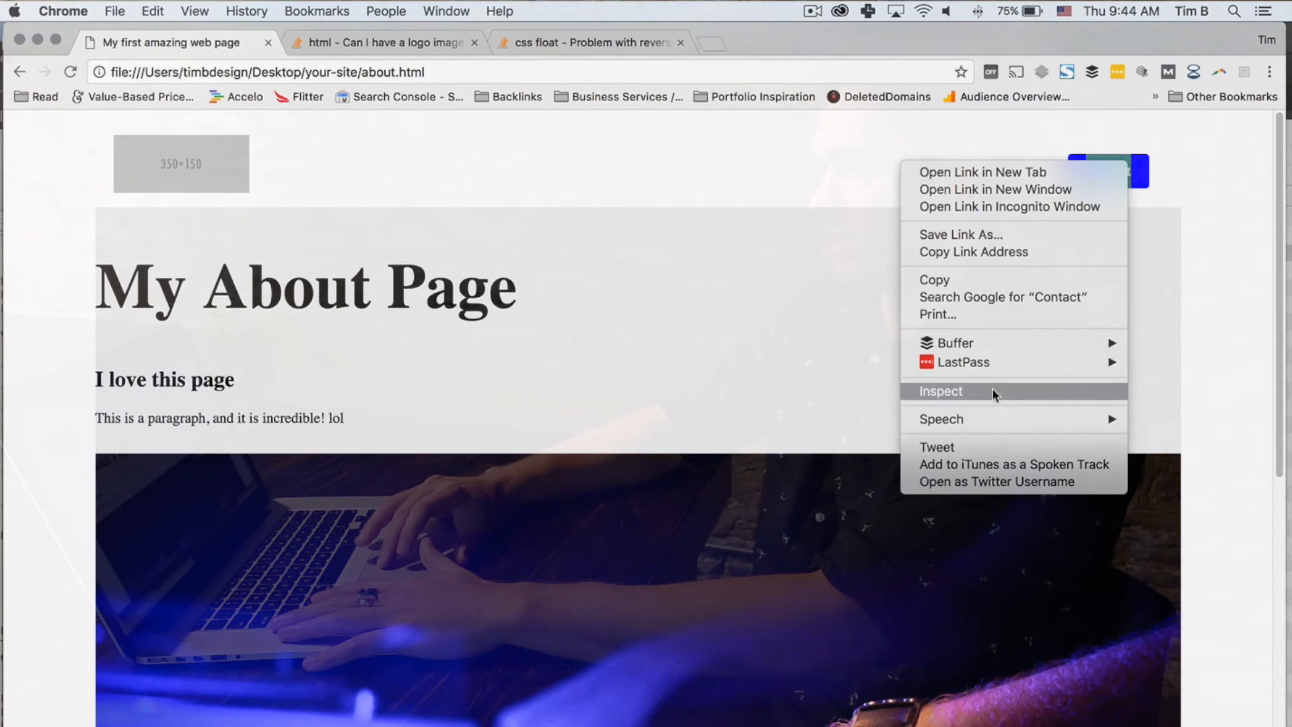
mouse_move(1027, 397)
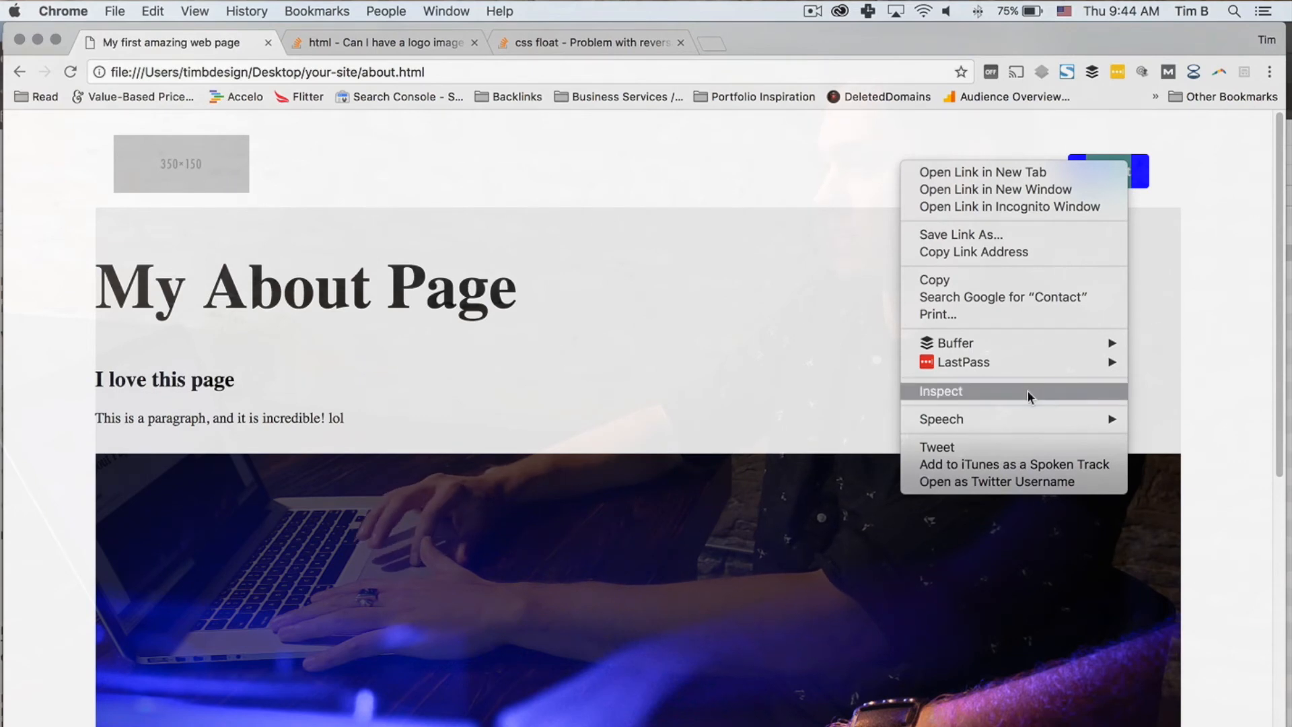
left_click(941, 390)
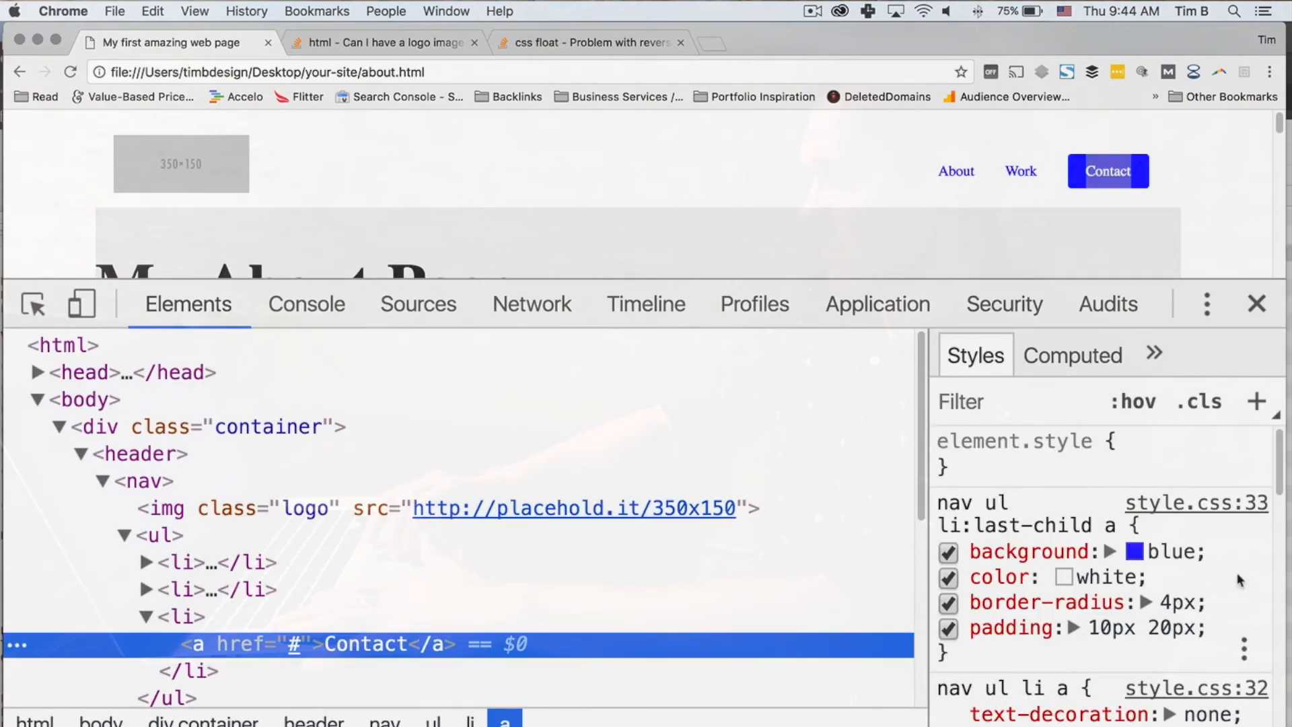
left_click(1133, 551)
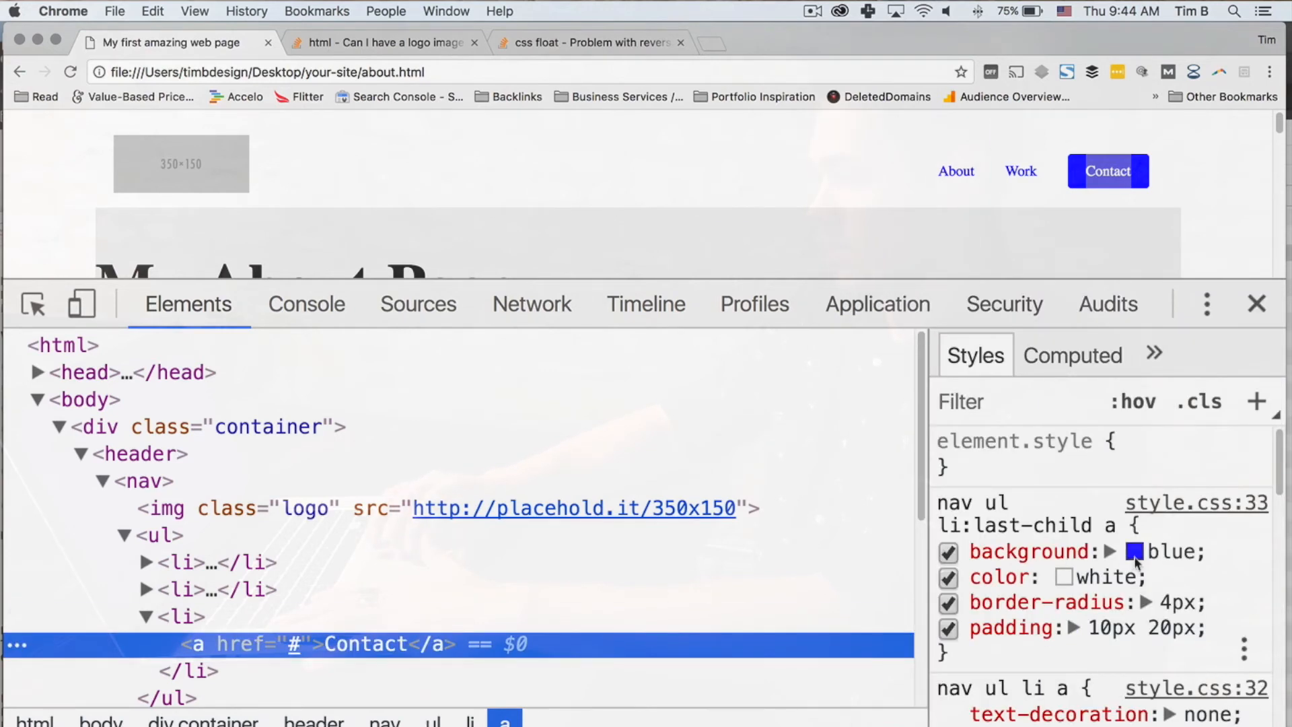
mouse_move(1134, 552)
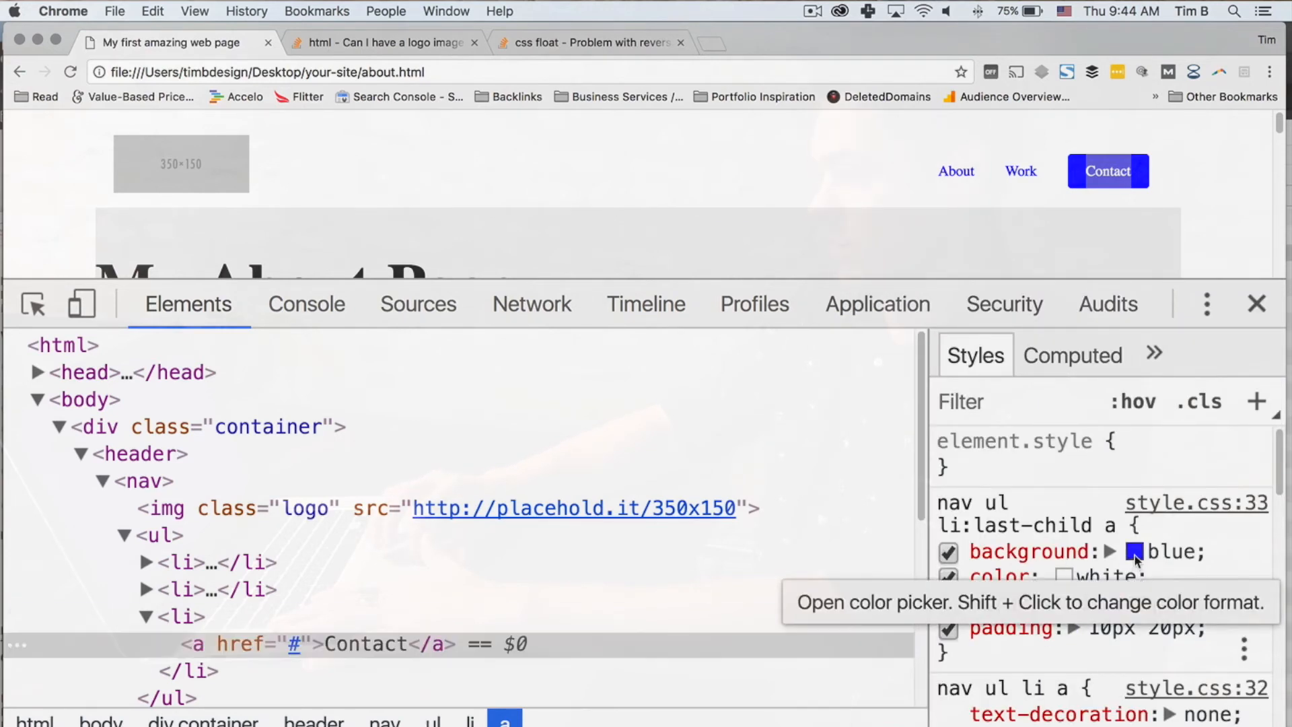
left_click(1133, 552)
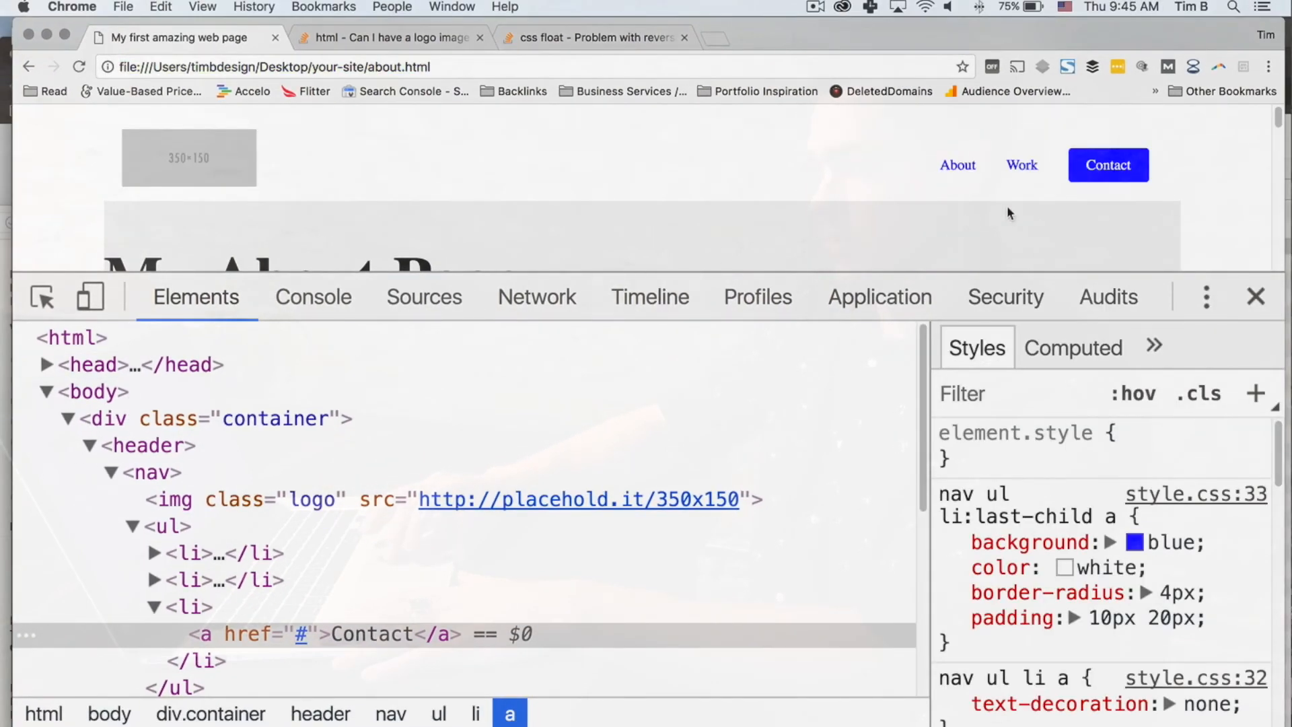
mouse_move(1107, 164)
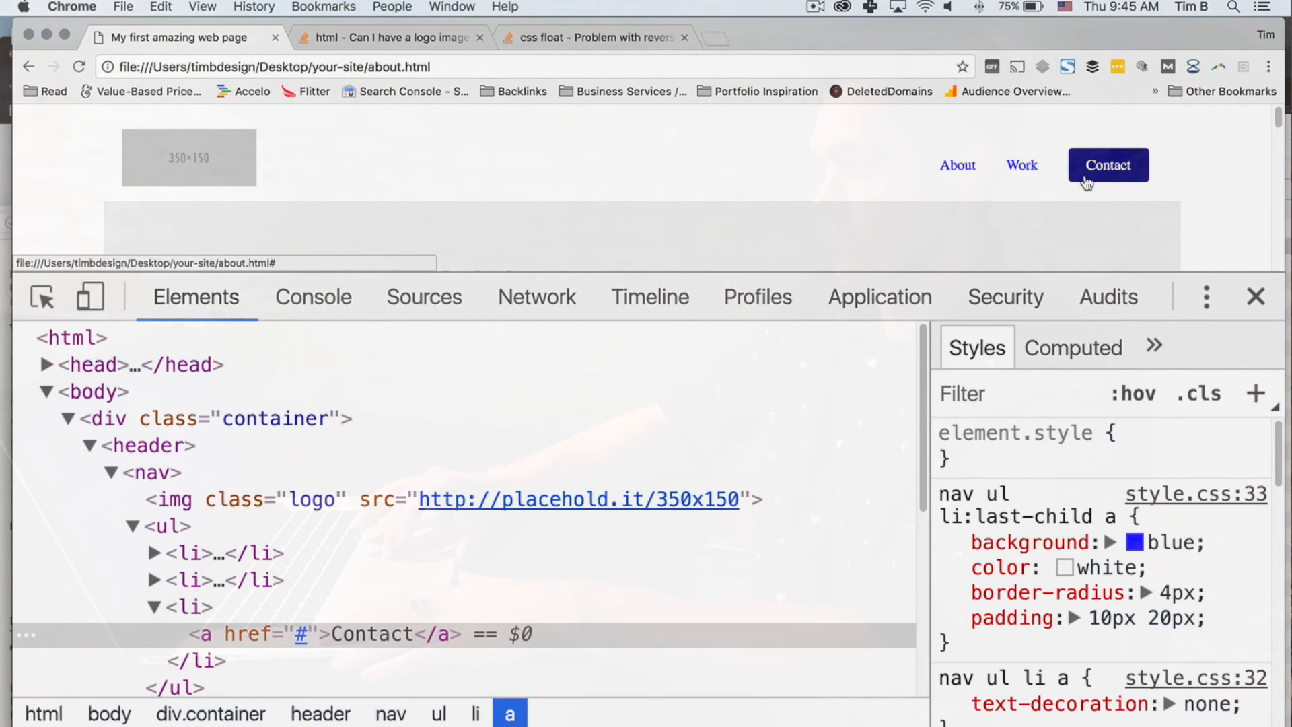
mouse_move(884, 184)
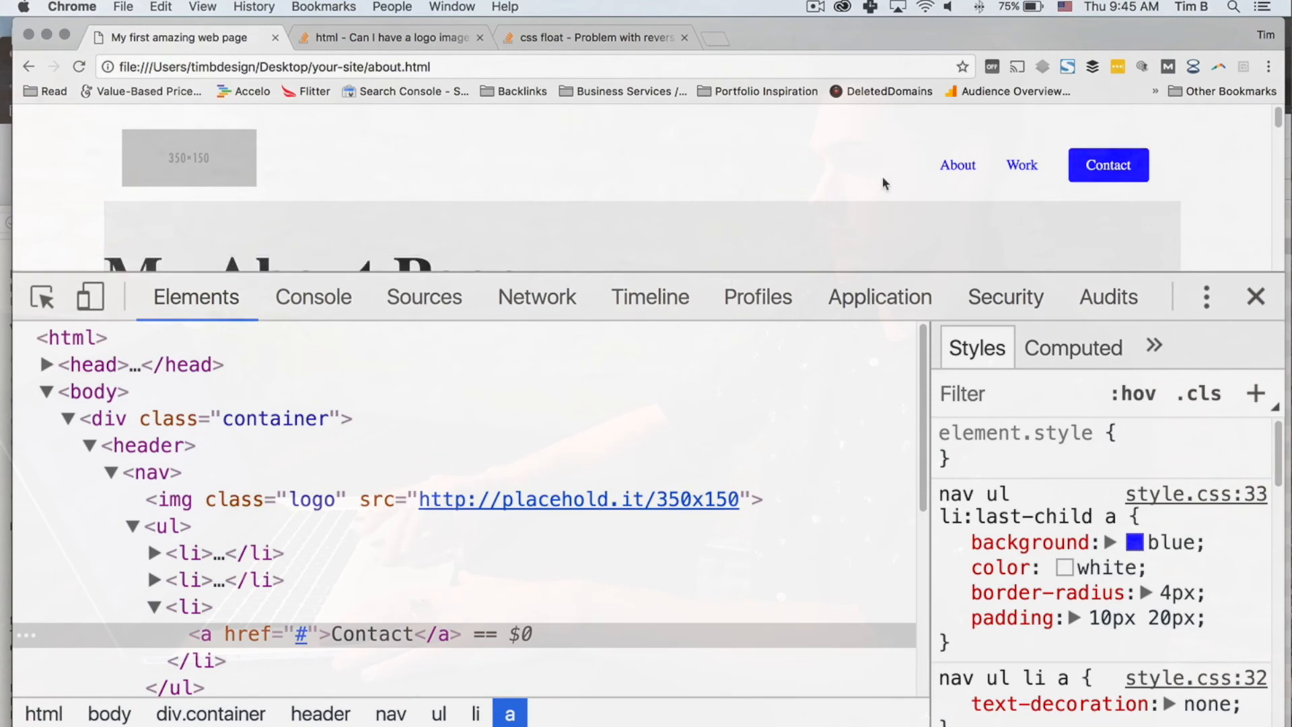
mouse_move(884, 201)
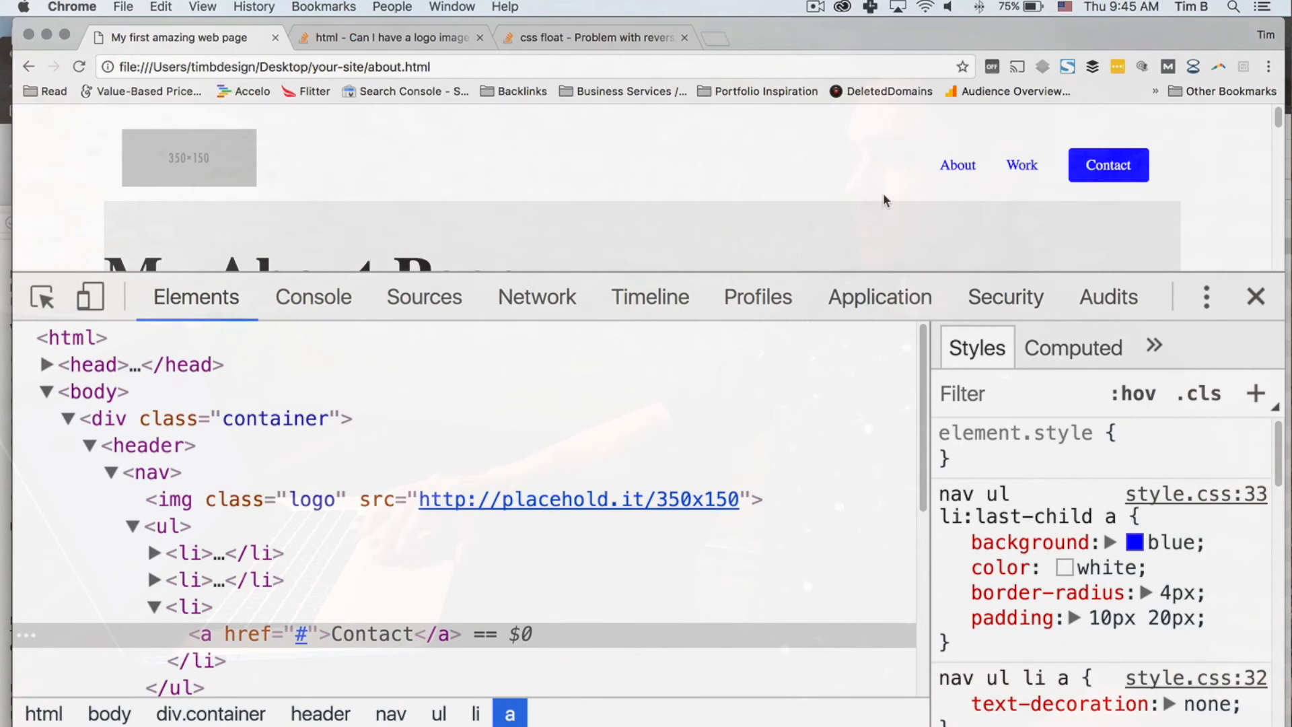
mouse_move(1108, 164)
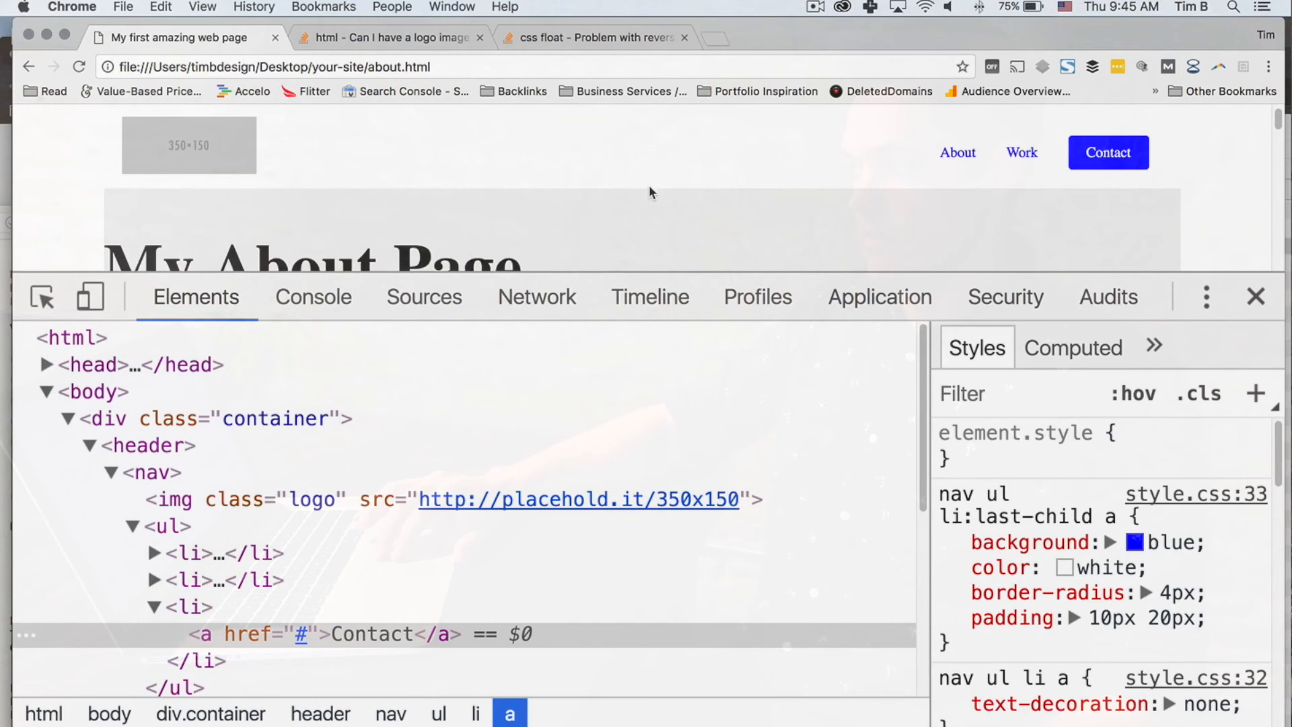
scroll("down", 3)
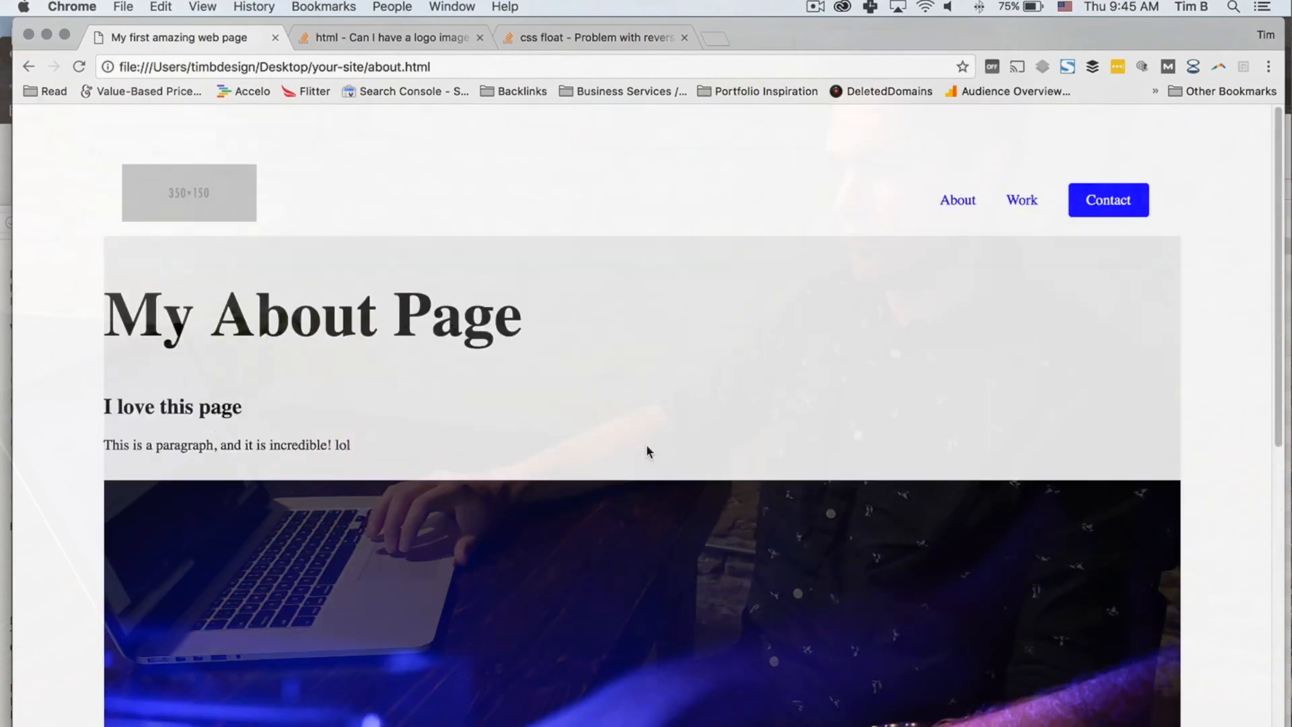
scroll("down", 3)
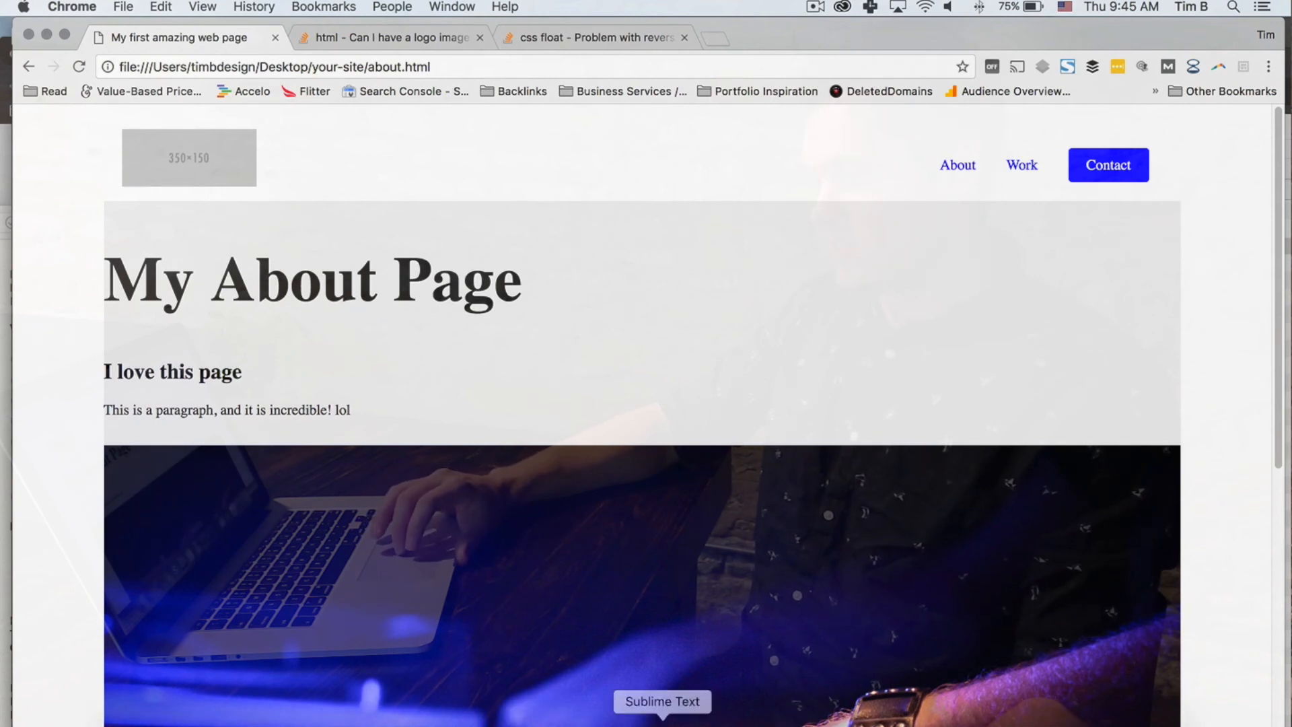
Delete the h1 heading, 'I love this page' h2 and paragraph from index.html.
left_click(661, 701)
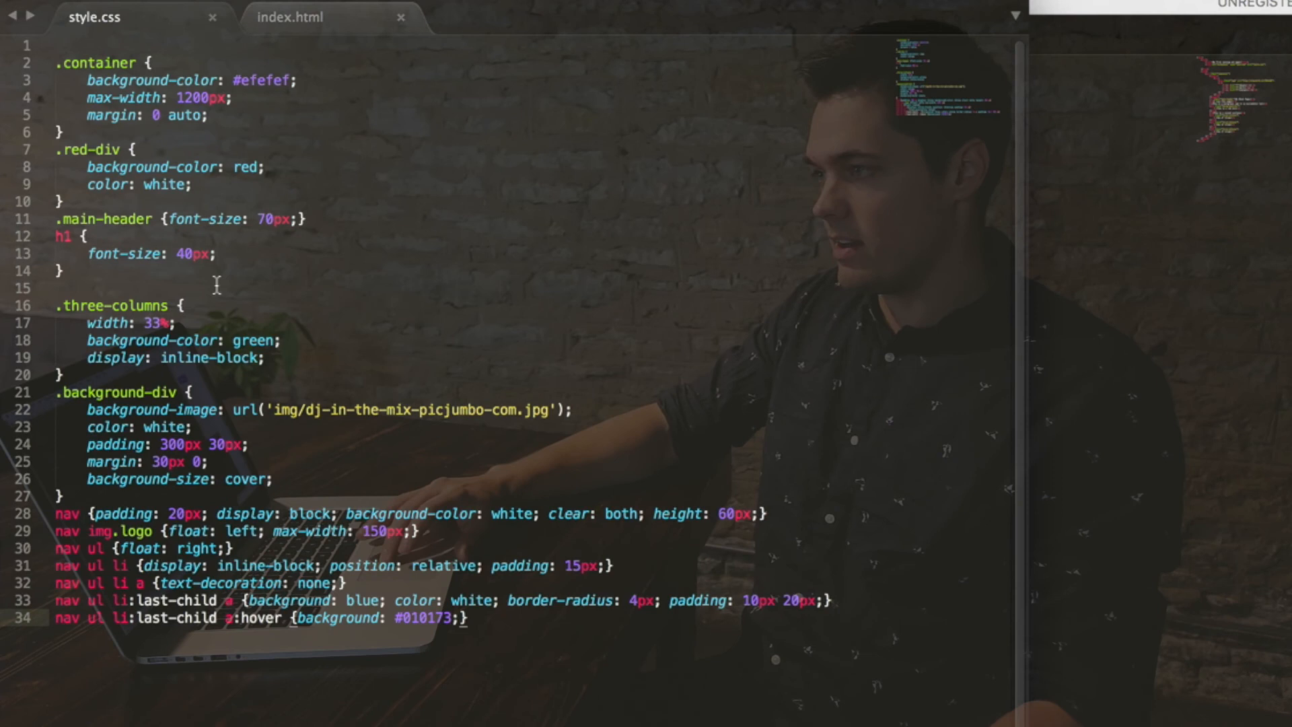
left_click(290, 16)
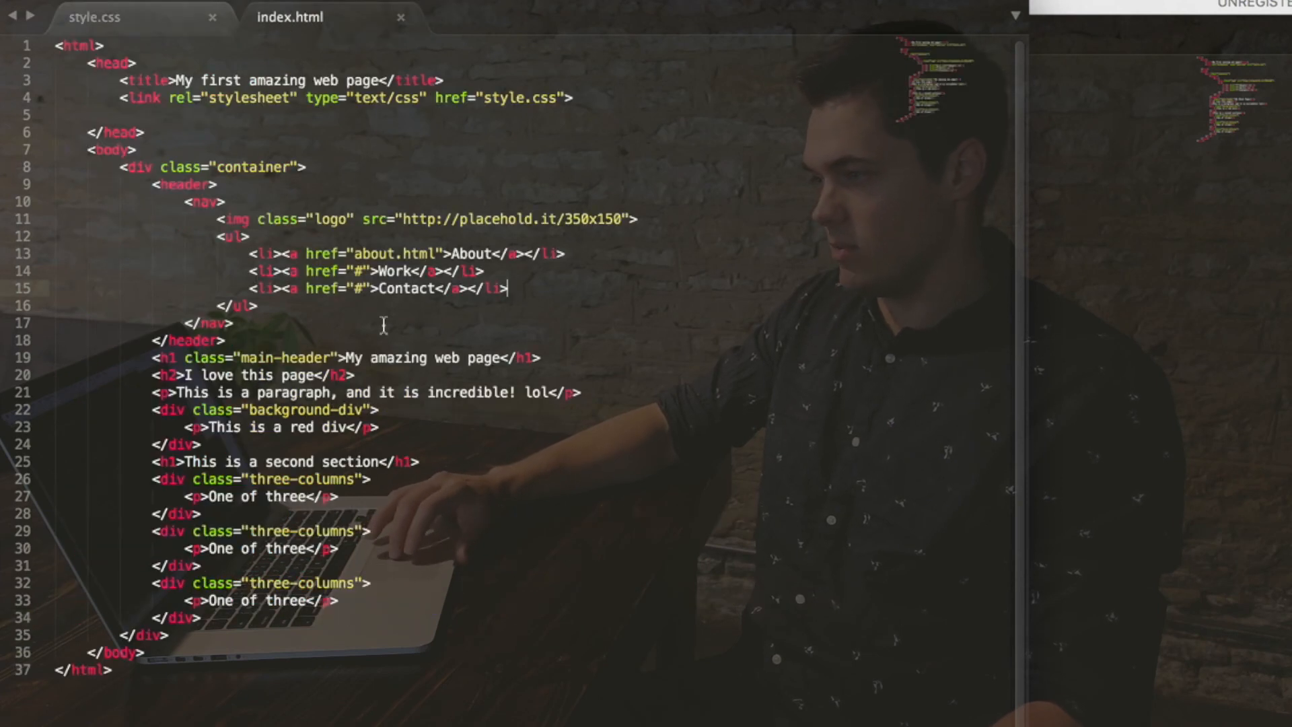
mouse_move(660, 402)
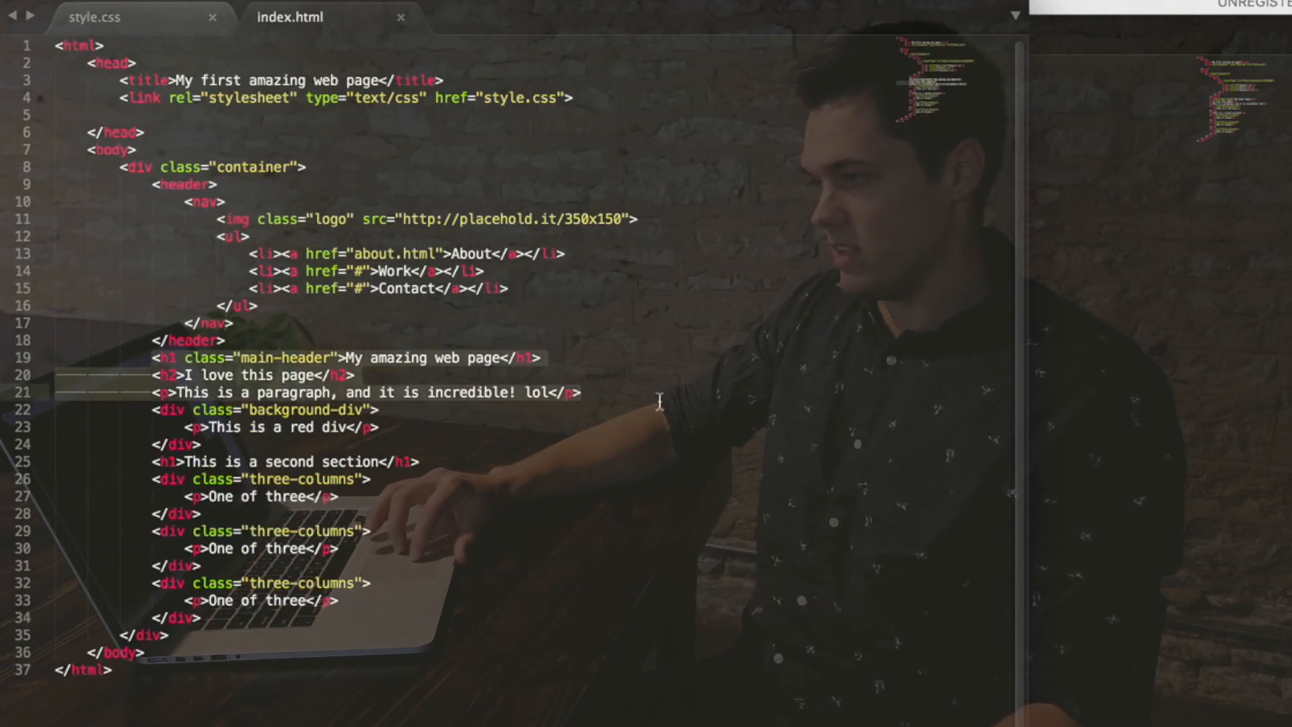
key("Delete")
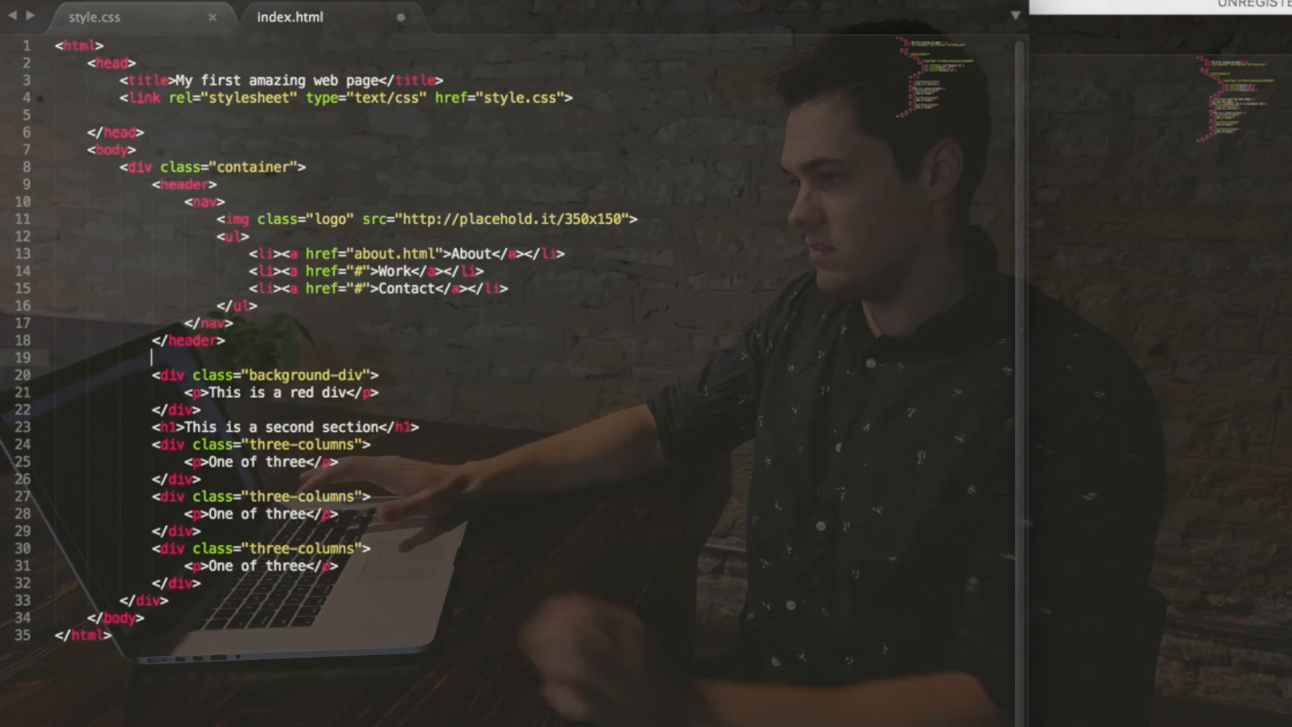